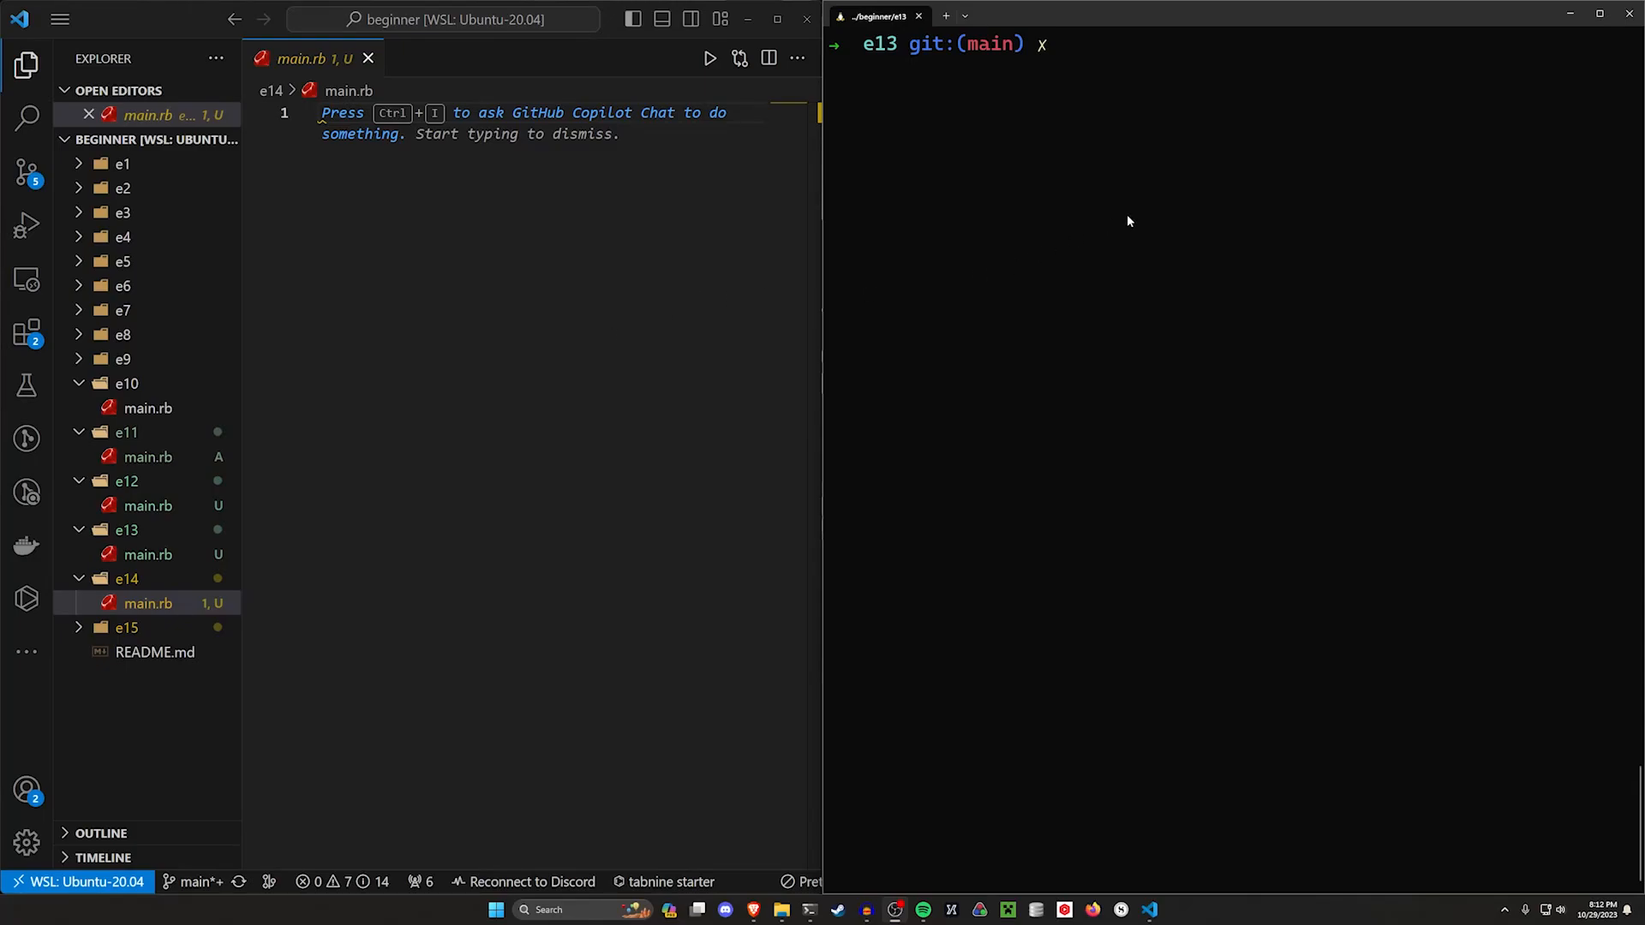
Change the terminal's directory into the e14 folder with cd.
type("cd")
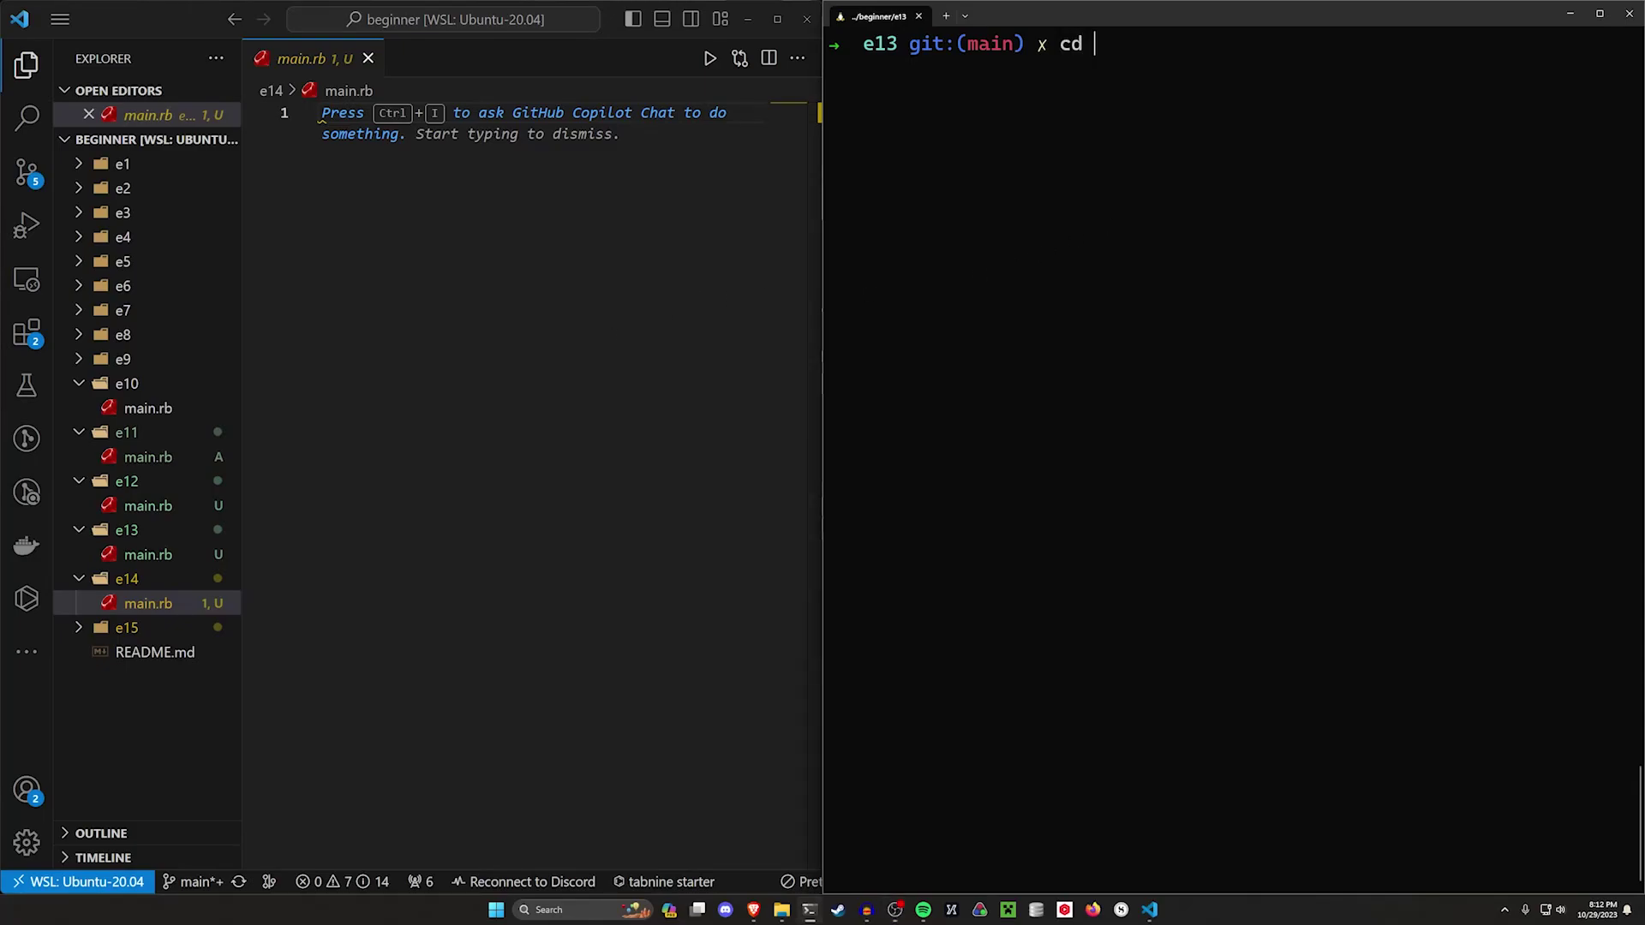
key("Return")
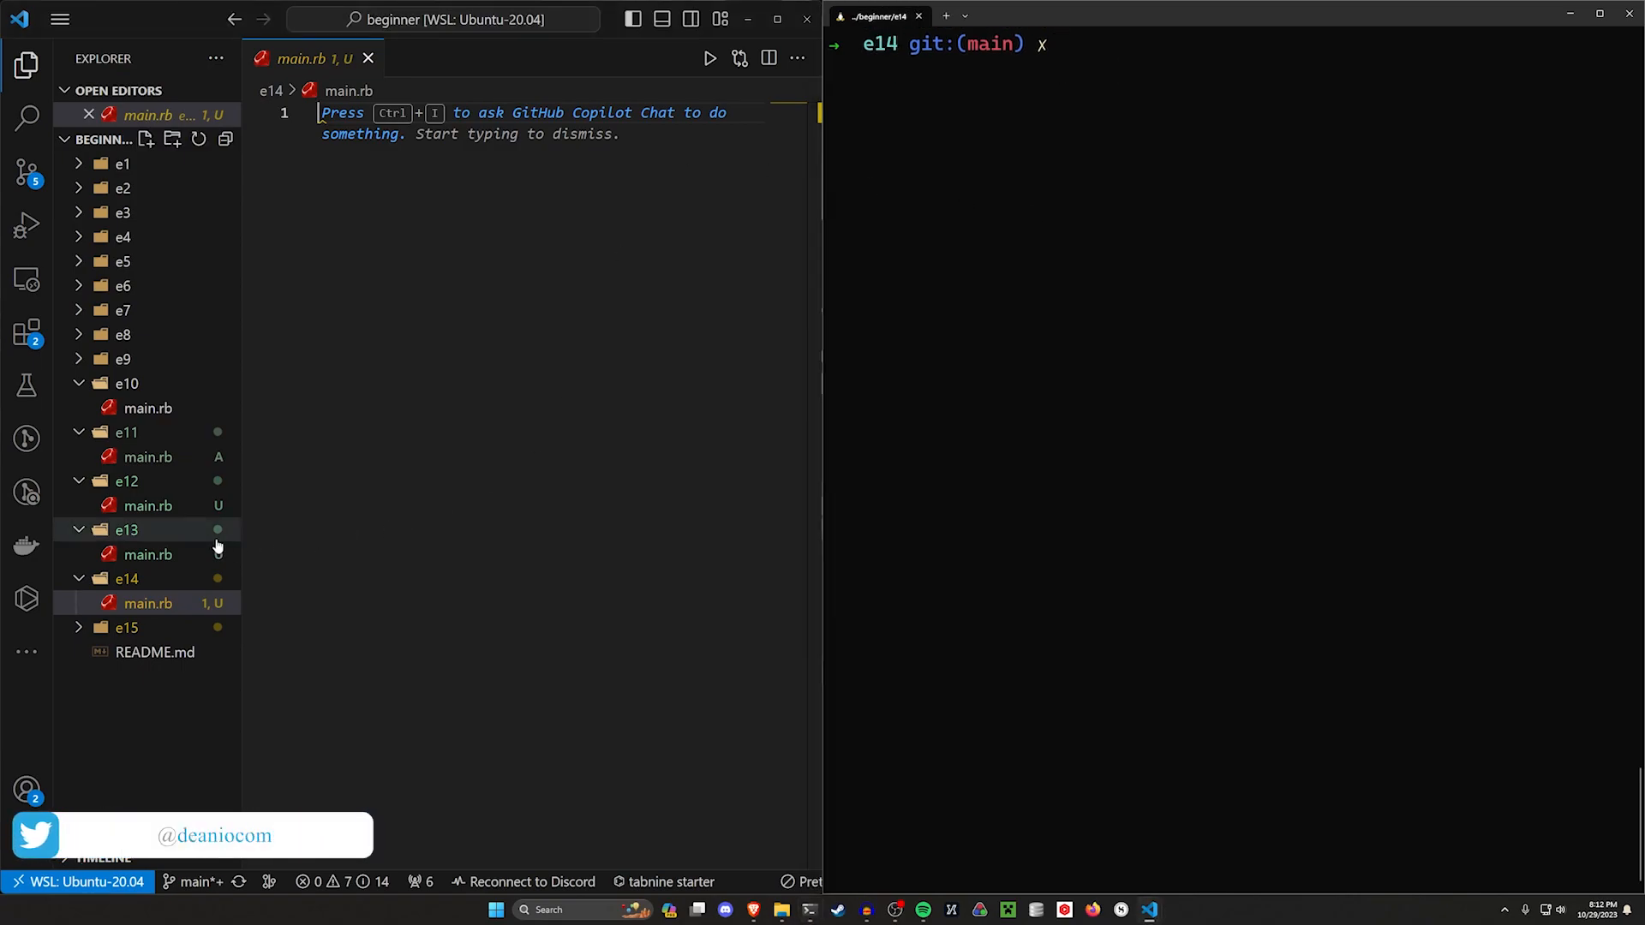
Copy all of e13's main.rb converter code into e14's empty main.rb, collapsing the e13 folder.
left_click(145, 555)
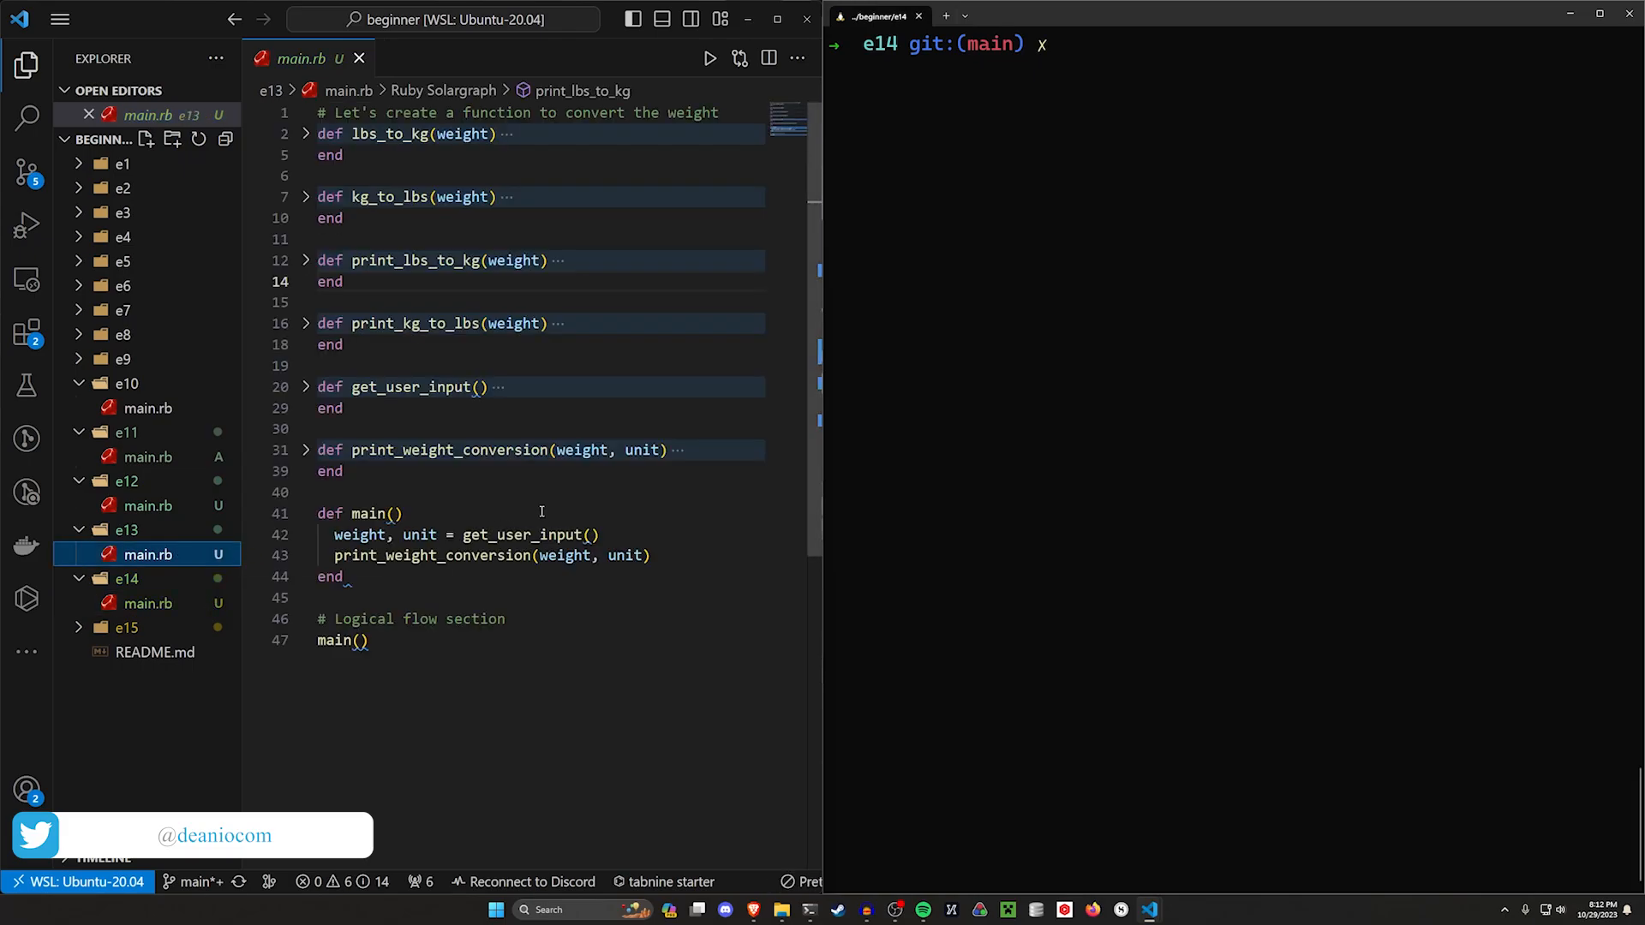
key("ctrl+a")
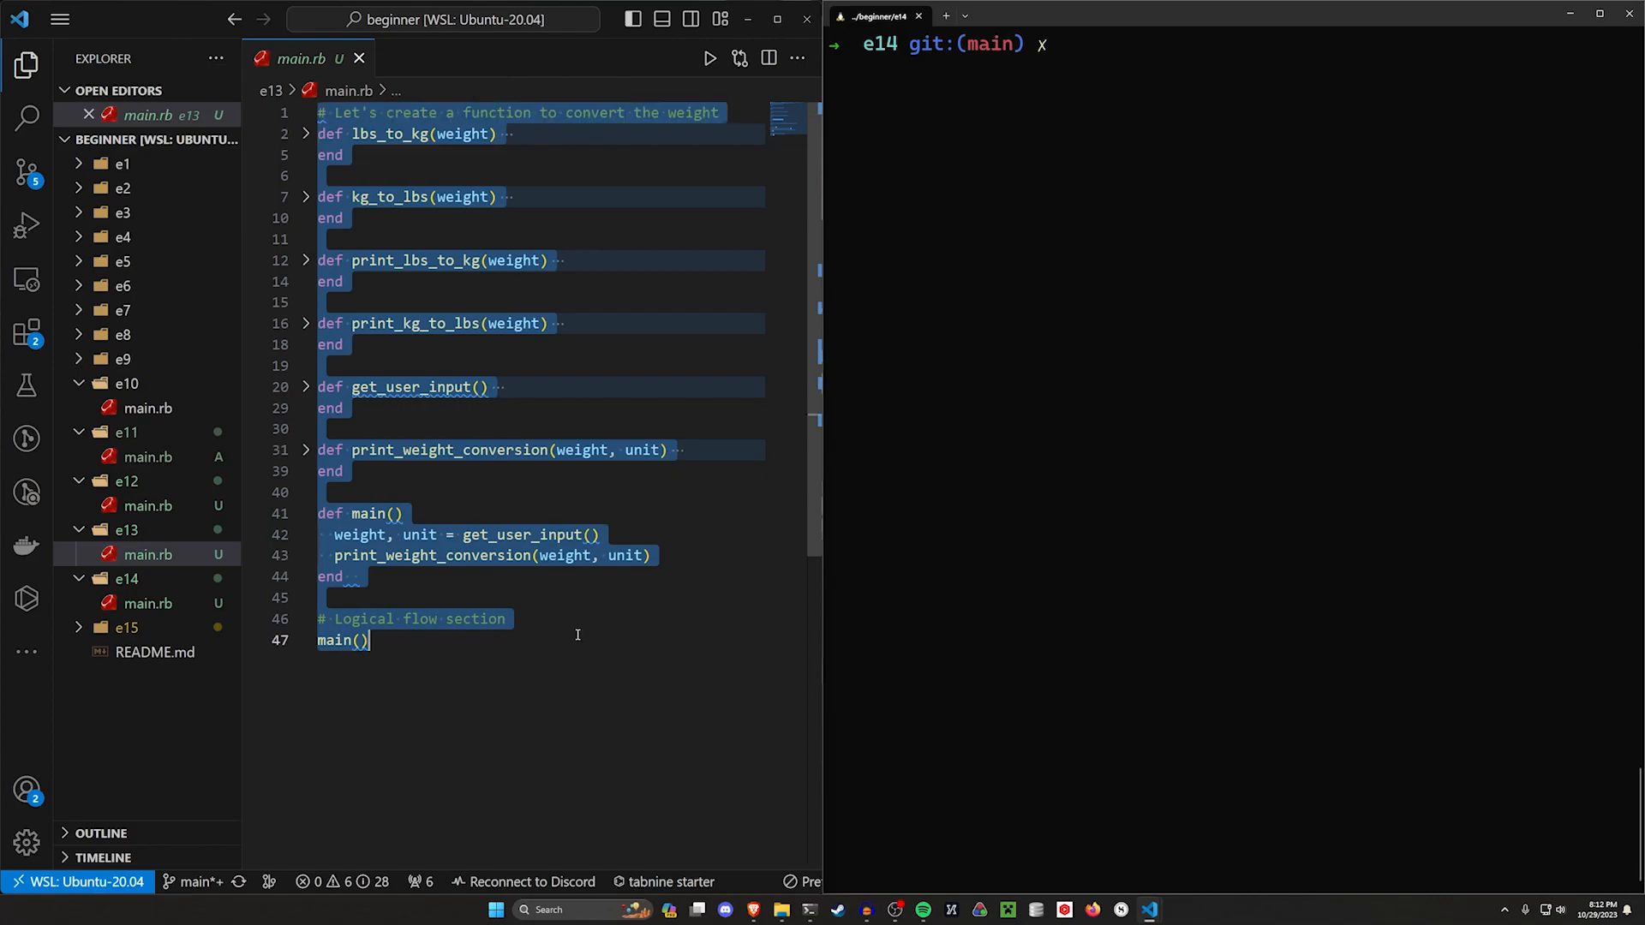
left_click(145, 603)
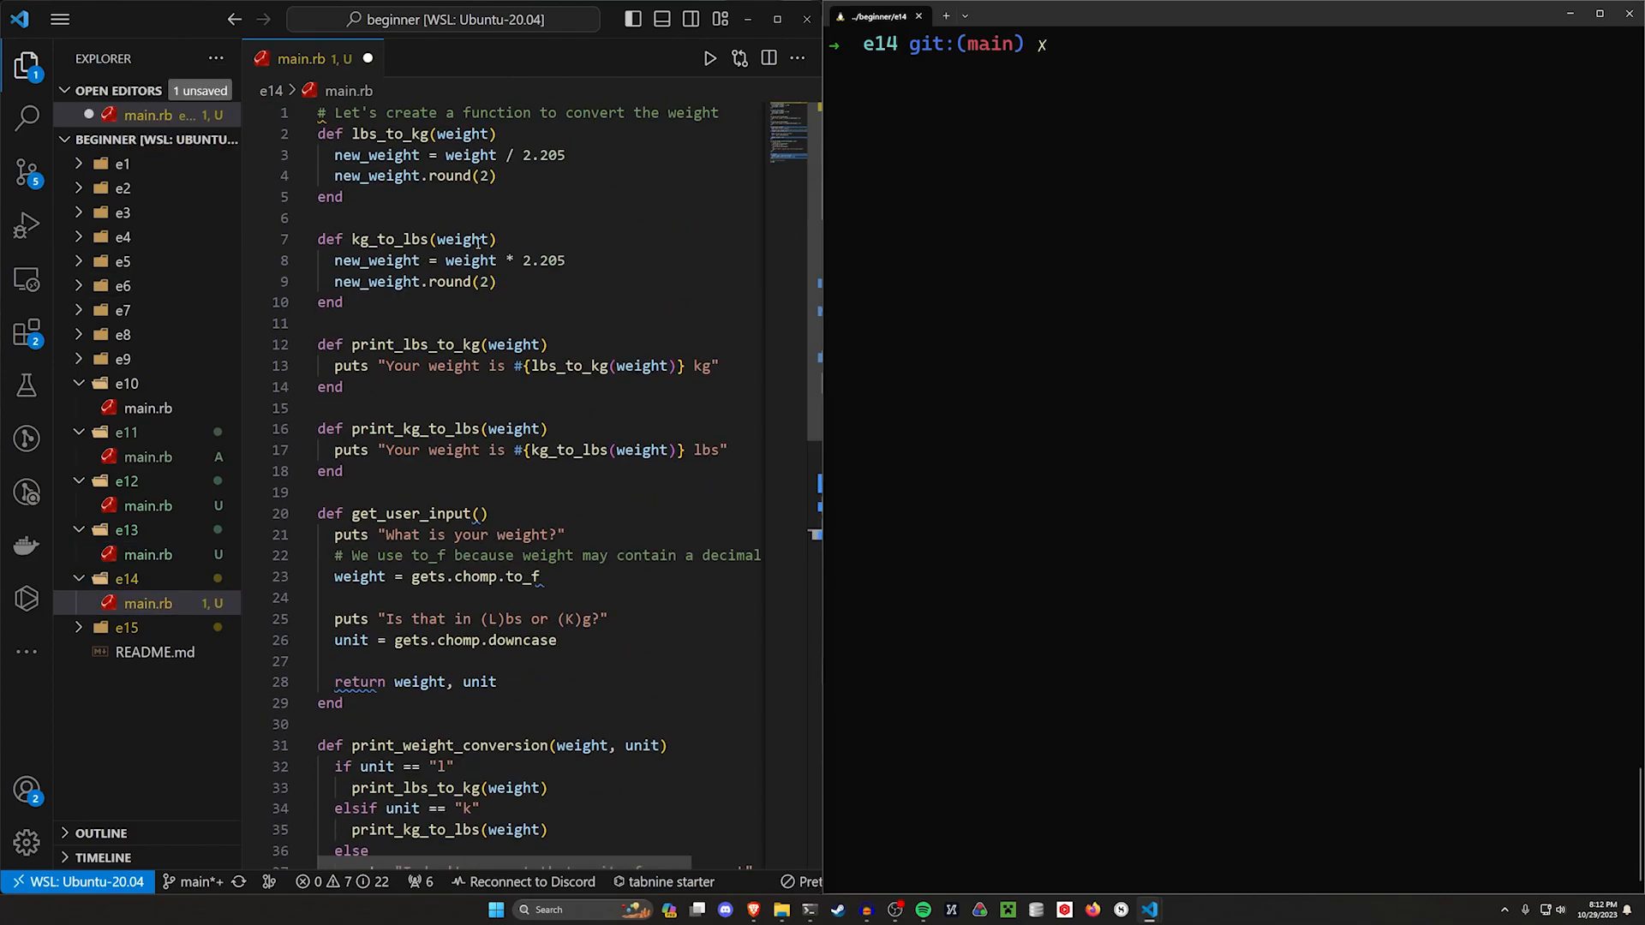
left_click(345, 197)
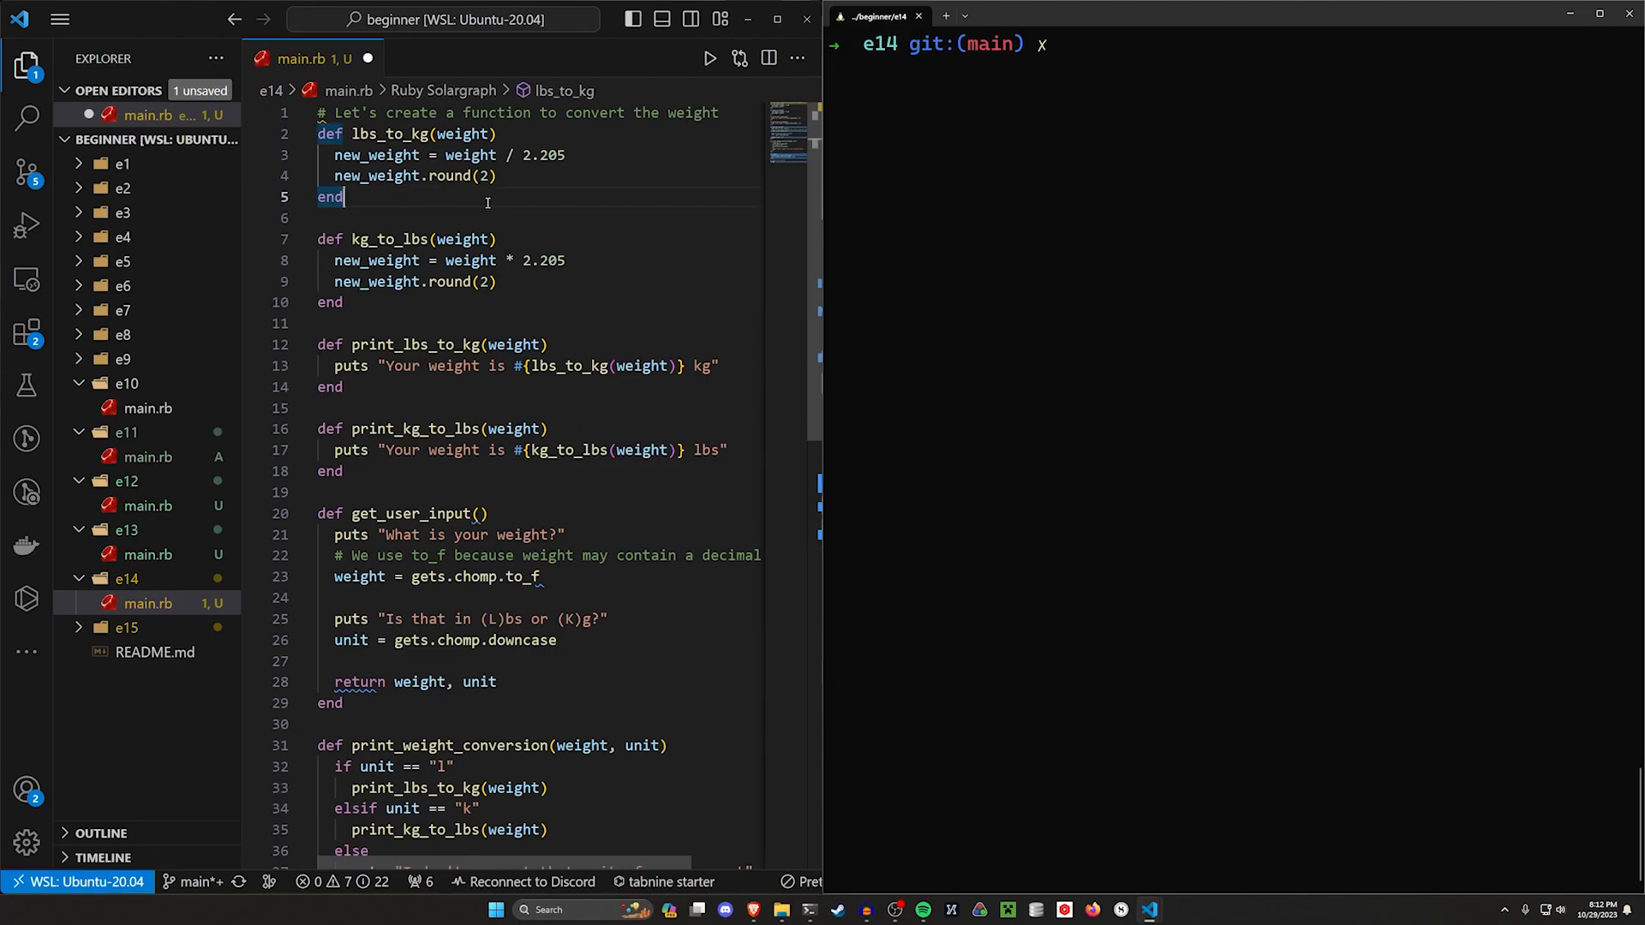
mouse_move(392, 184)
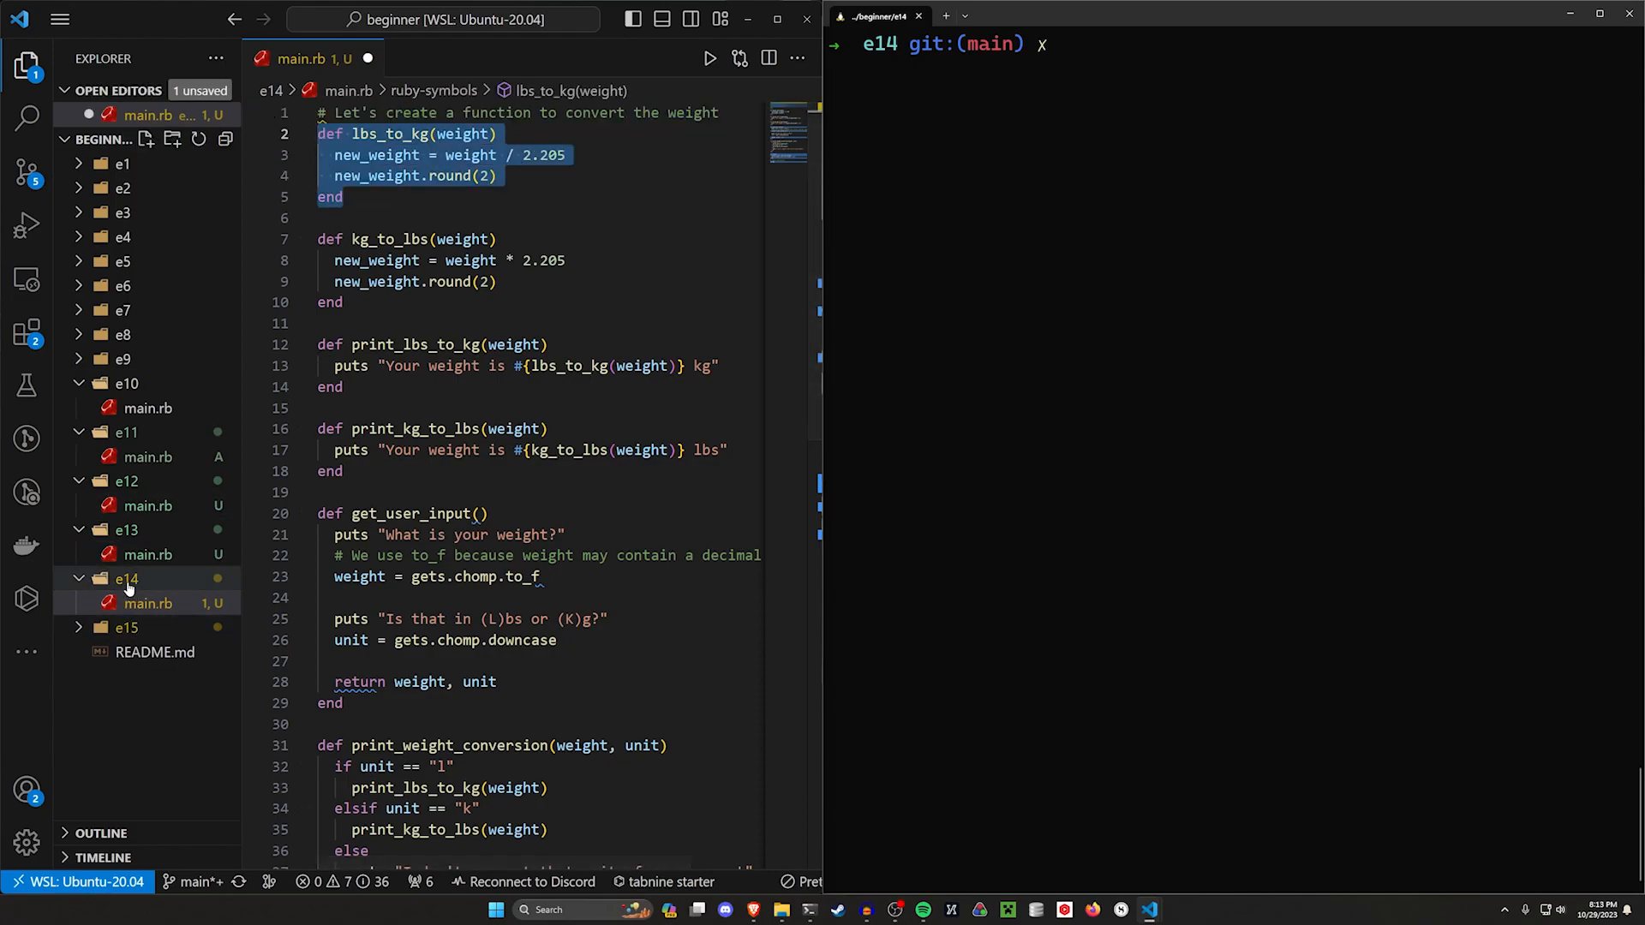
mouse_move(148, 583)
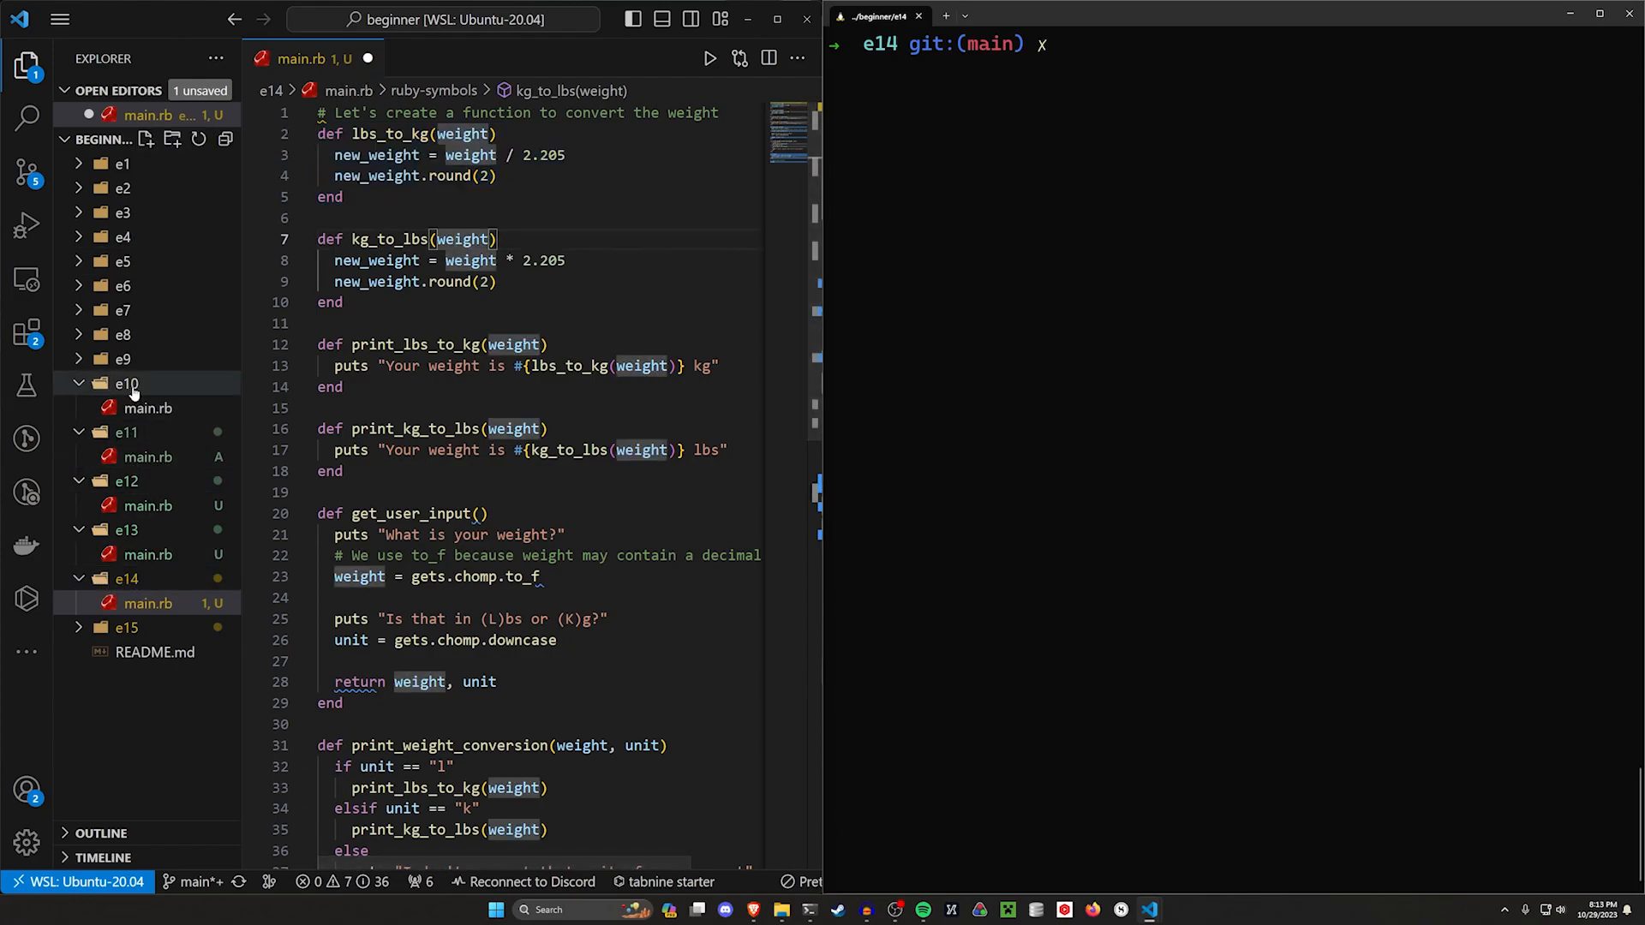
left_click(126, 383)
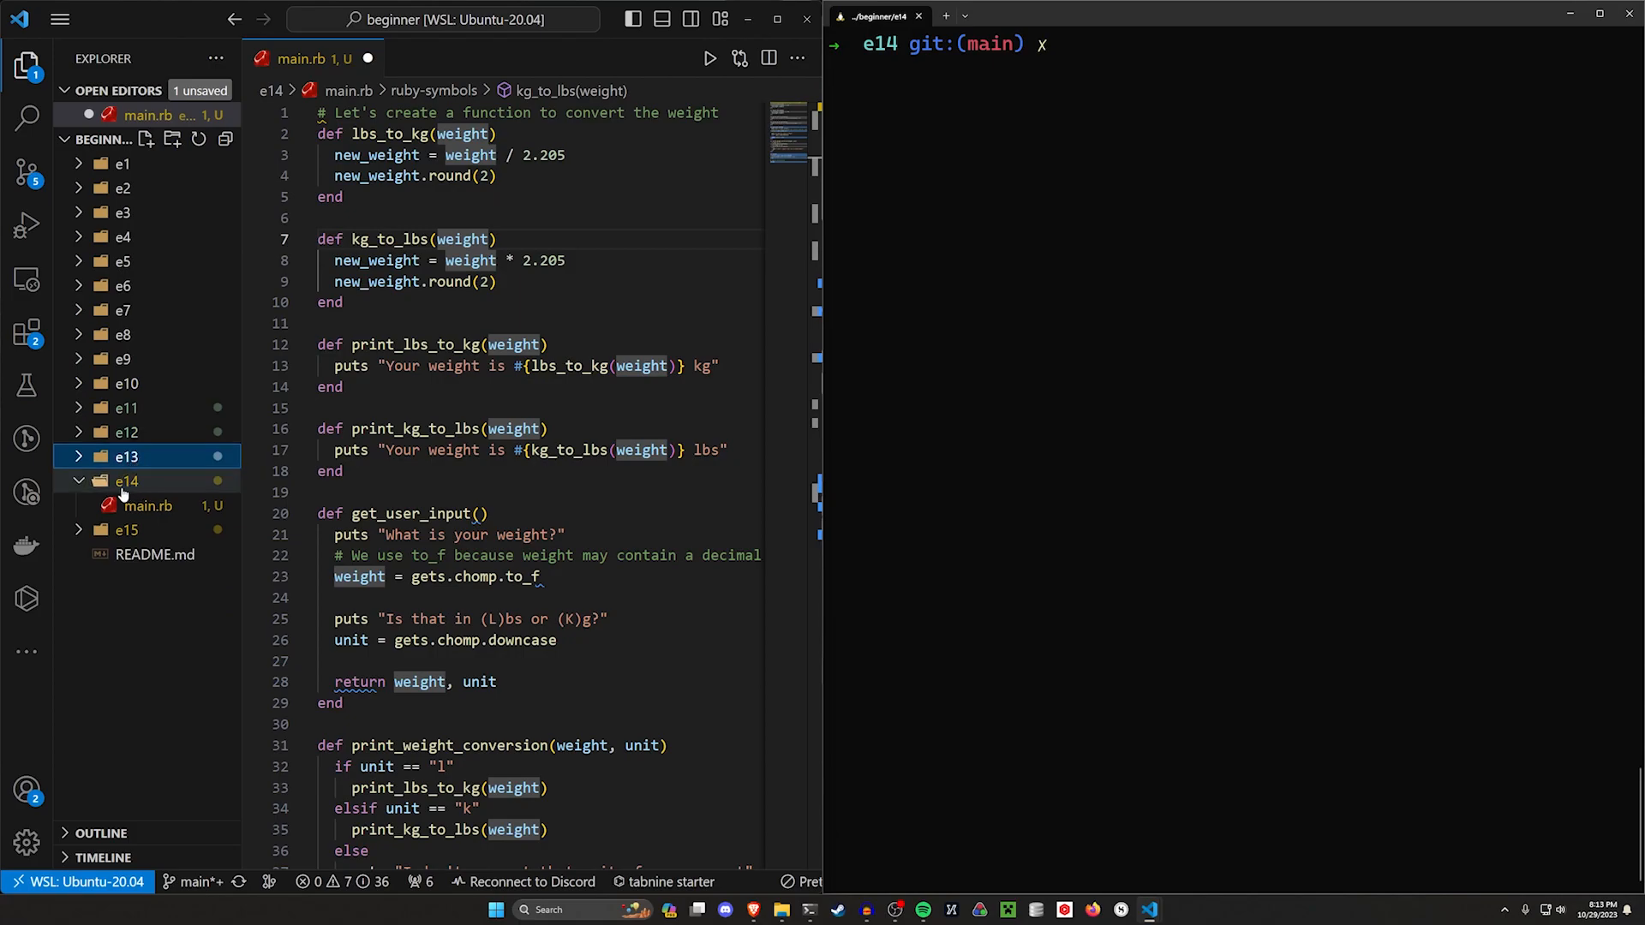
left_click(148, 505)
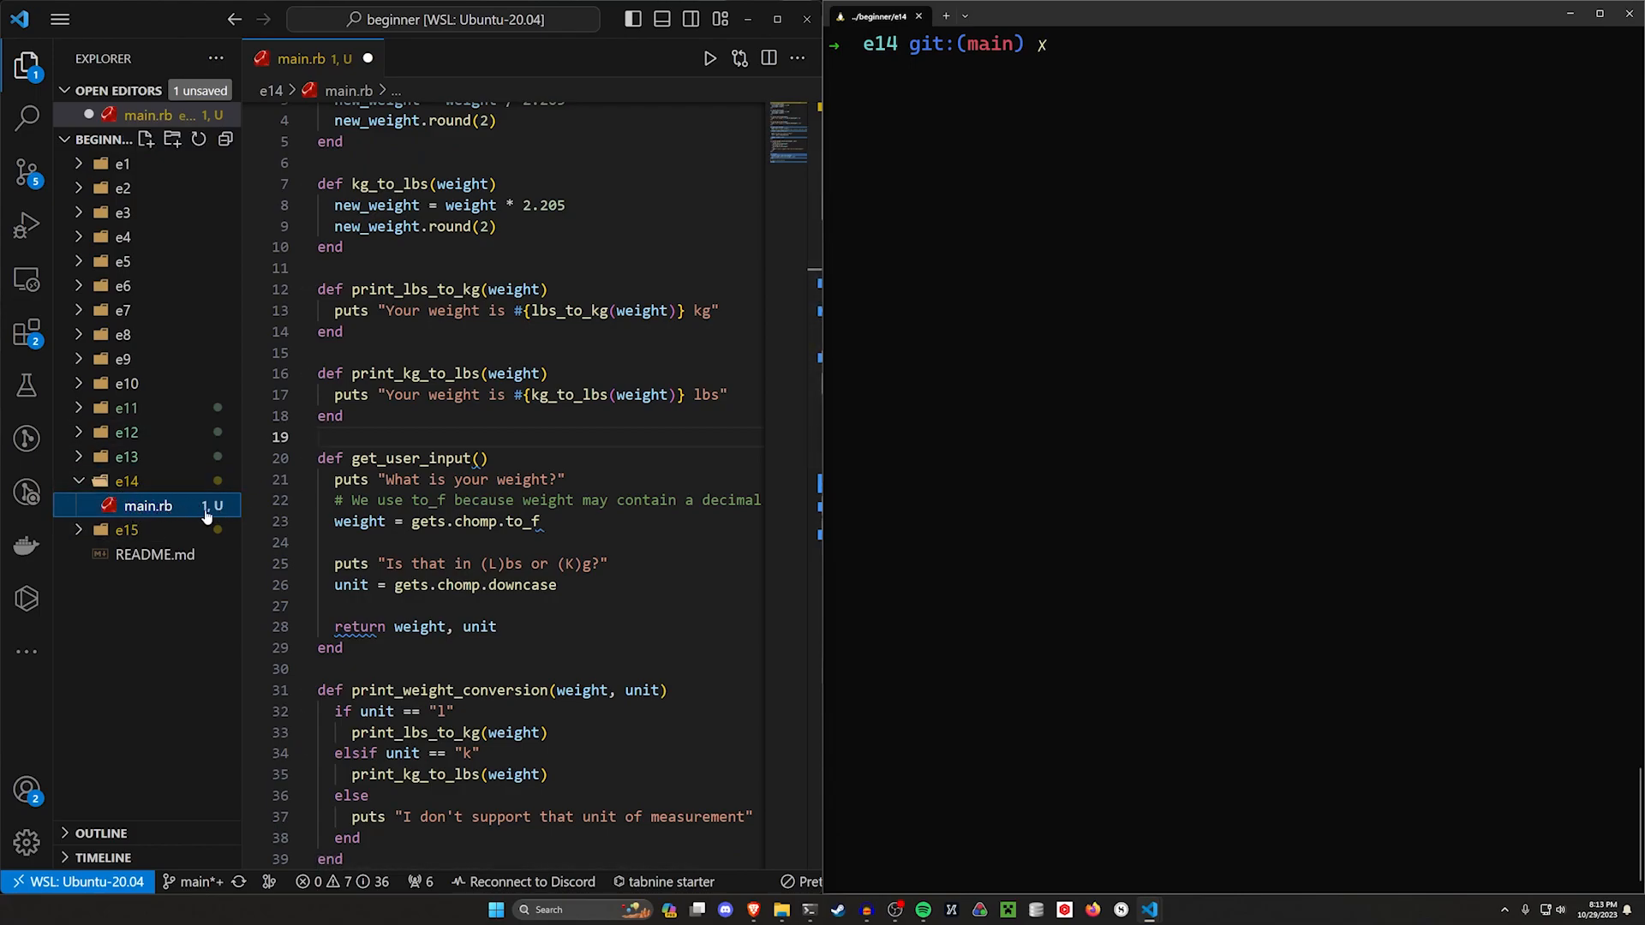
Save e14's main.rb, trial-delete the converter functions above main, then restore them.
scroll("up", 3)
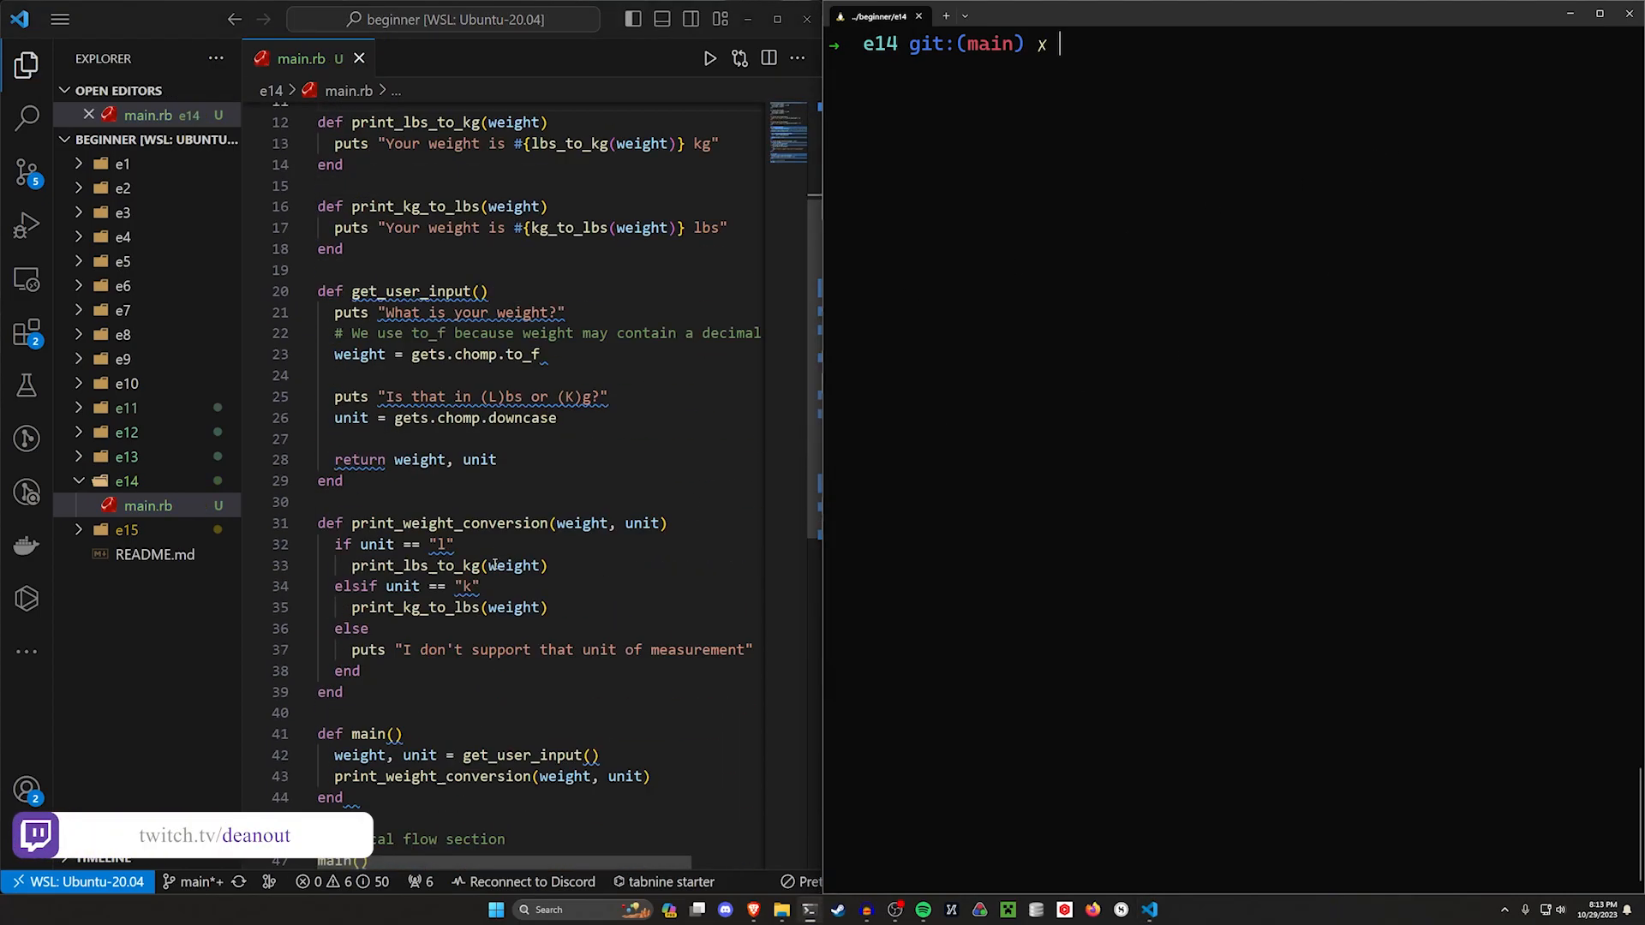
scroll("down", 3)
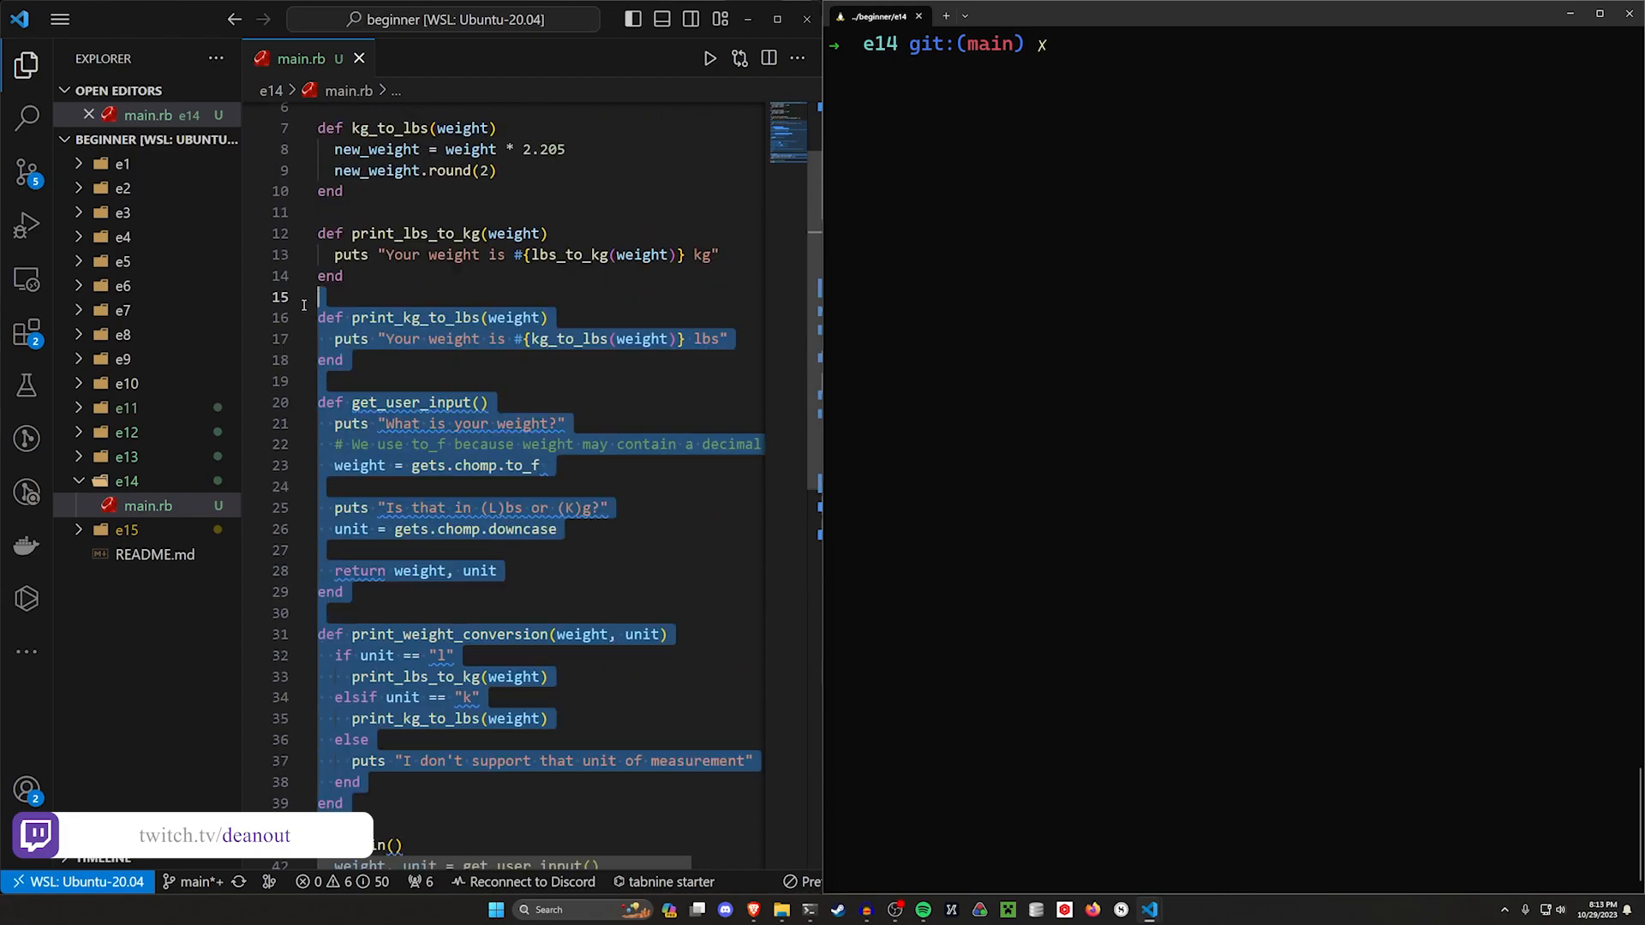
key("Delete")
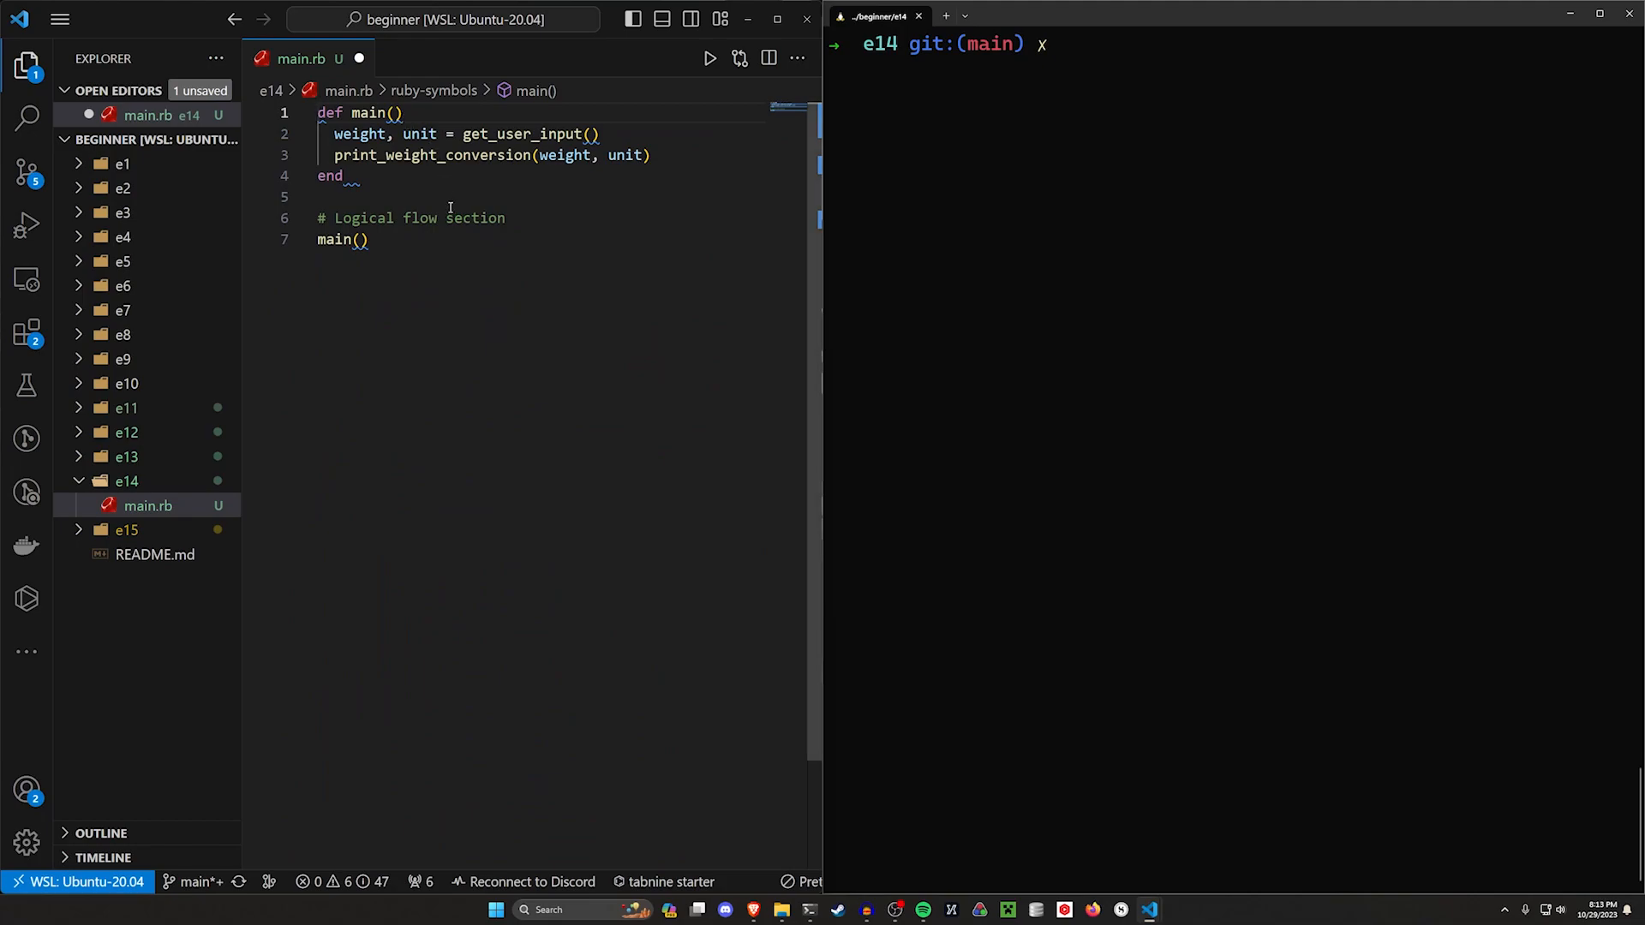
double_click(341, 239)
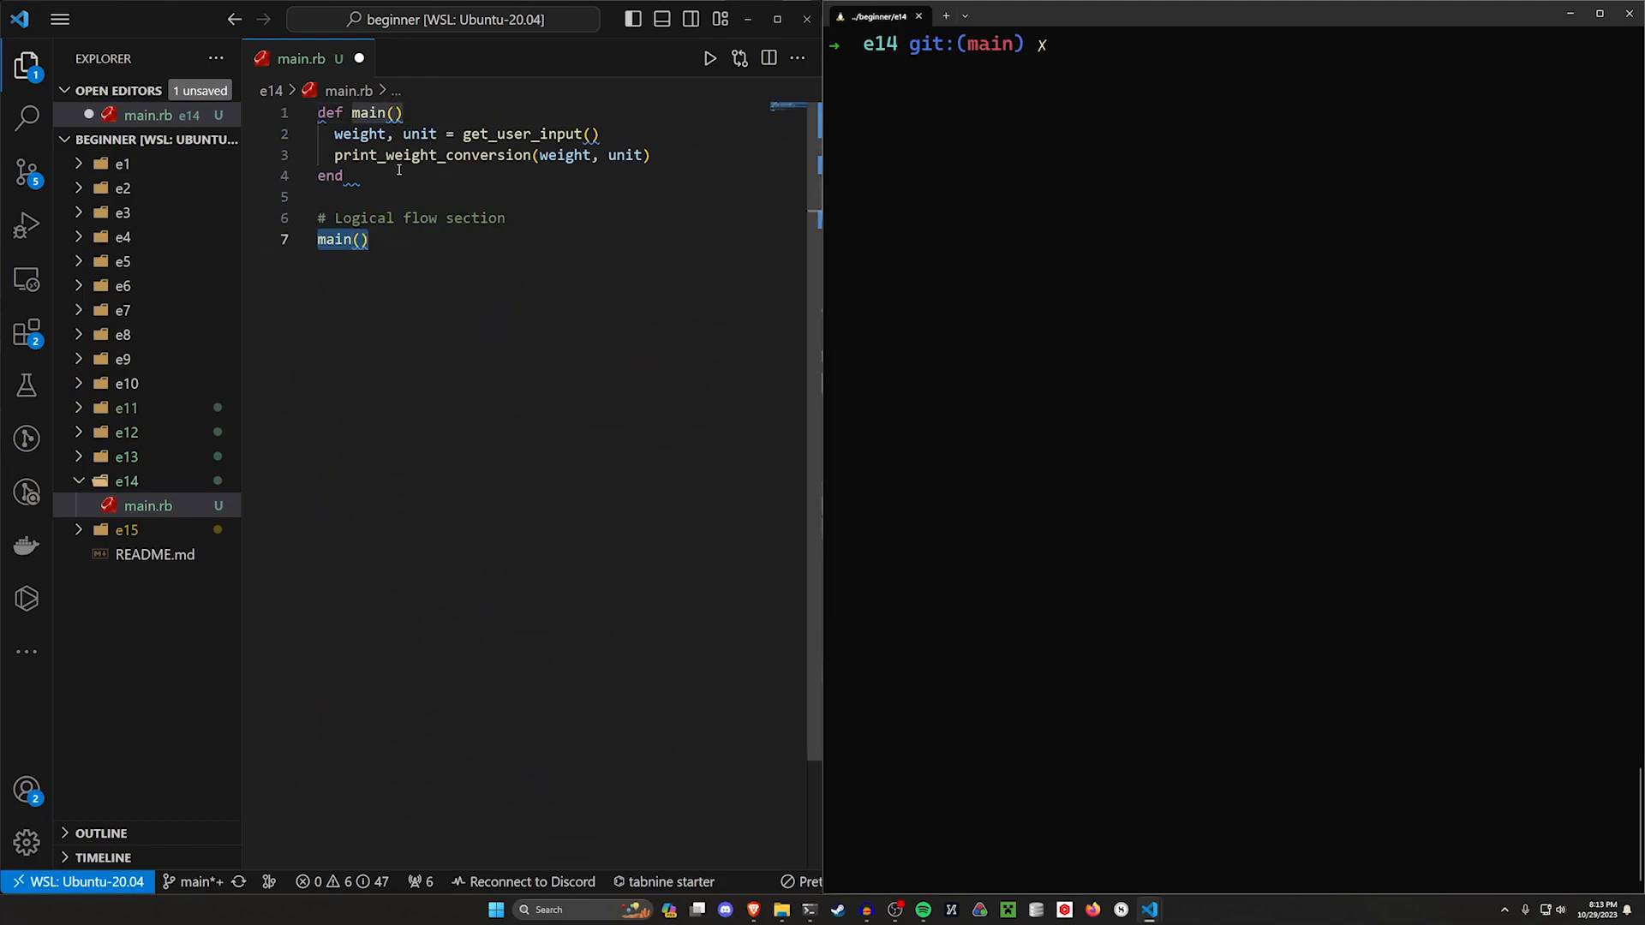
left_click(369, 240)
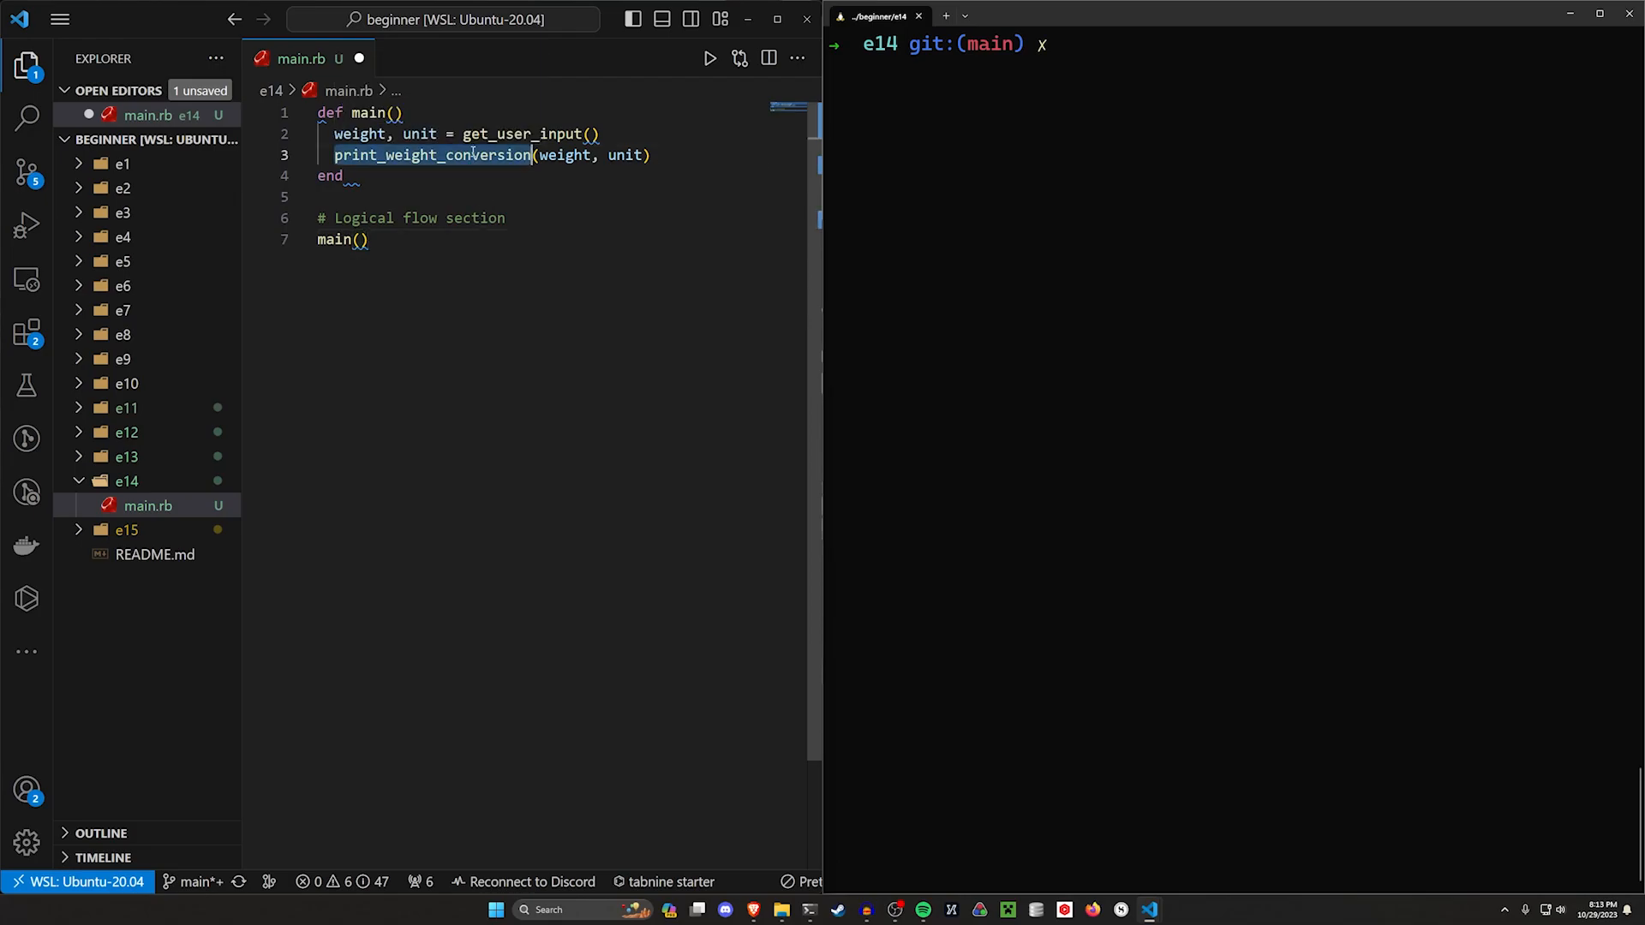
left_click(472, 154)
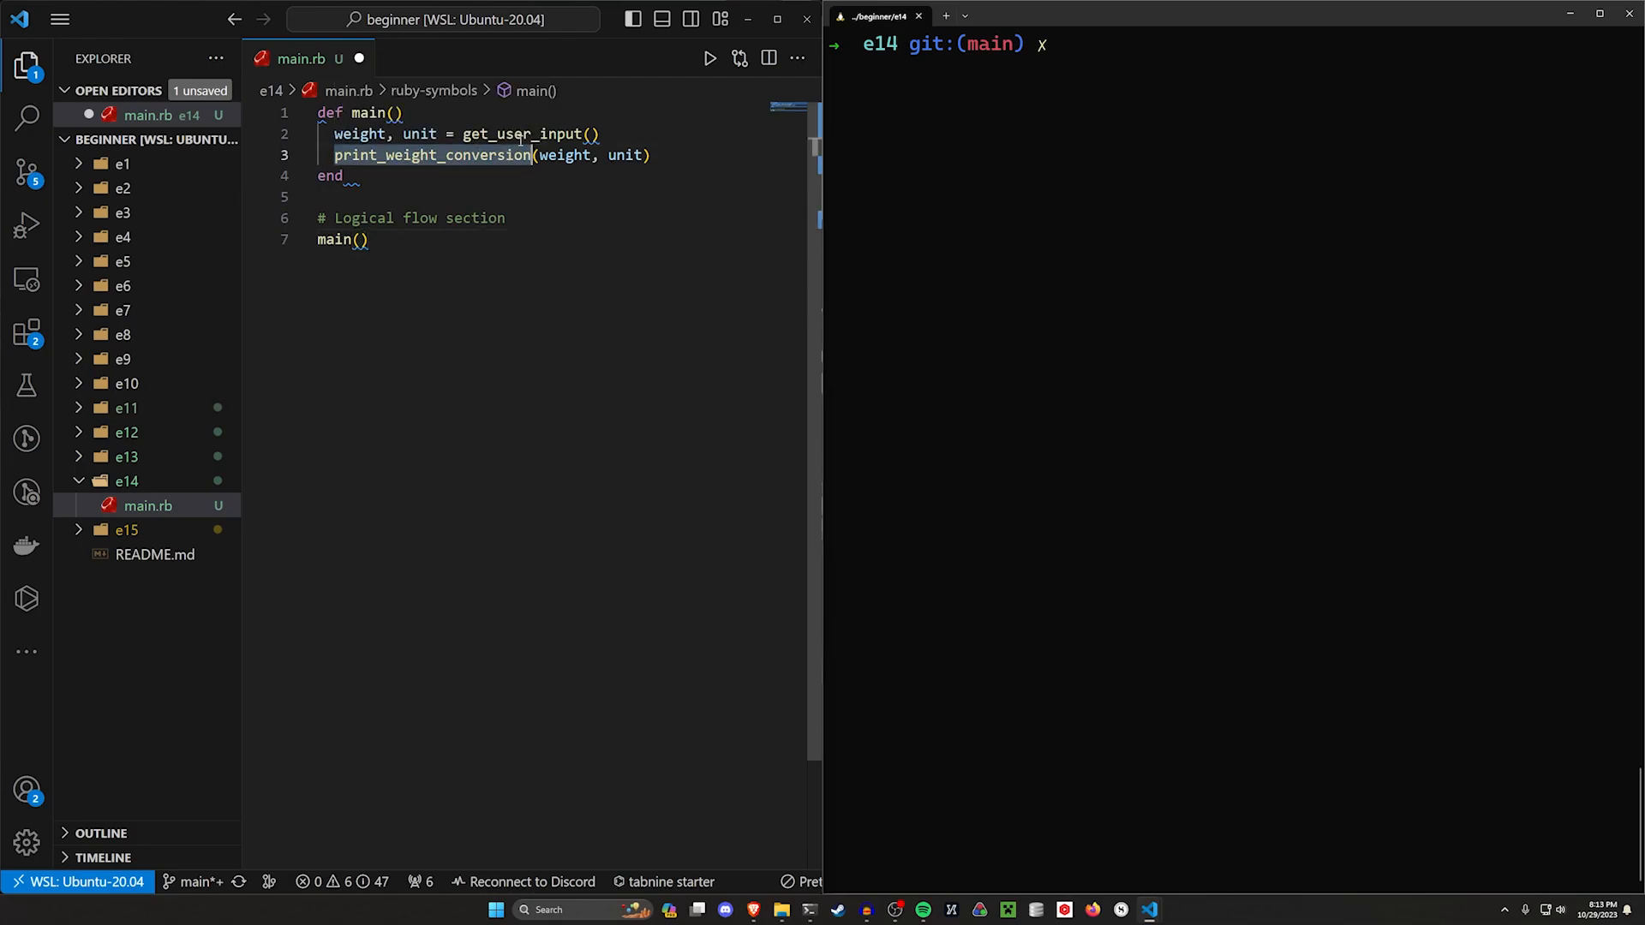
key("ctrl+a")
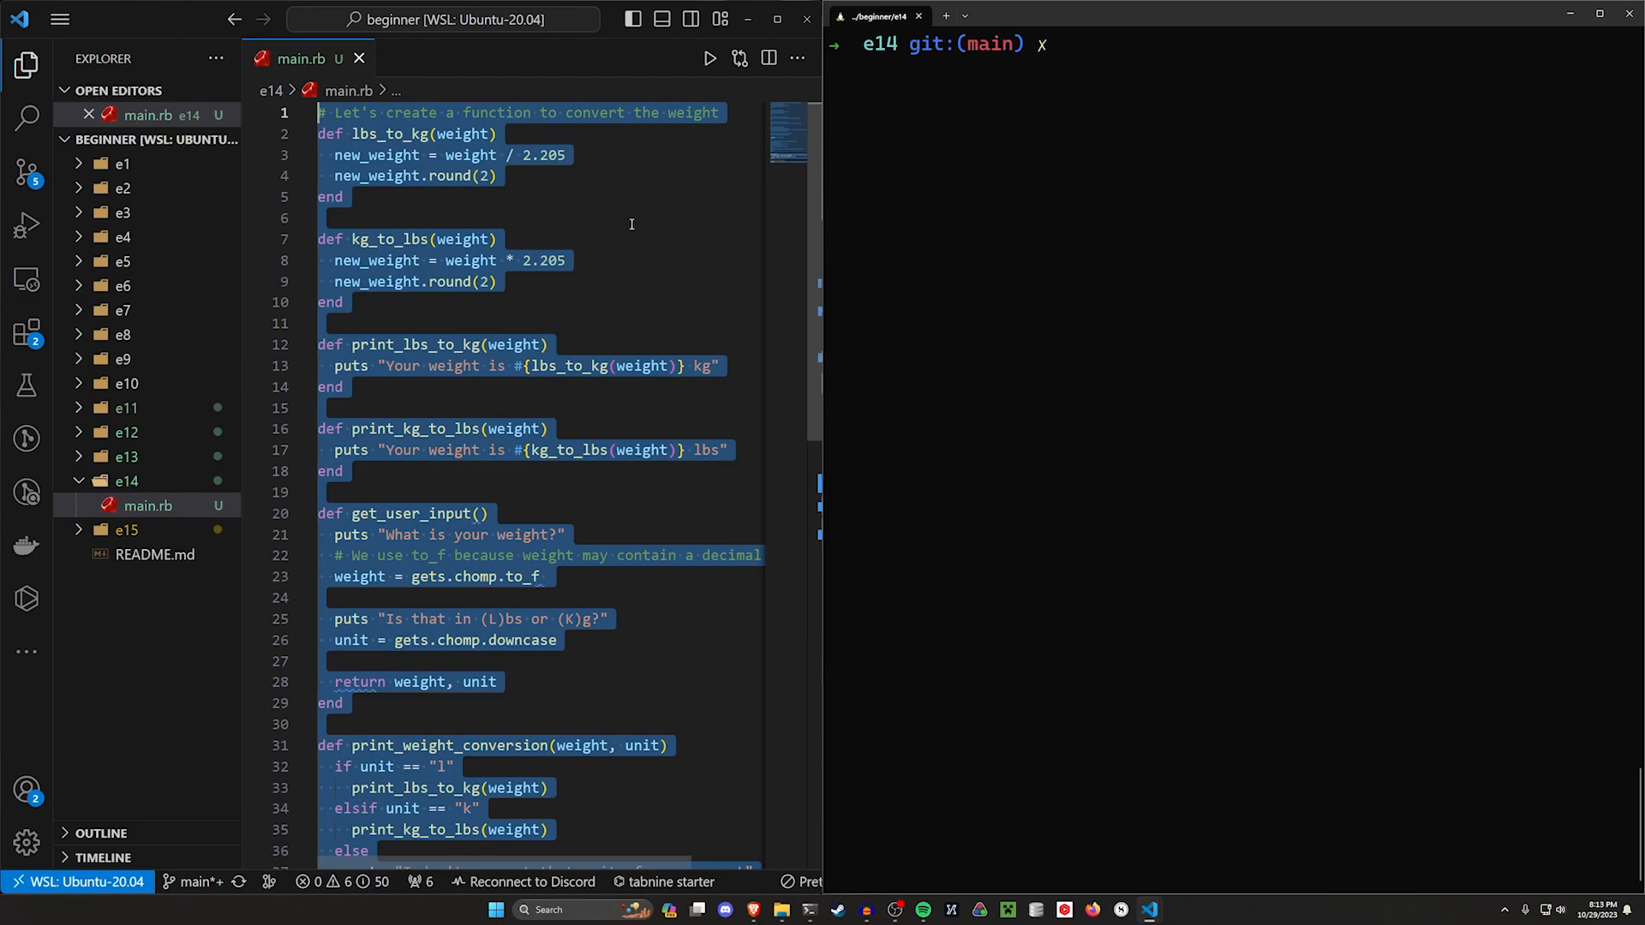
scroll("down", 3)
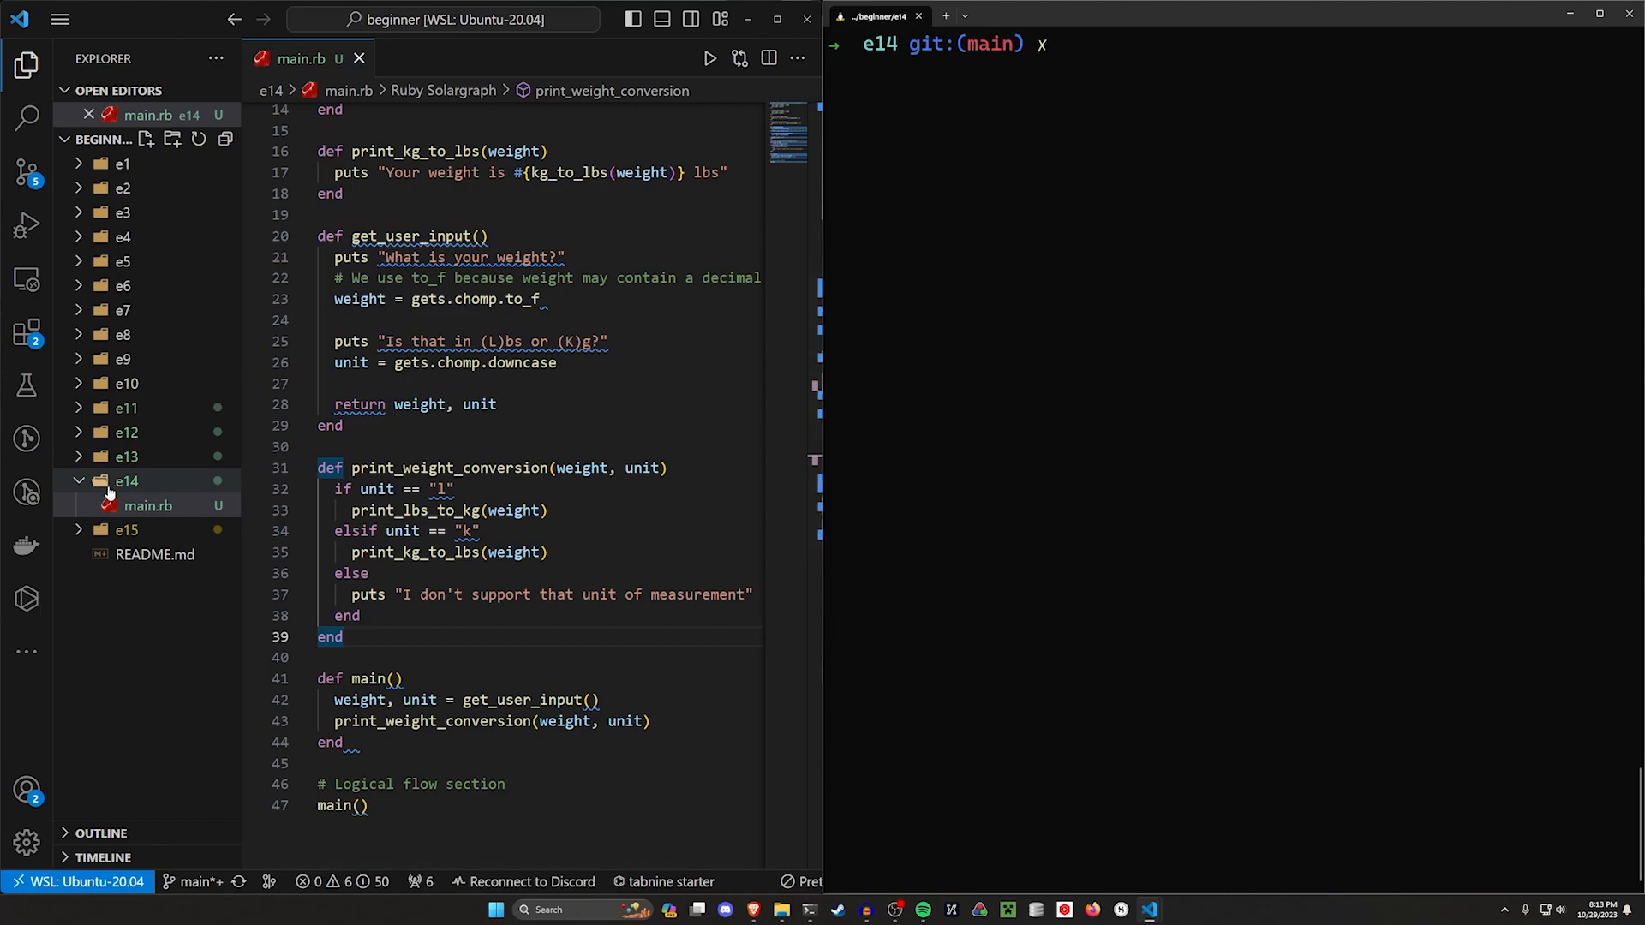
Create weight.rb in e14 and move the converter functions into it from main.rb.
left_click(145, 137)
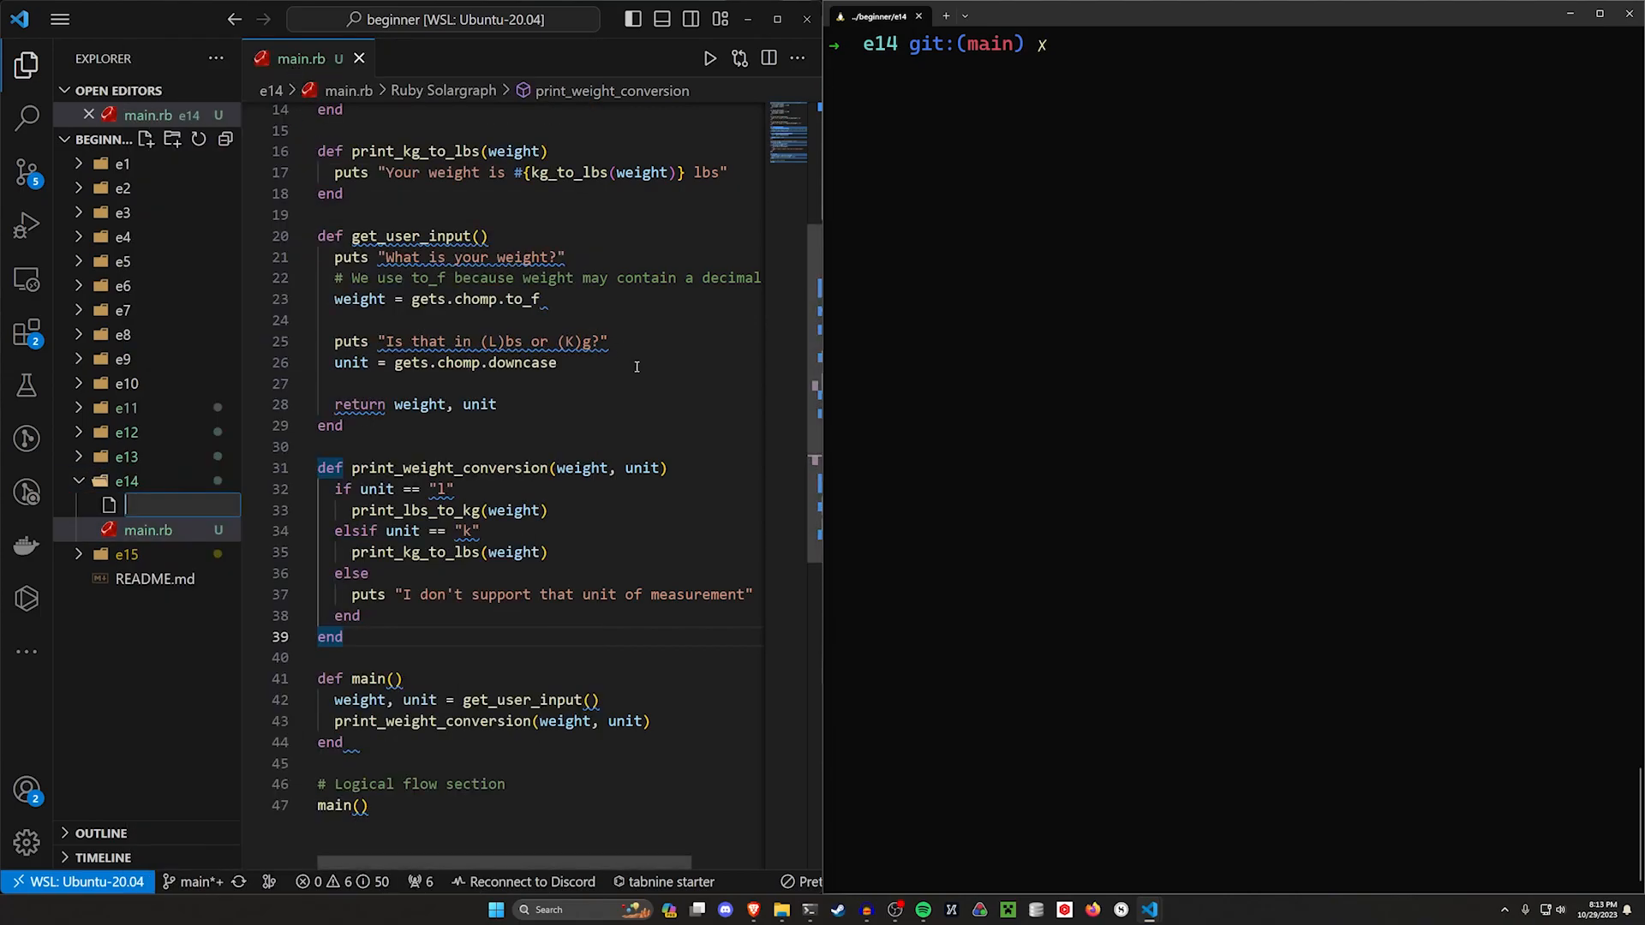
type("weigh")
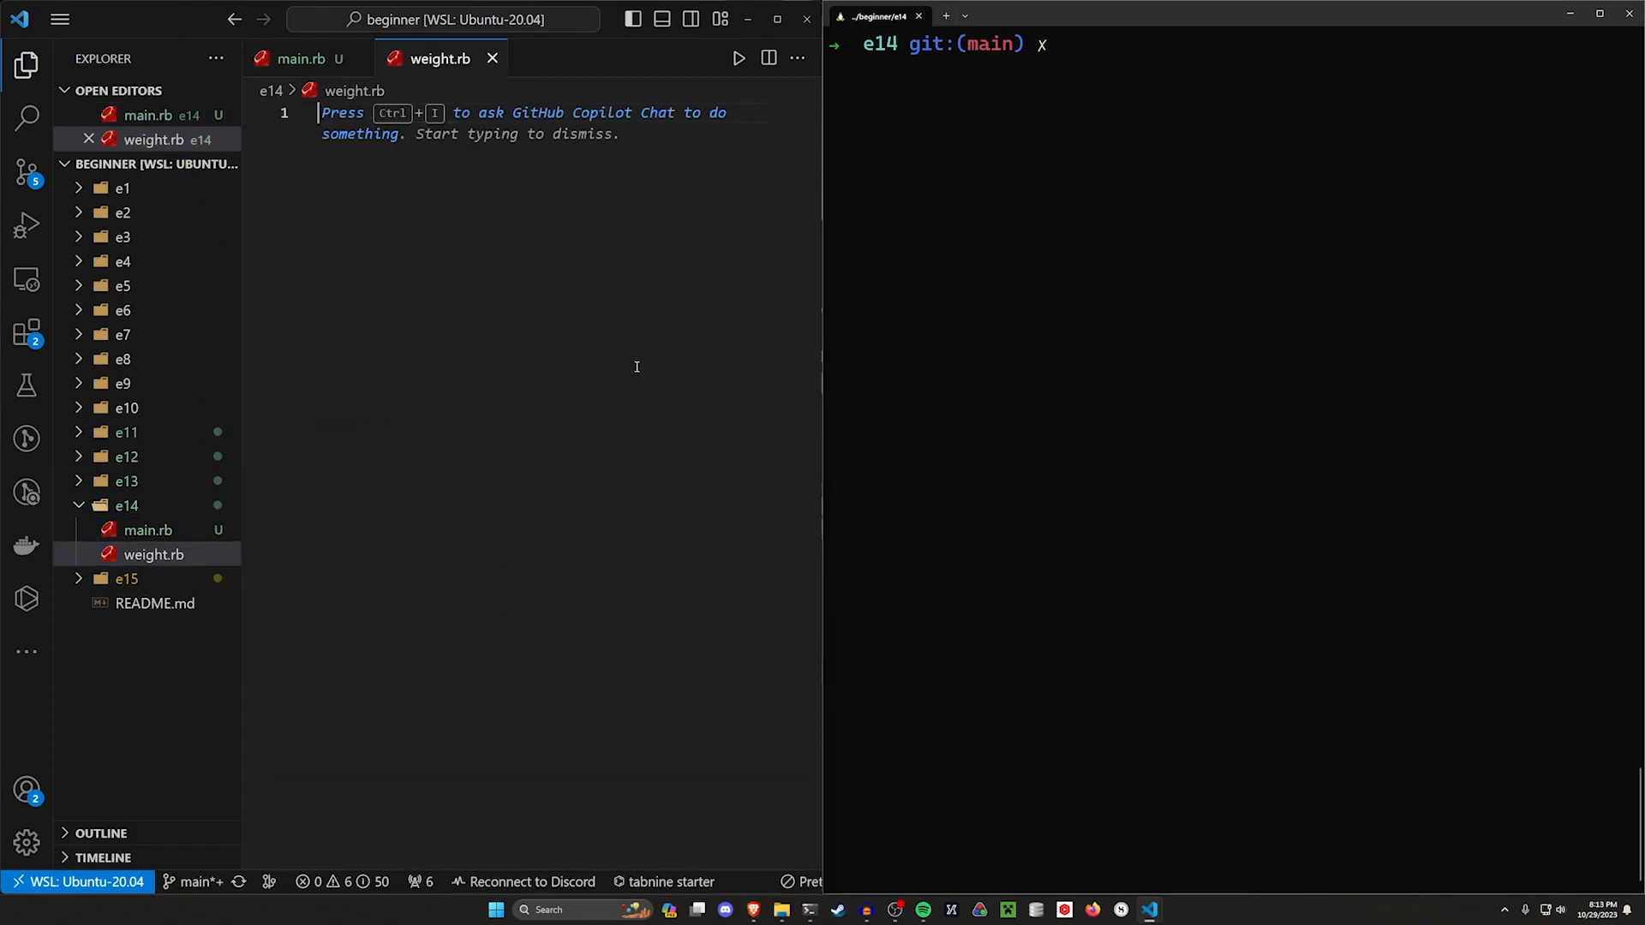
left_click(301, 59)
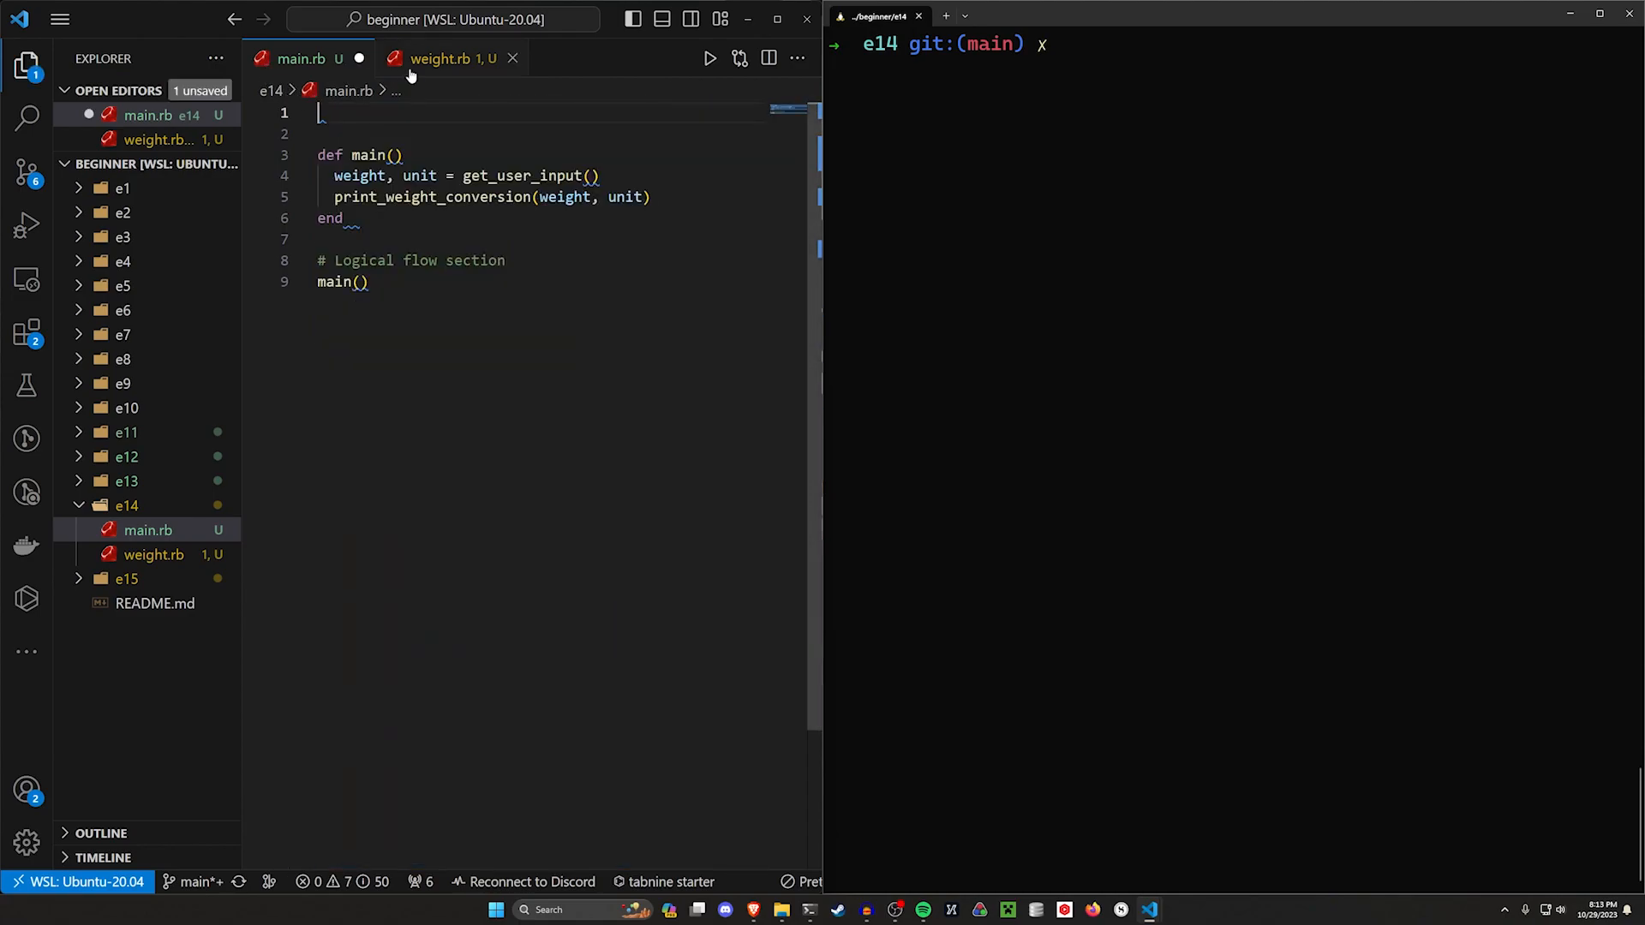
left_click(439, 57)
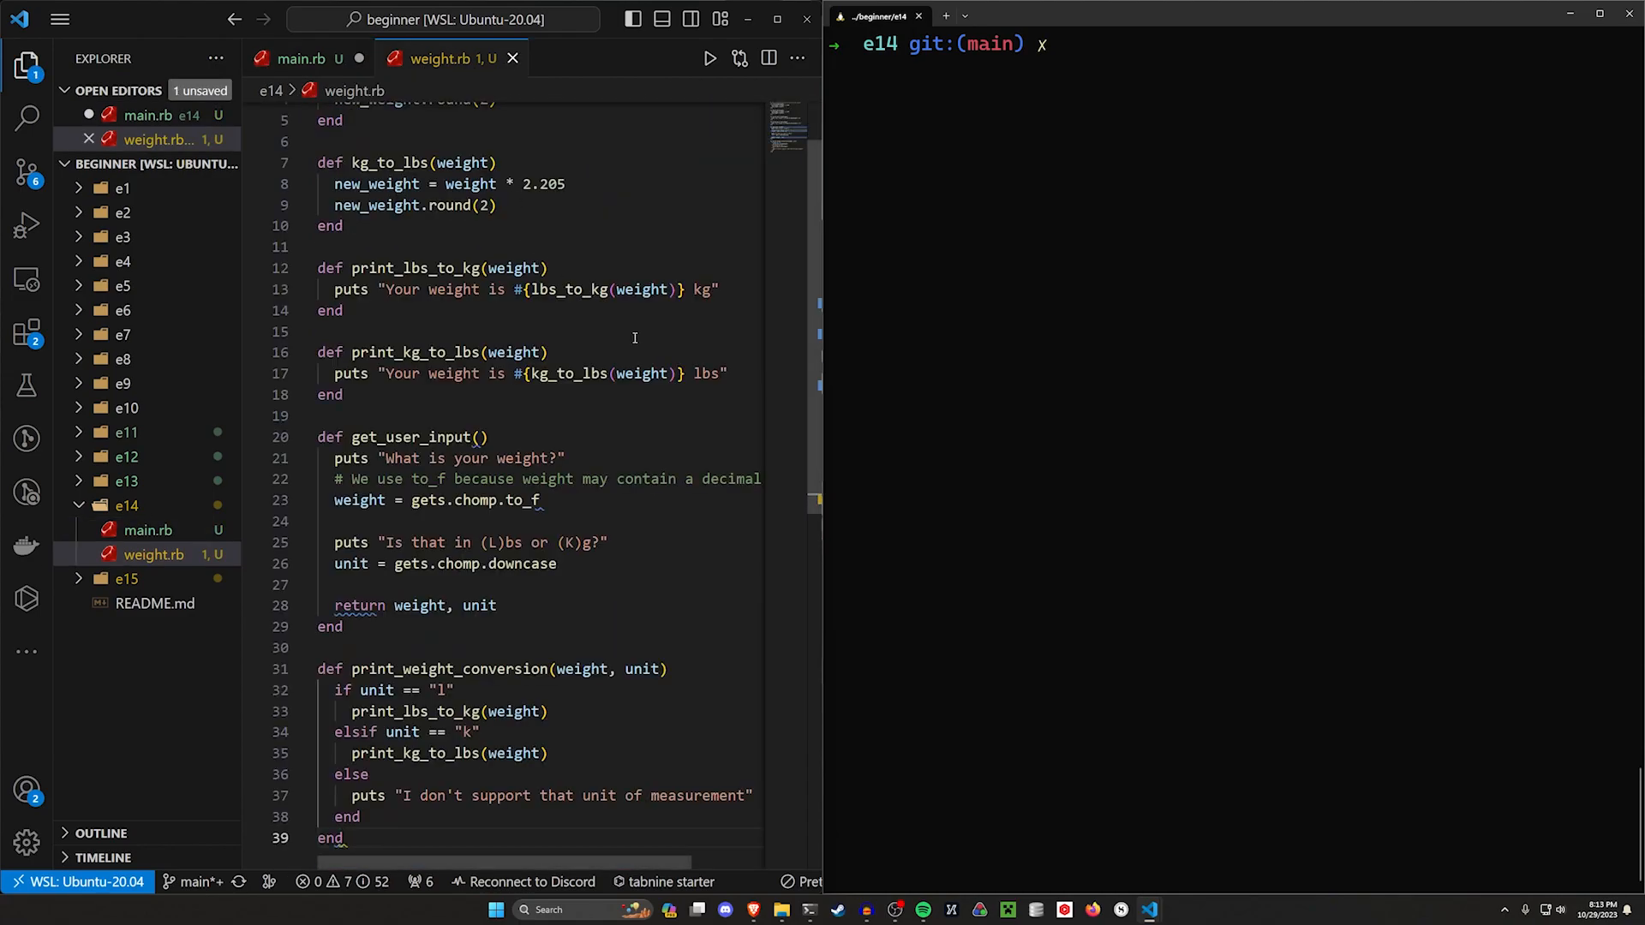
left_click(301, 57)
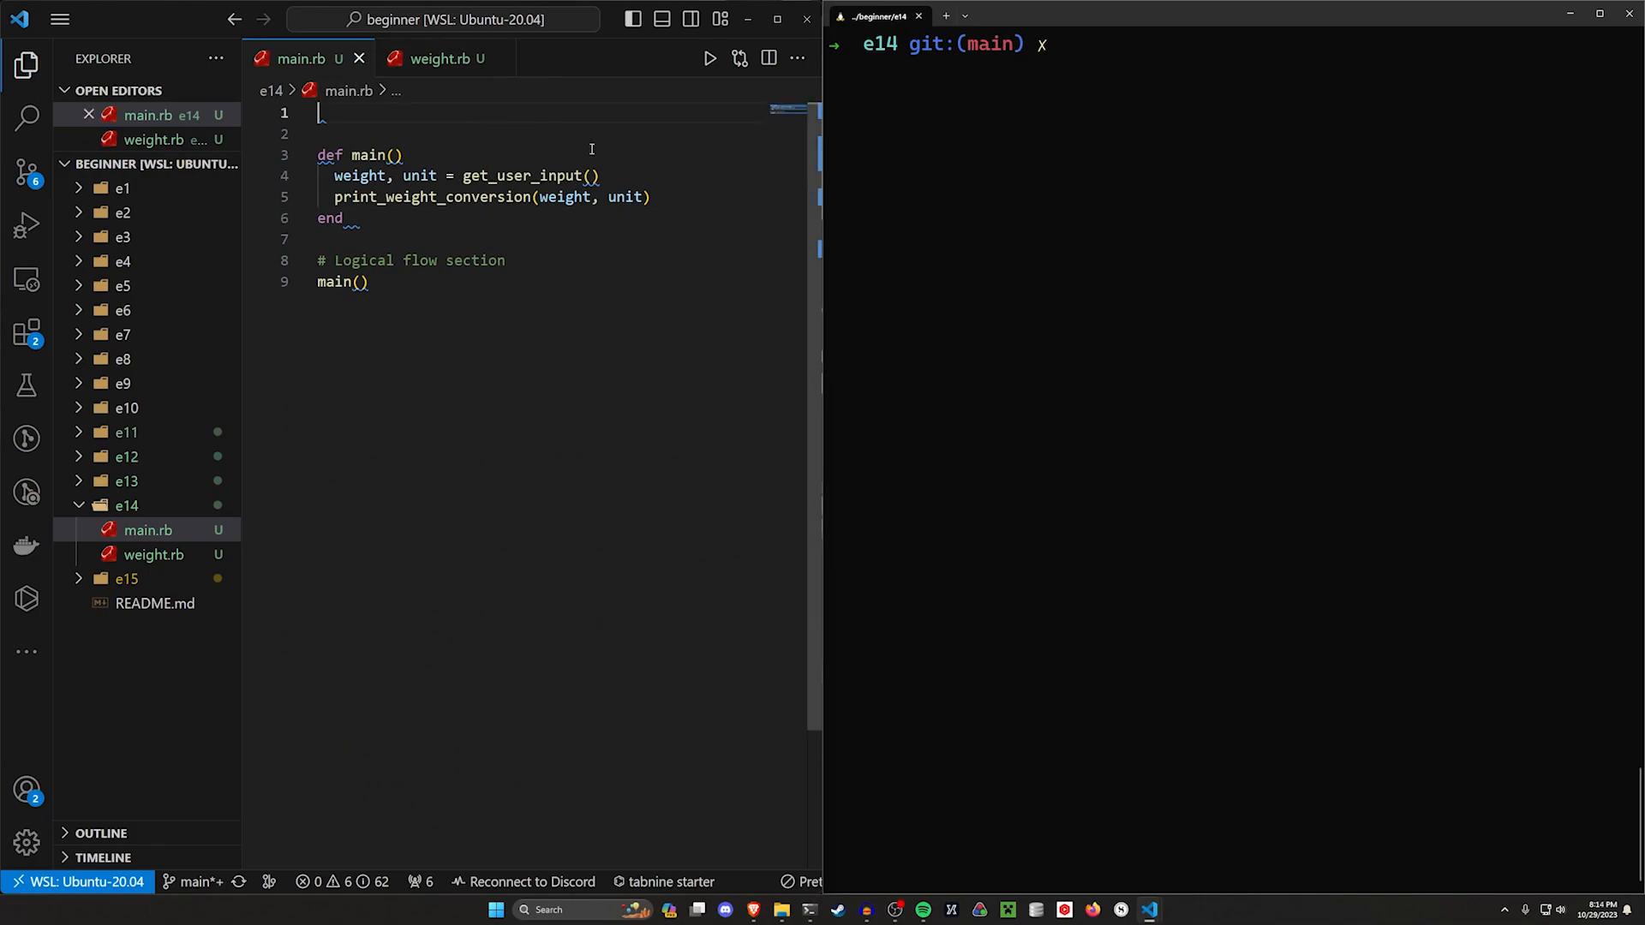
Write comment lines atop main.rb explaining weight.rb gets brought in, with the sidebar hidden.
type("#")
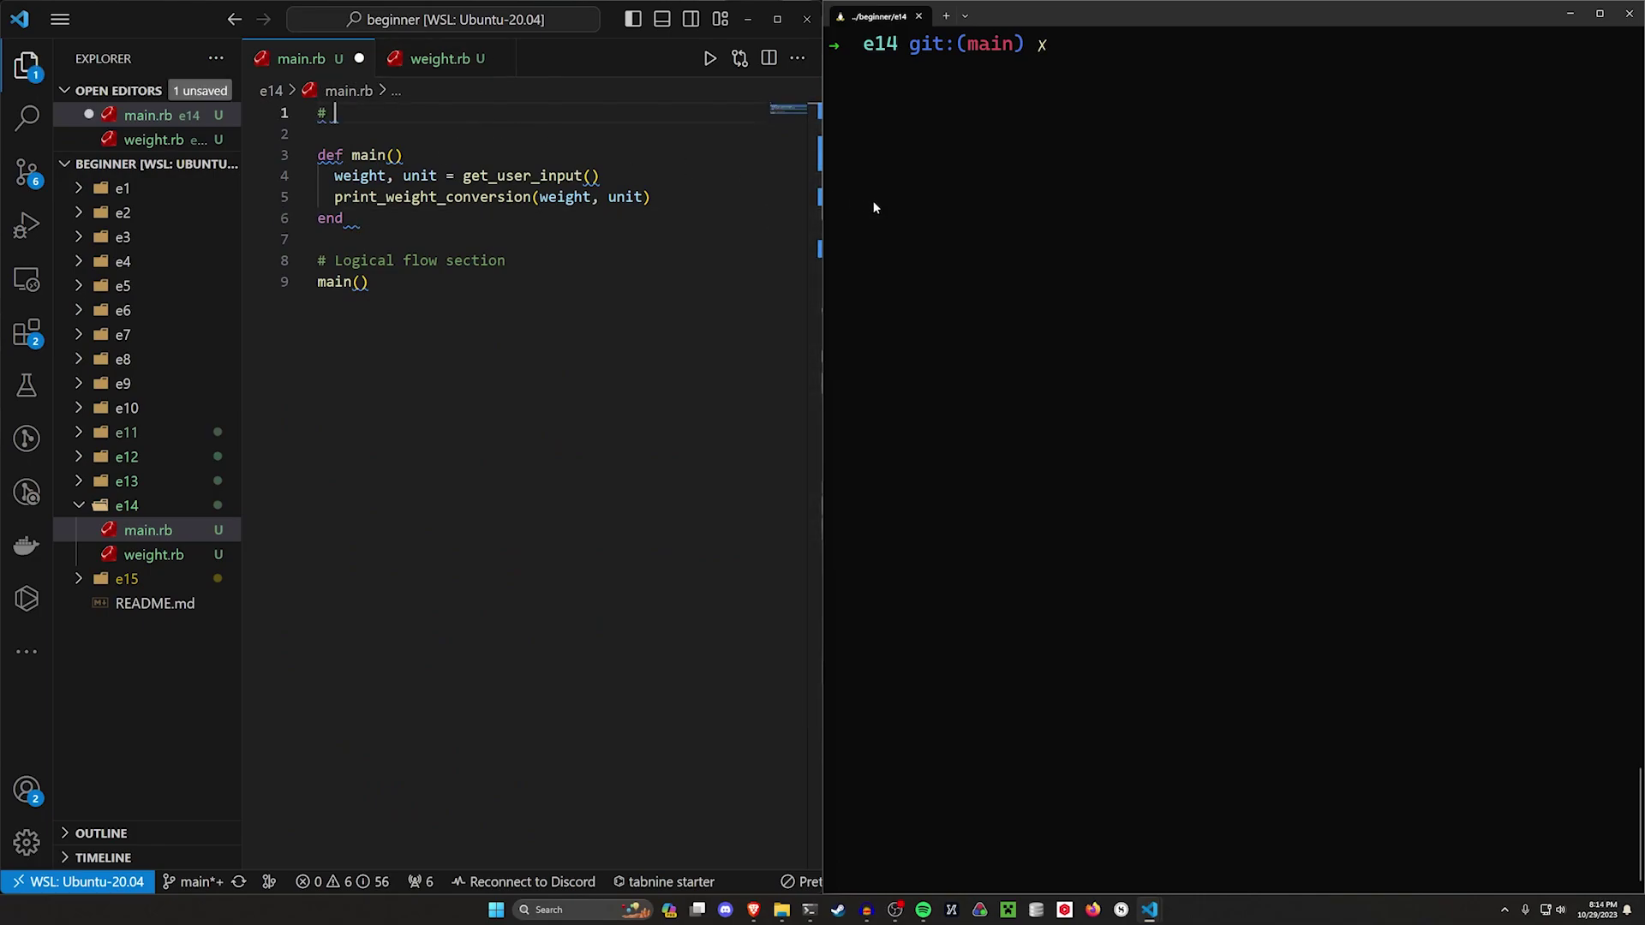
type("We want to")
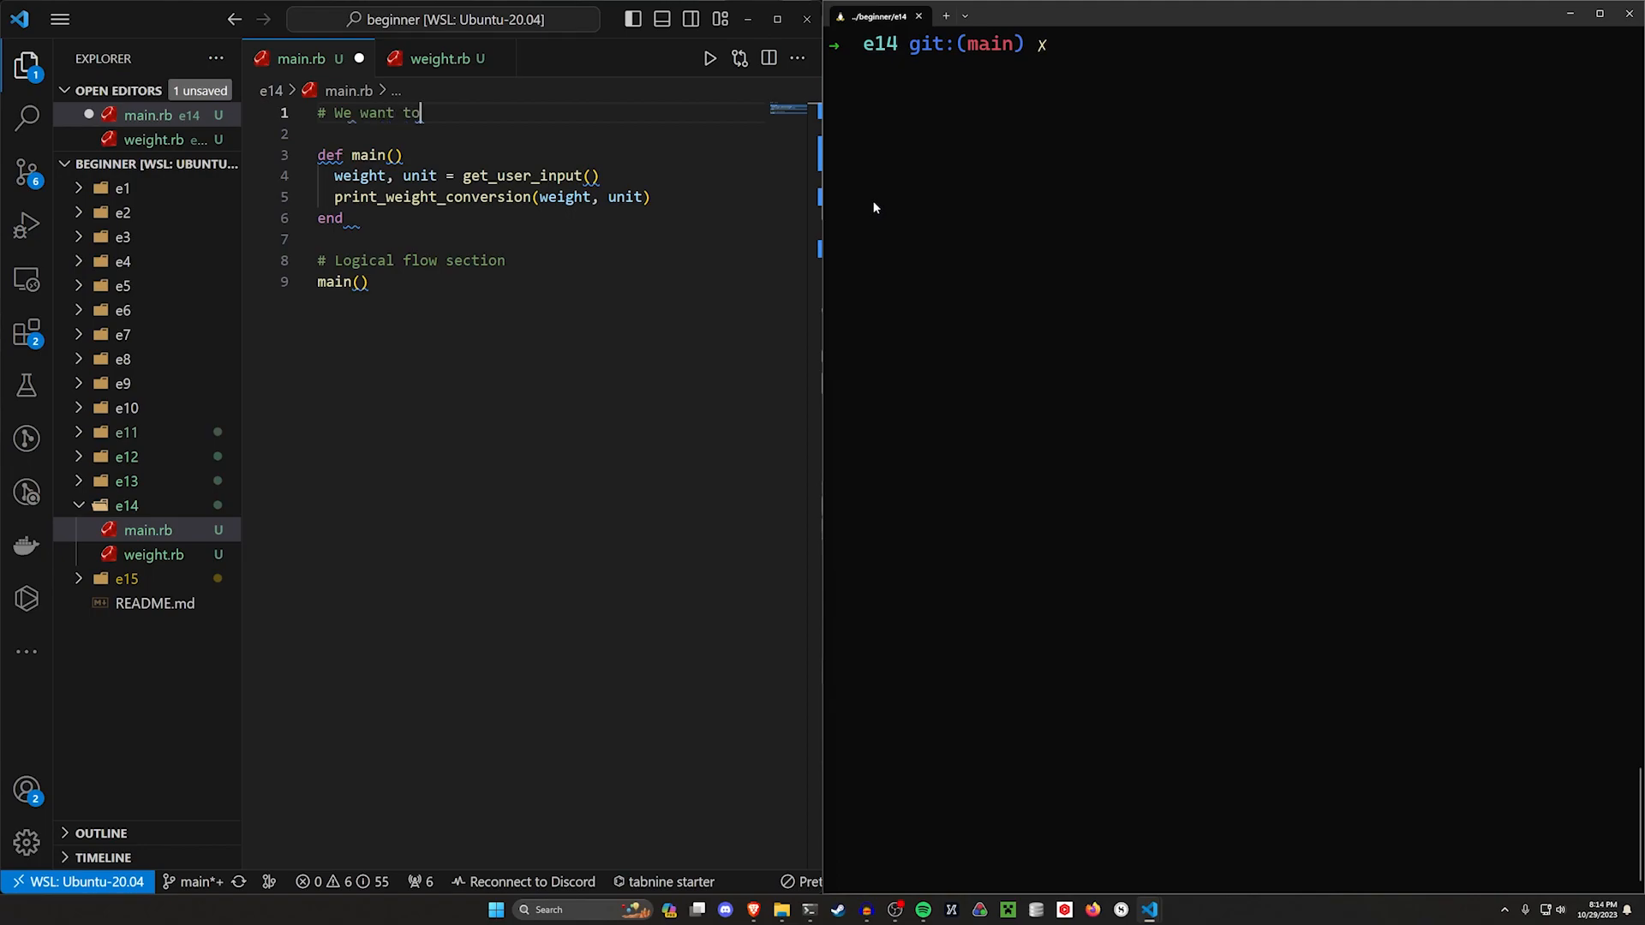
type("bring in the weight.rb file into this f")
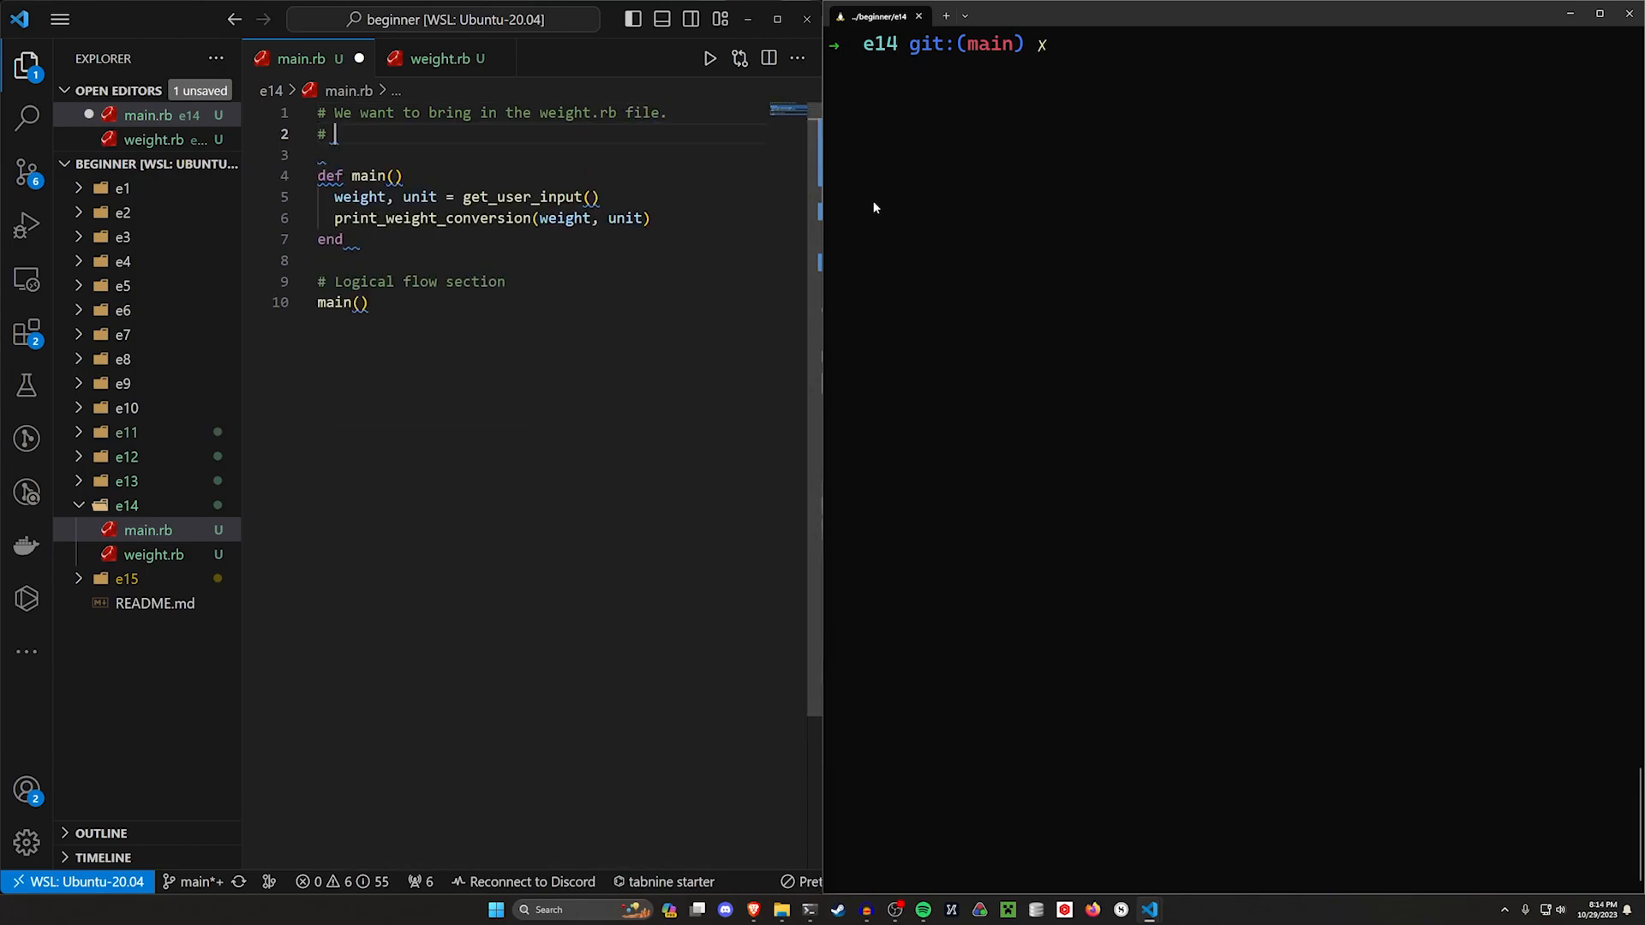
type("More specifically, we need the get_user_input(")
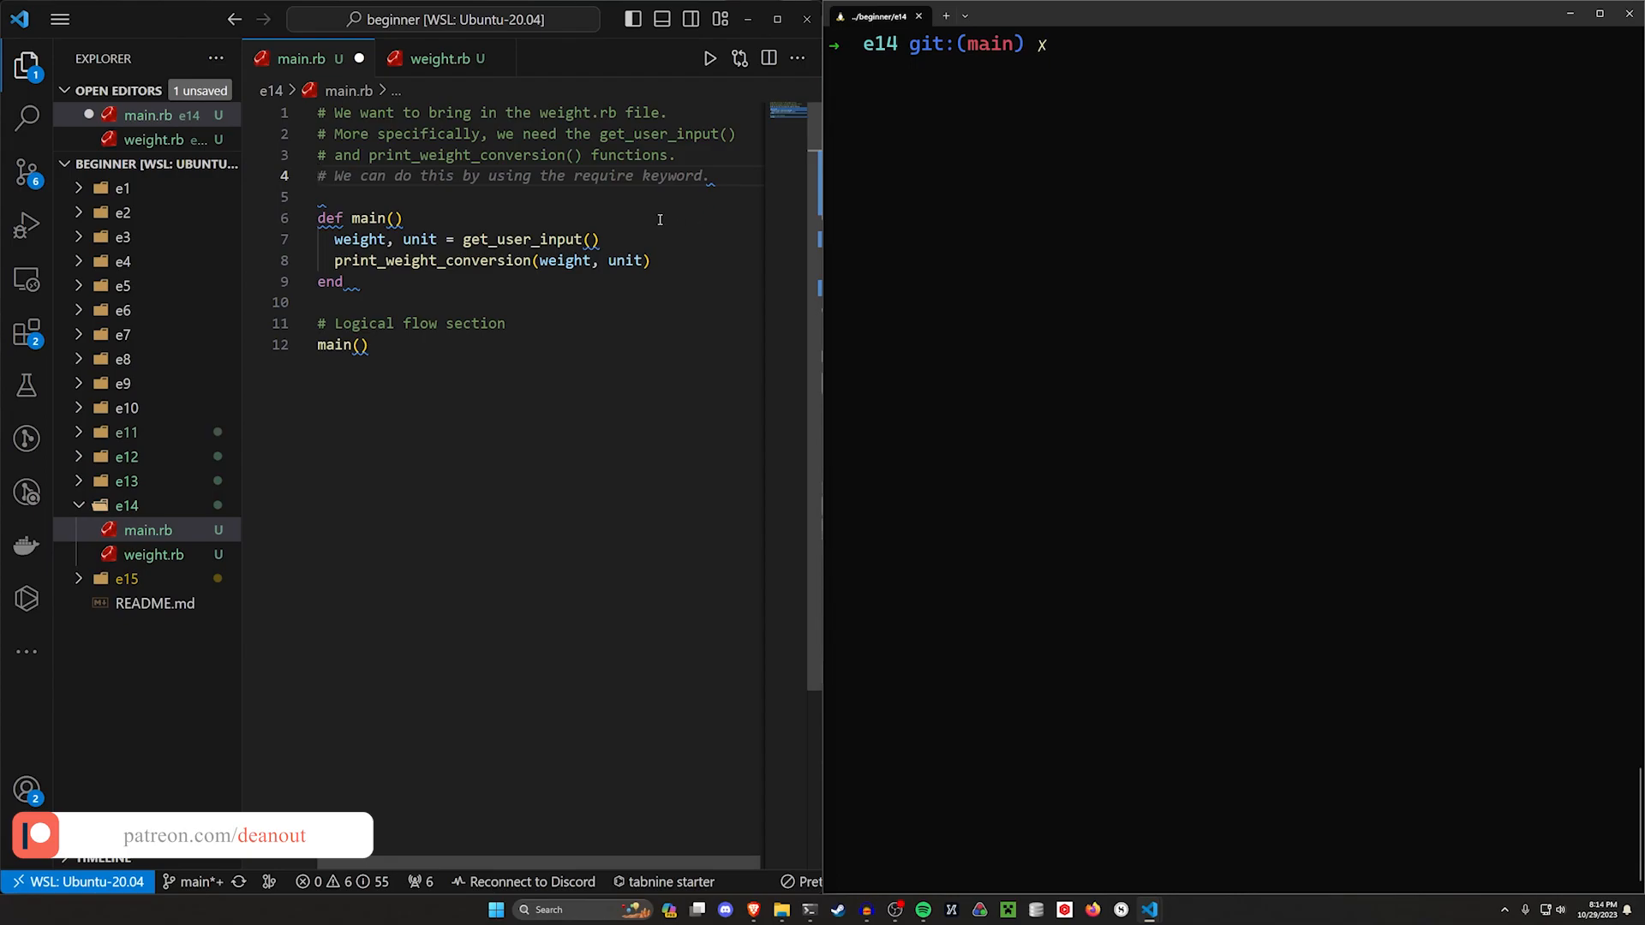
left_click(711, 175)
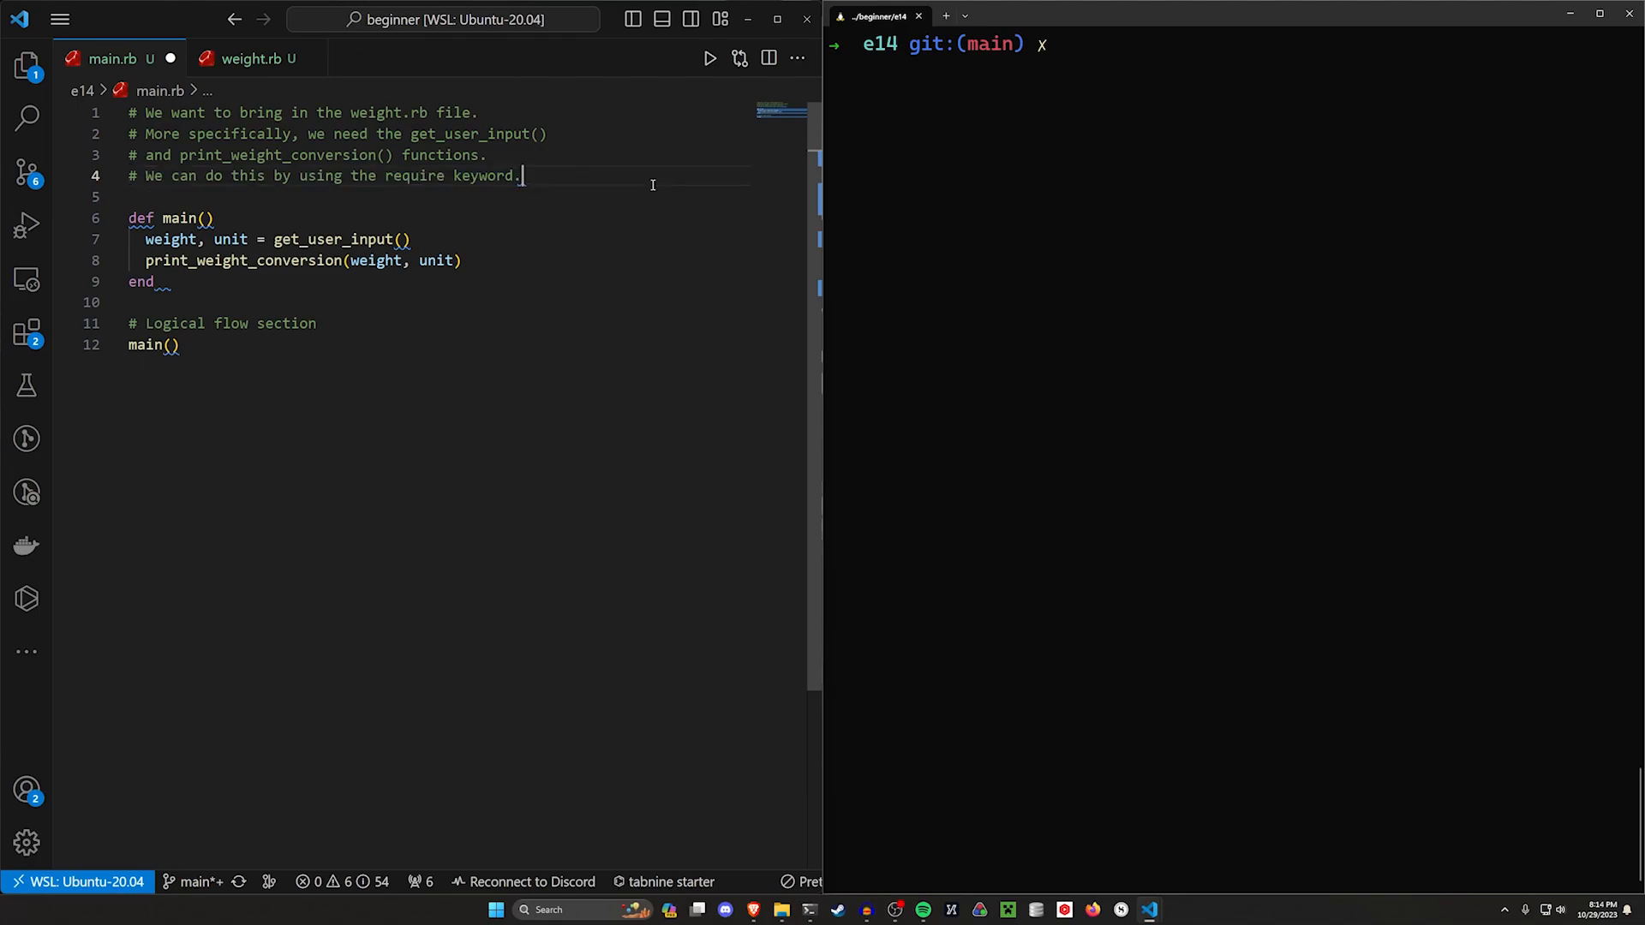
type("_relative")
key("enter")
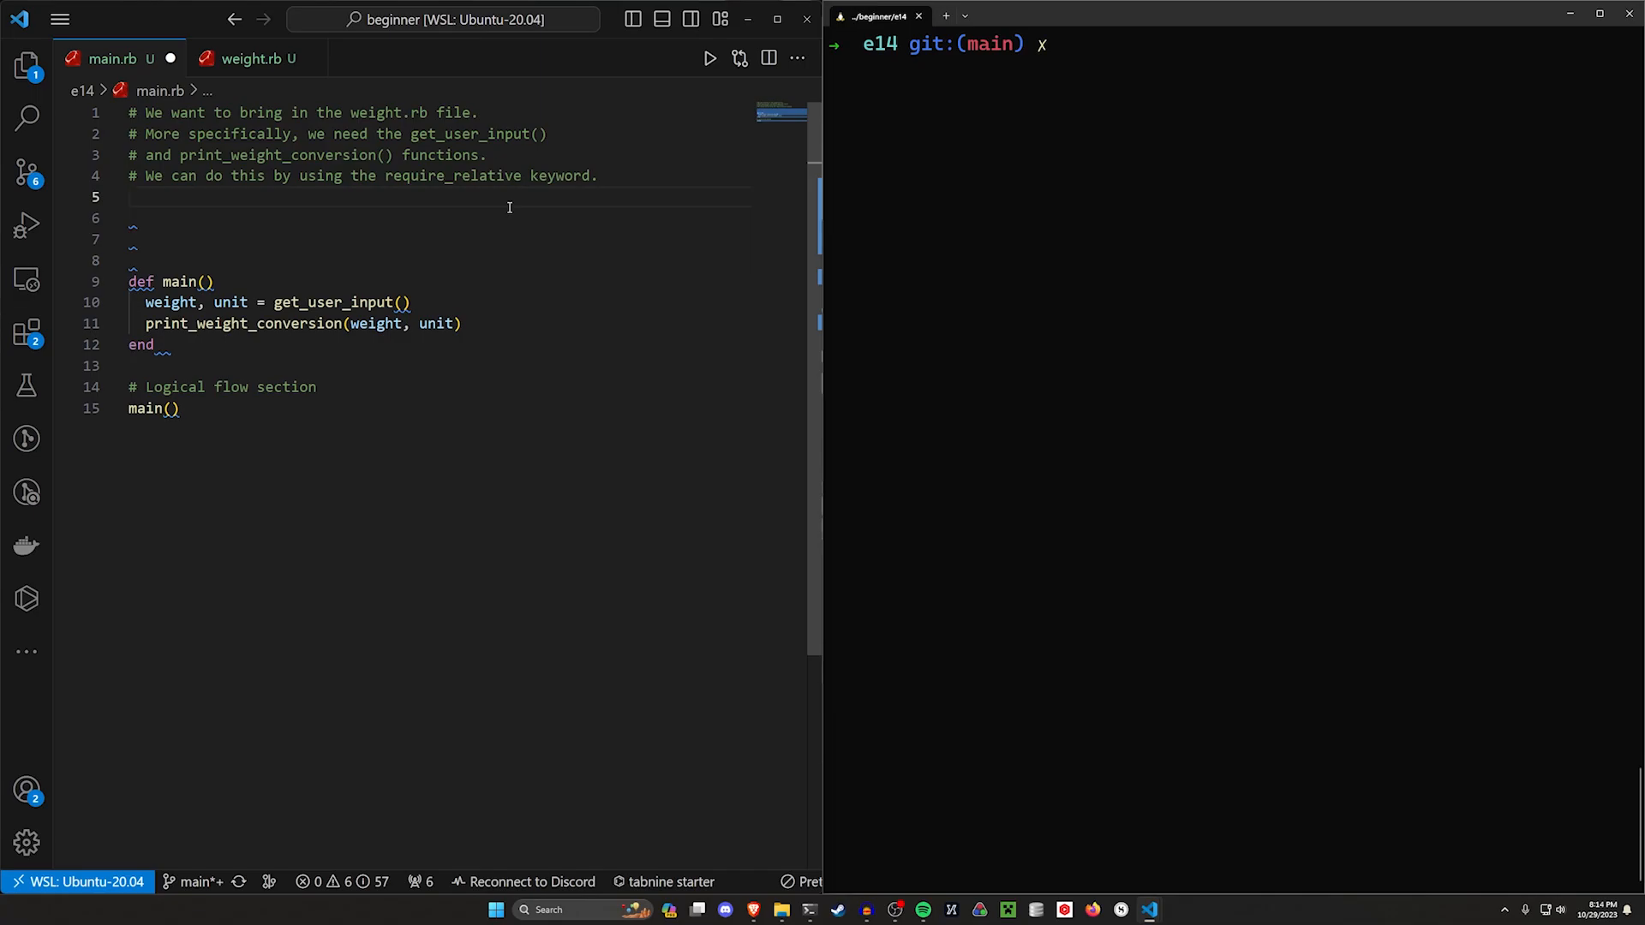
Add require_relative "weight" below the comments, save, and reopen the Explorer.
type("require_relative")
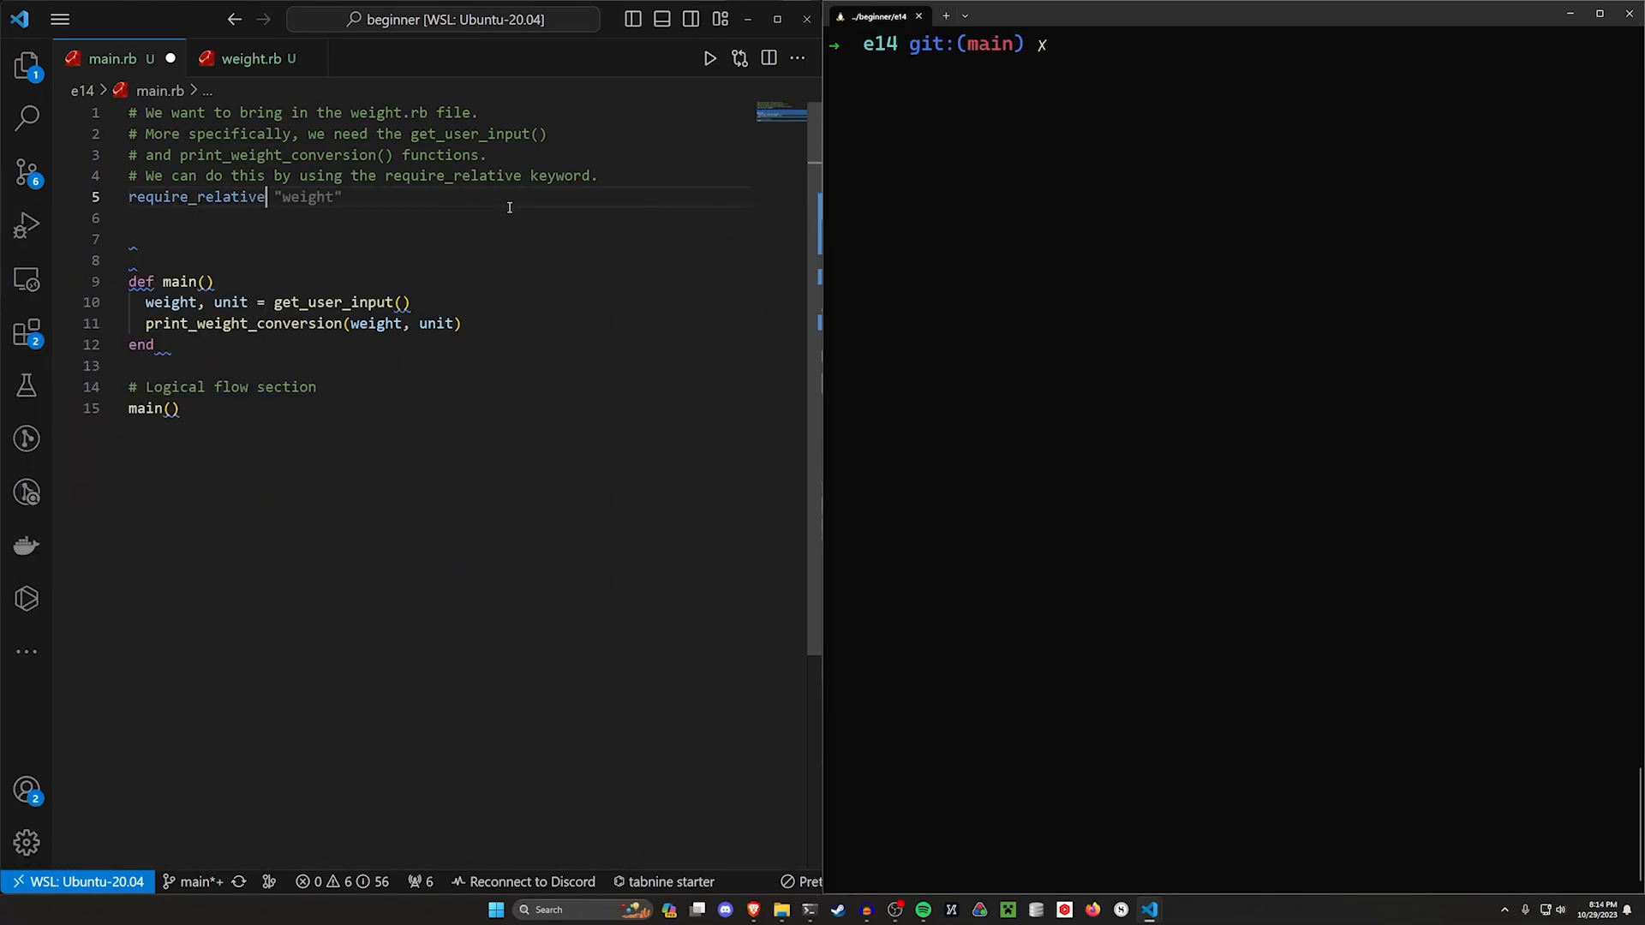
left_click(26, 65)
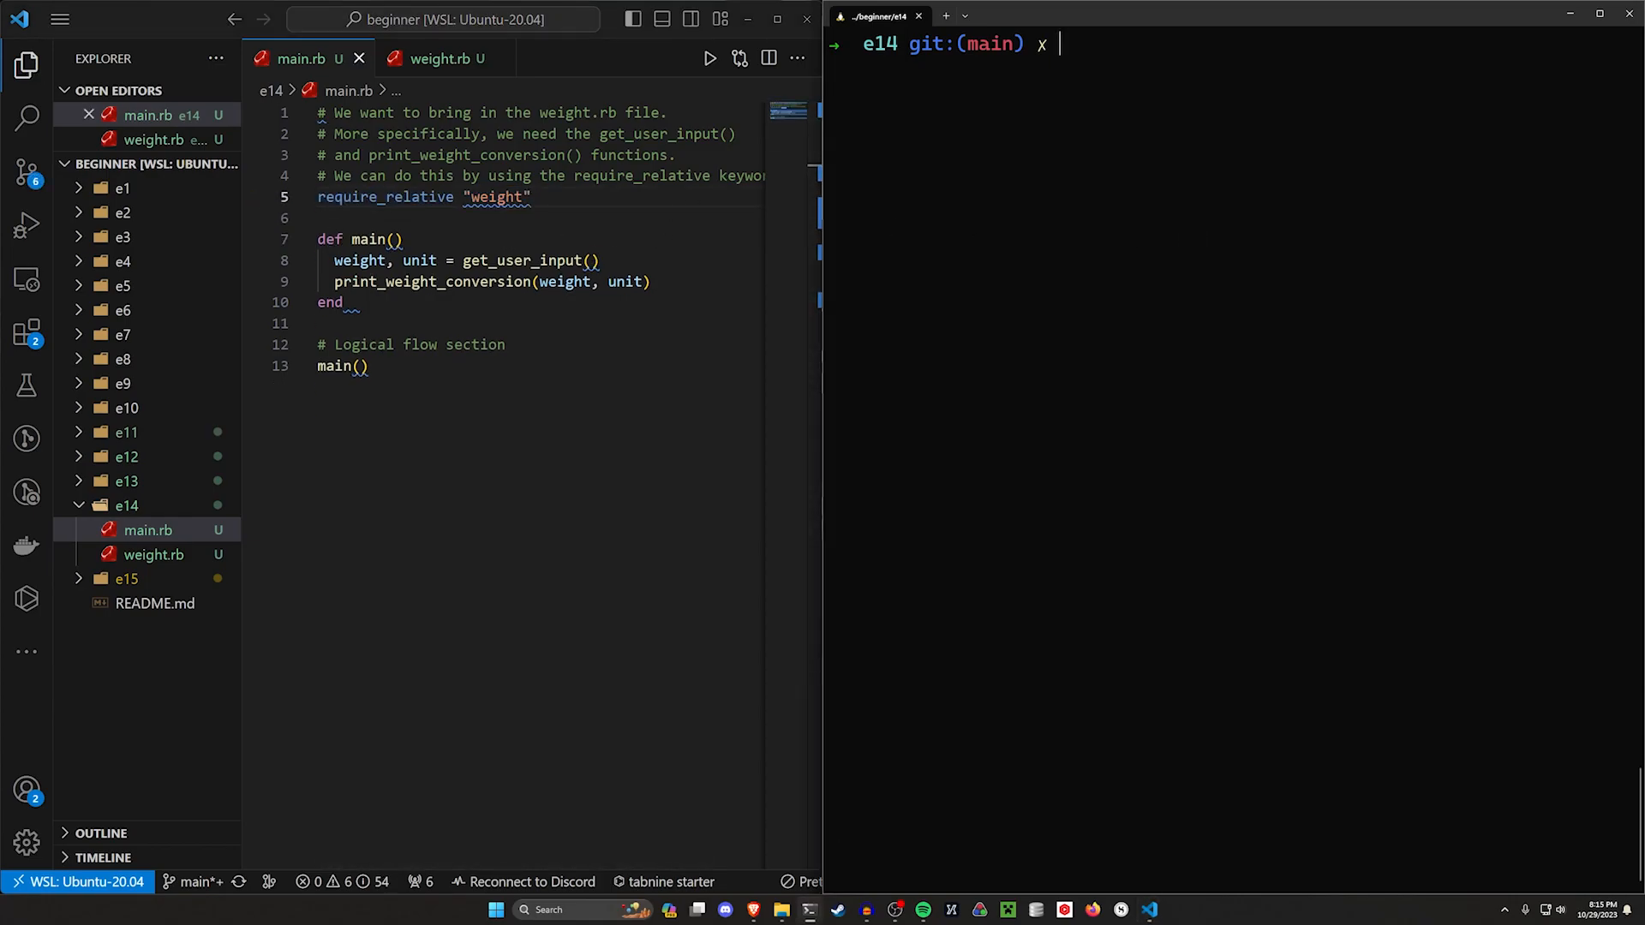
Run ruby main.rb so it asks "What is your weight?", keeping the comments intact.
type("ruby main.rb")
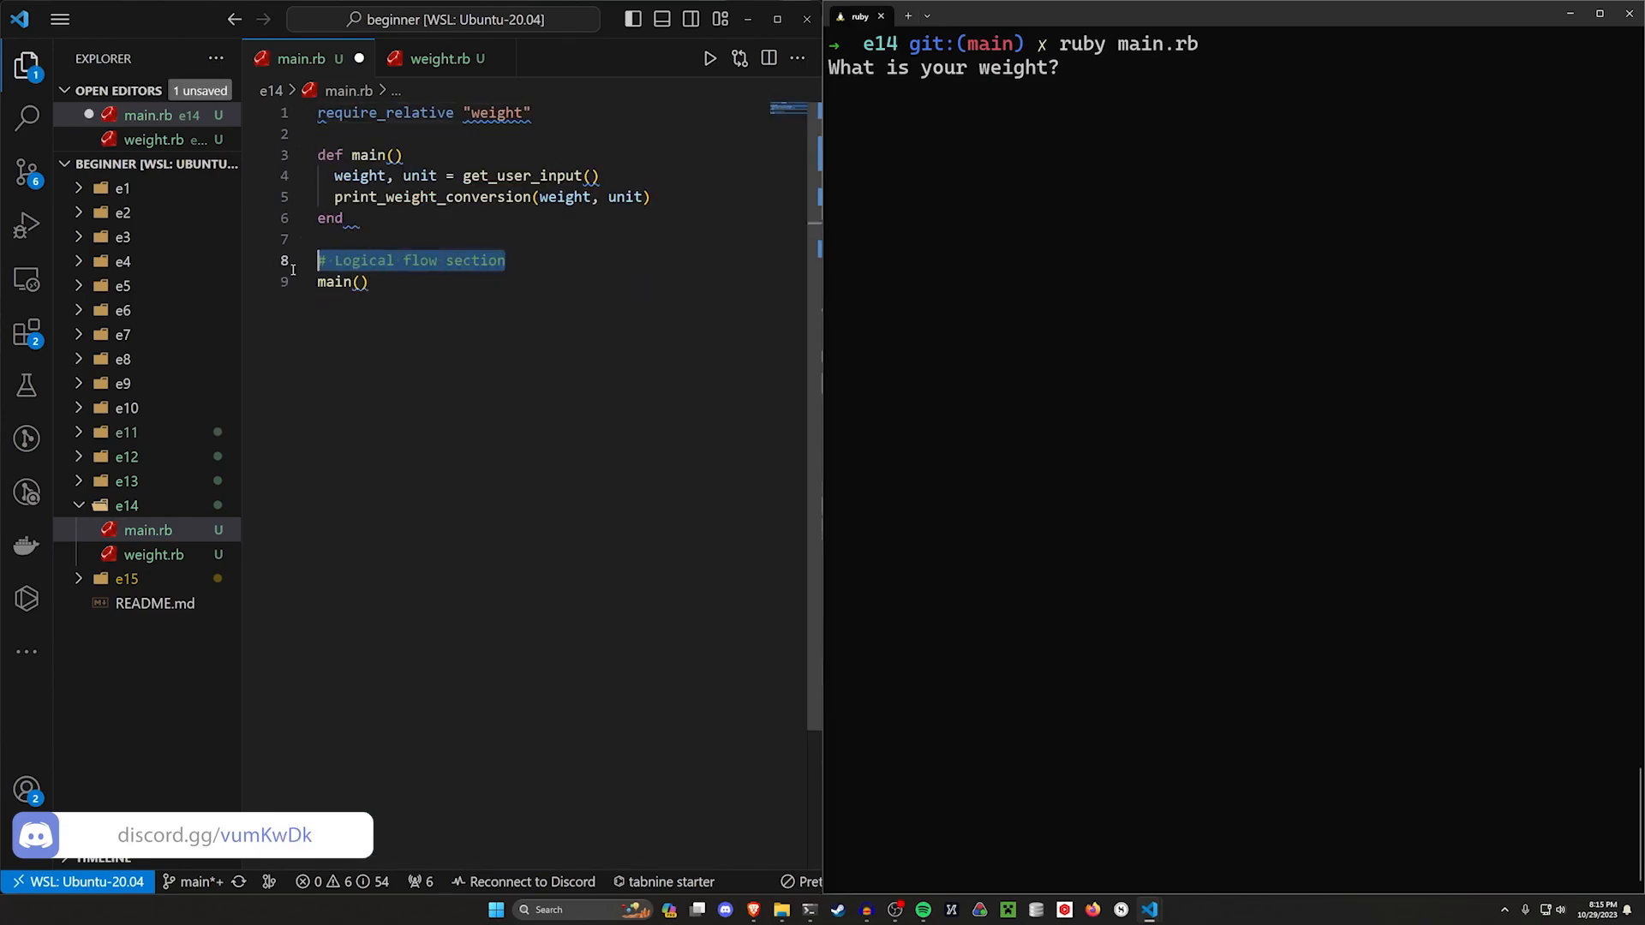
key("Delete")
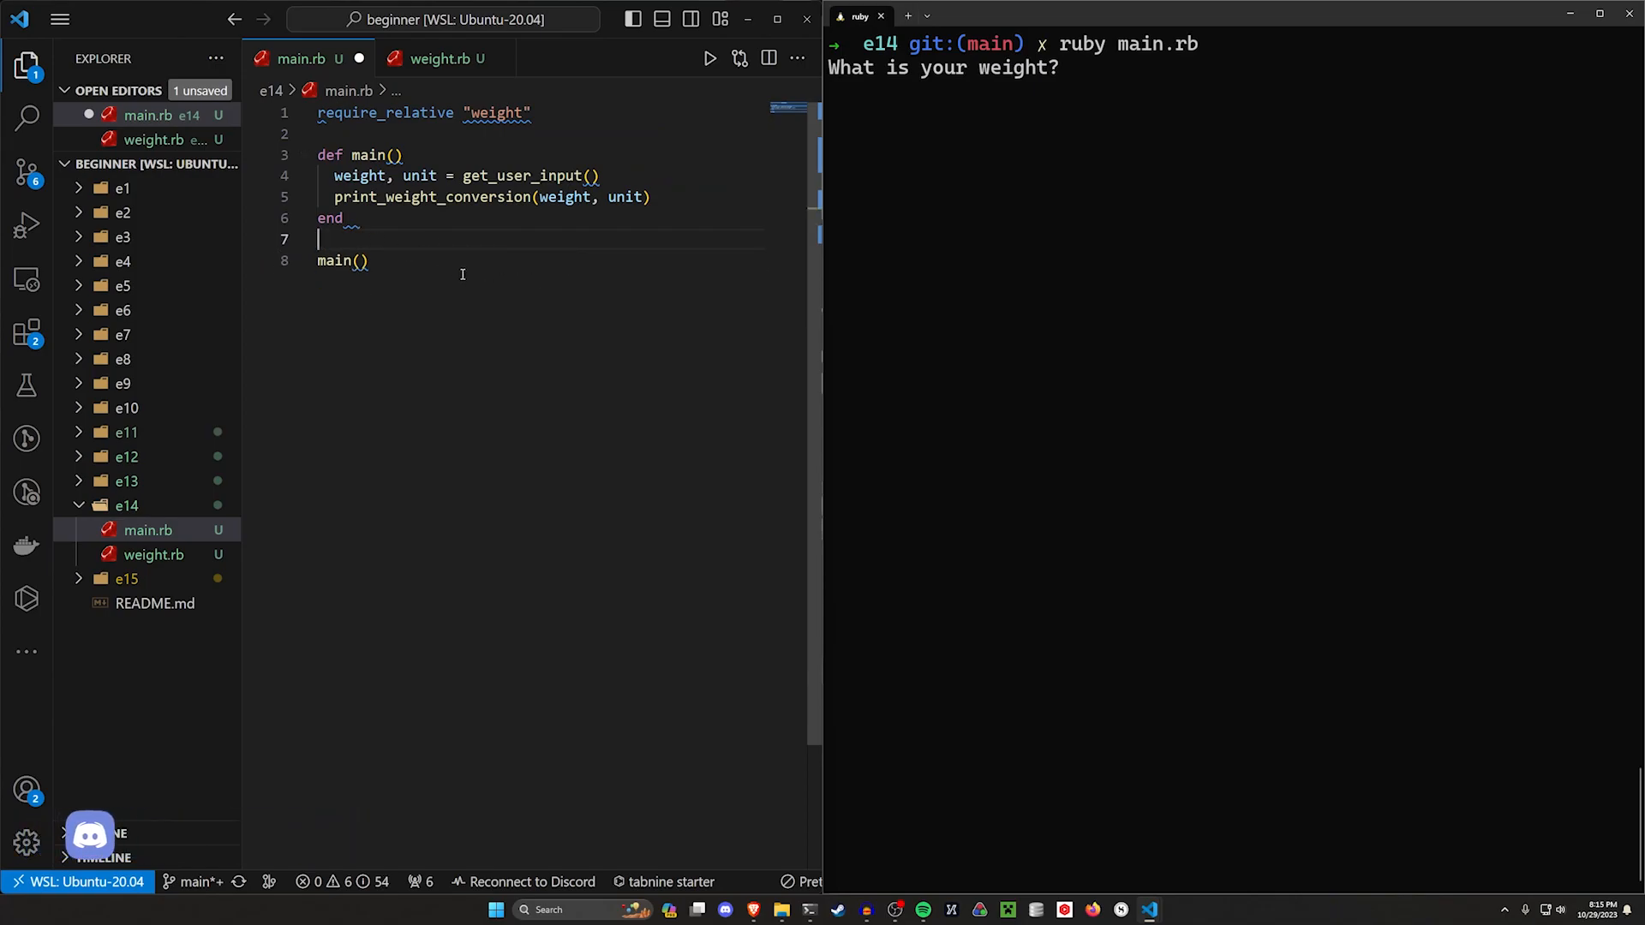
key("Enter")
type("# Logical flow section")
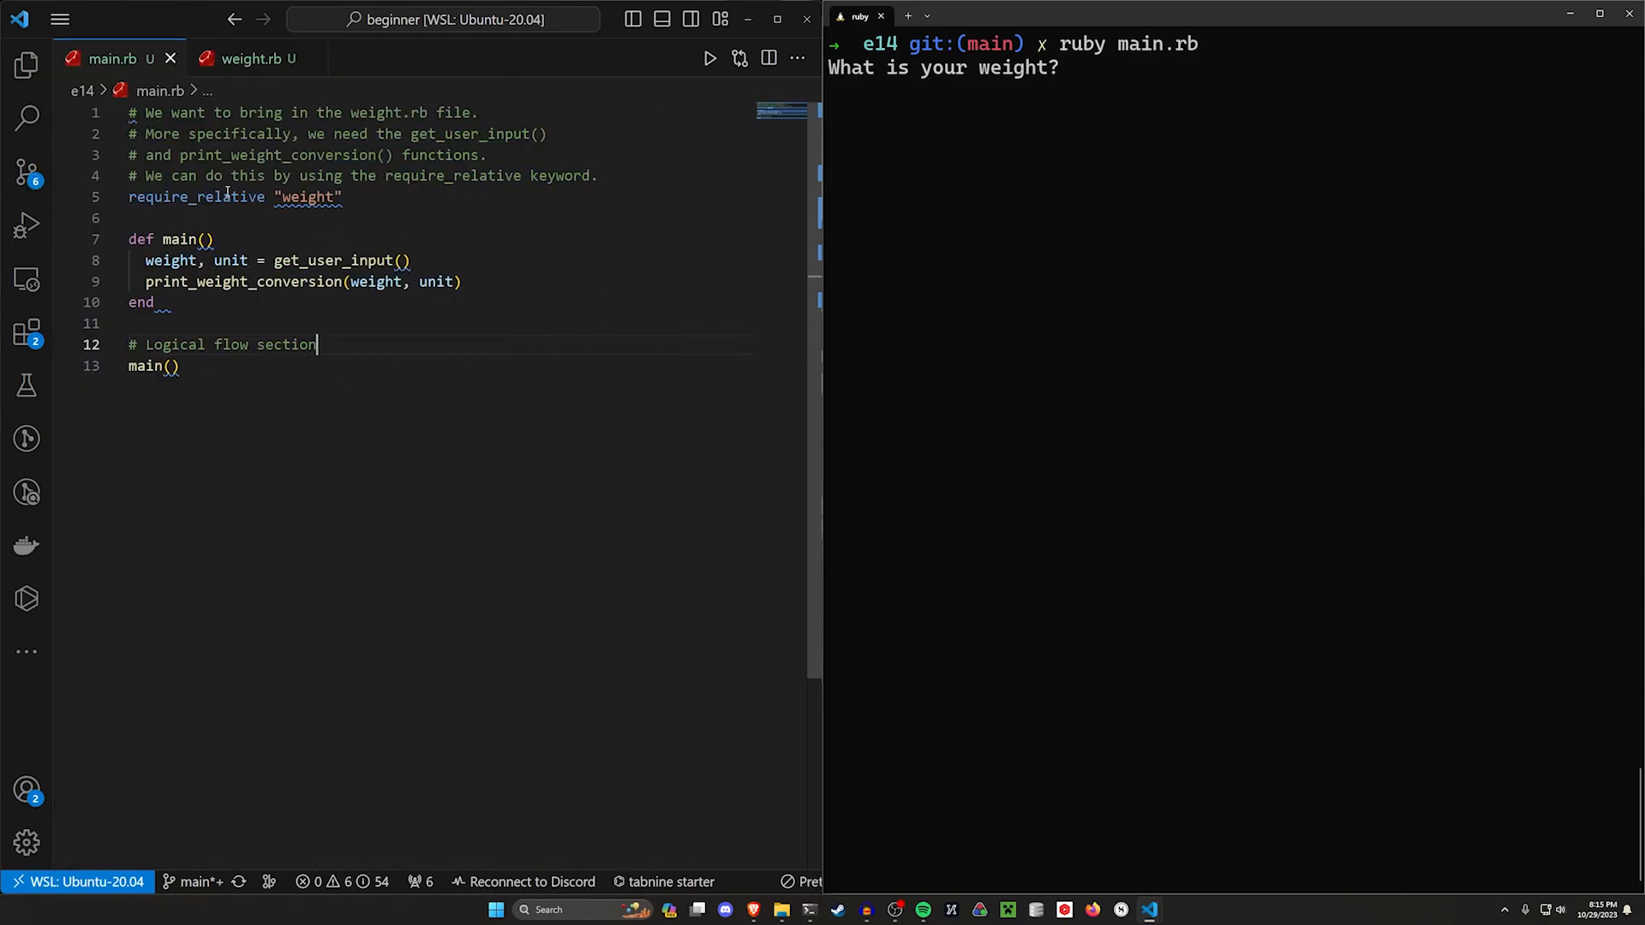
double_click(196, 197)
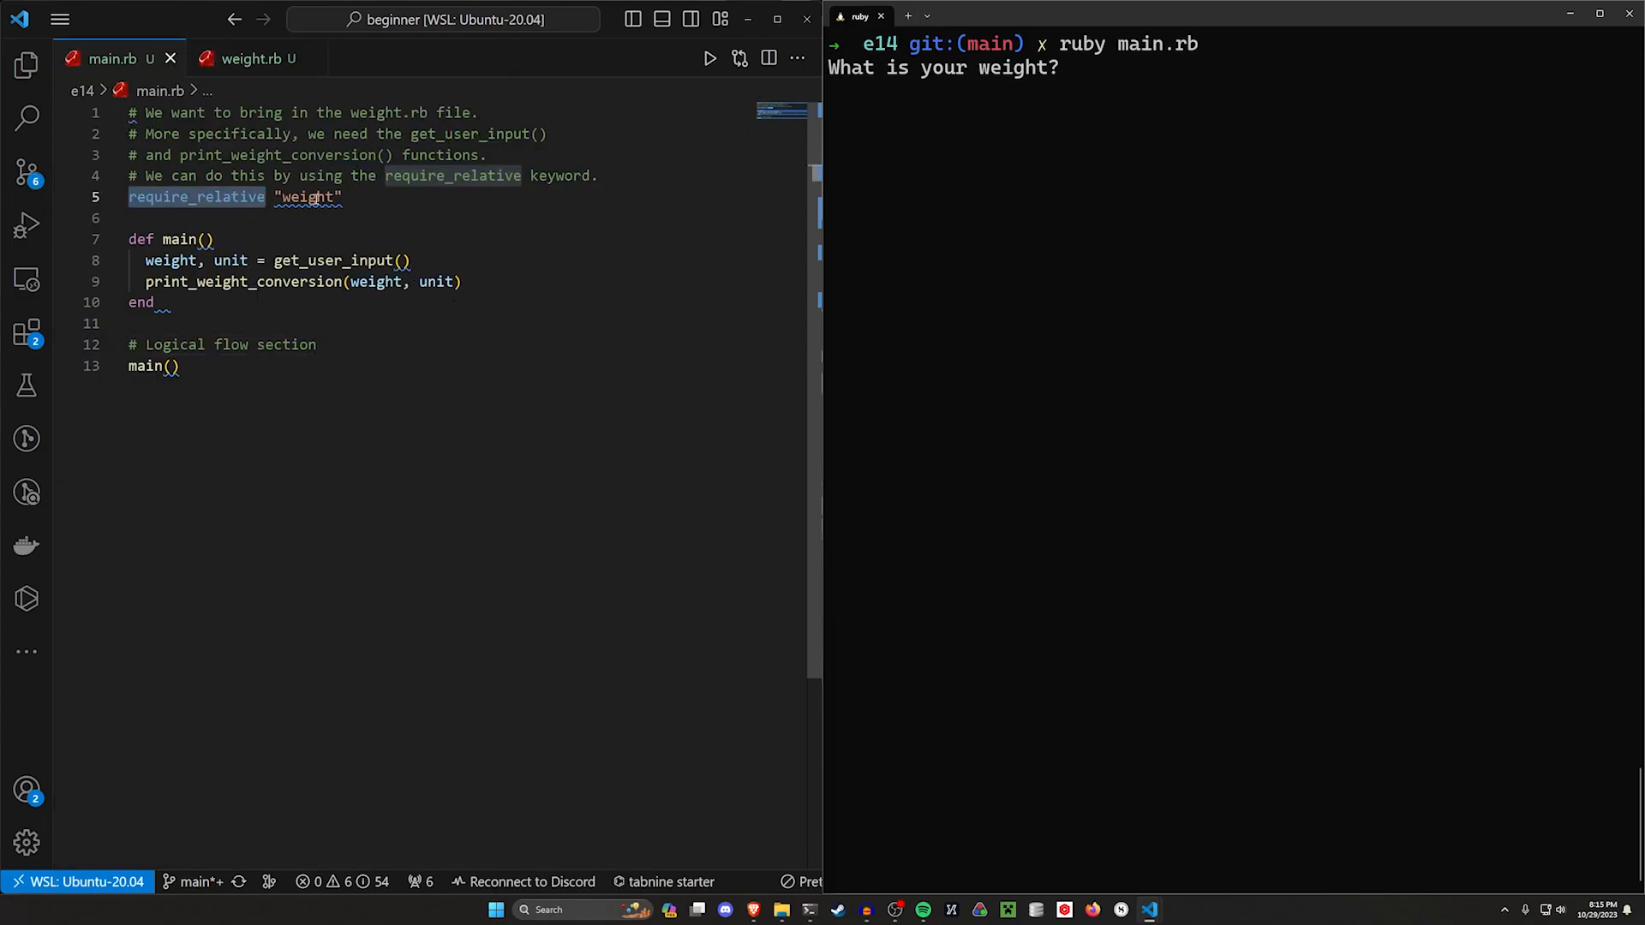
left_click(27, 64)
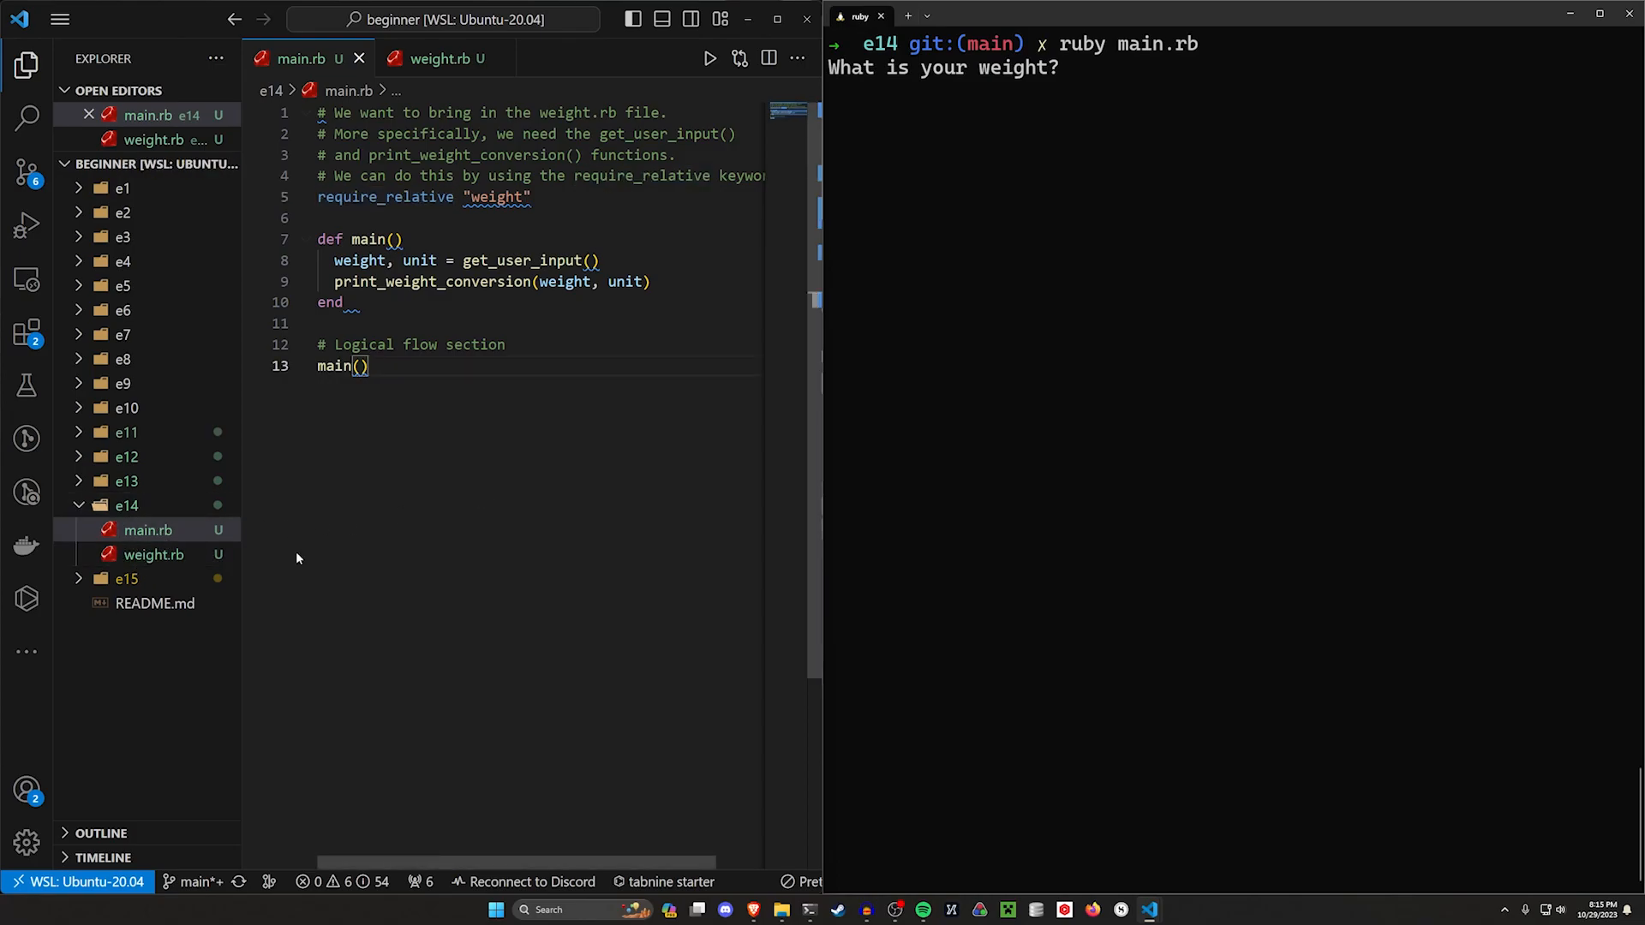
Create a converter folder in e14 and move weight.rb into it.
left_click(171, 163)
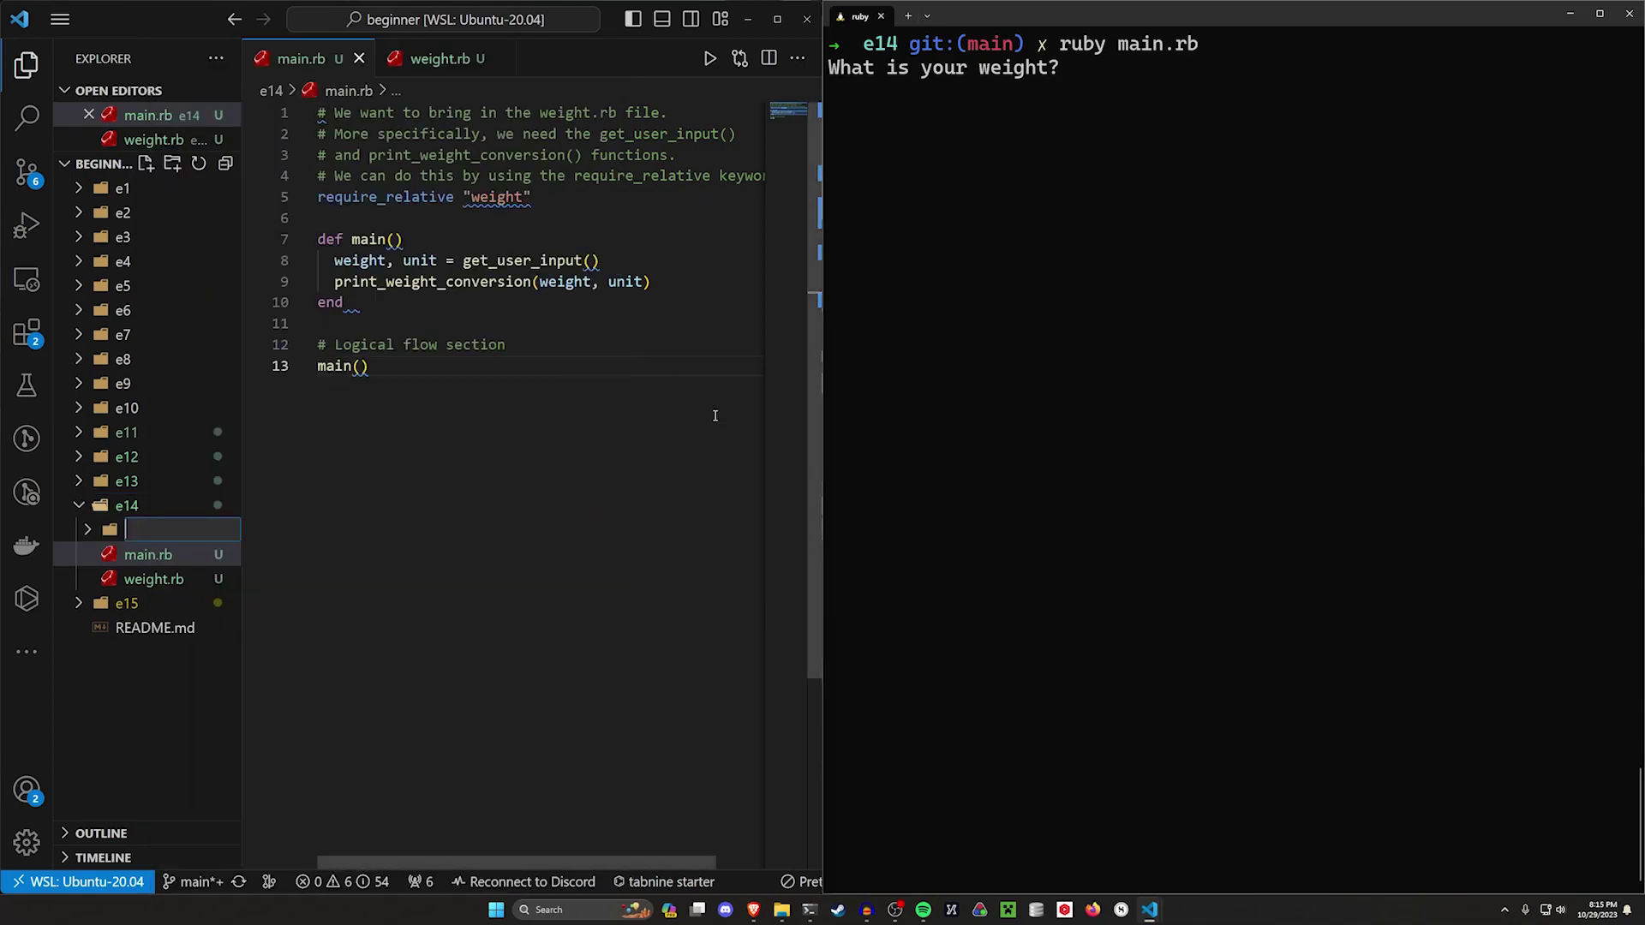
type("we")
type("converter")
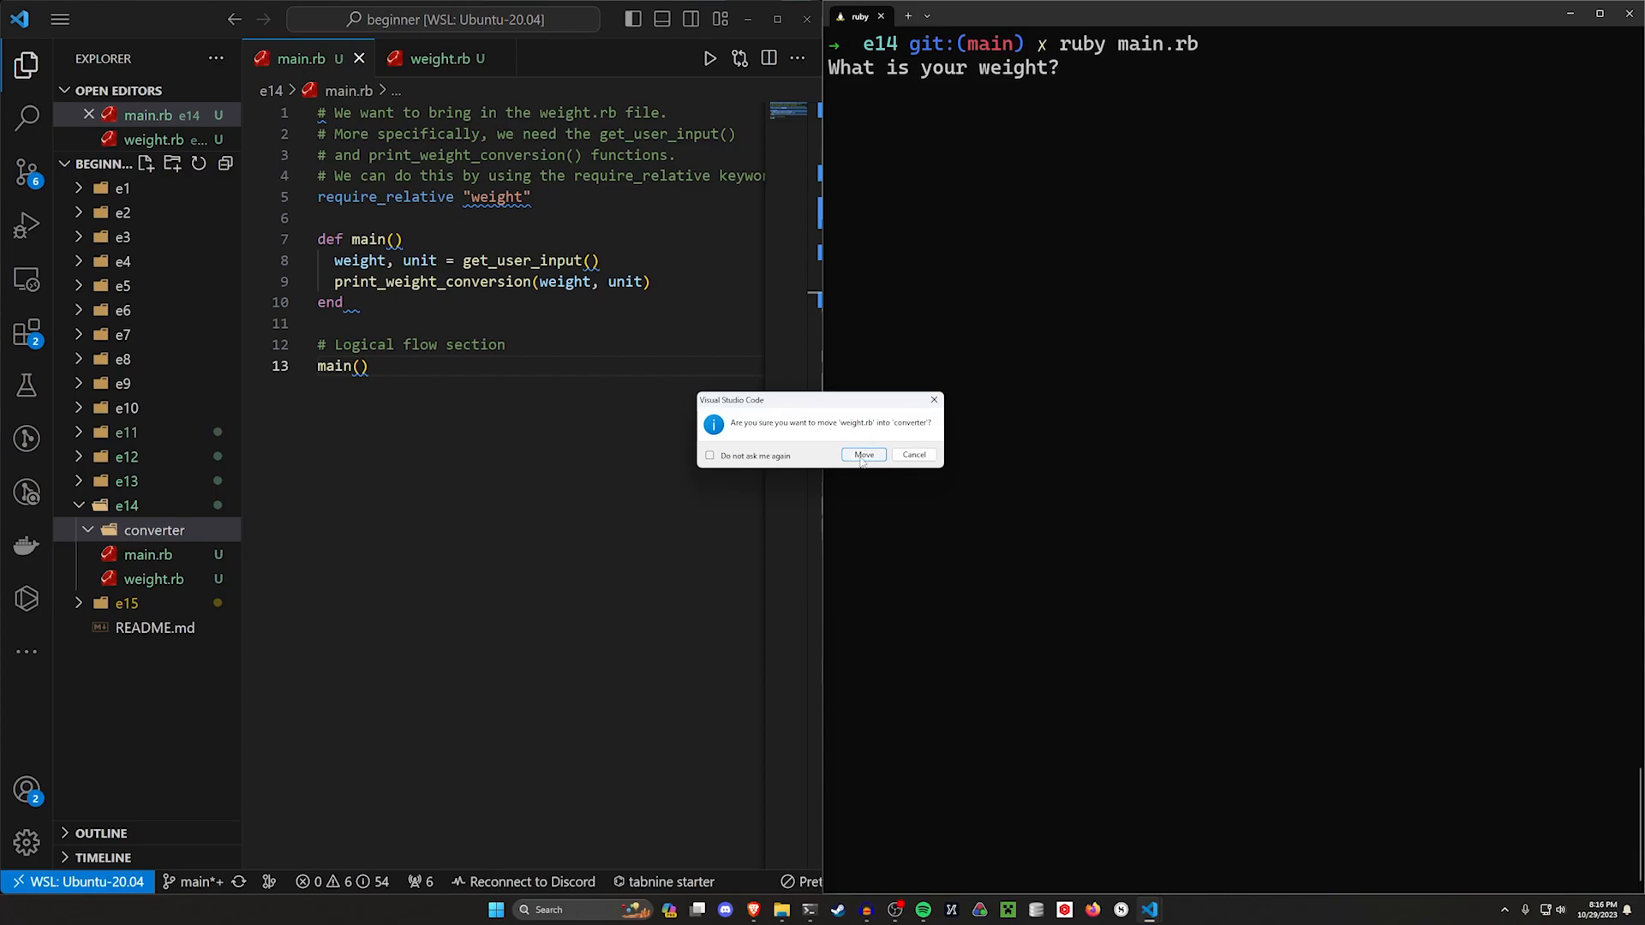
left_click(861, 454)
type("ruby main.rb")
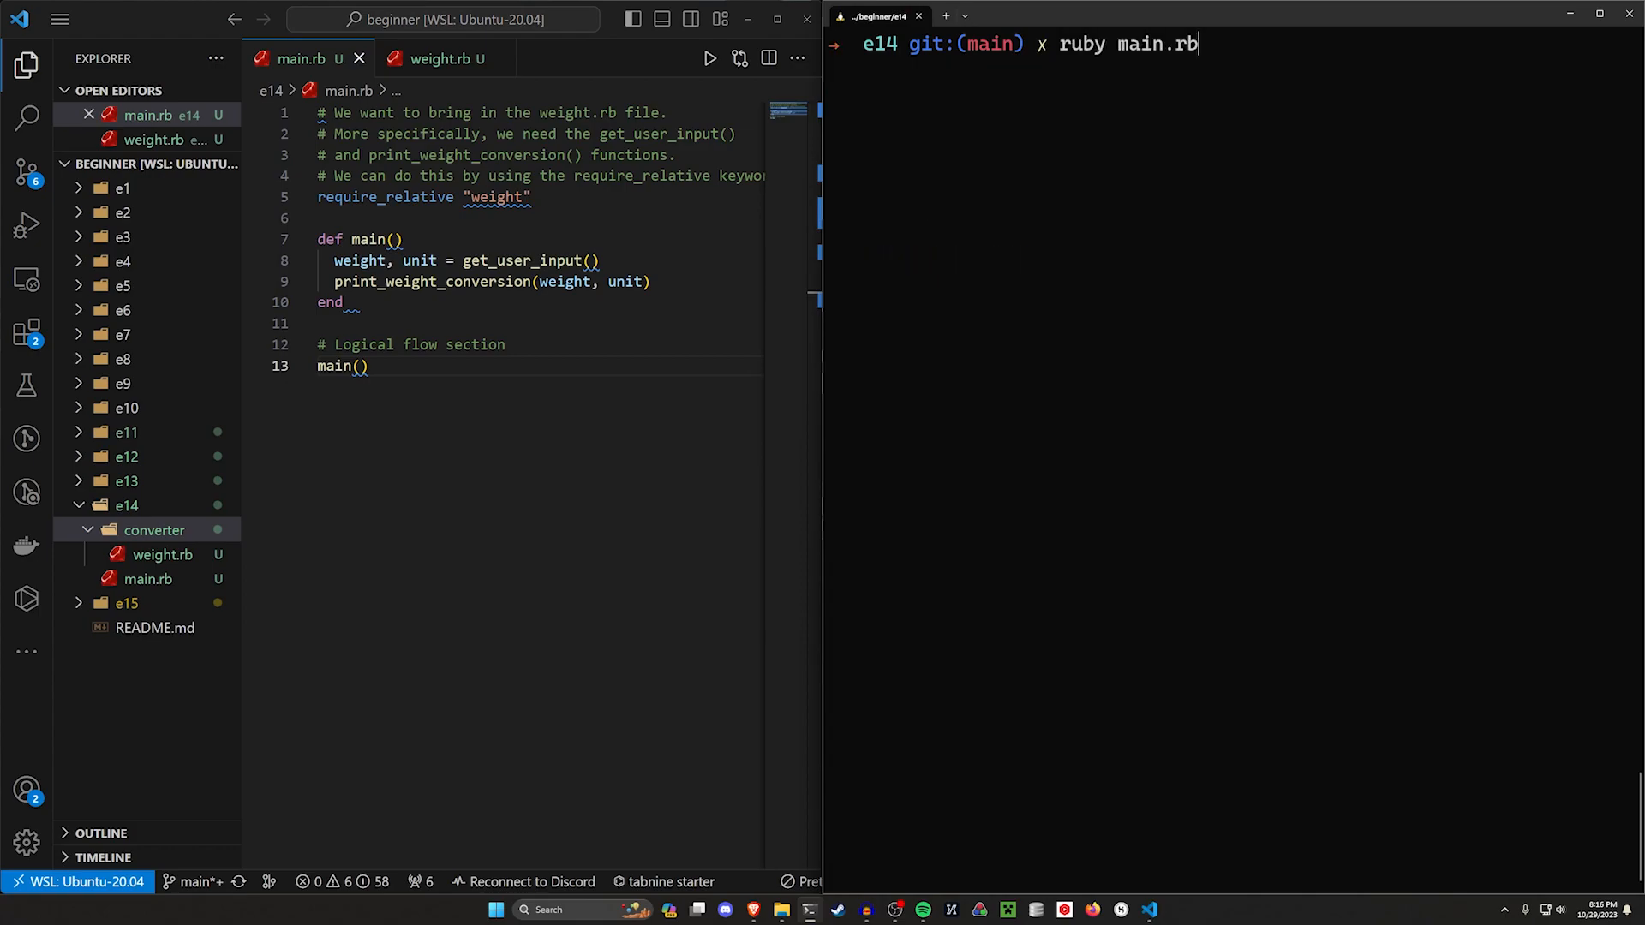
Rerun ruby main.rb and inspect the LoadError about the missing weight file.
key("Return")
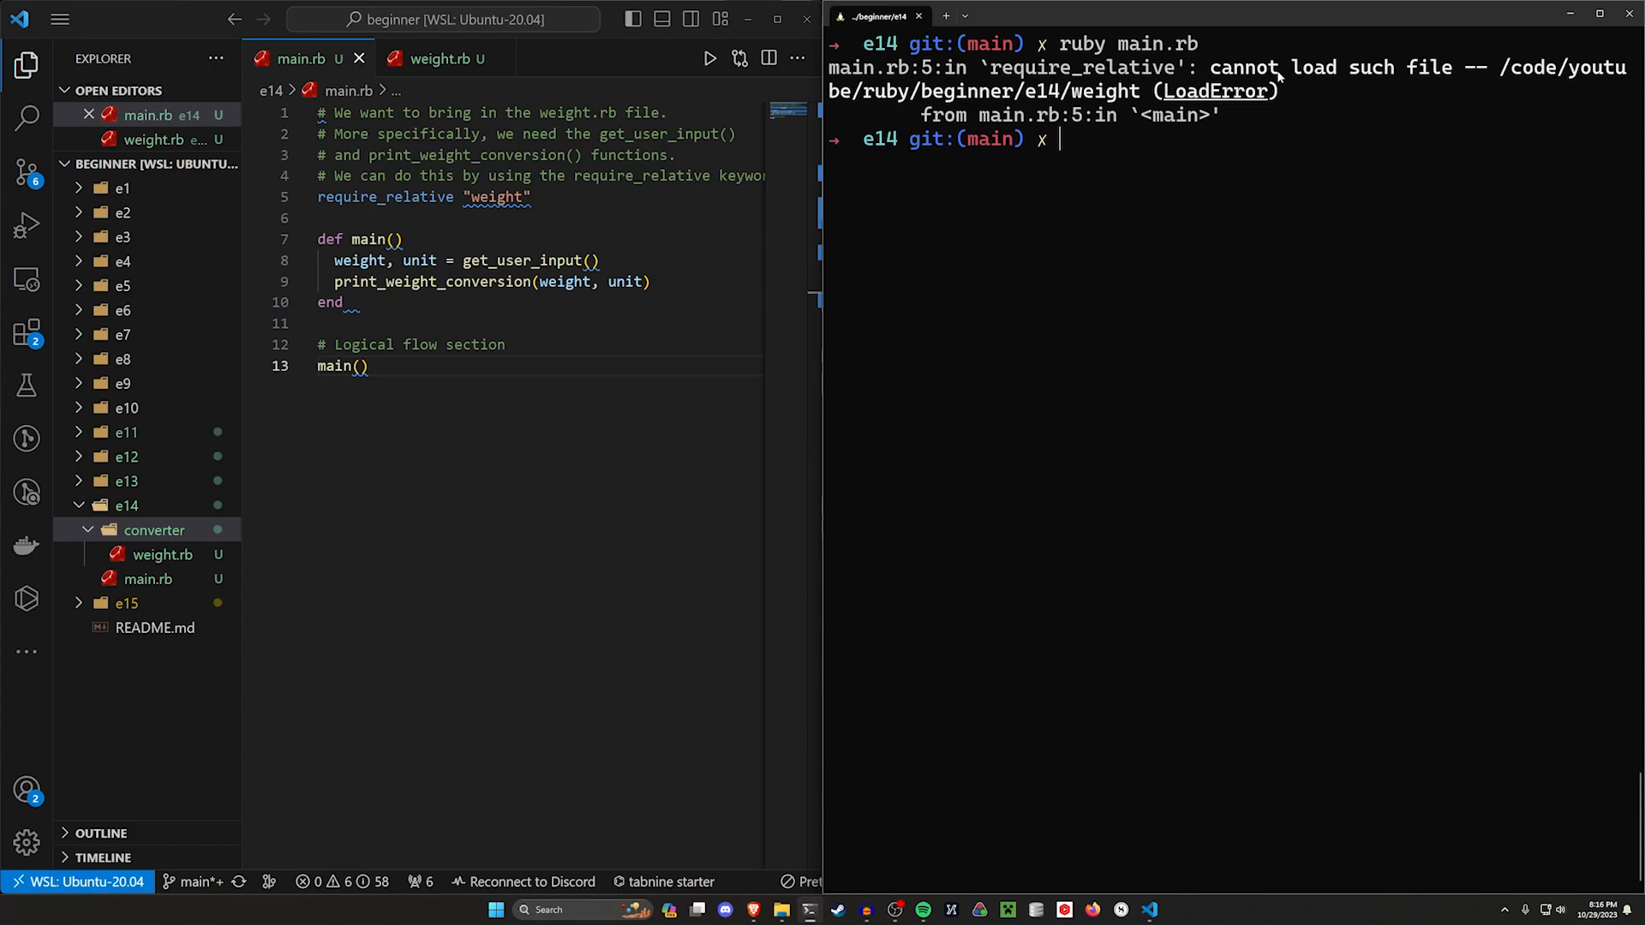
double_click(1323, 66)
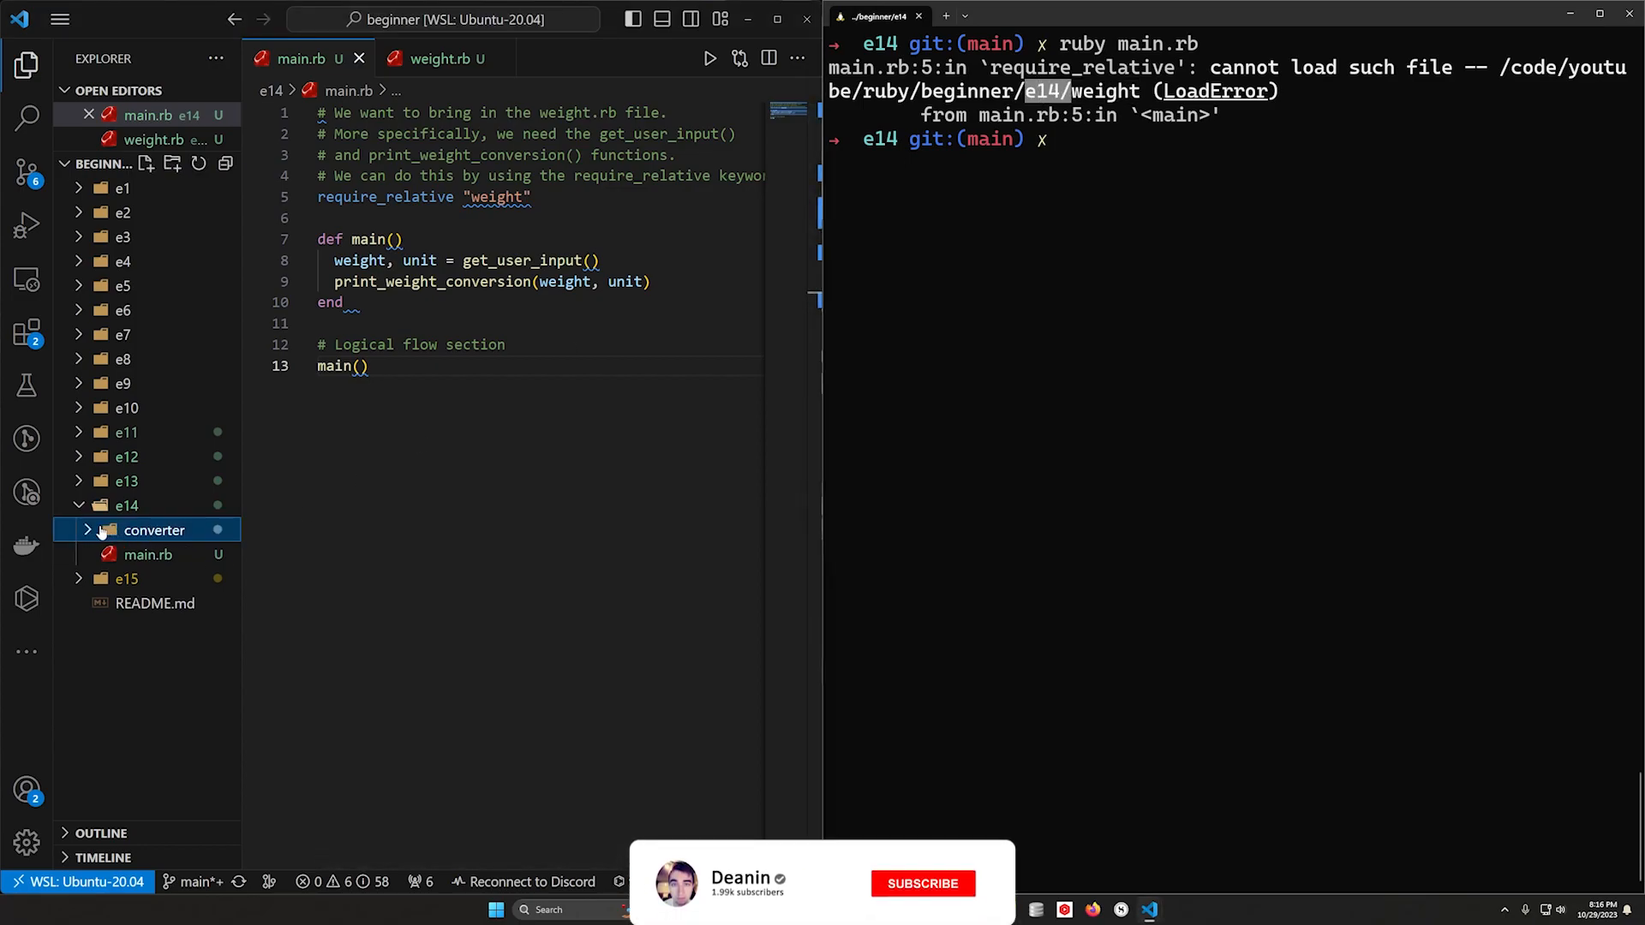
left_click(921, 883)
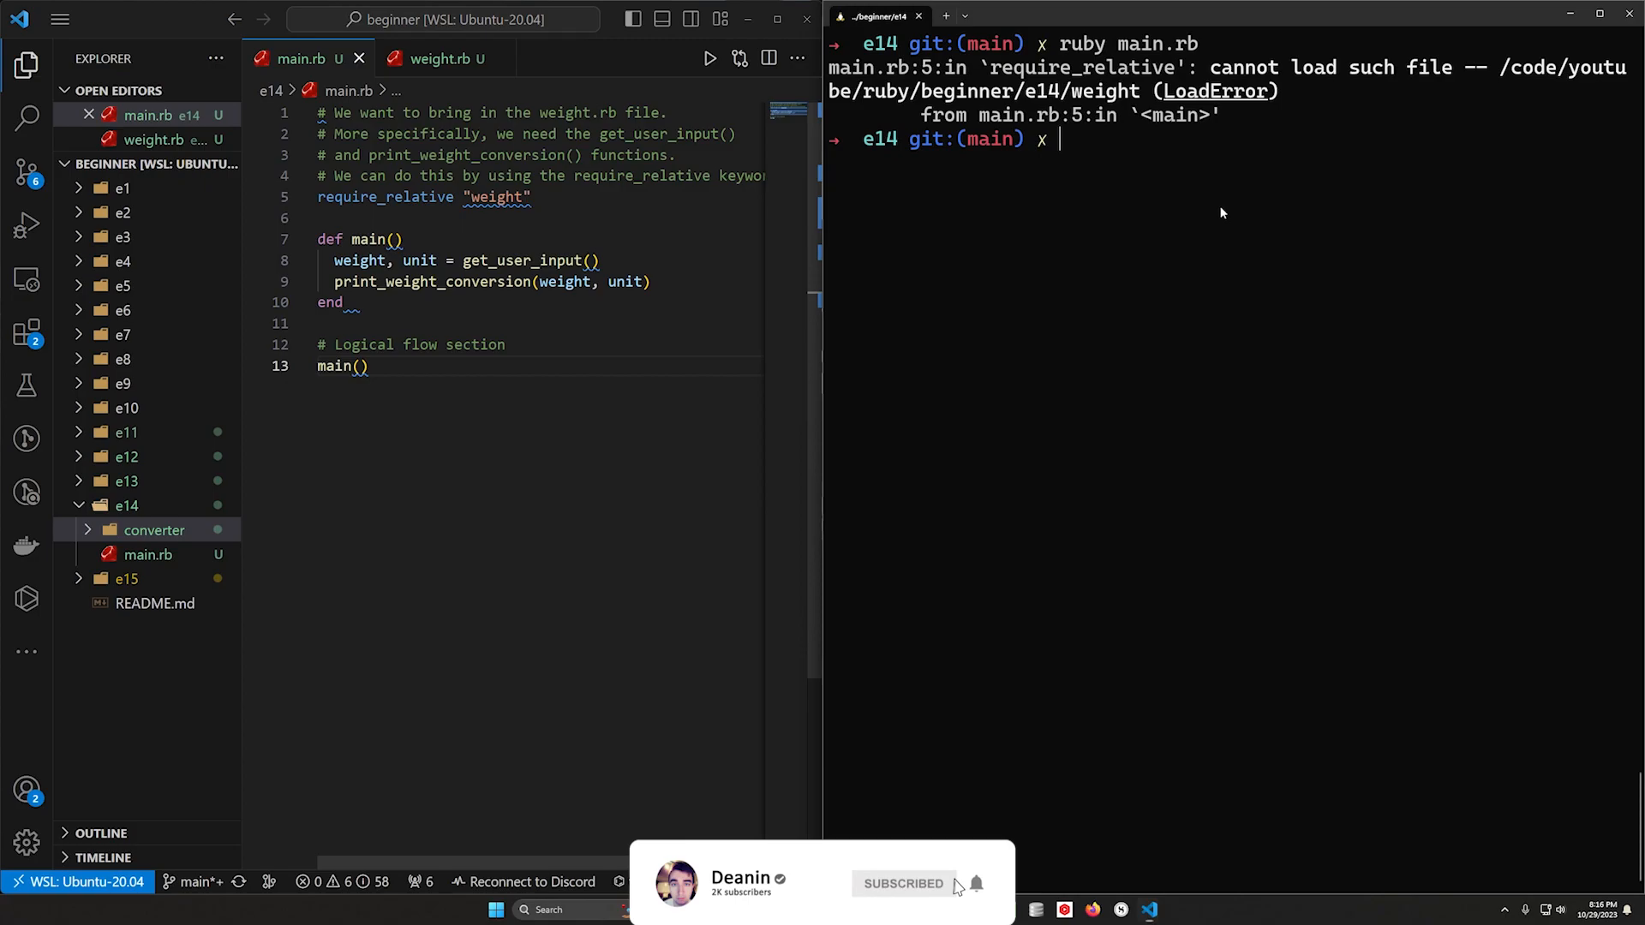
Change the require path to "converter/weight", then run it converting 100 lbs to 45.35 kg.
key("BackSpace")
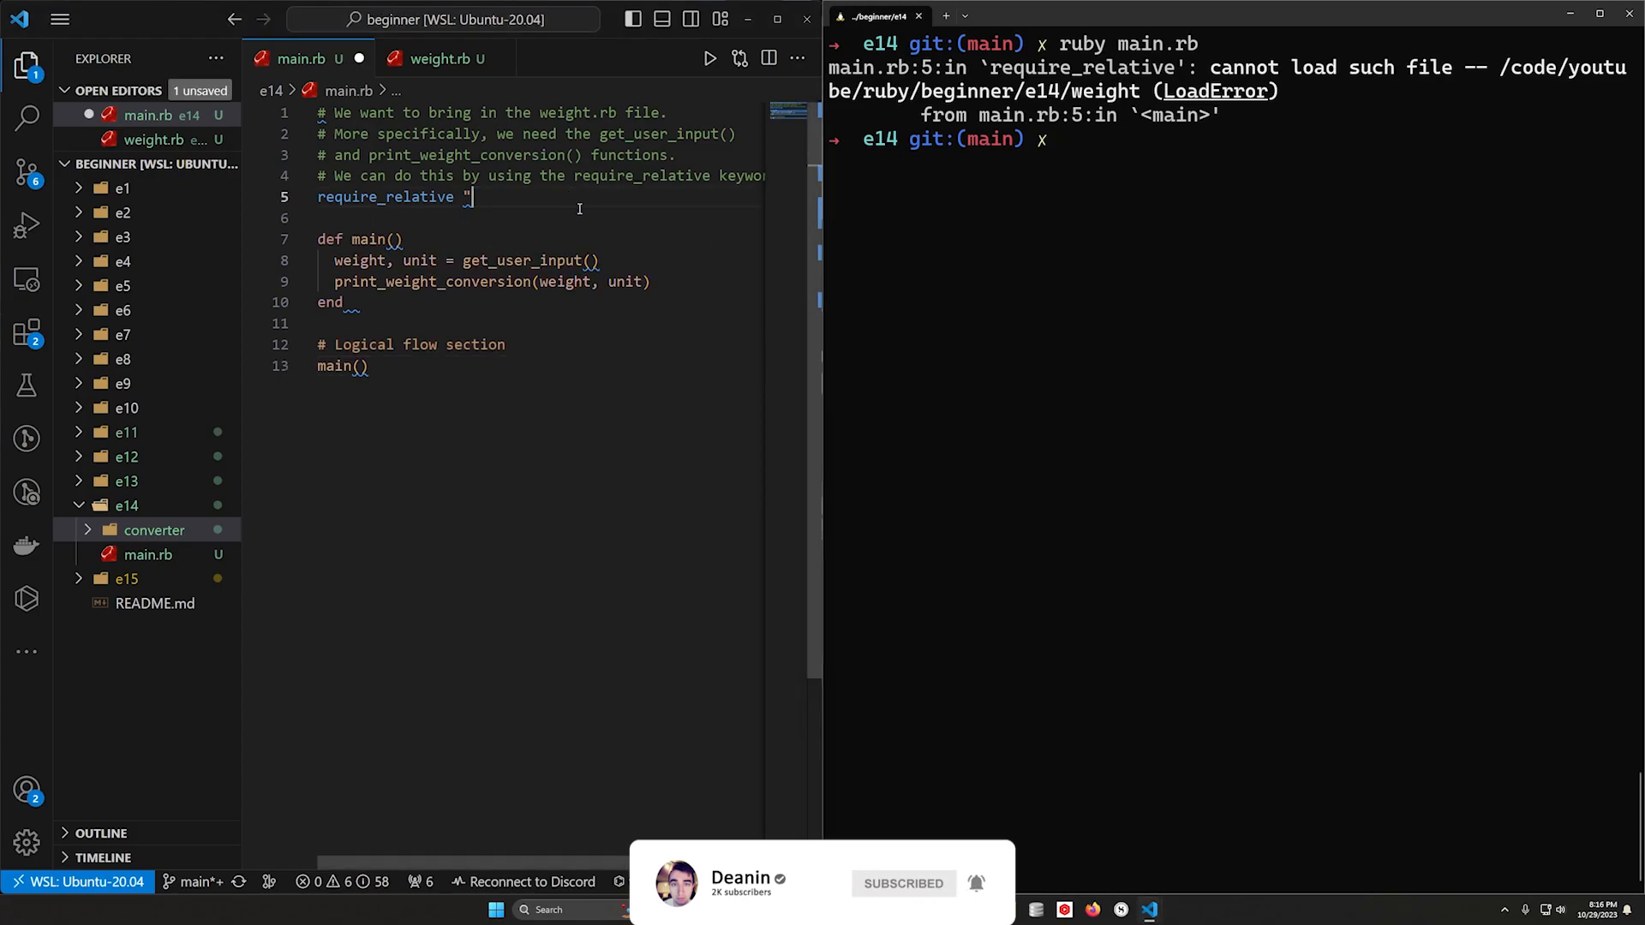
type("converter/weight\"")
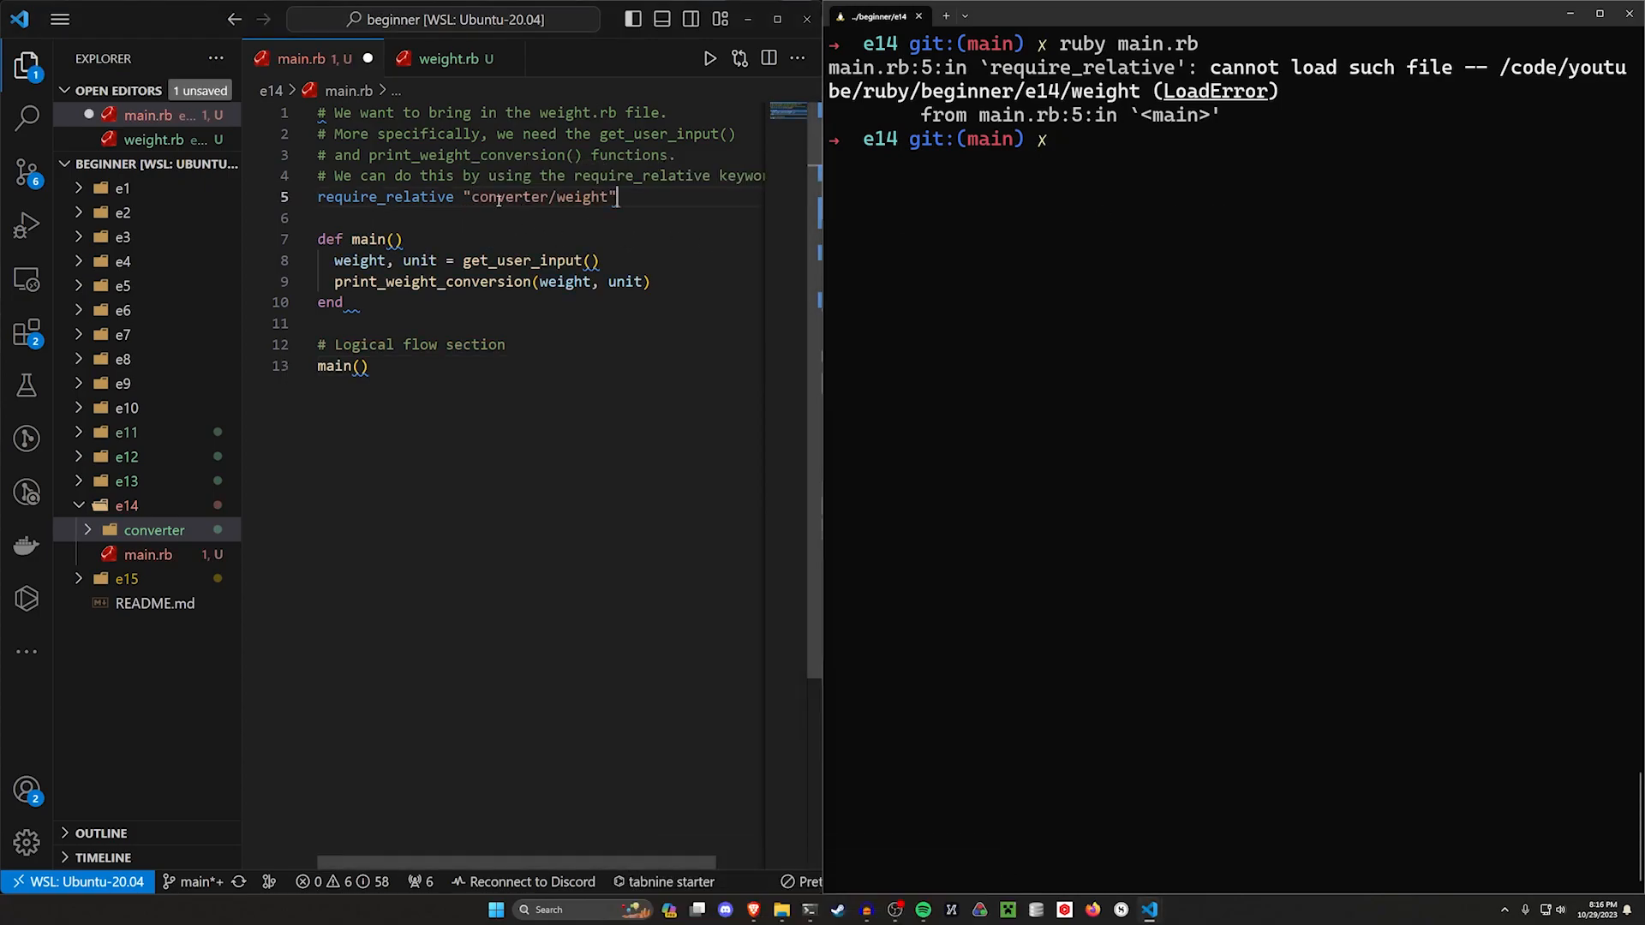
double_click(586, 197)
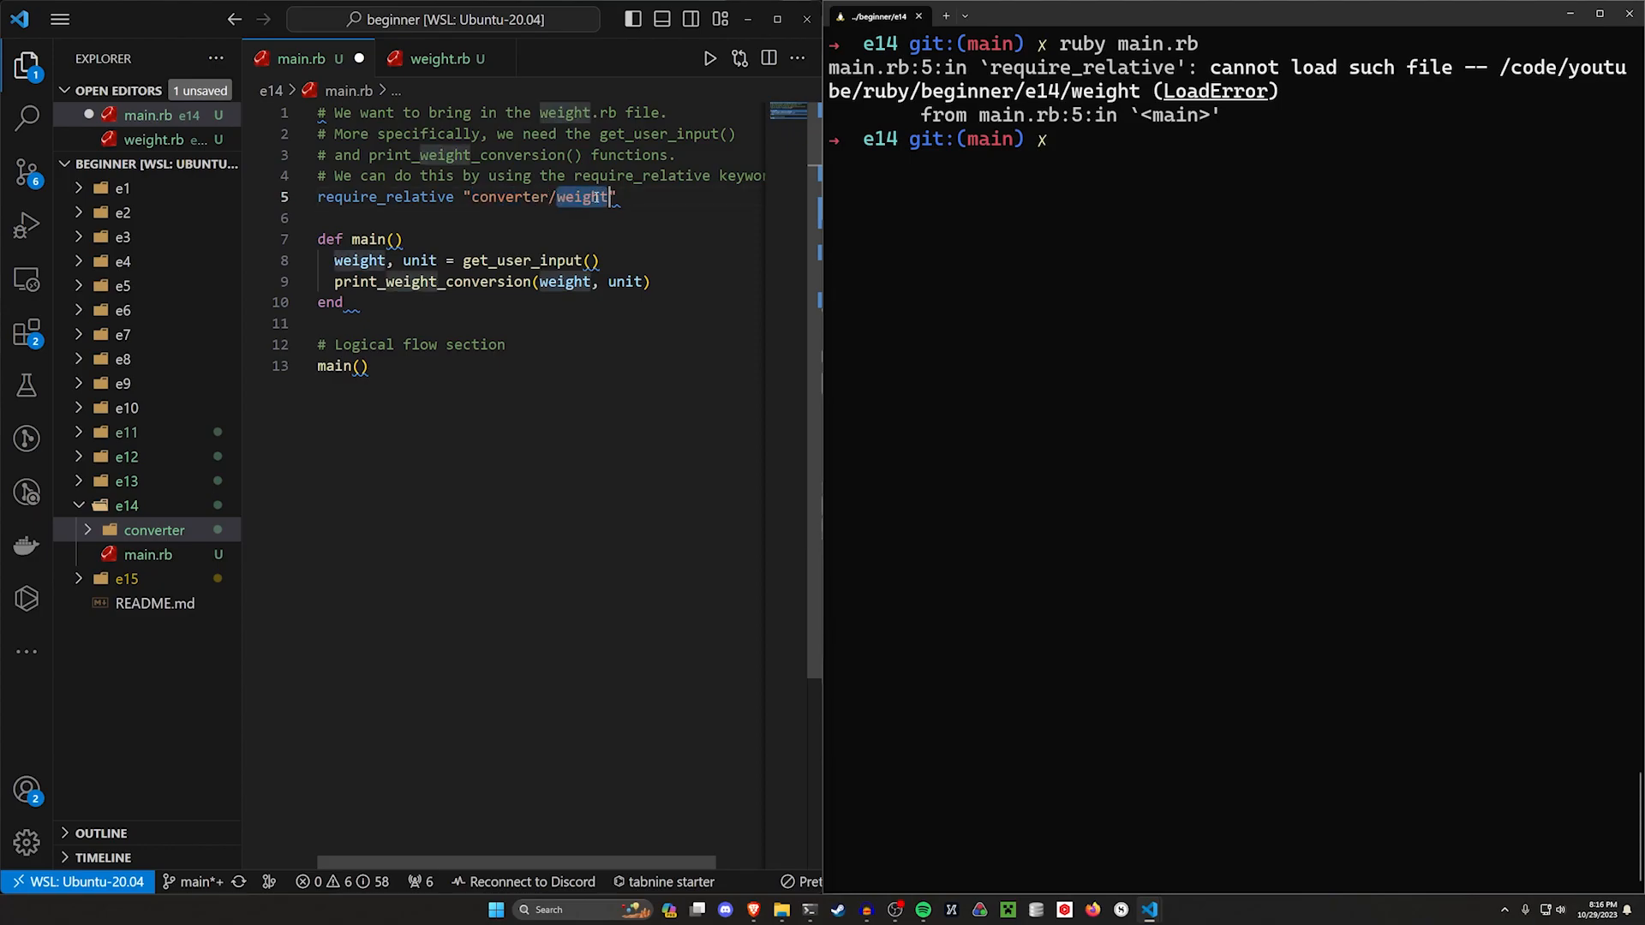
left_click(154, 530)
type("ruby main.rb")
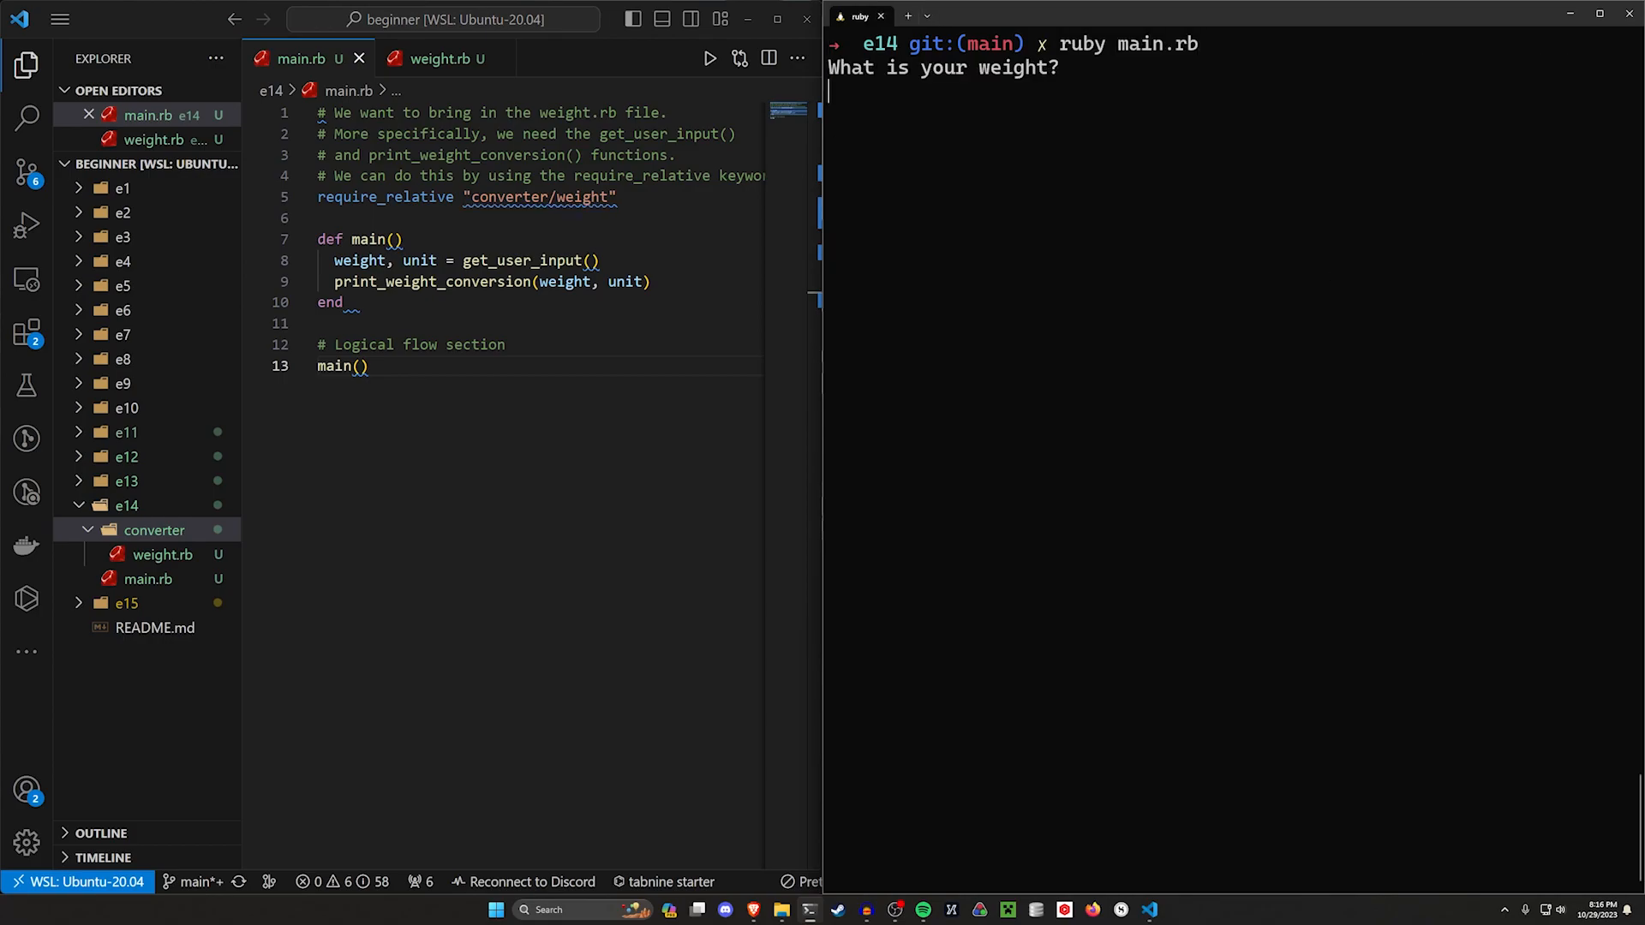
type("100")
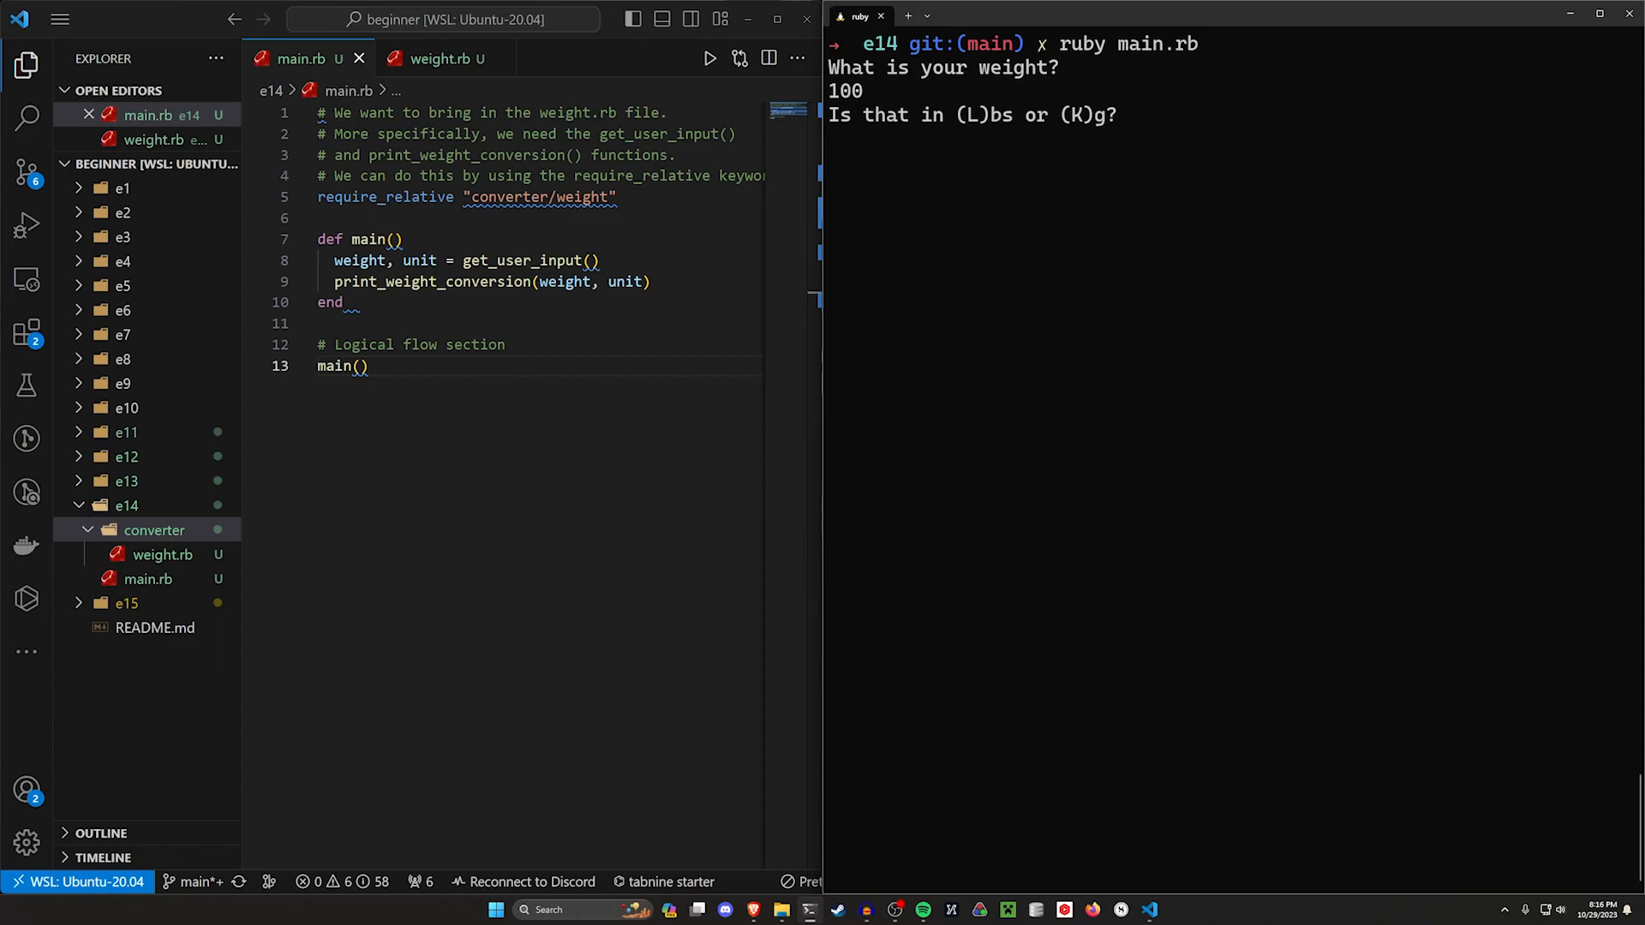
type("l")
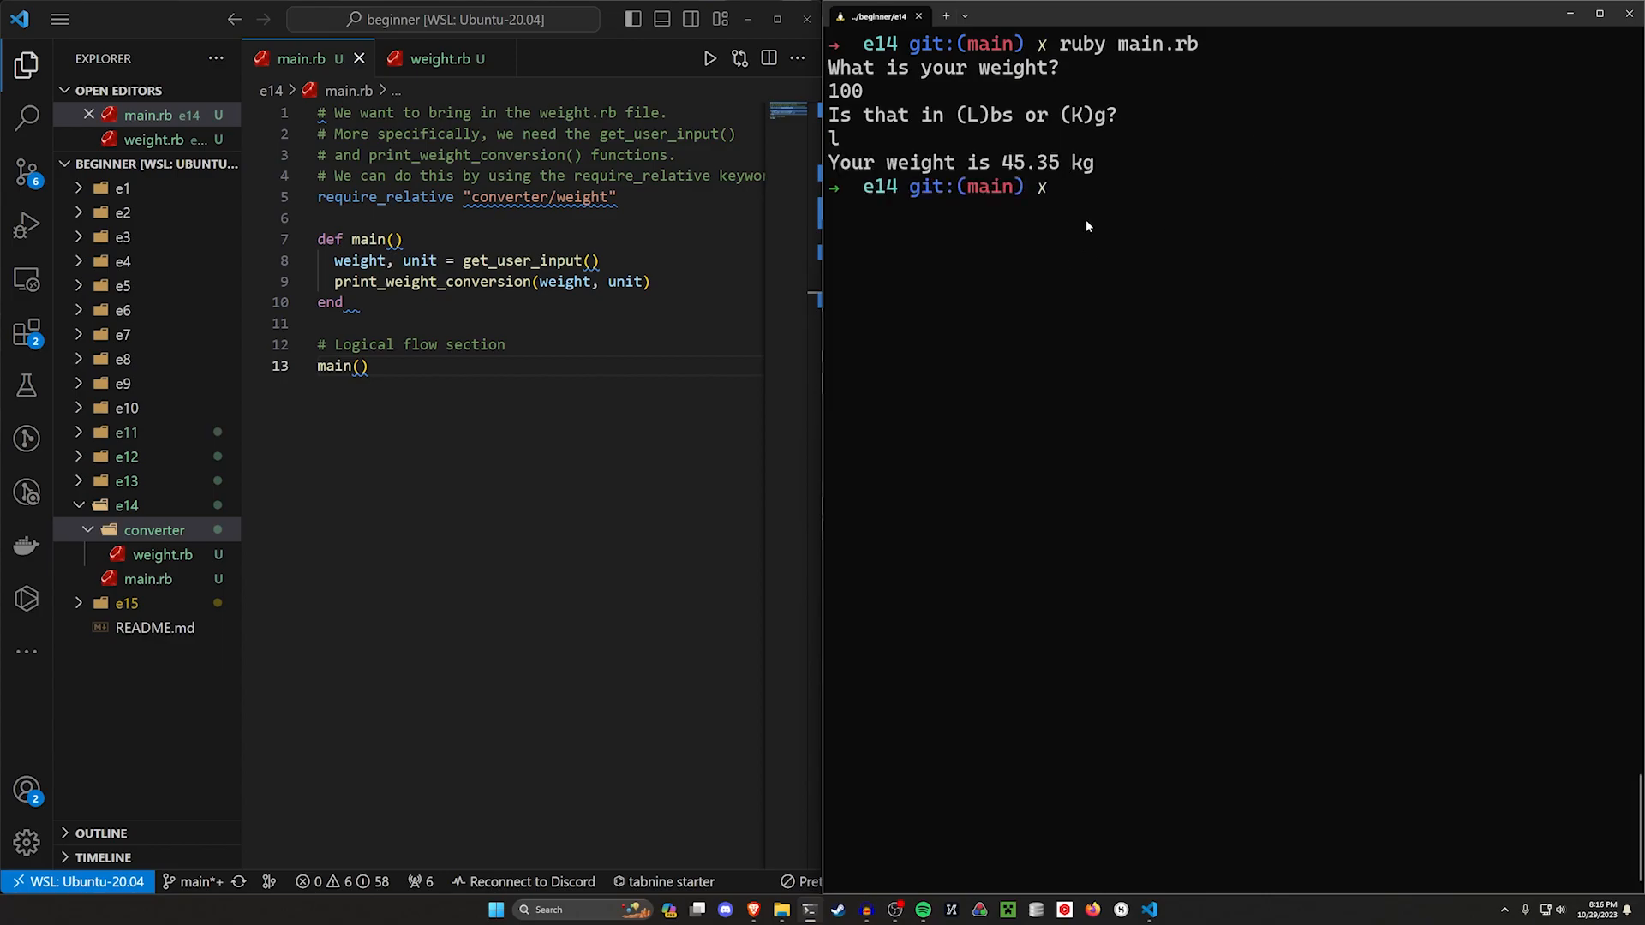
mouse_move(1181, 354)
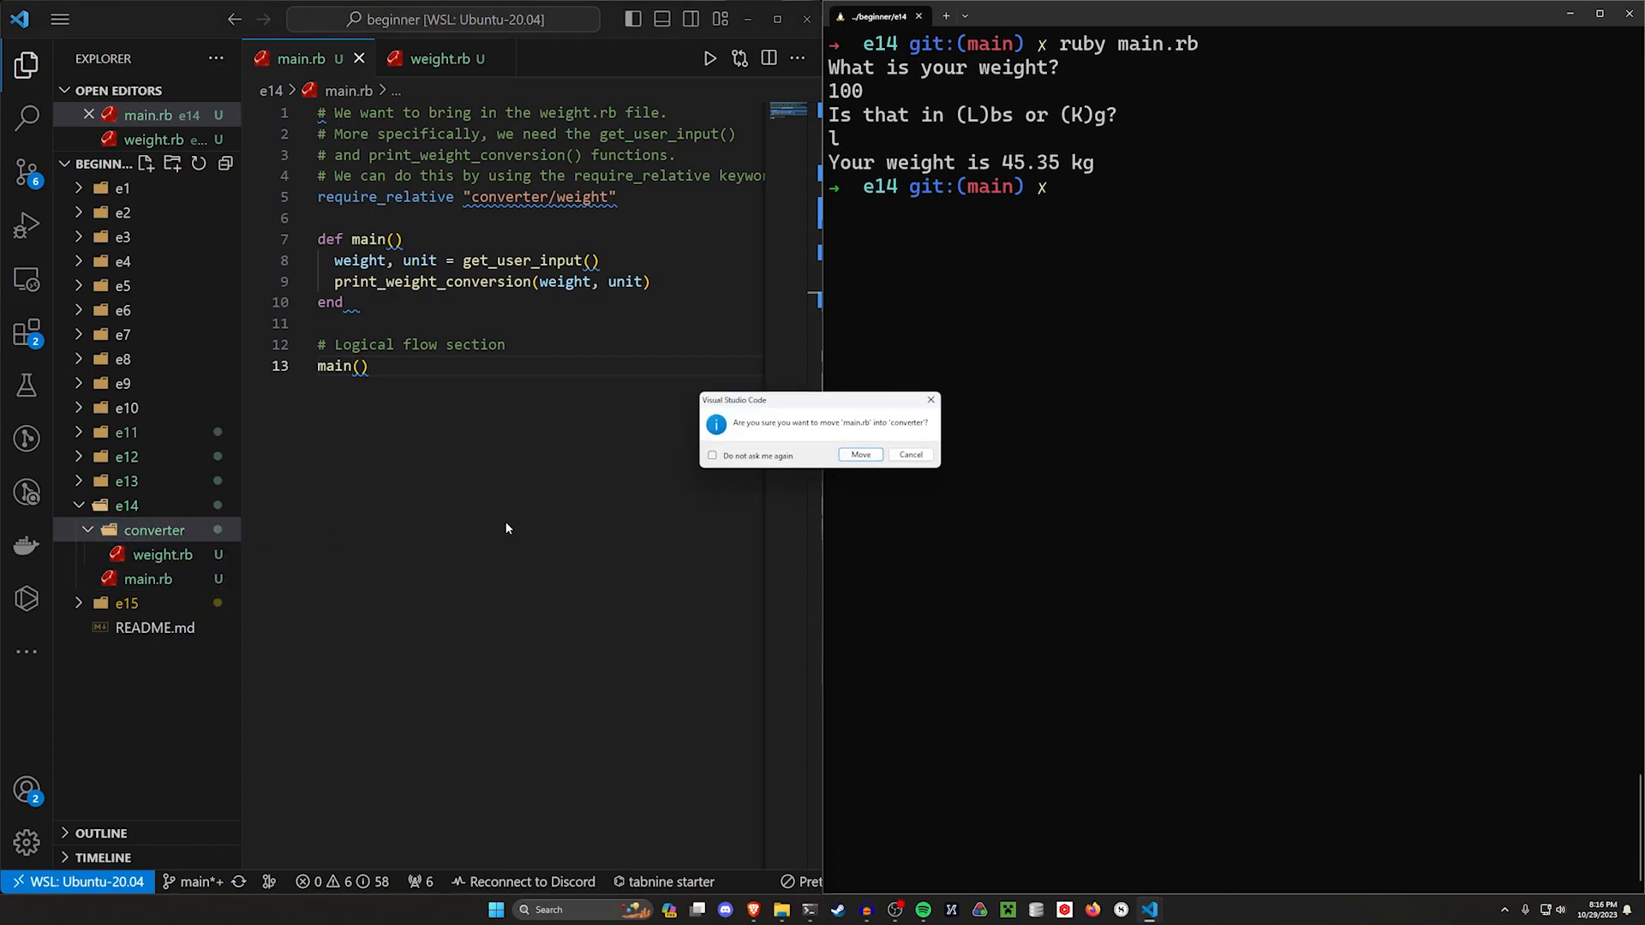
Swap the files: main.rb goes into the converter folder, weight.rb back up to e14.
left_click(859, 454)
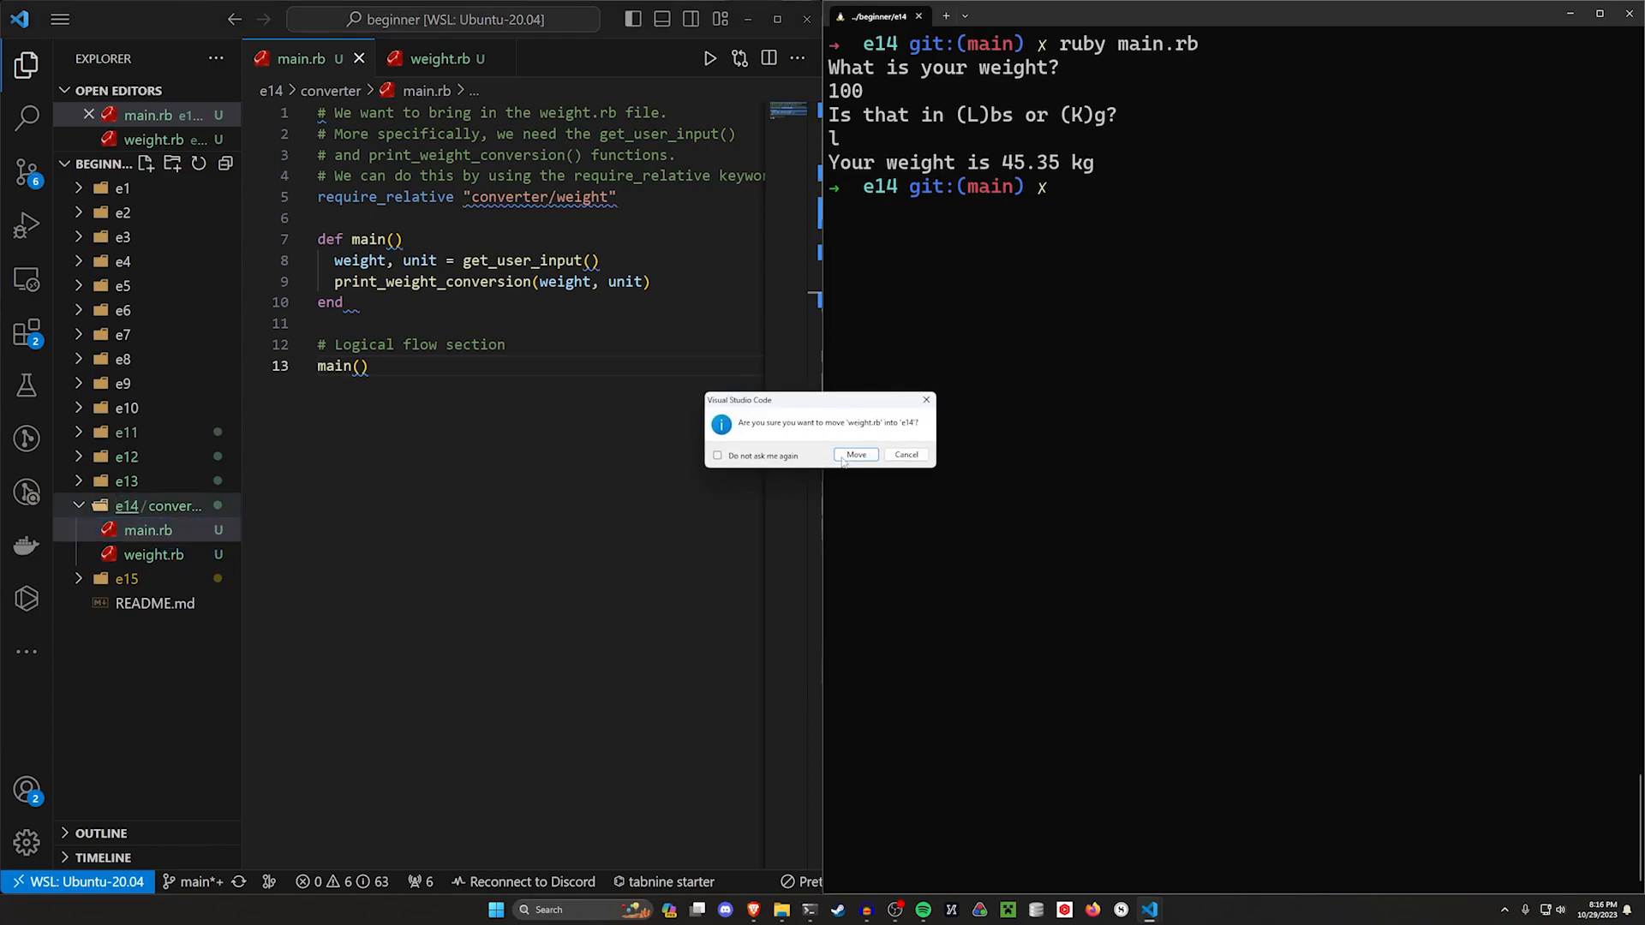
left_click(856, 454)
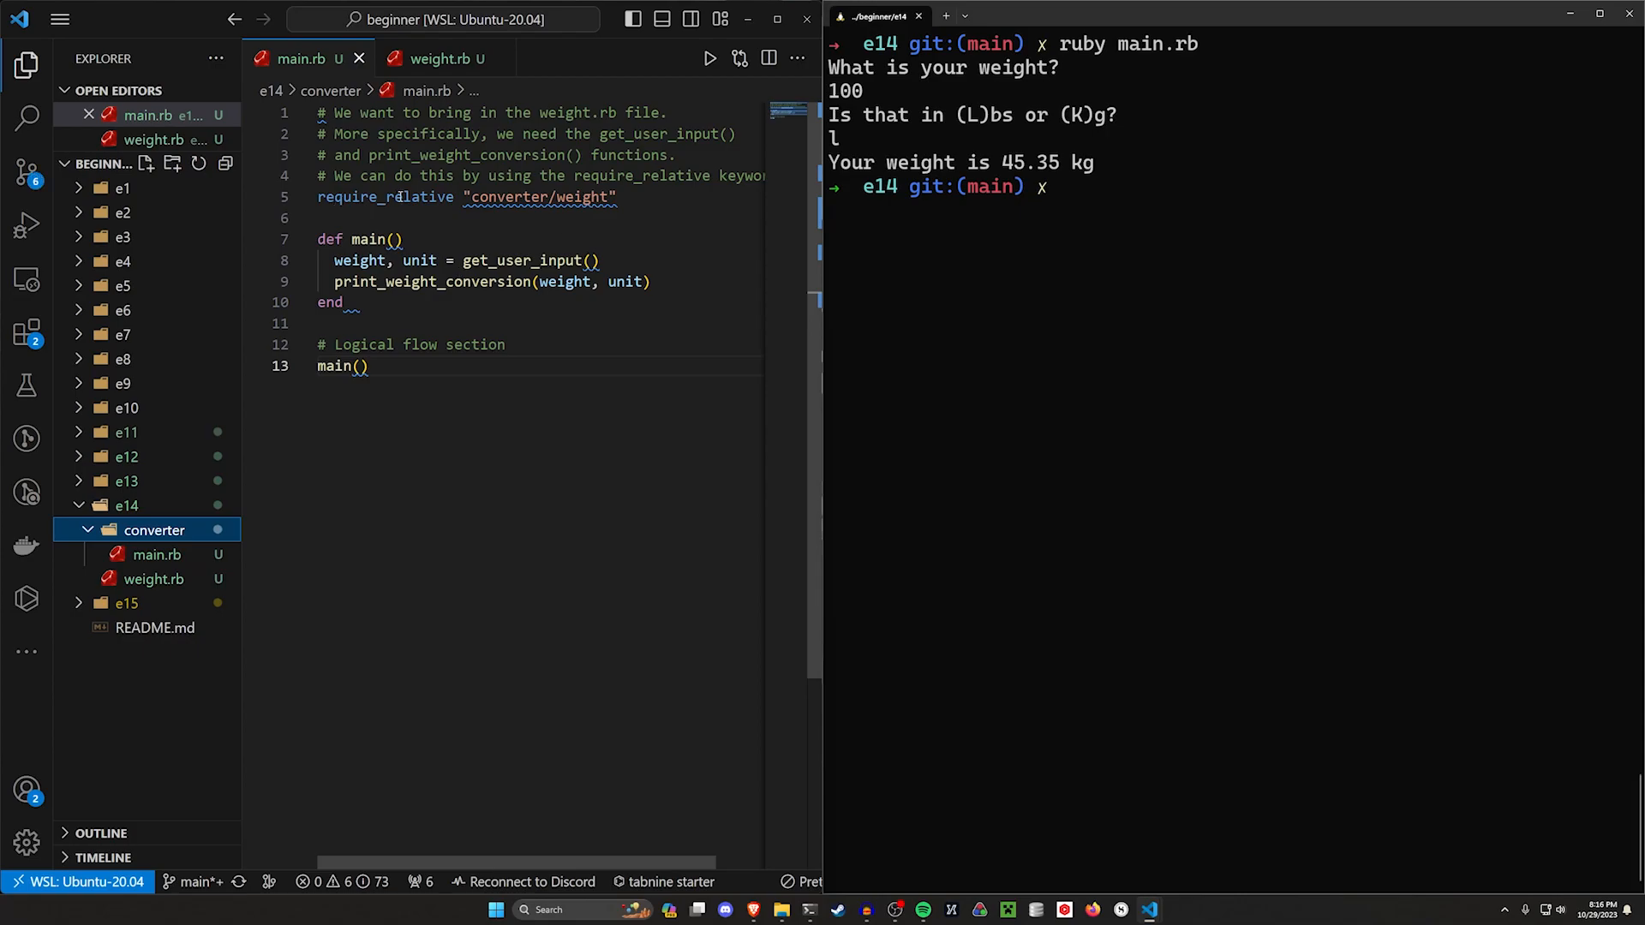
double_click(511, 197)
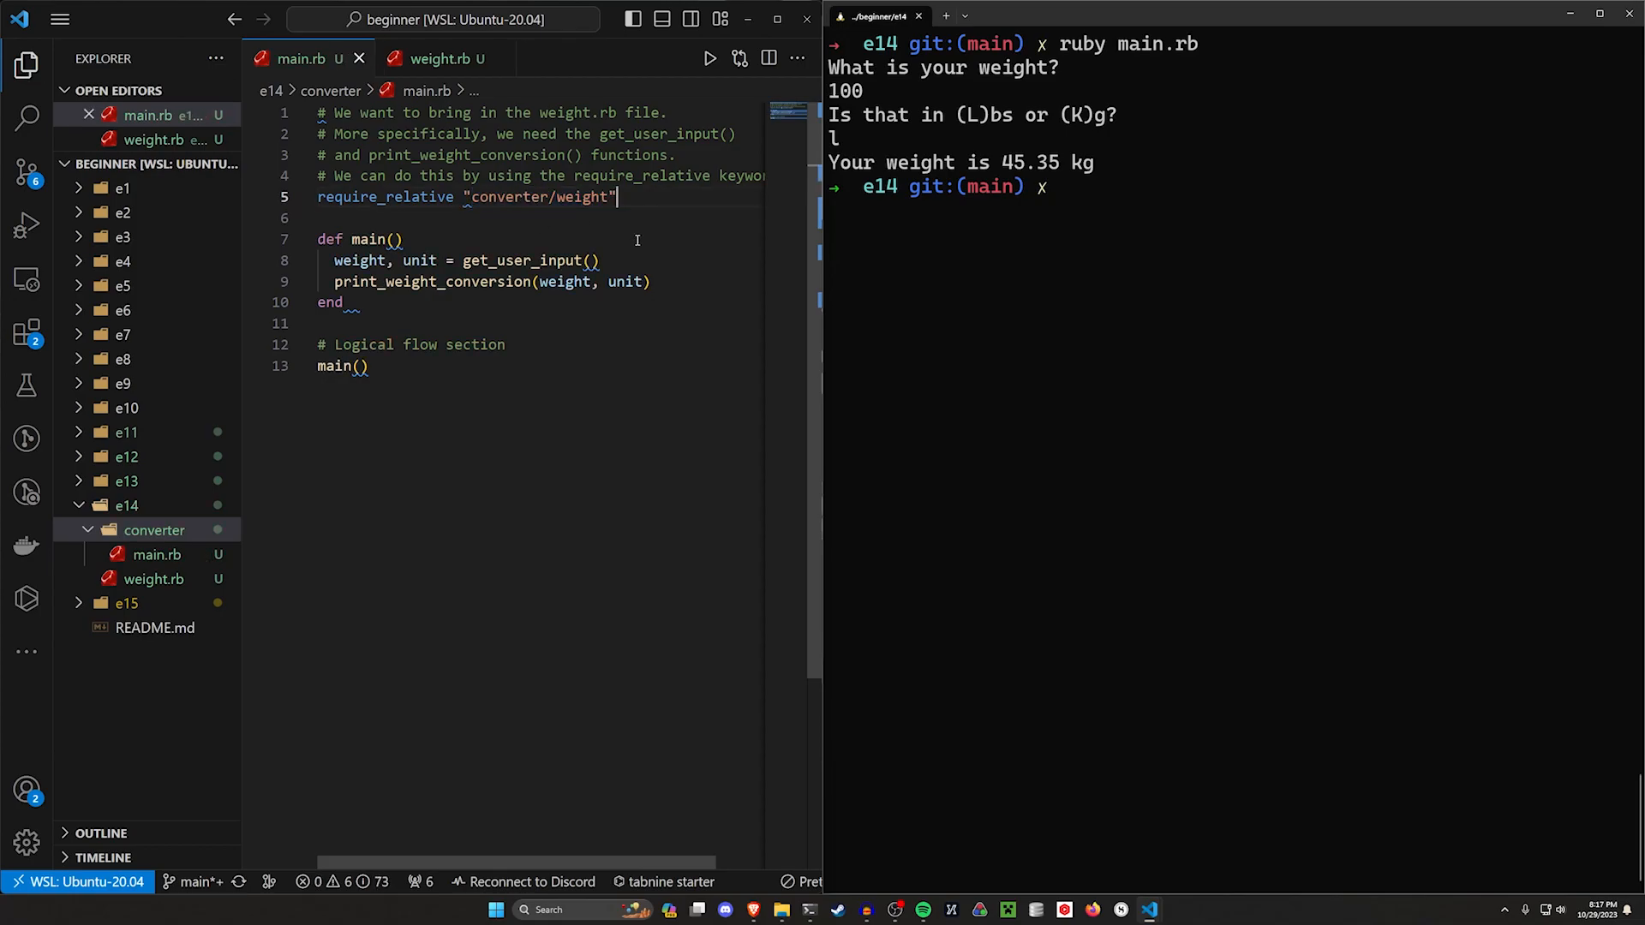
Replace main.rb's old require with require_relative "../weight".
type("requir")
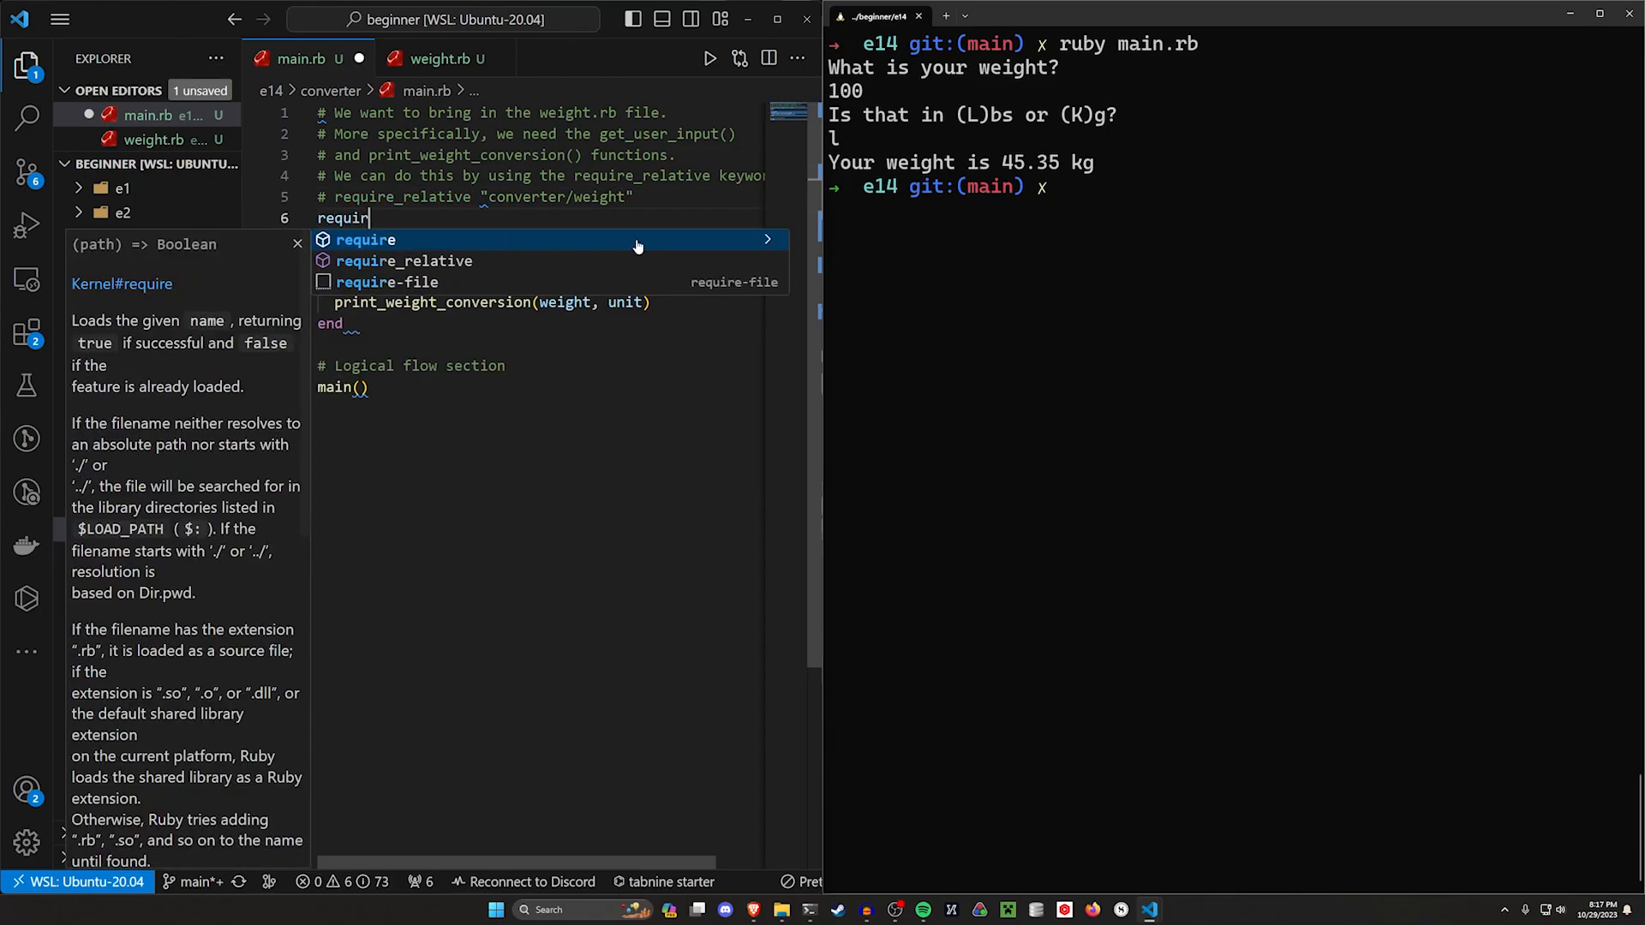
left_click(403, 260)
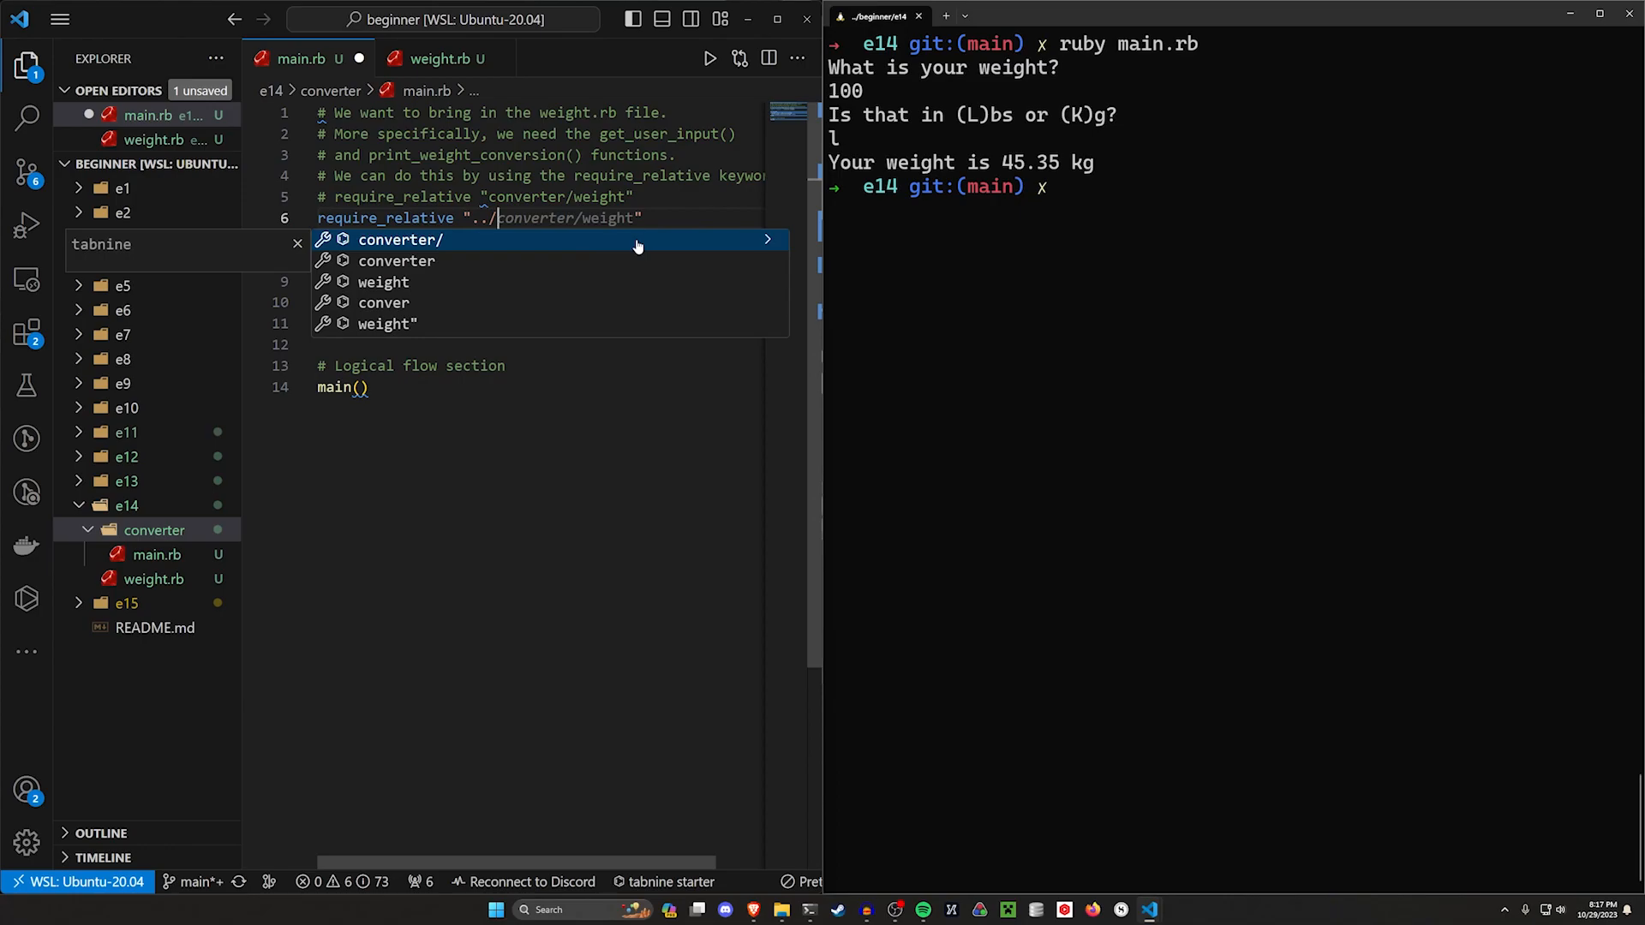
type("weight")
left_click(1234, 186)
type("cd .")
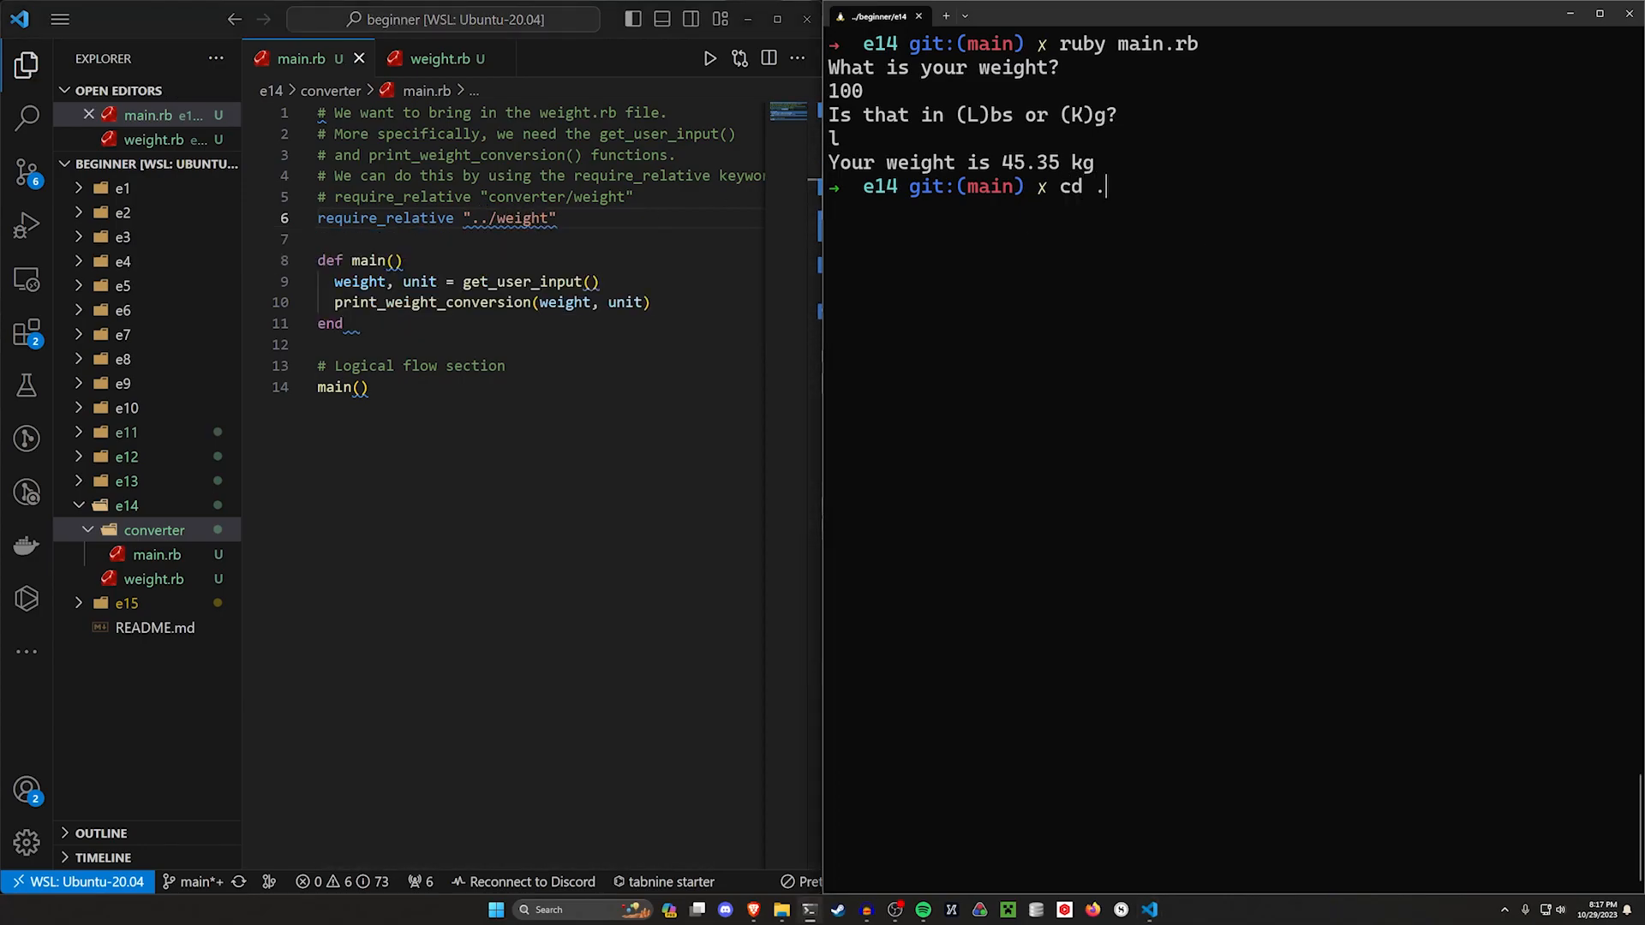
In the terminal, go up a folder, cd into converter, and run ruby main.rb.
type("./")
key("Return")
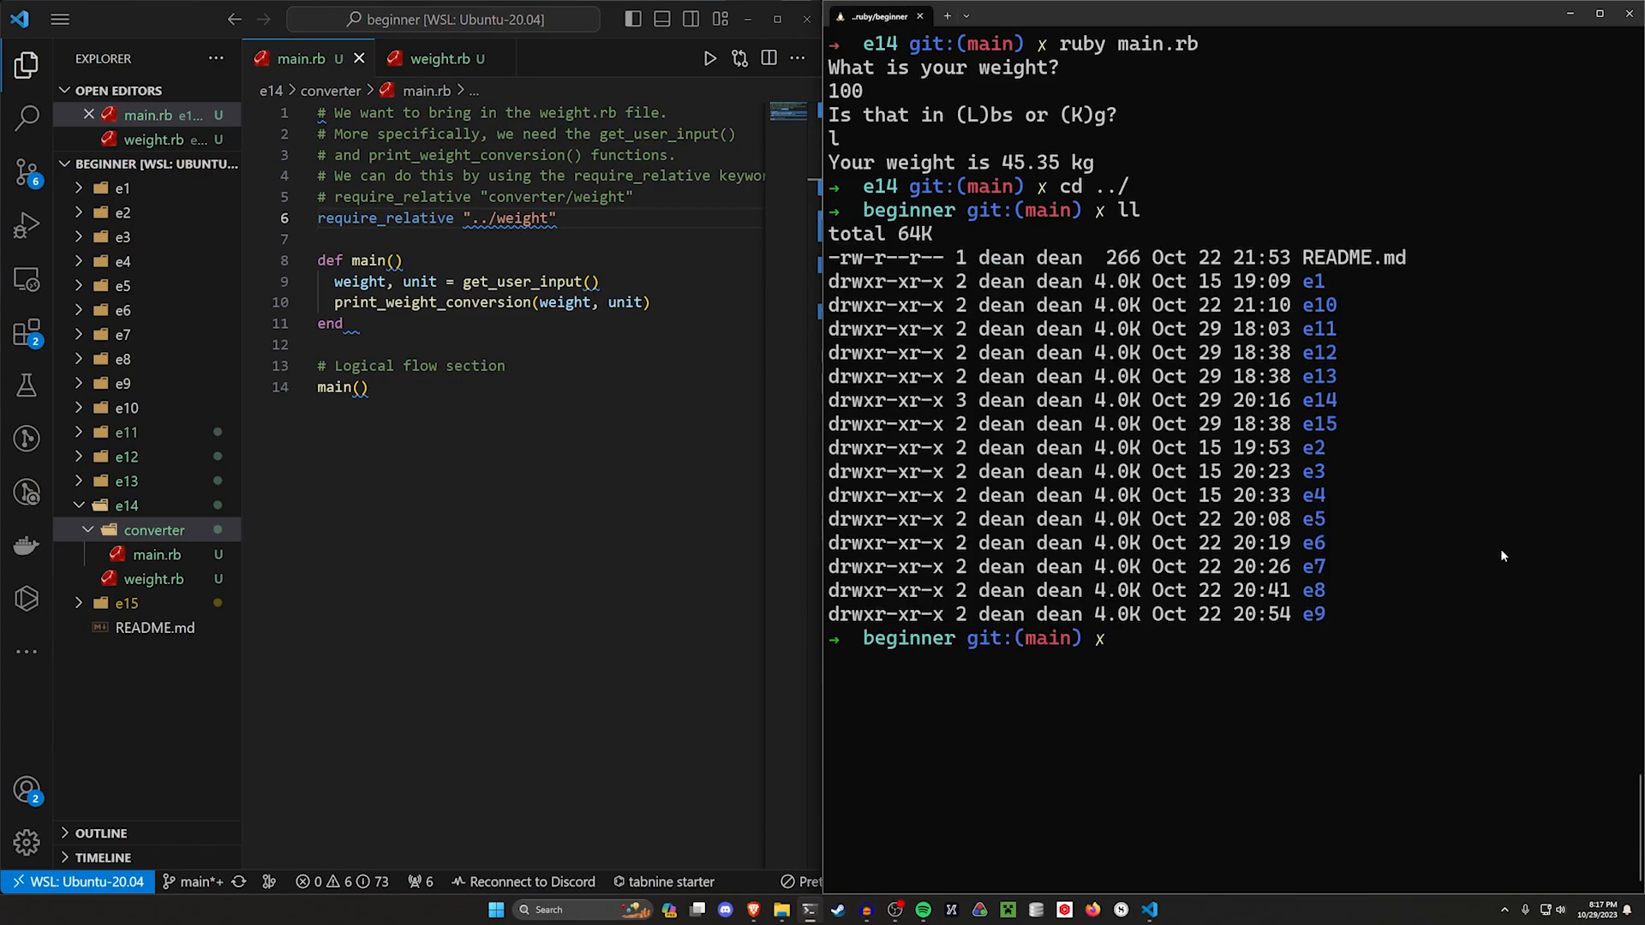
type("cd")
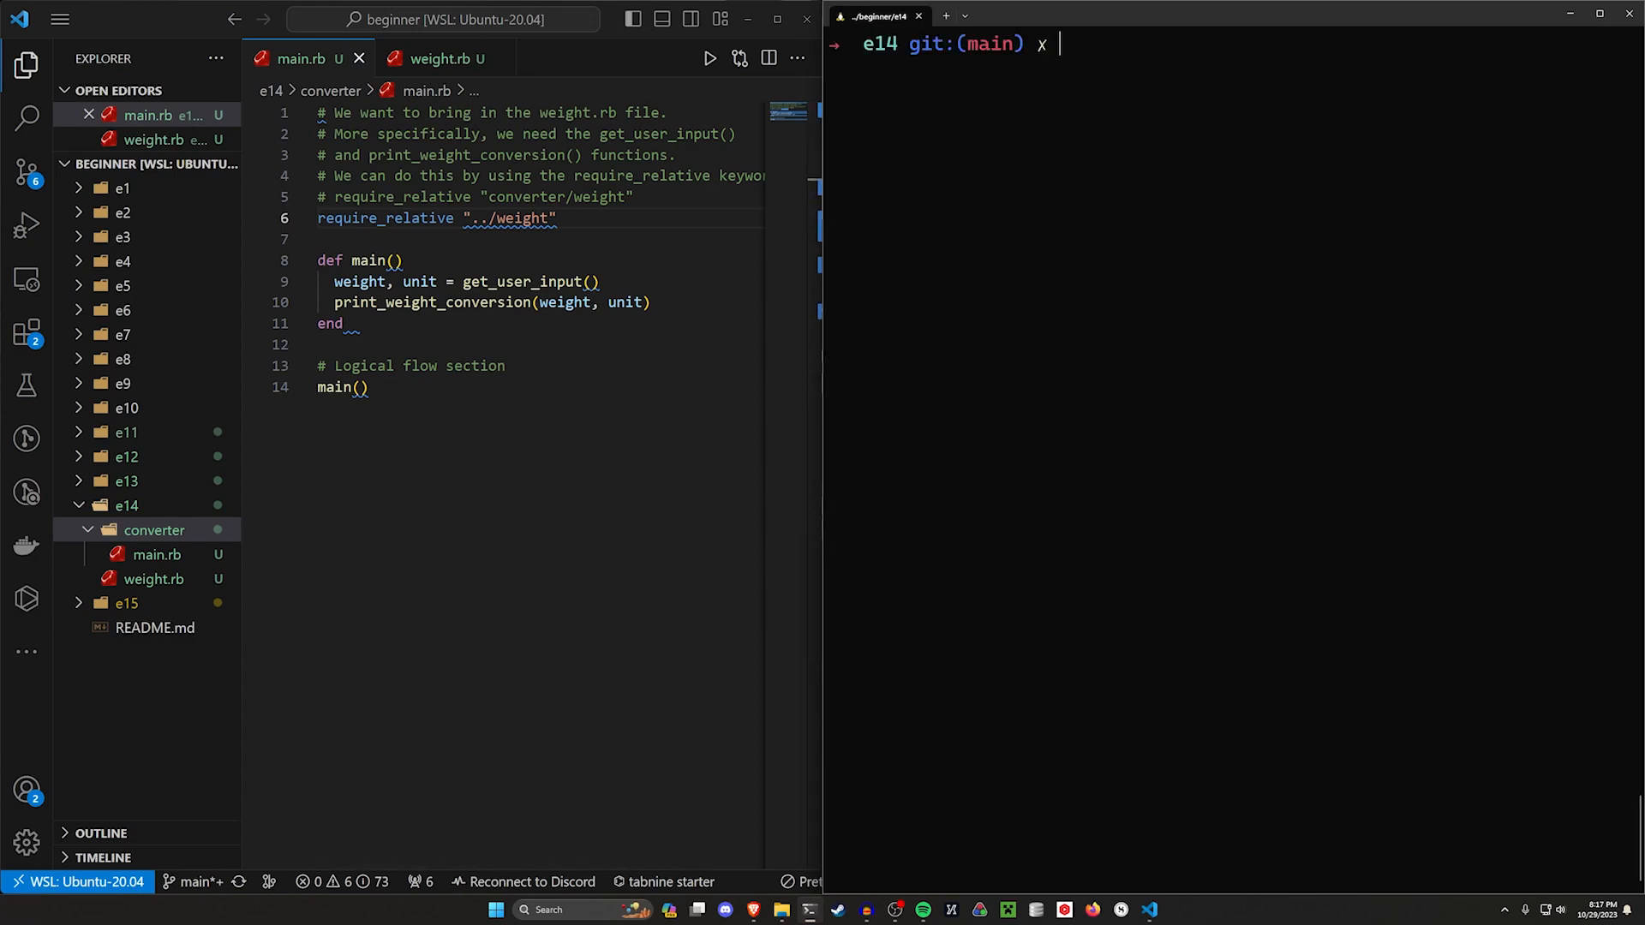
type("cd")
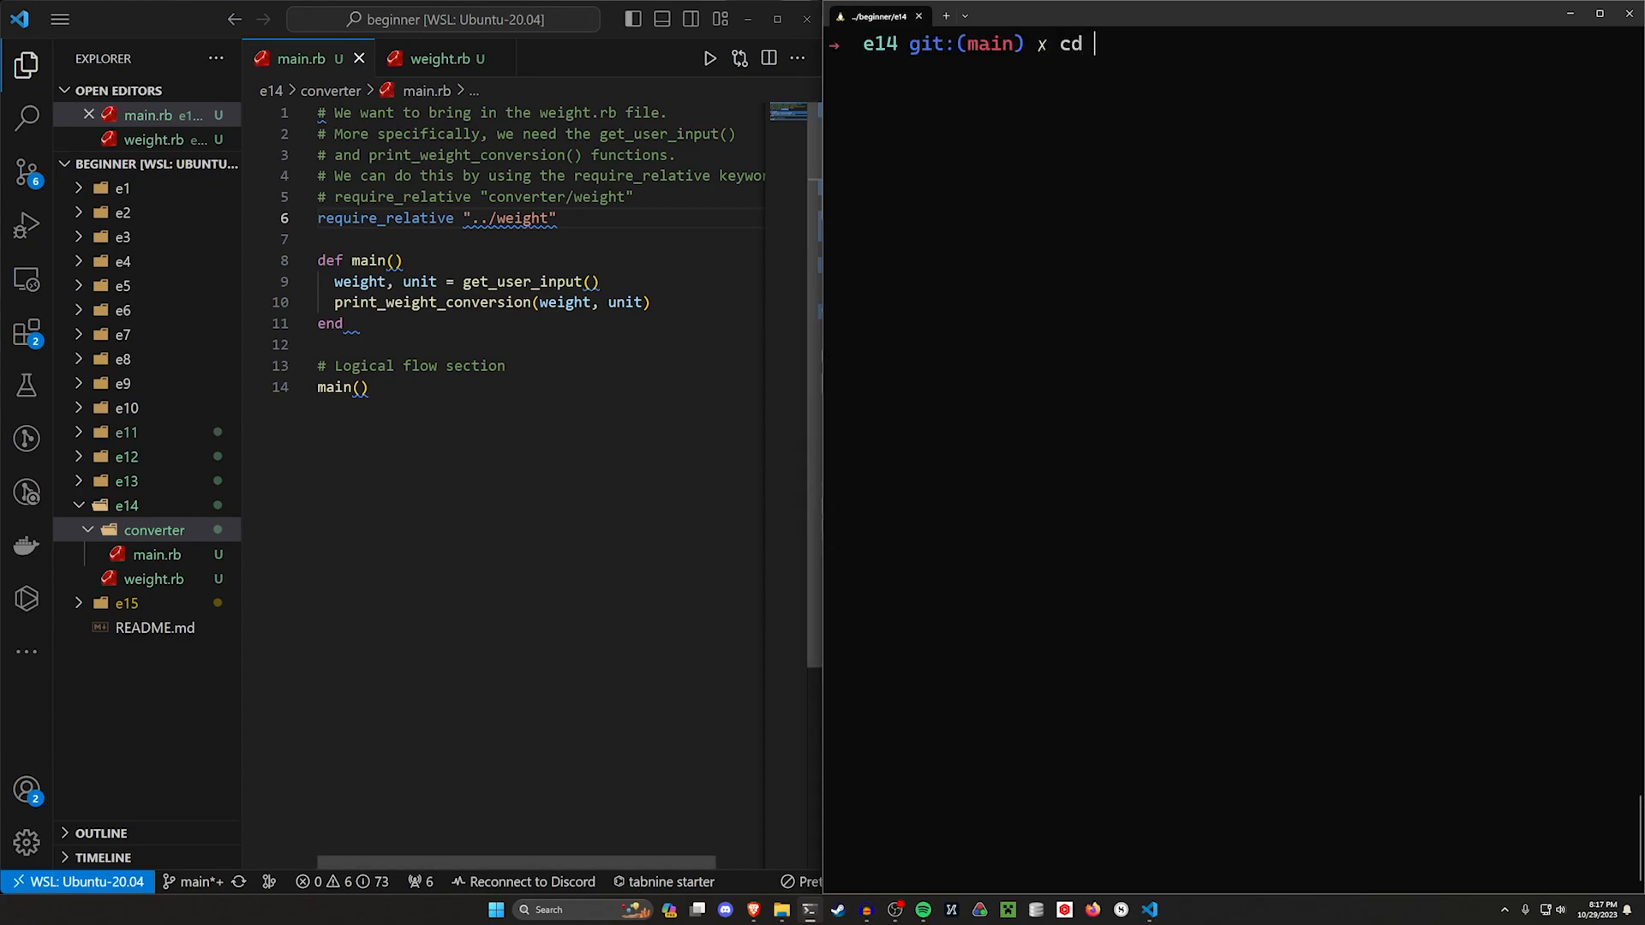
key("Return")
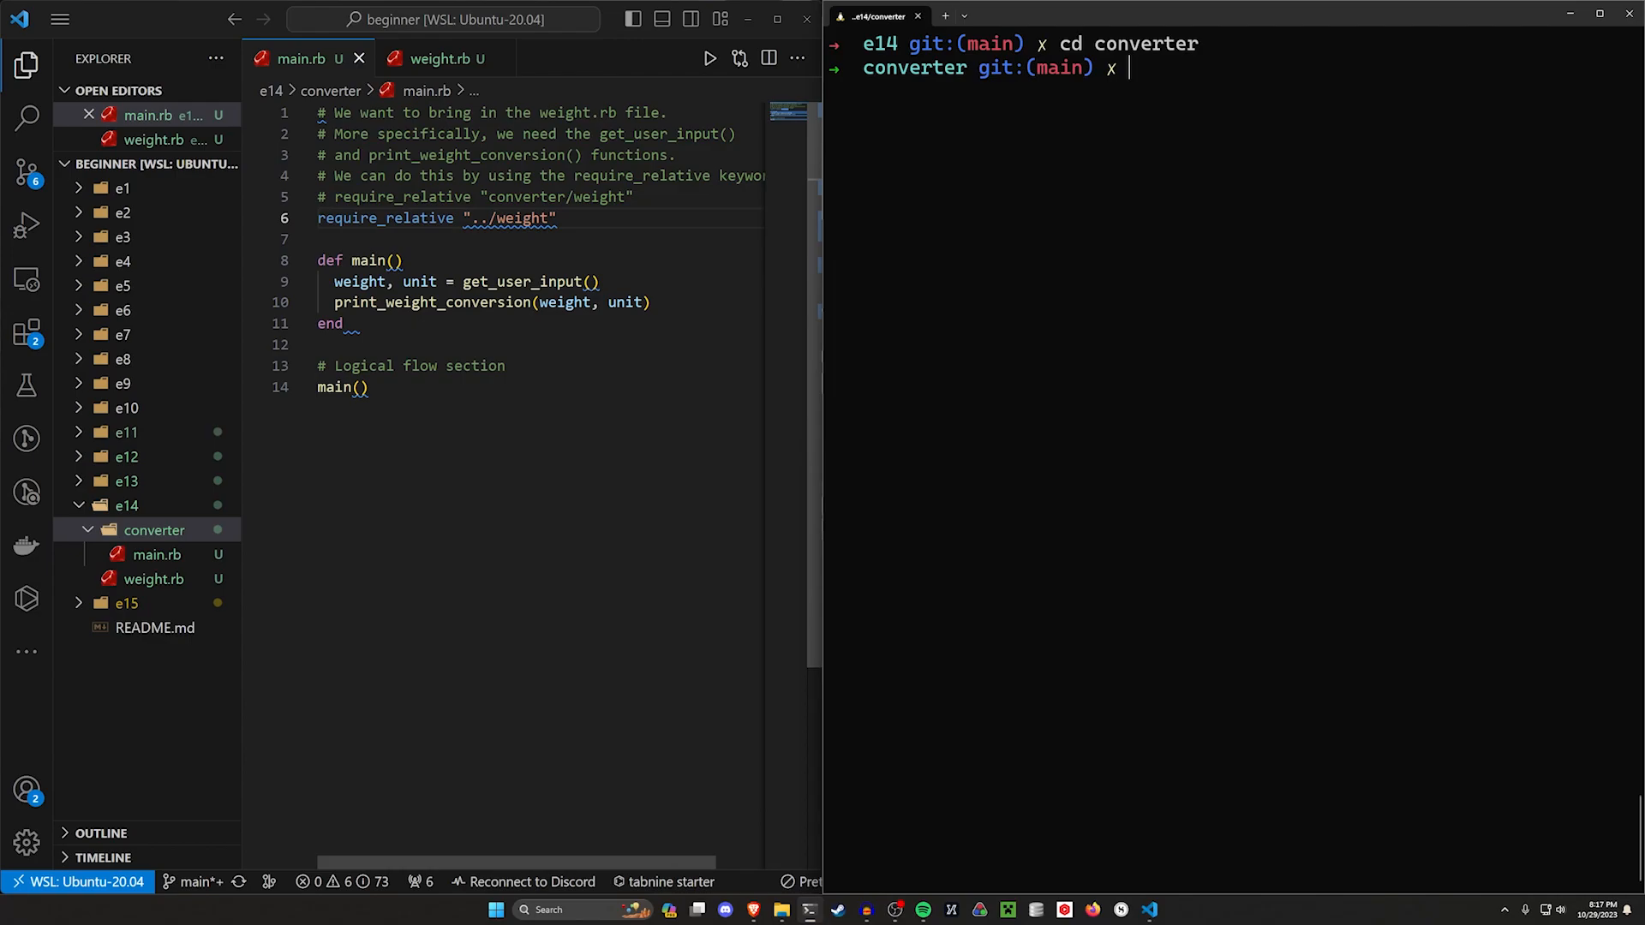
type("ruby main")
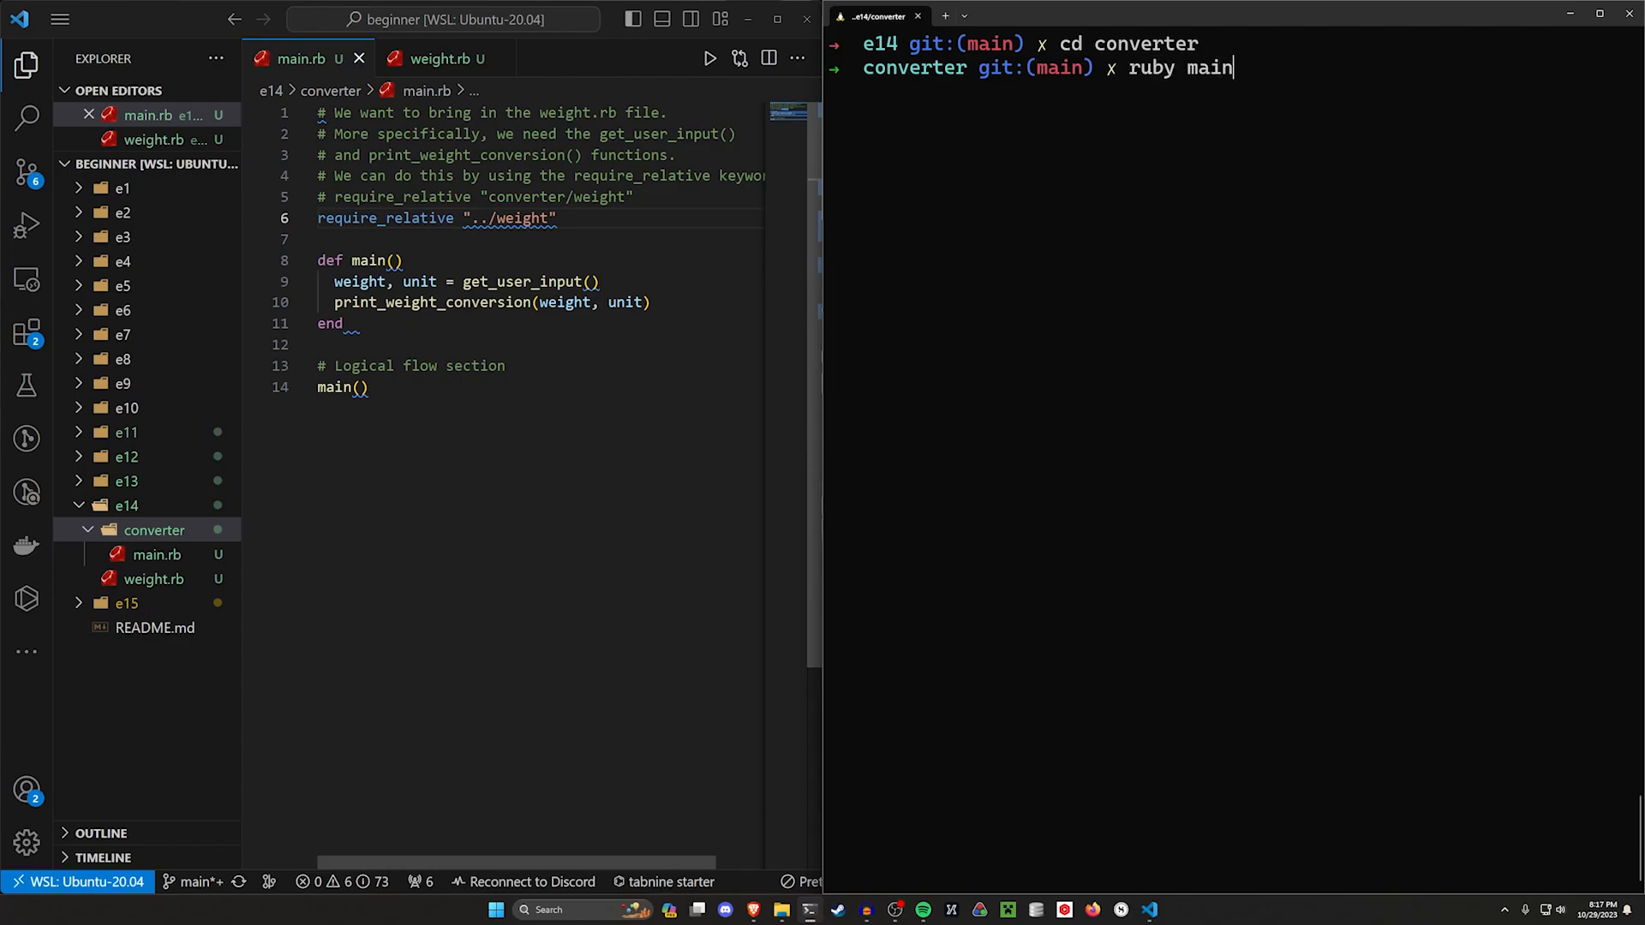
type(".rb")
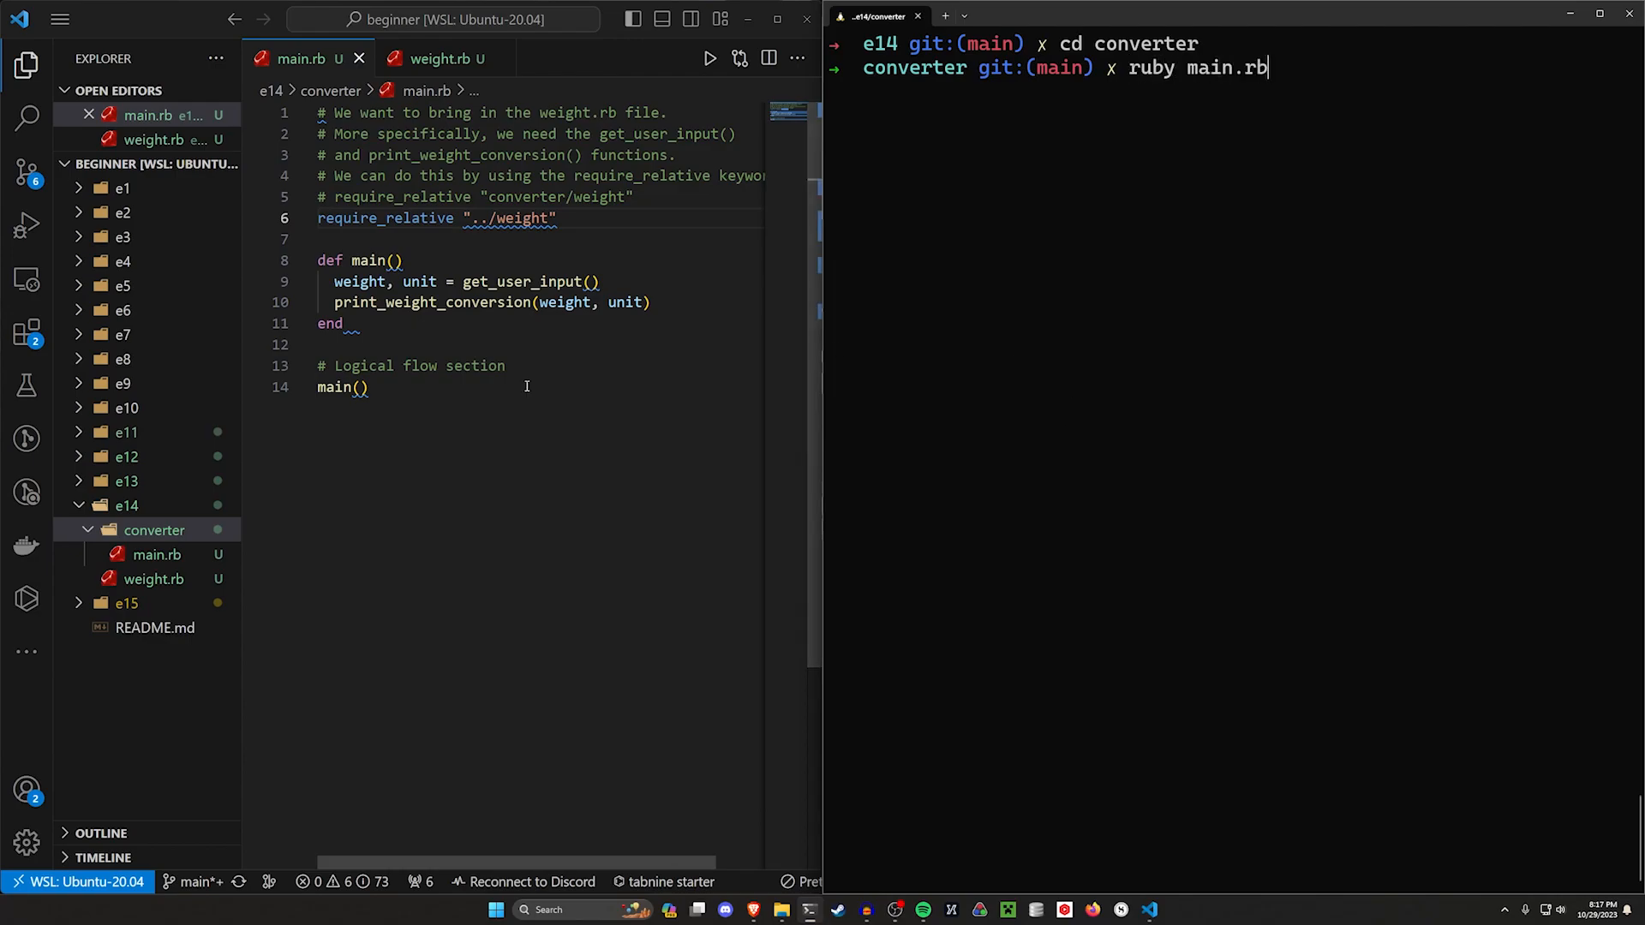
key("Return")
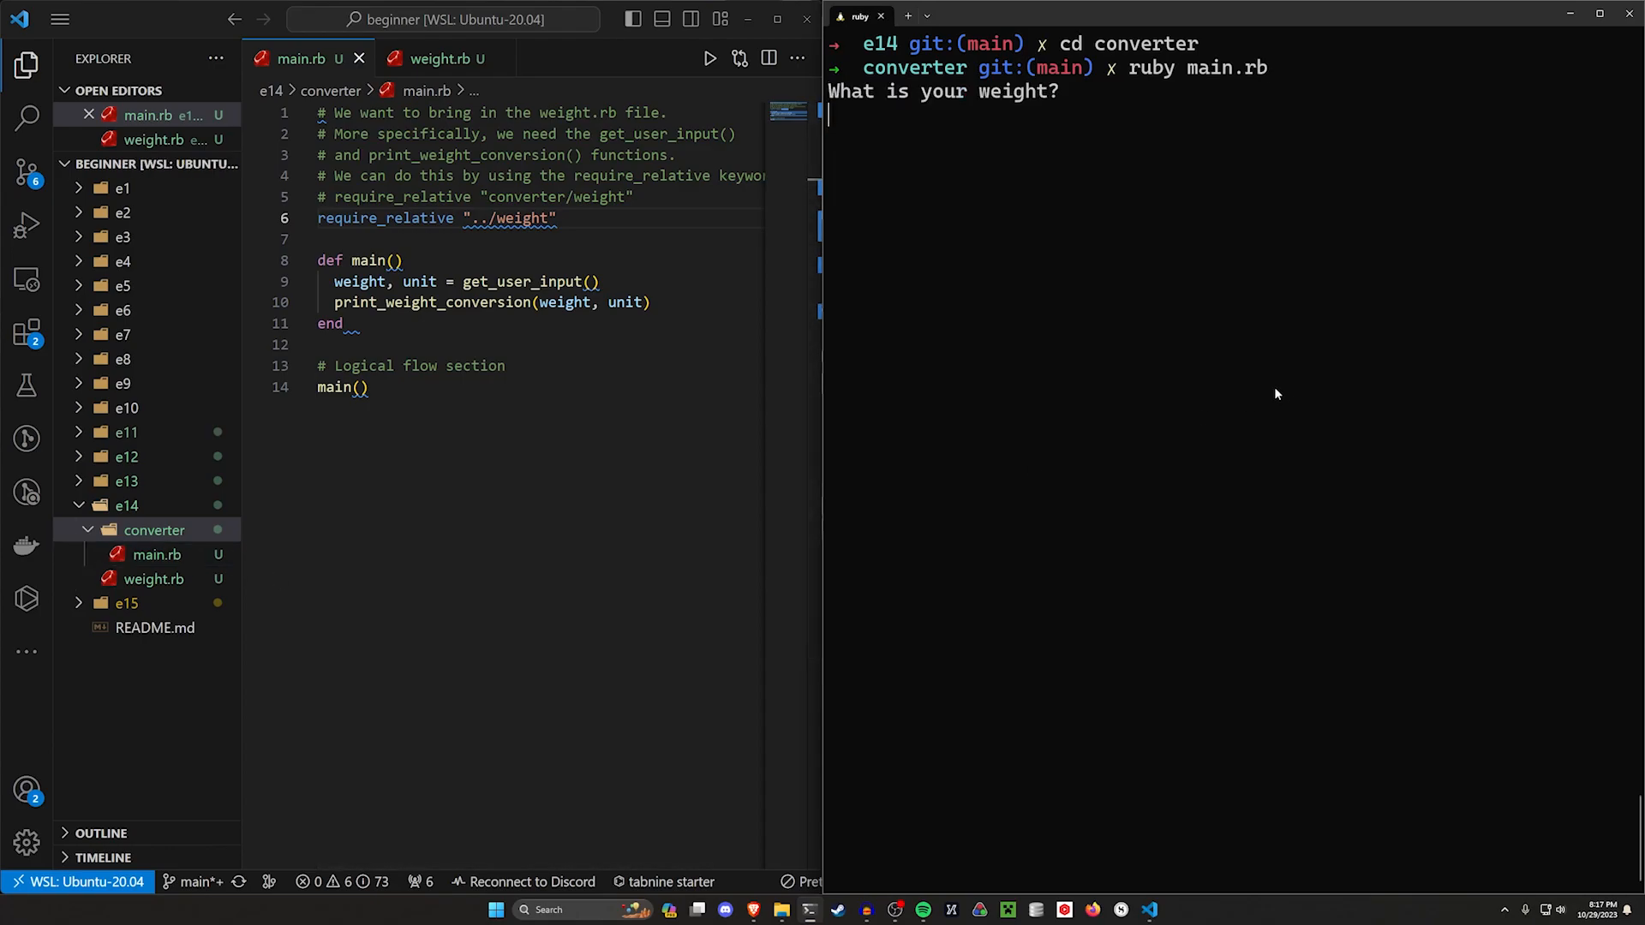
mouse_move(1373, 215)
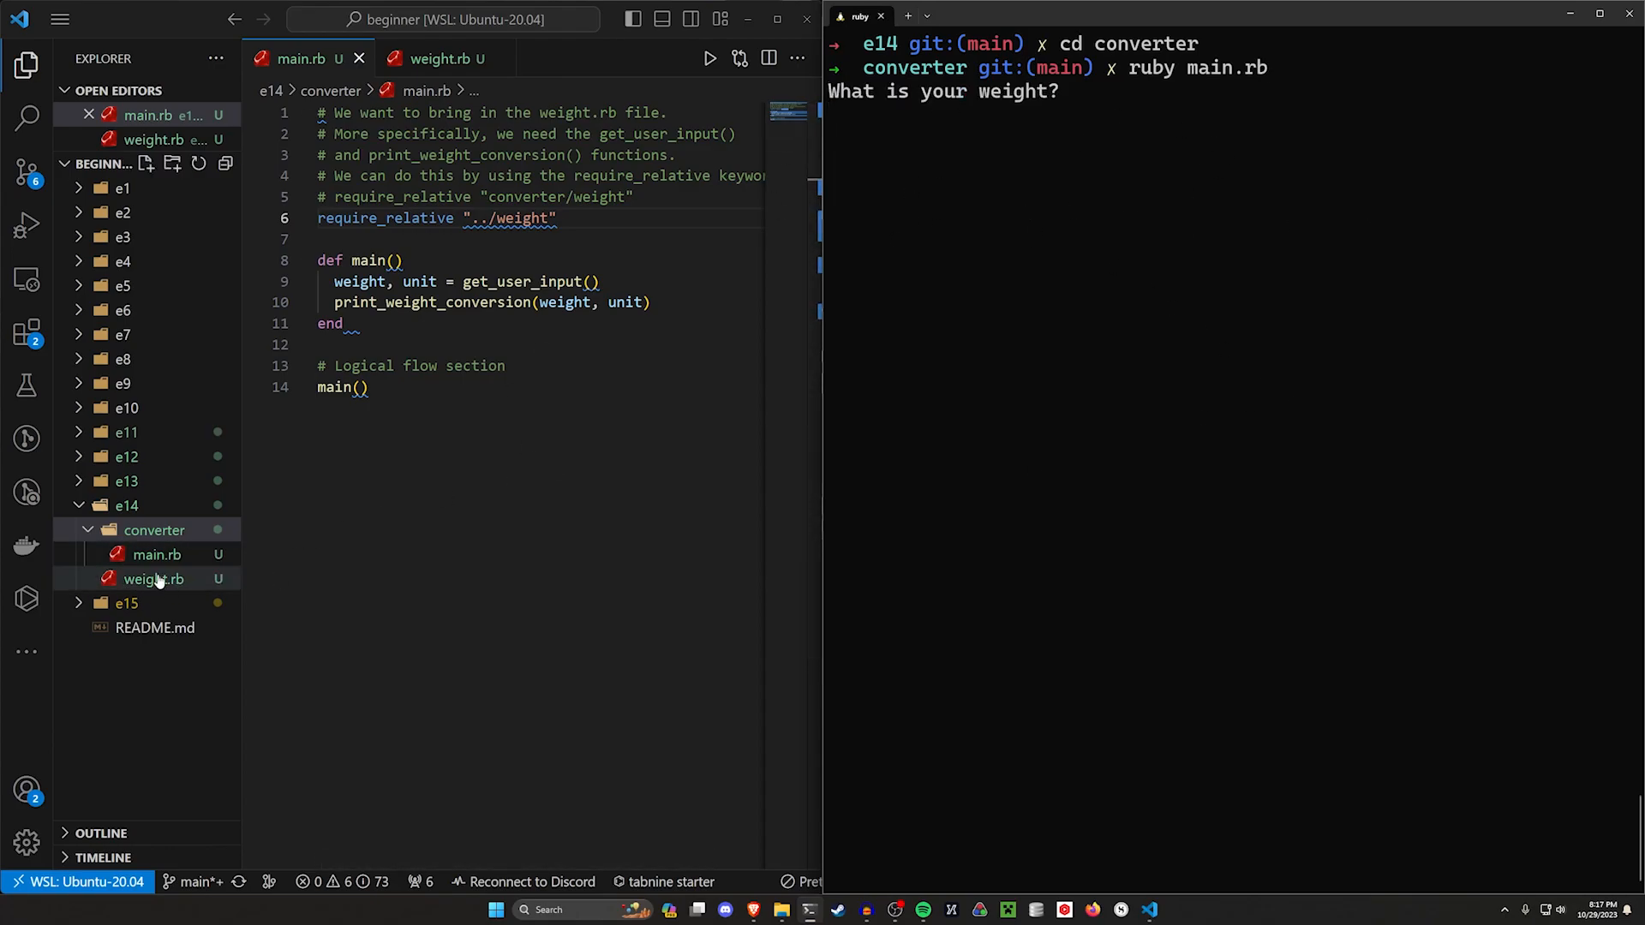
Review the get_user_input call in main.rb and the functions defined in weight.rb.
left_click(525, 281)
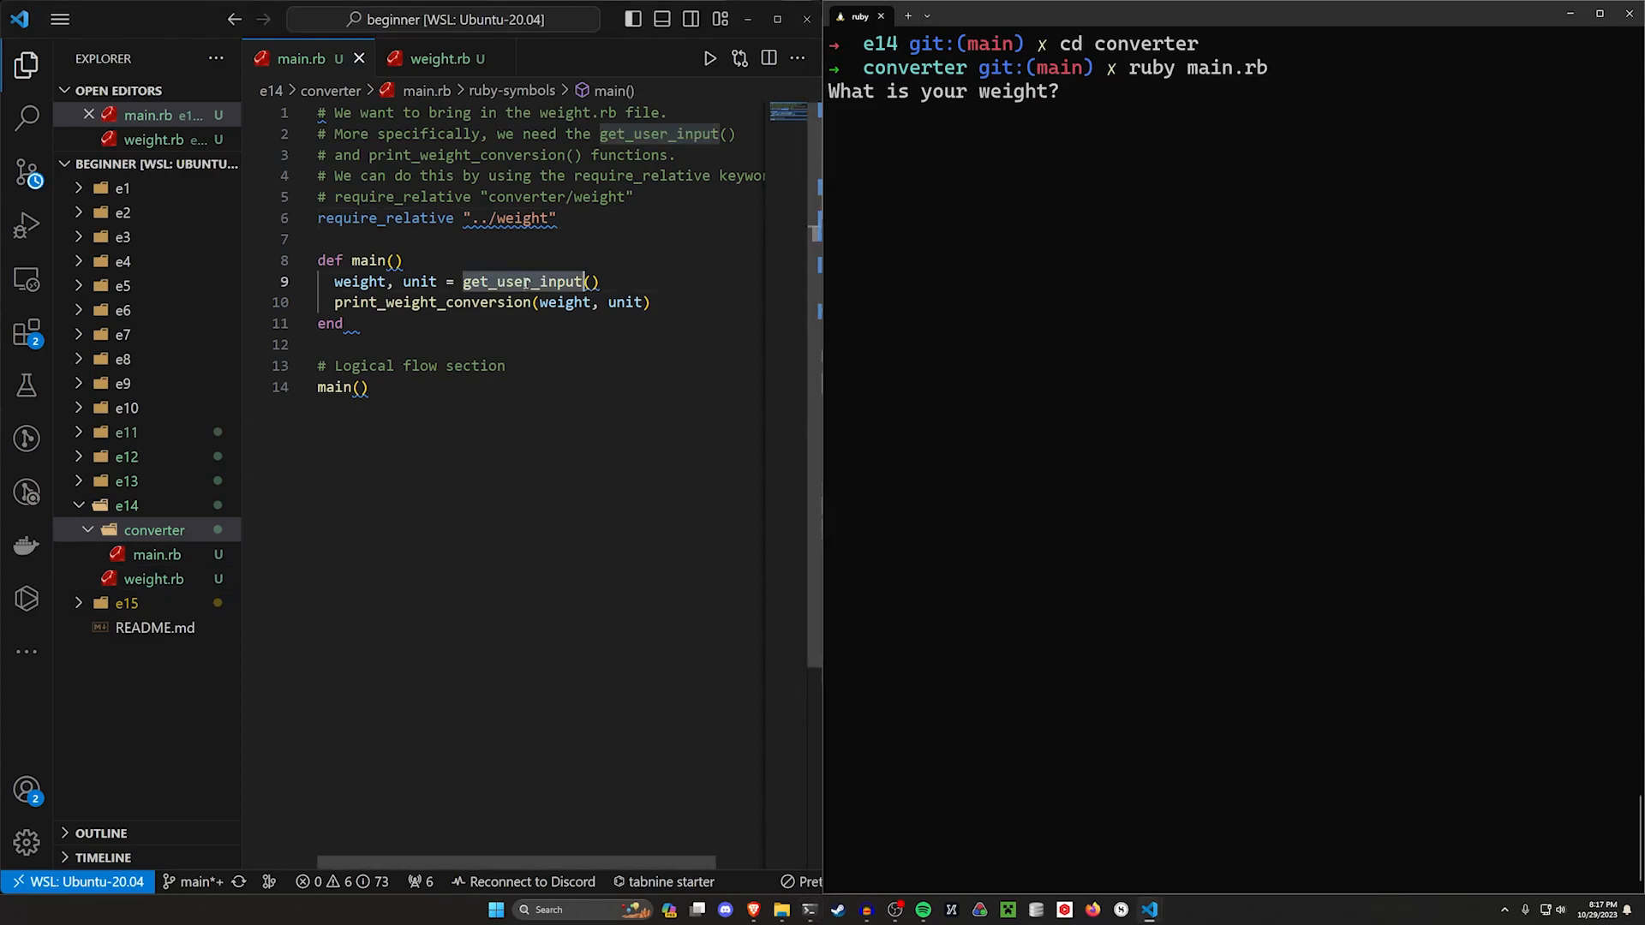
left_click(432, 58)
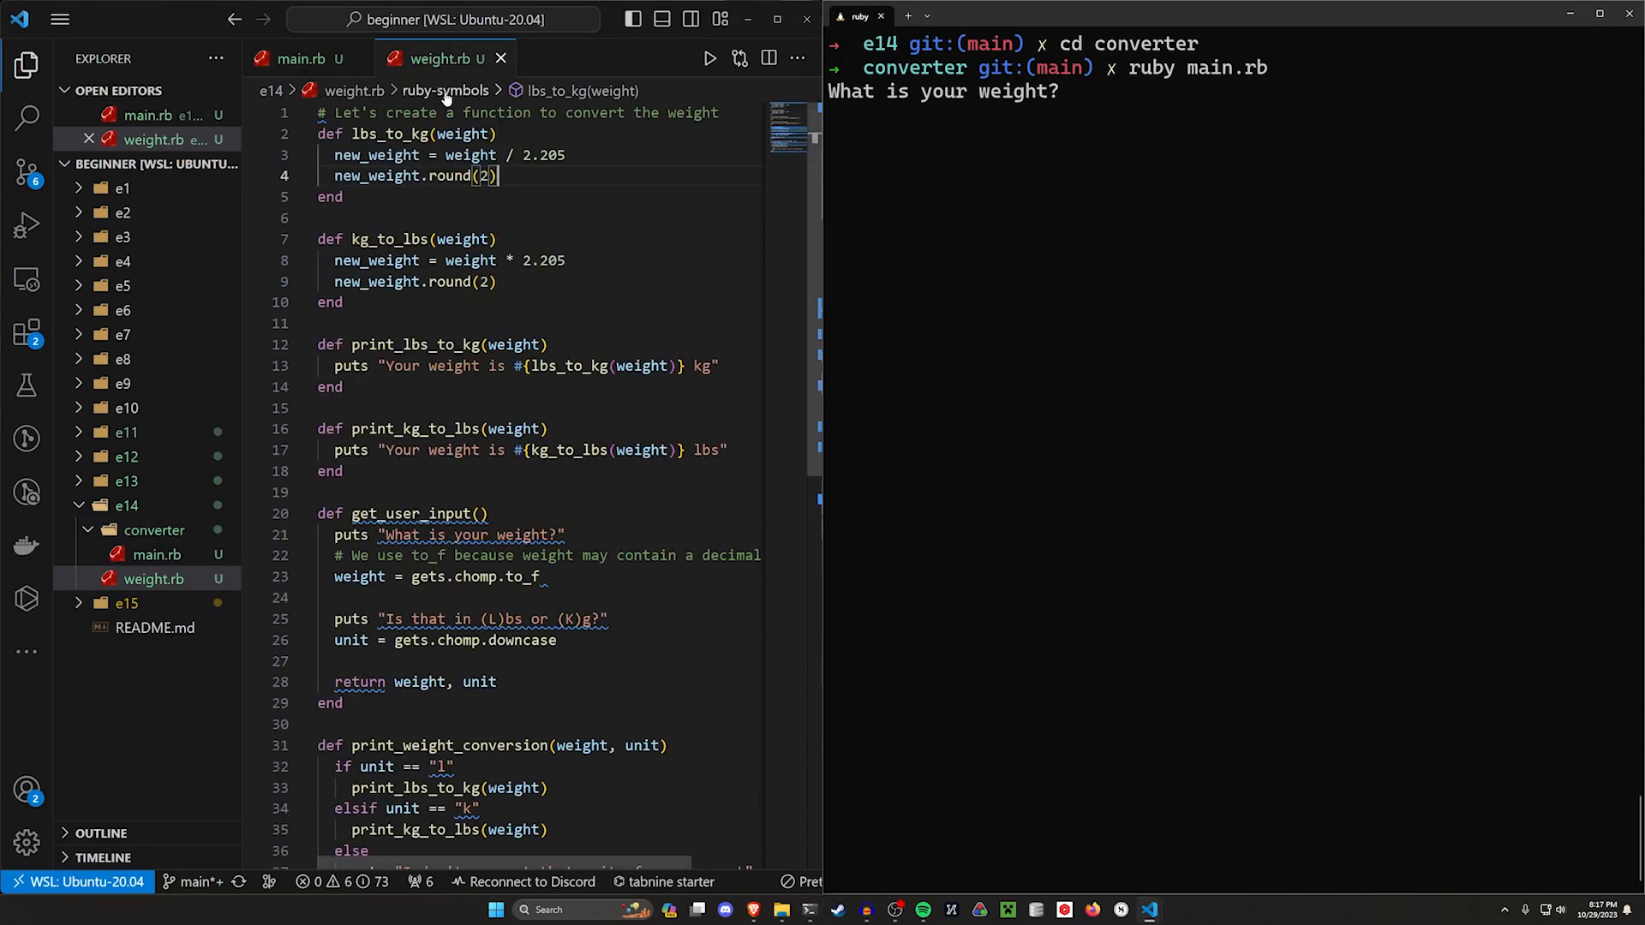
scroll("down", 3)
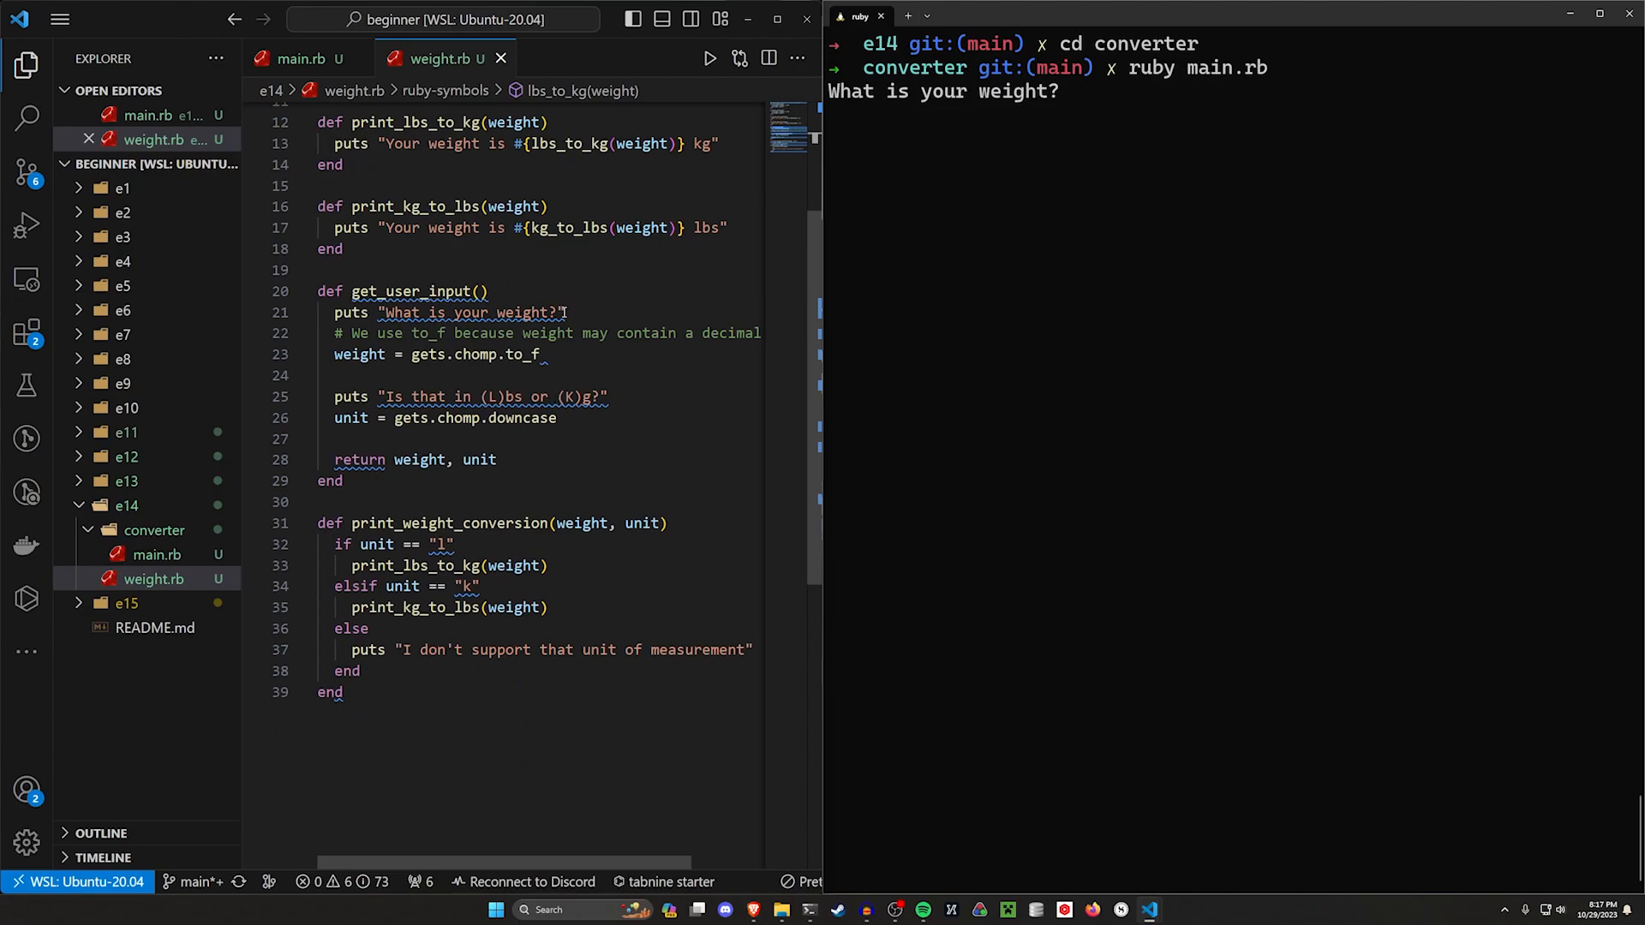
Answer the terminal prompts with weight 100 and unit k.
left_click(304, 59)
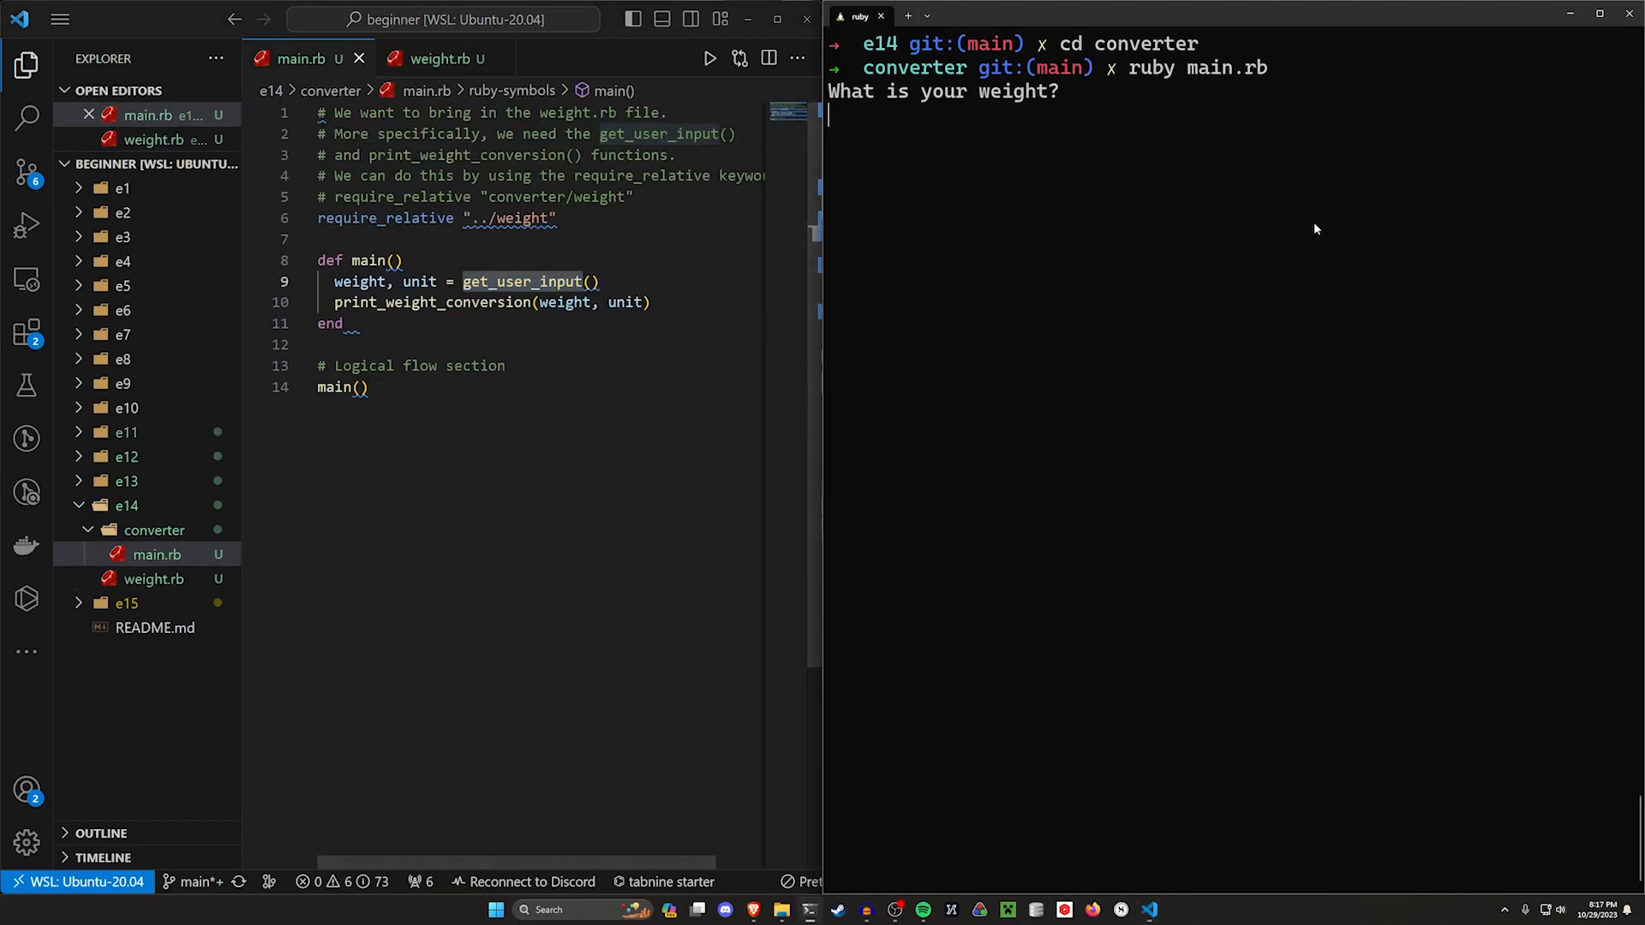
type("100")
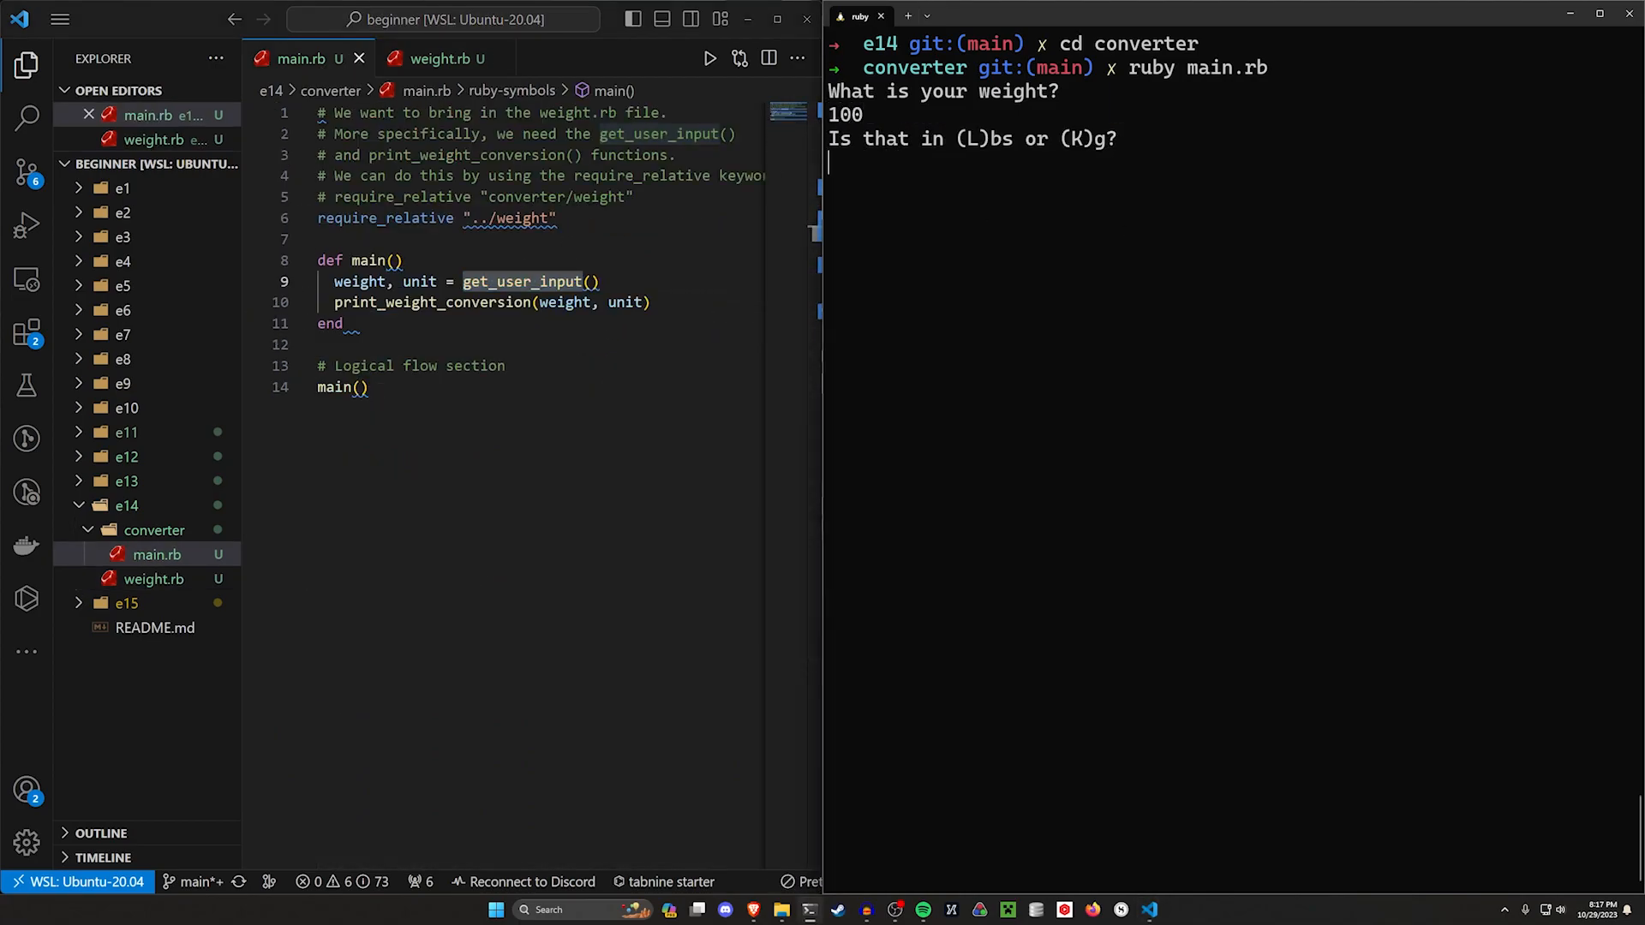
type("k")
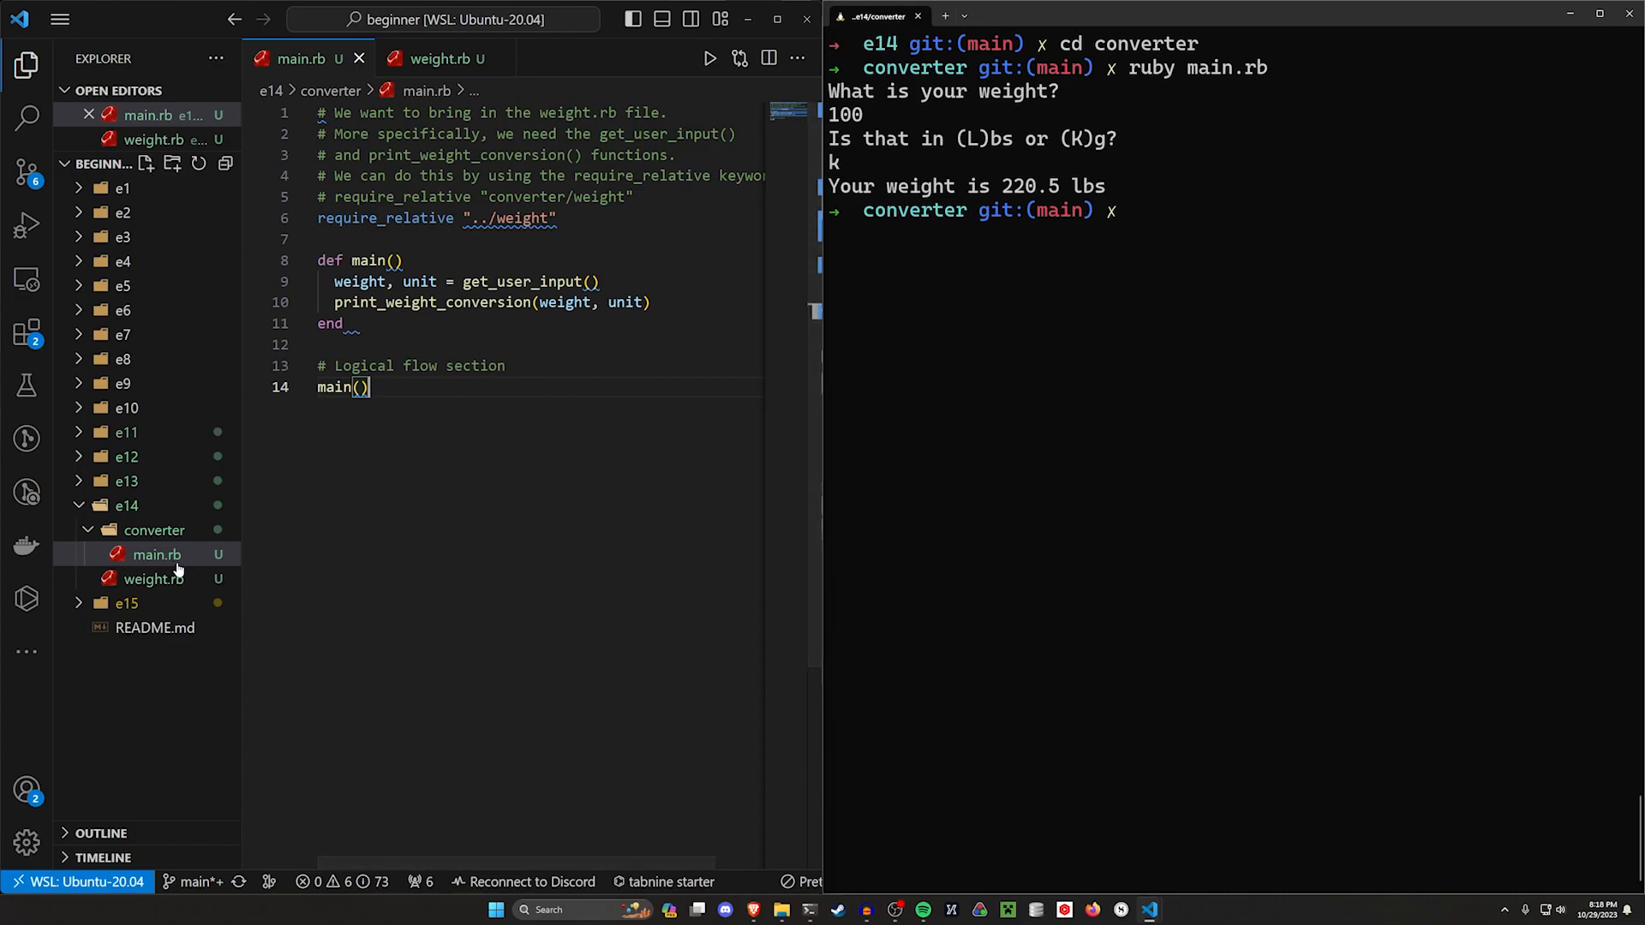
mouse_move(158, 554)
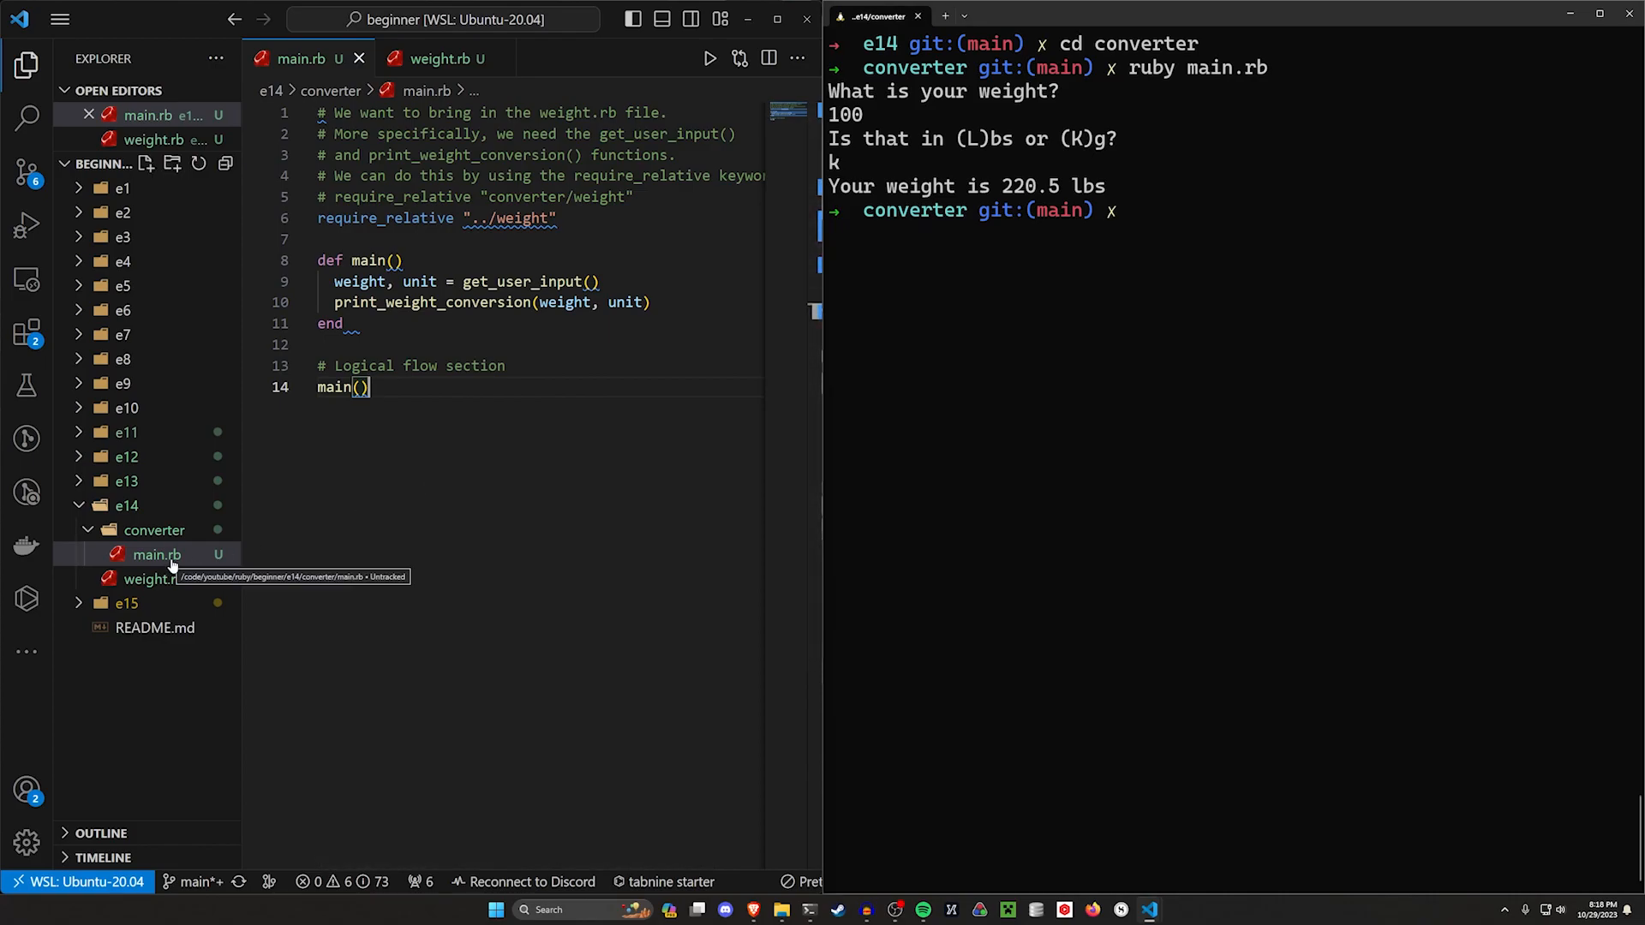
mouse_move(564, 316)
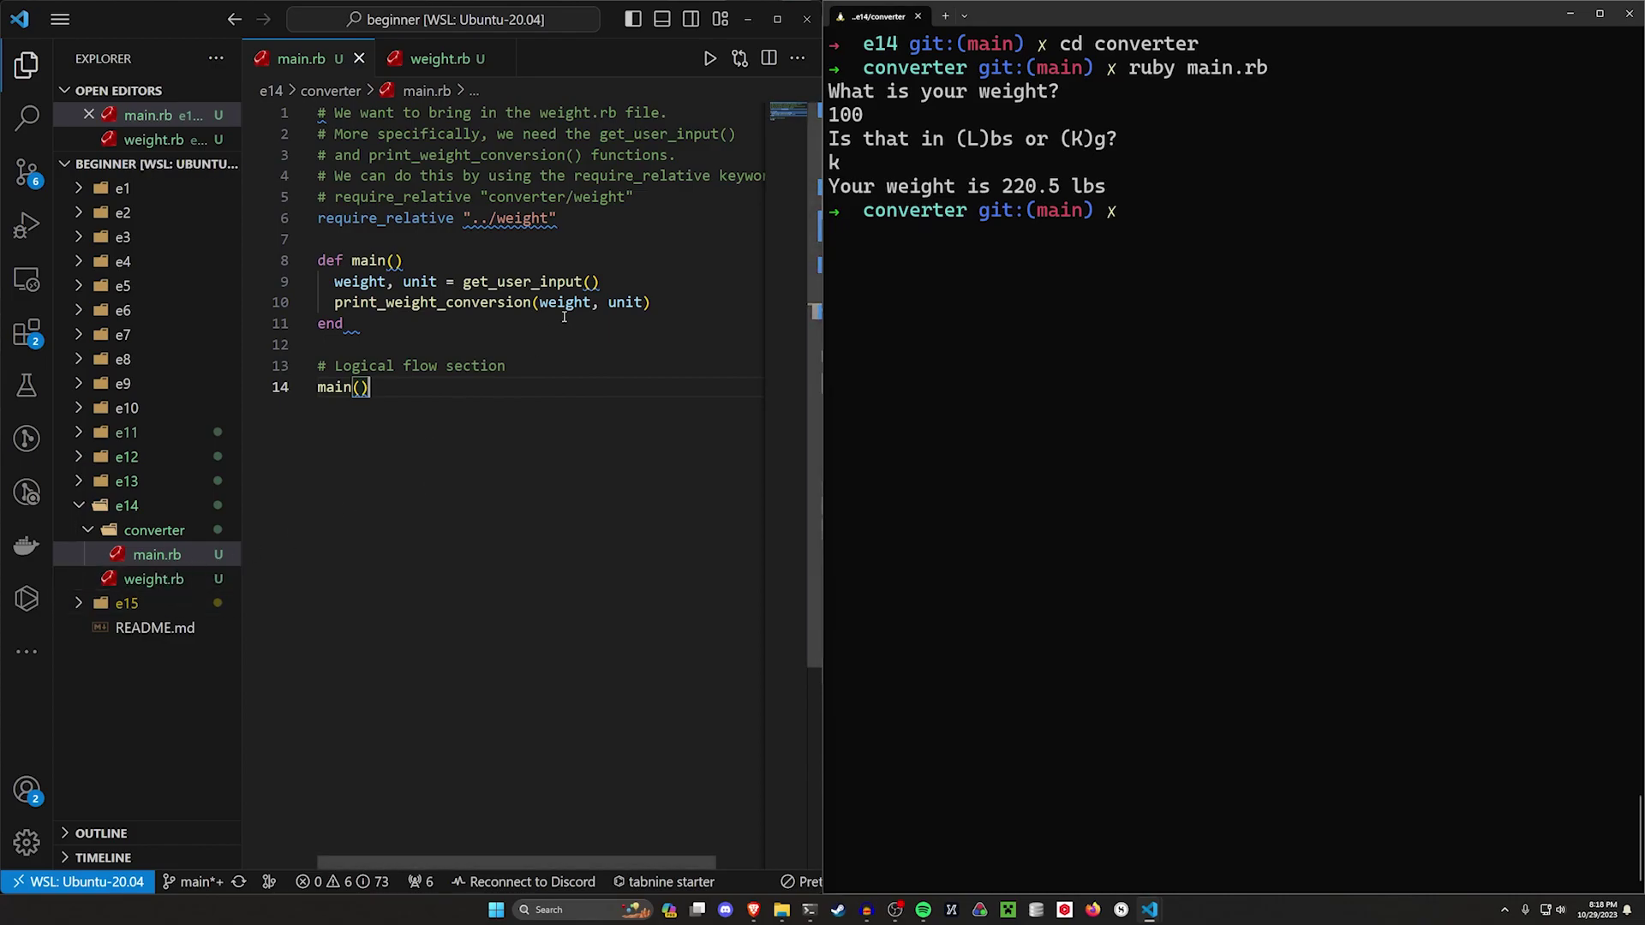
type("require_relative \"file_name")
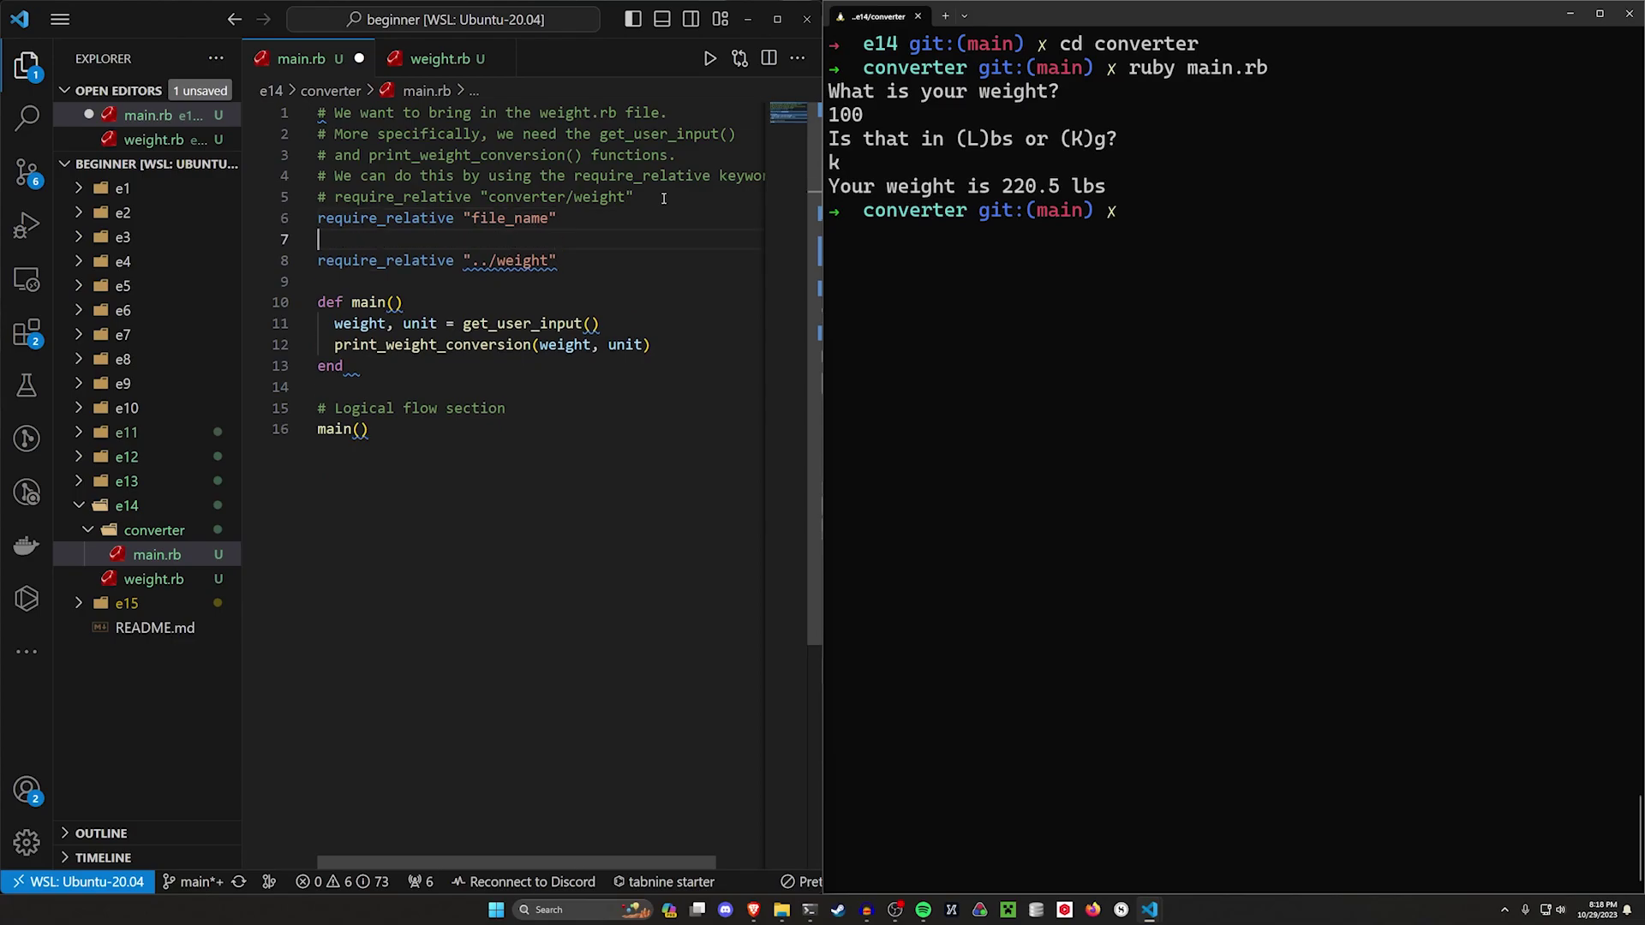
Add example requires for "file_name", "nested_folder/file_name" and "../file_name" in main.rb.
type("require_relative \"nested_fo")
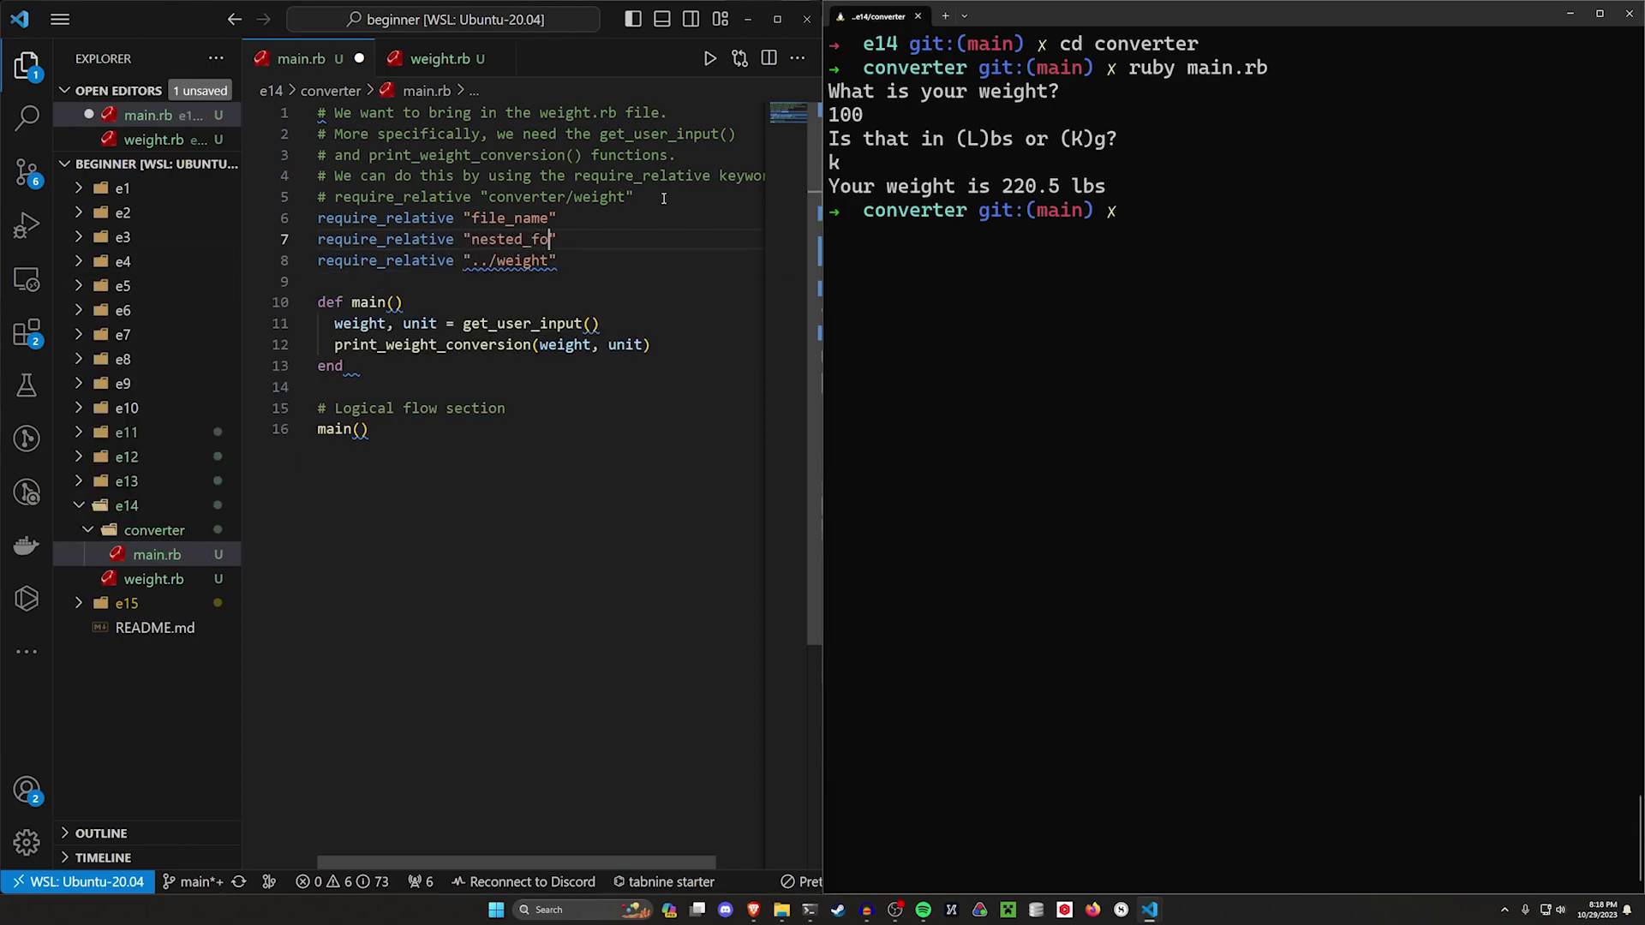
type("lder/file_name")
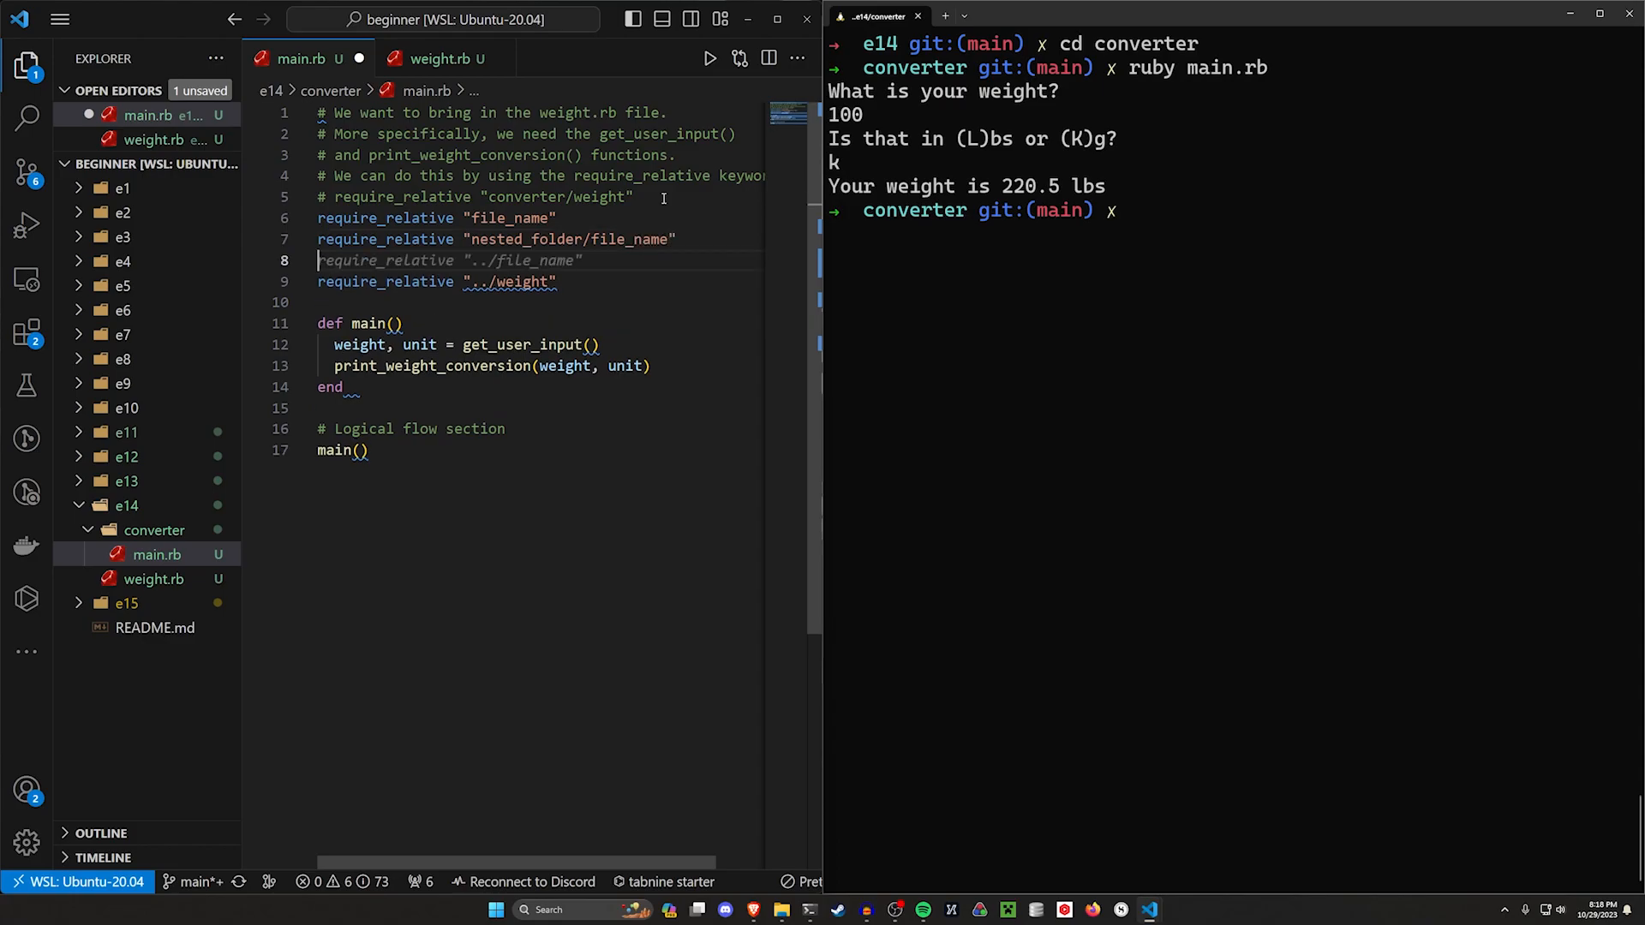
left_click(608, 260)
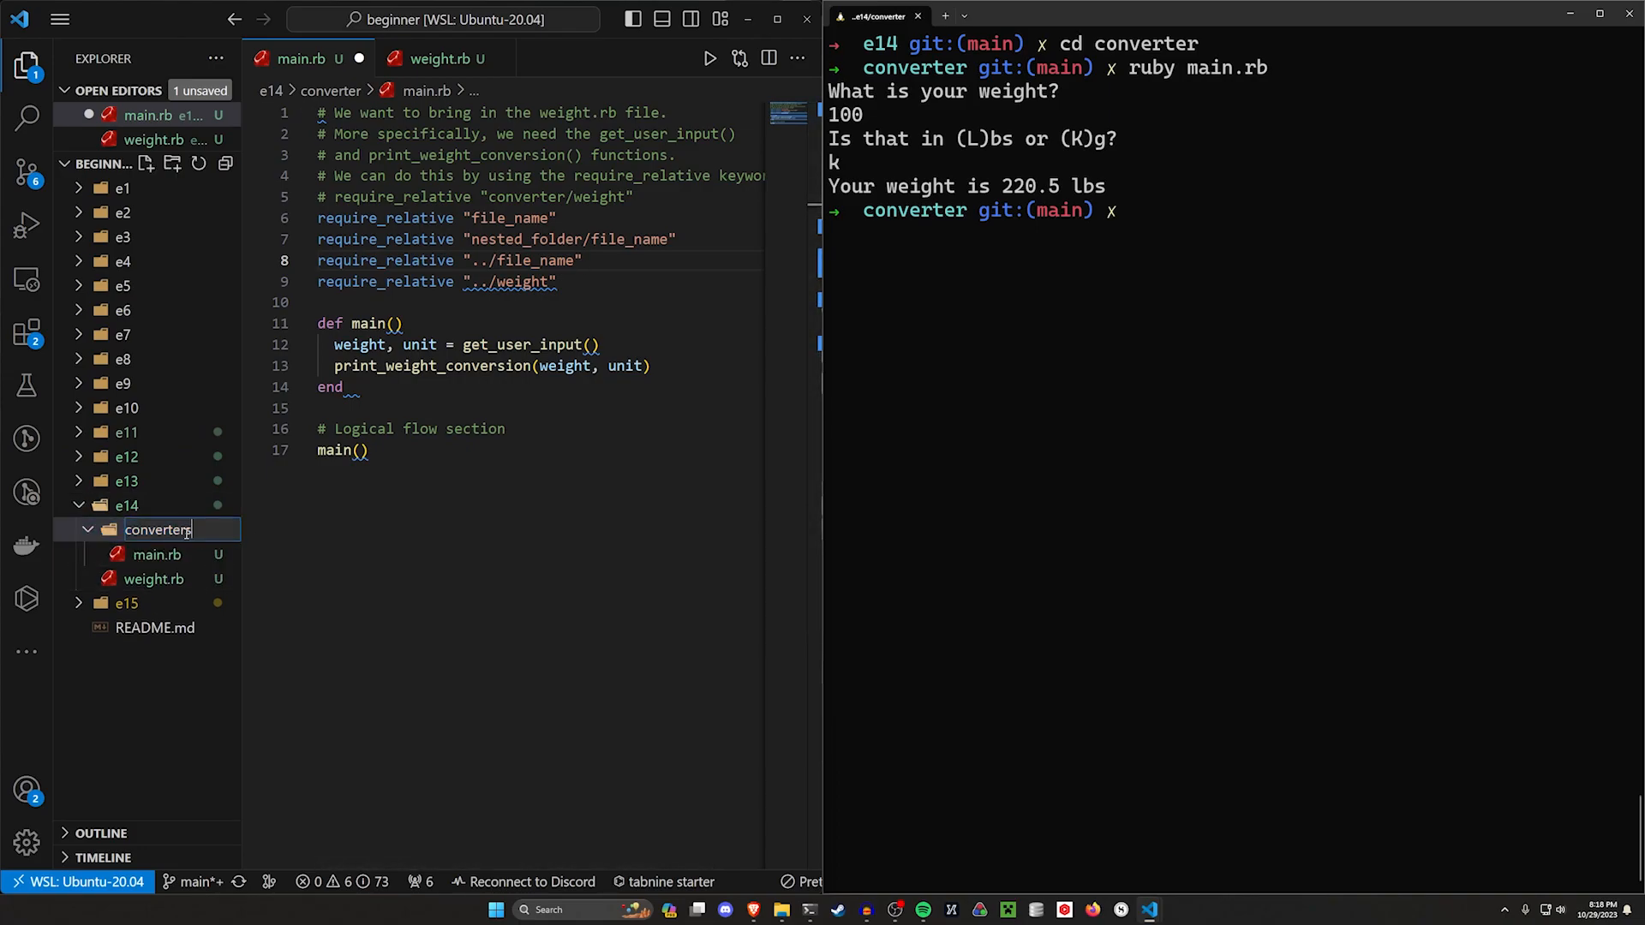
Create a main folder, move weight.rb into converters, and delete main.rb's example requires.
right_click(158, 530)
type("main")
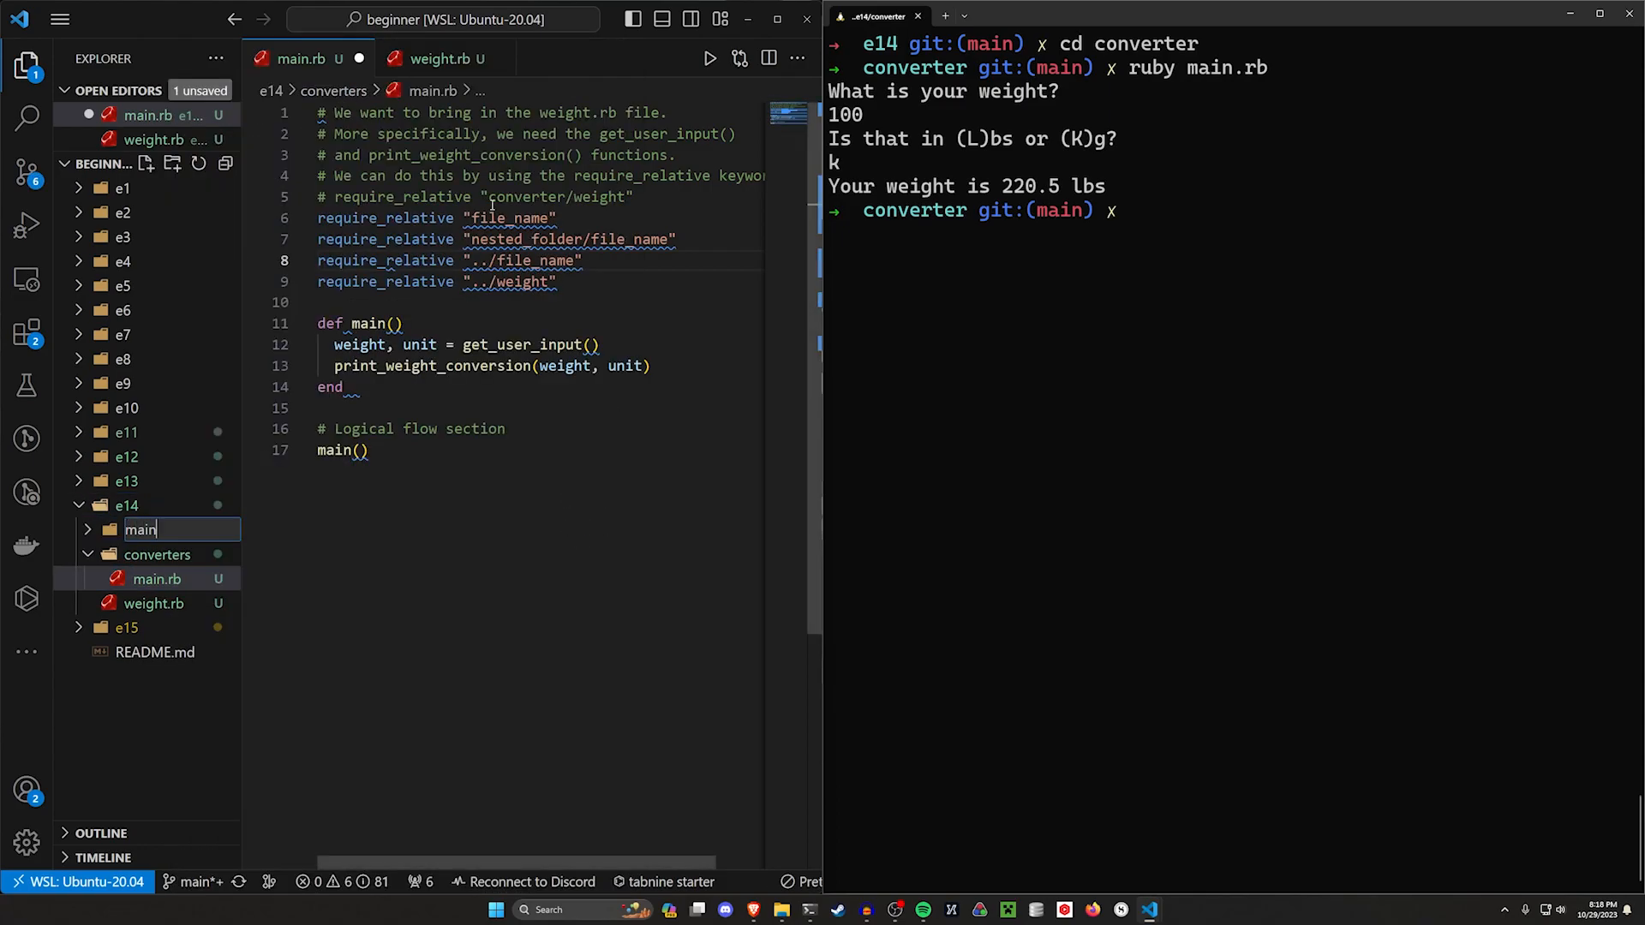
key("Return")
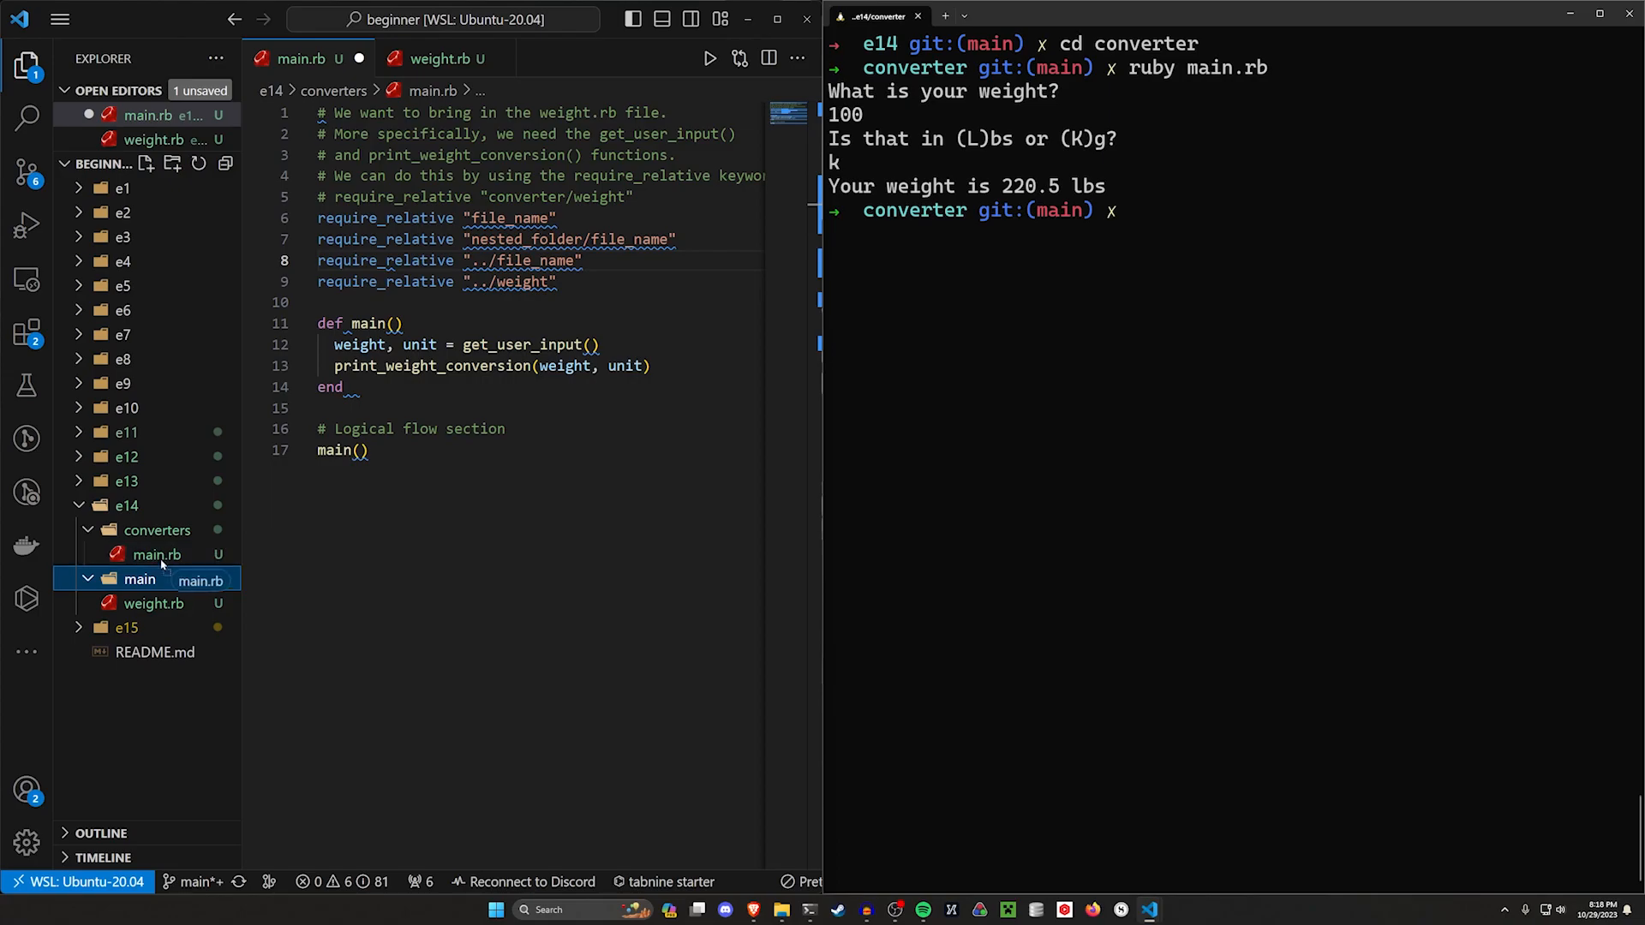
left_click(156, 580)
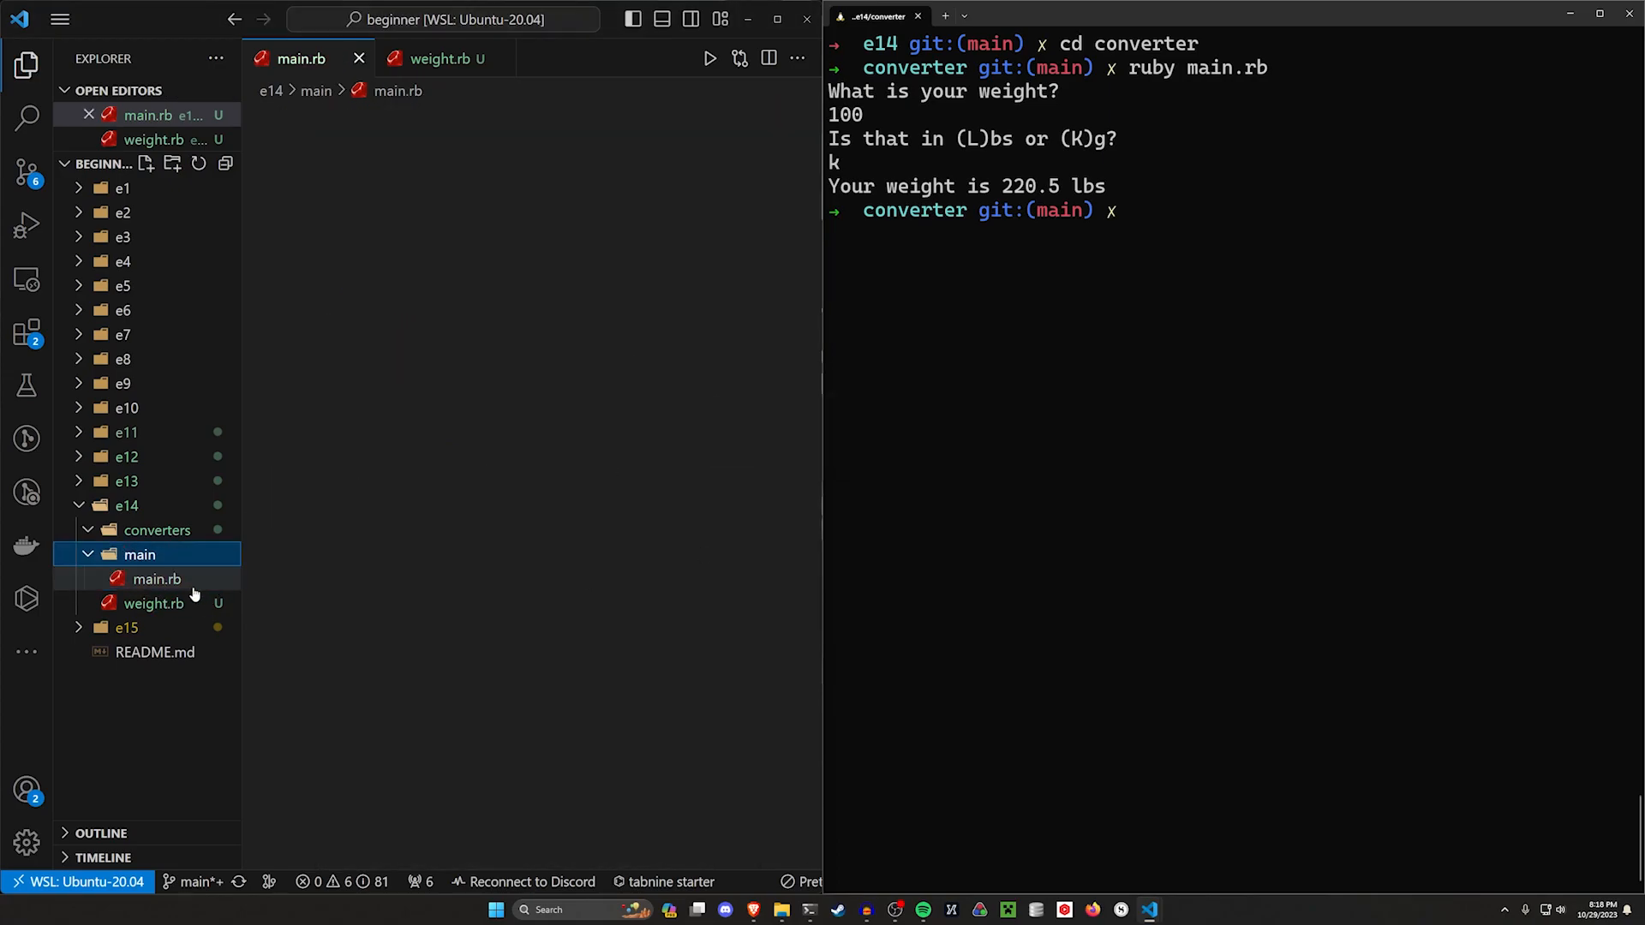
left_click(156, 579)
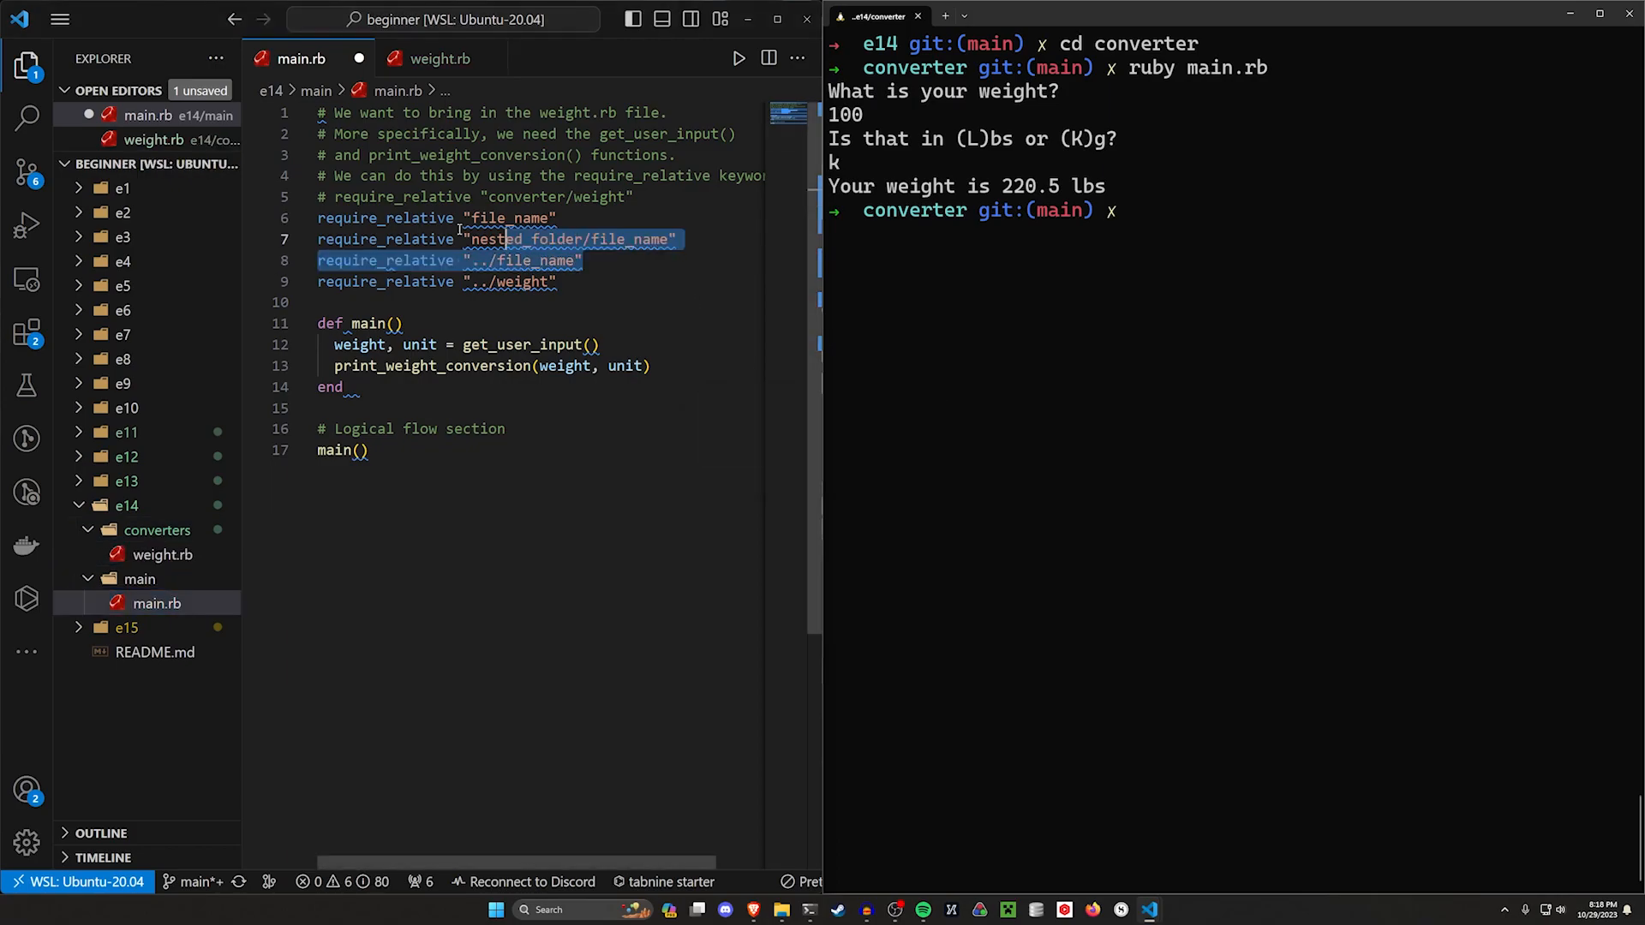
key("Delete")
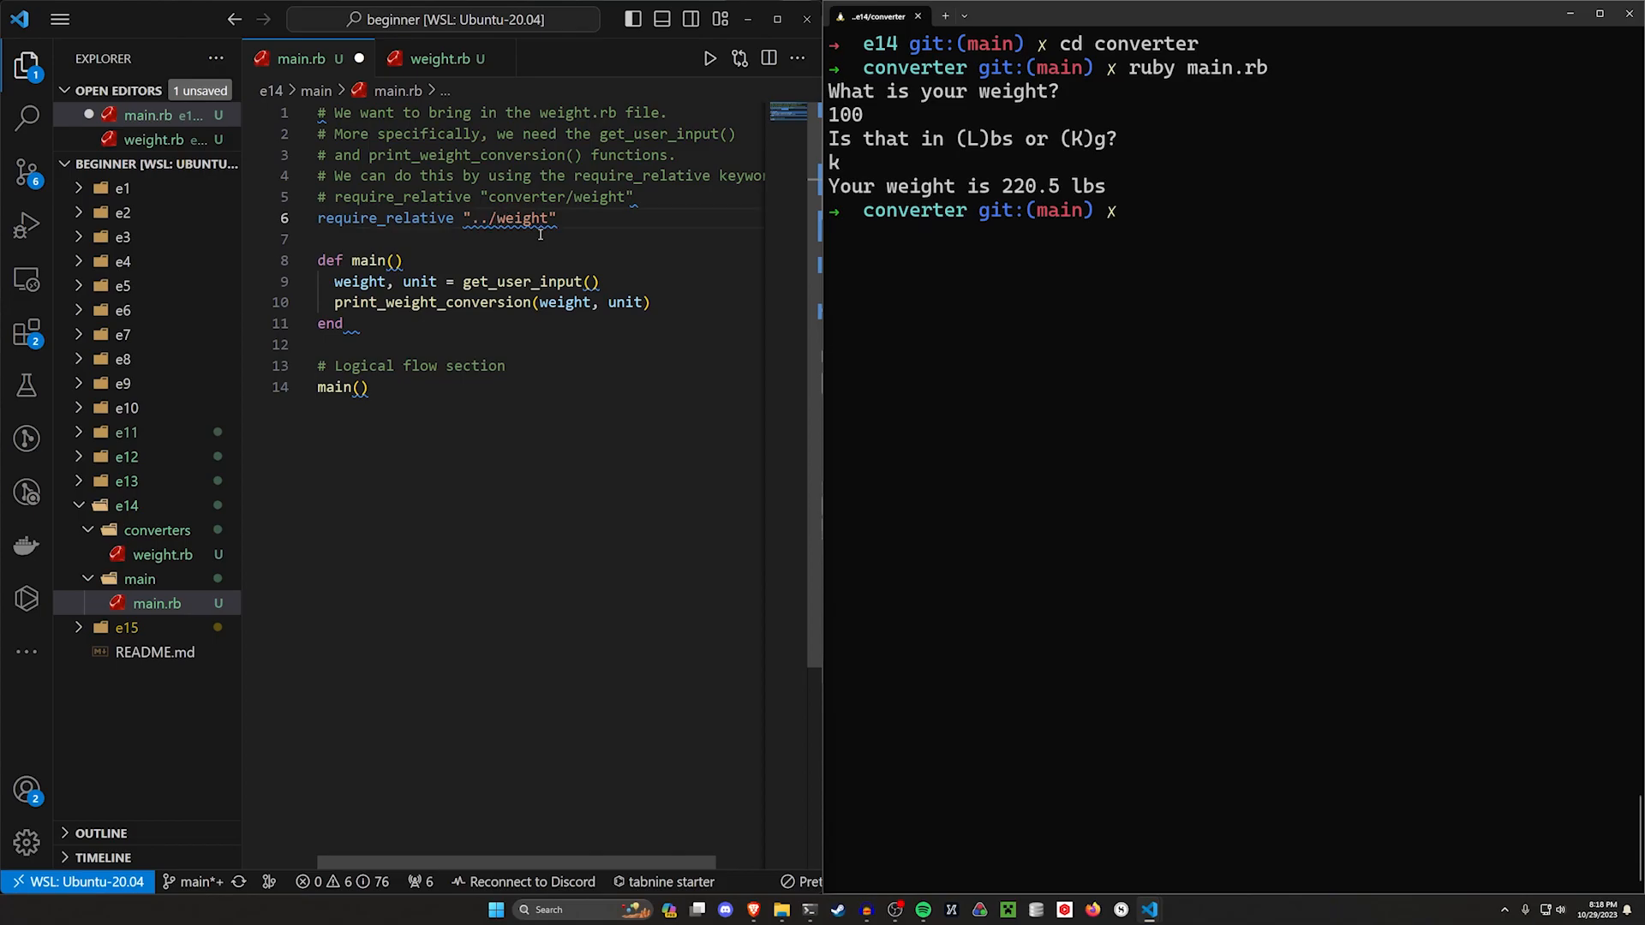
Set the require to "../converter/weight" and run ruby main.rb from main, getting a LoadError.
type("converter/")
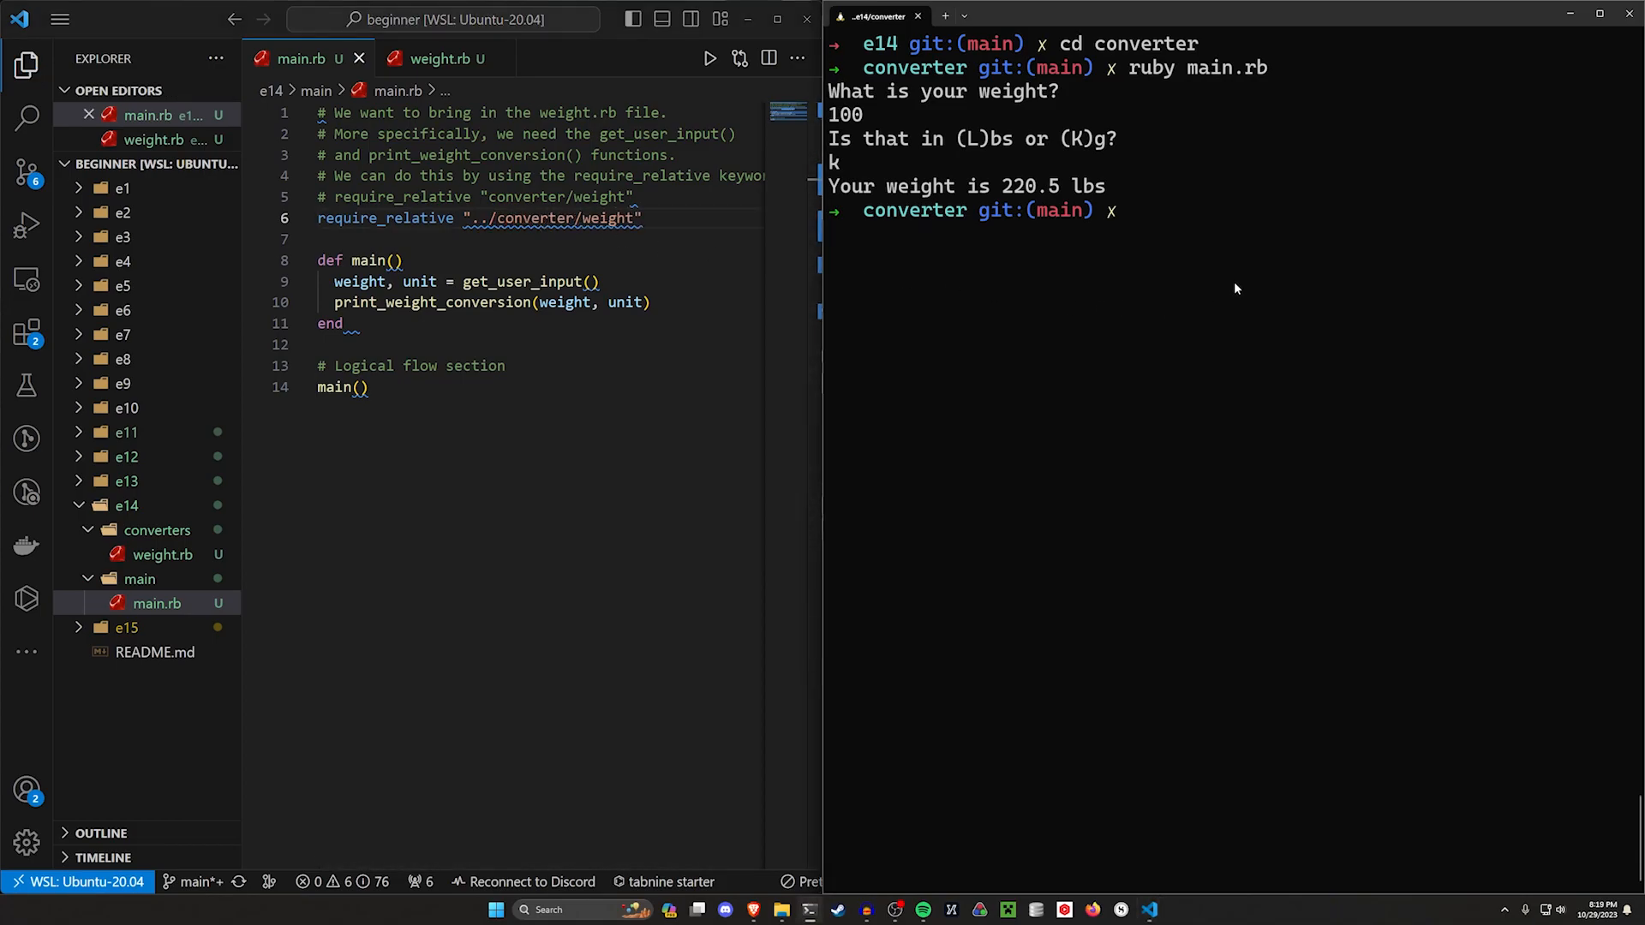
key("Return")
type("cd ..")
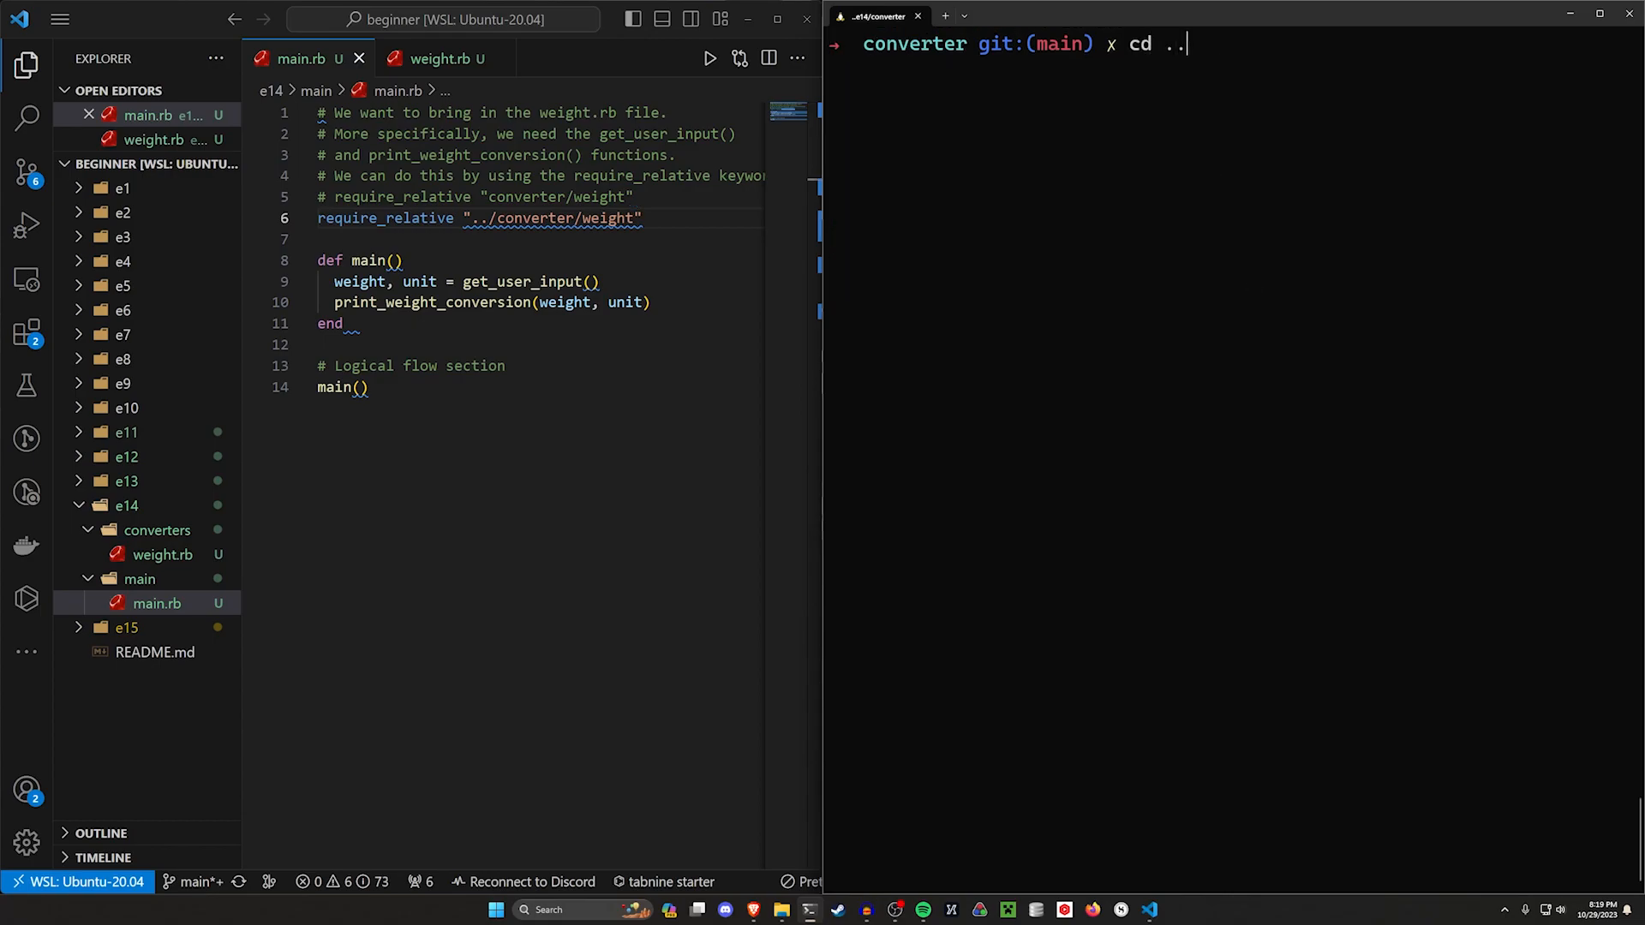
key("Return")
type("cd main")
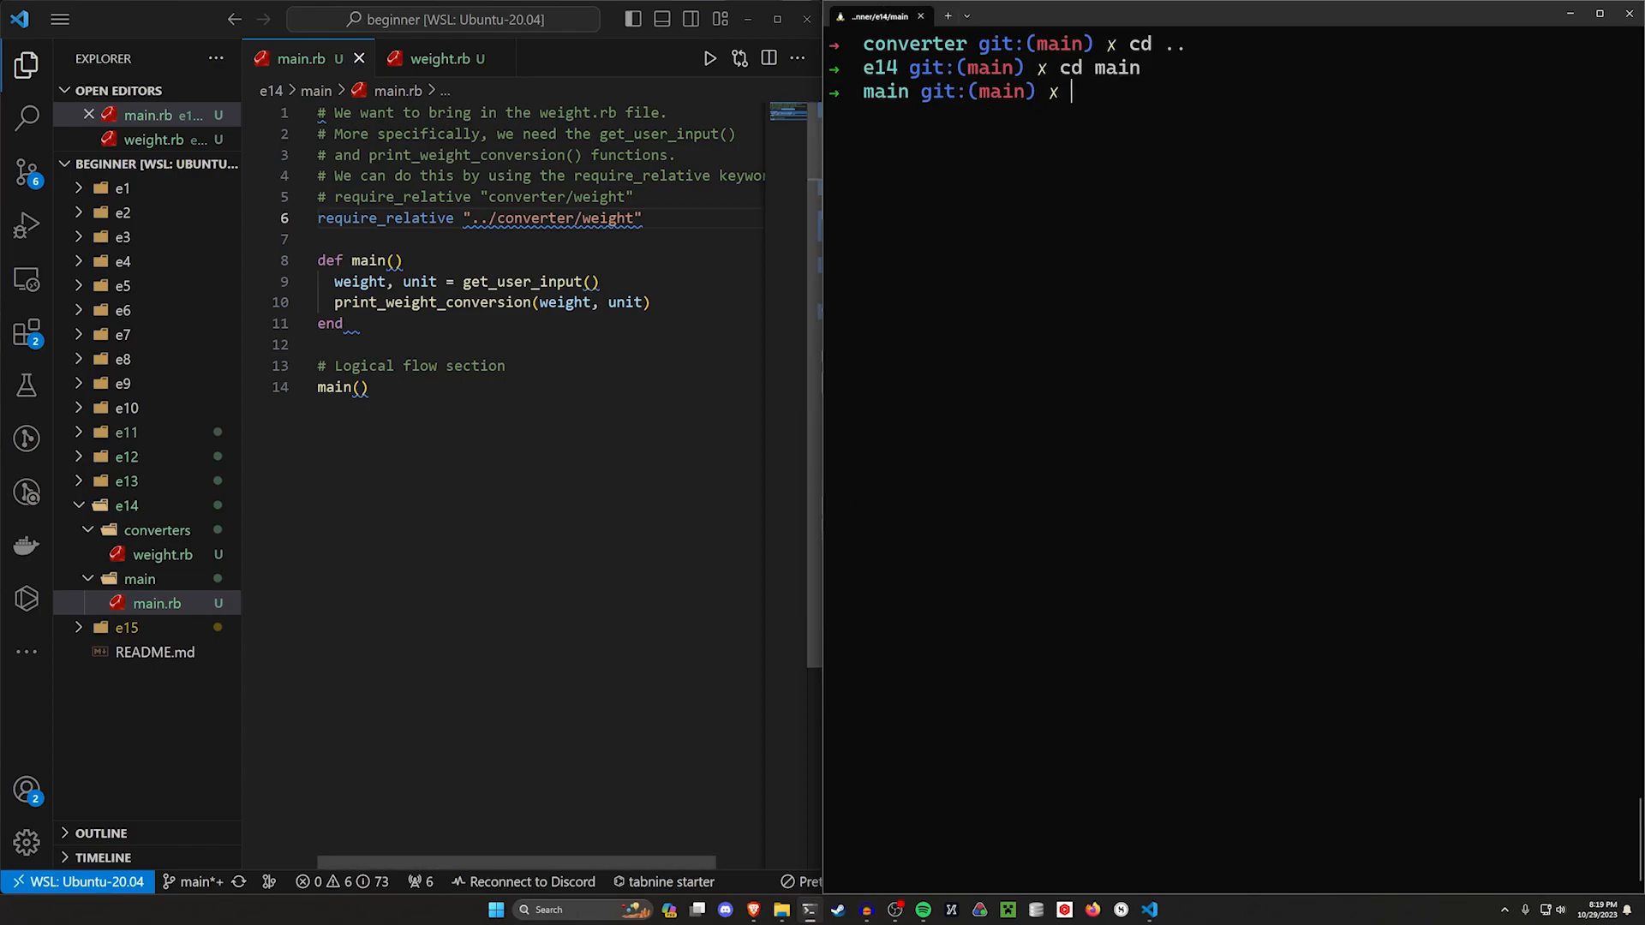
type("ruby")
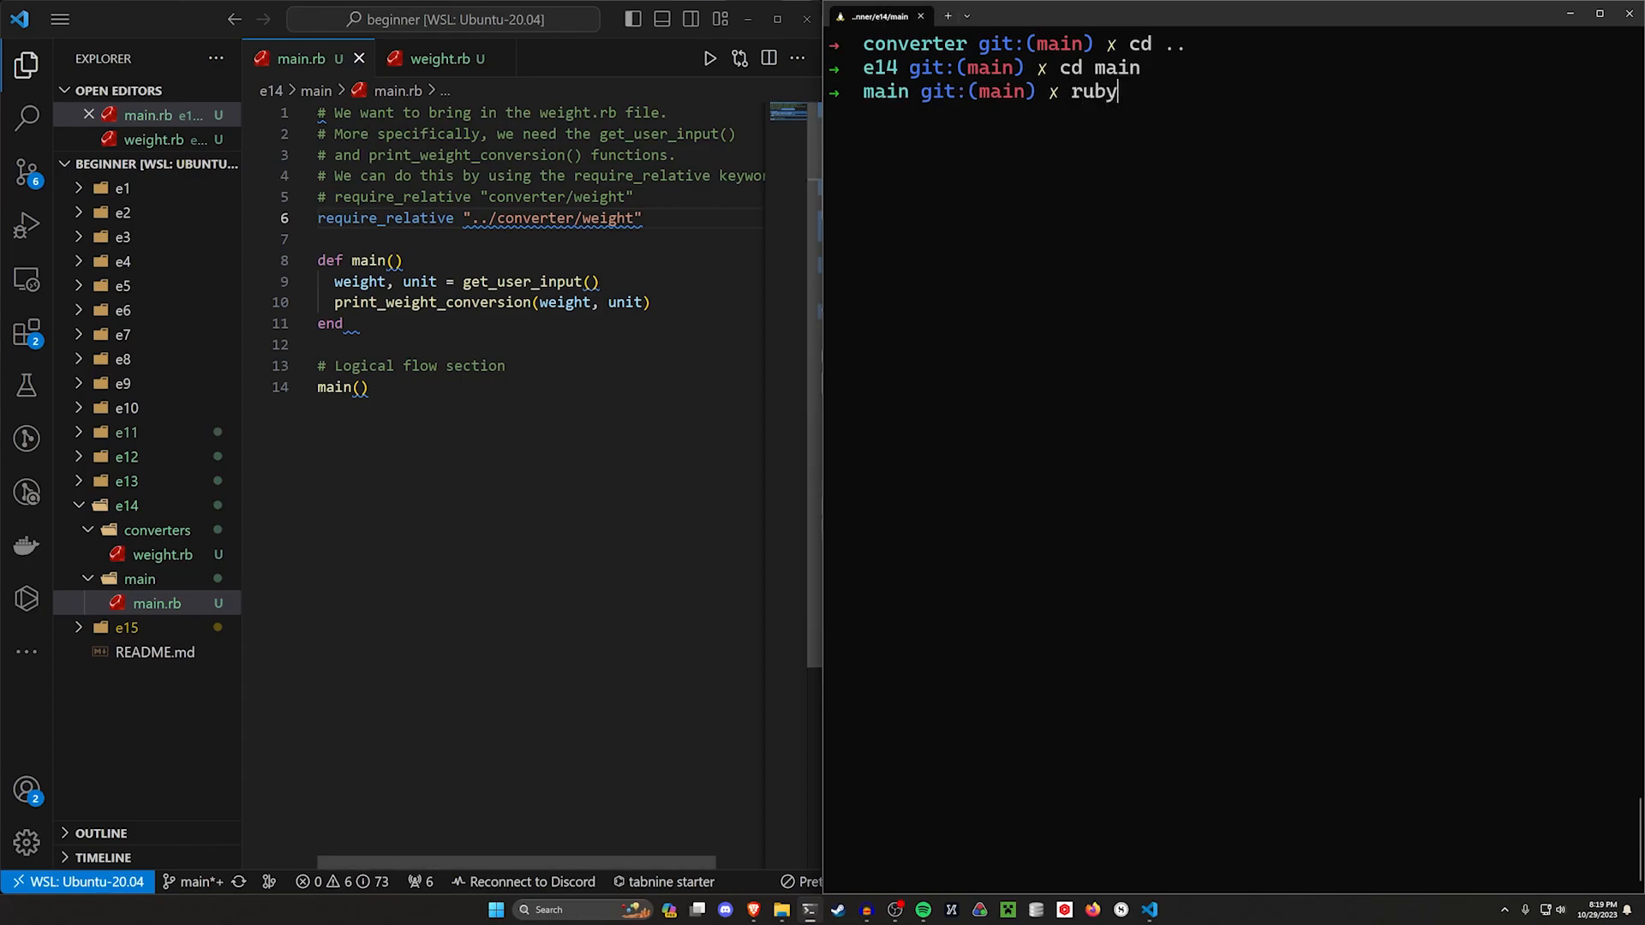
type("main.rb")
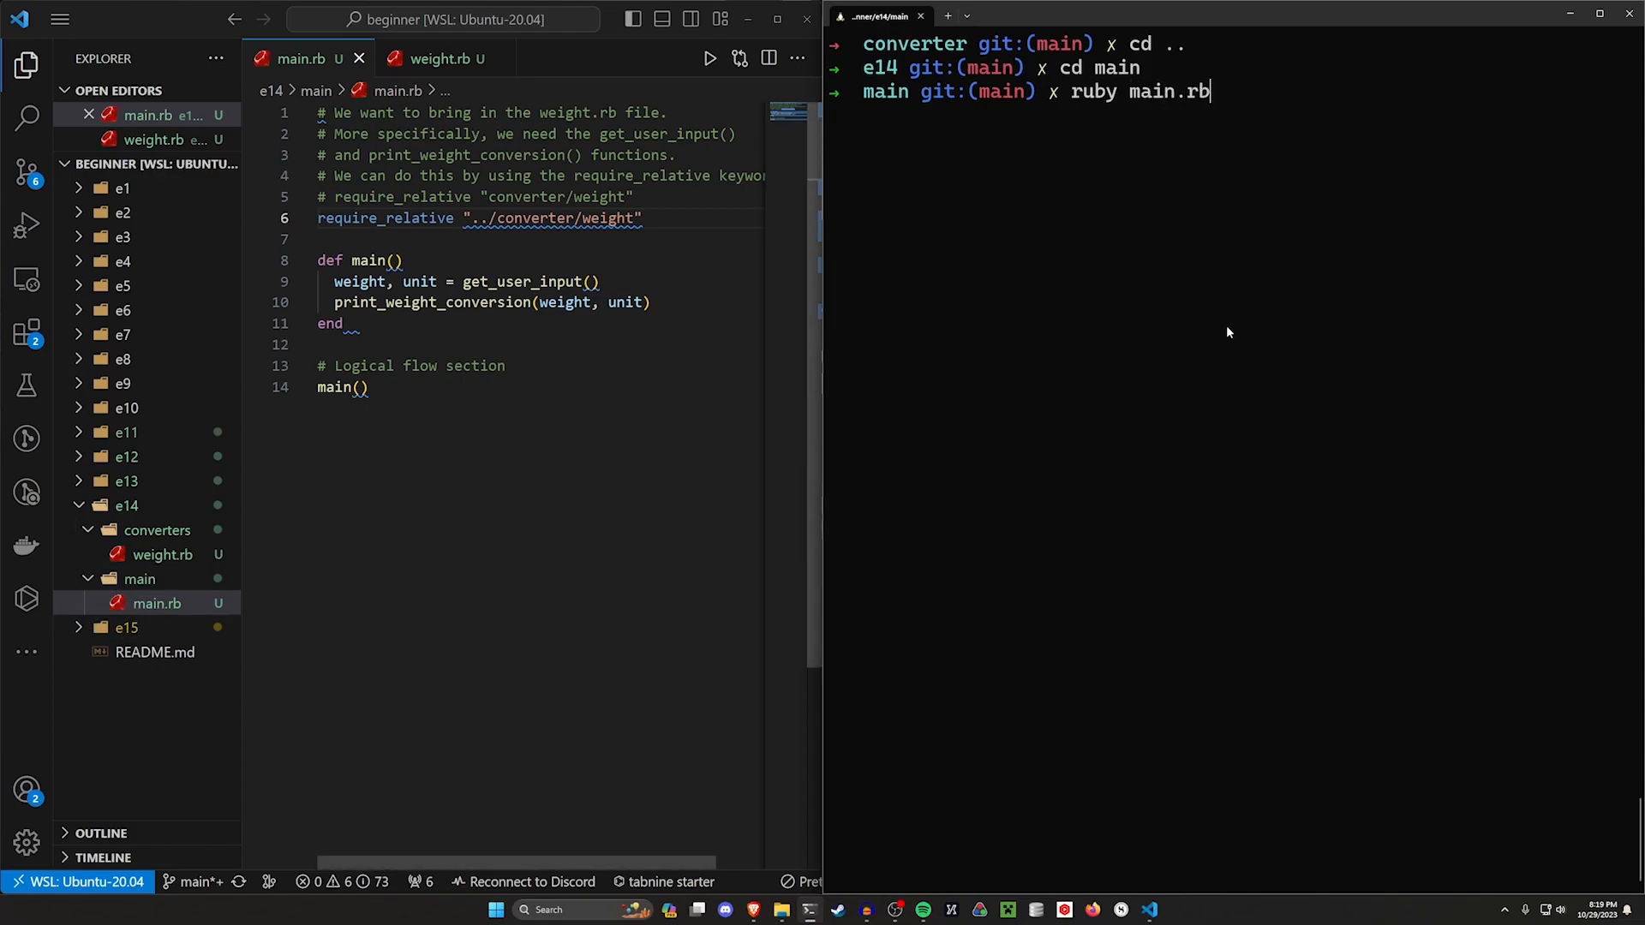
key("Return")
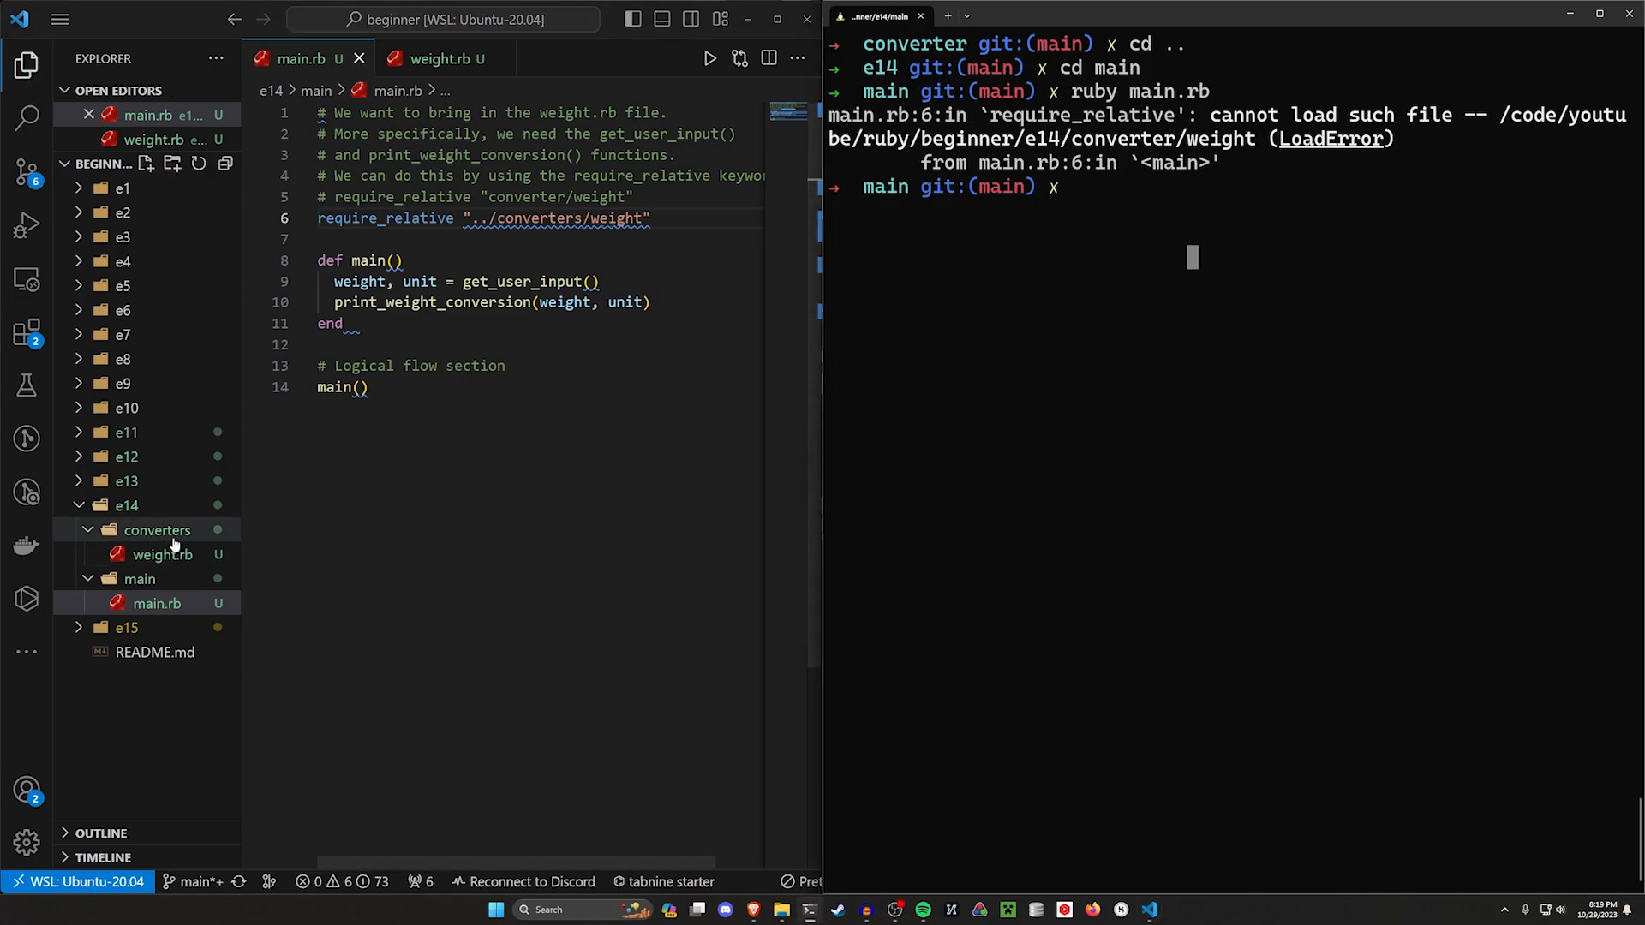
Rerun main.rb with the corrected converters path, converting 180 kg to 396.9 lbs.
key("Return")
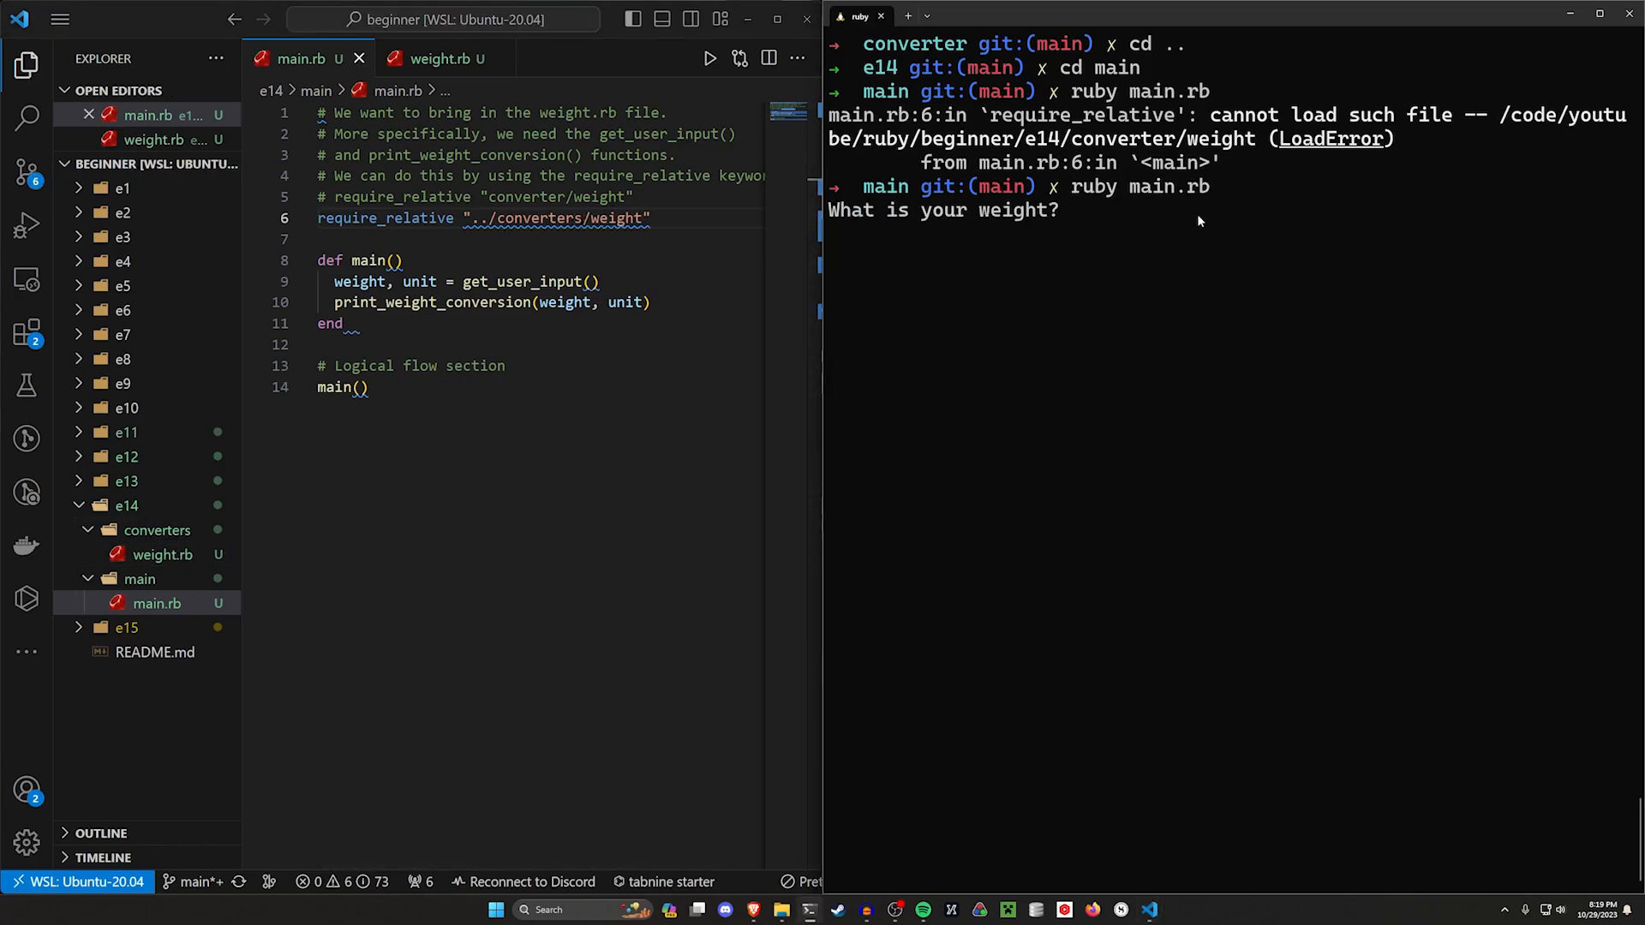
mouse_move(1169, 249)
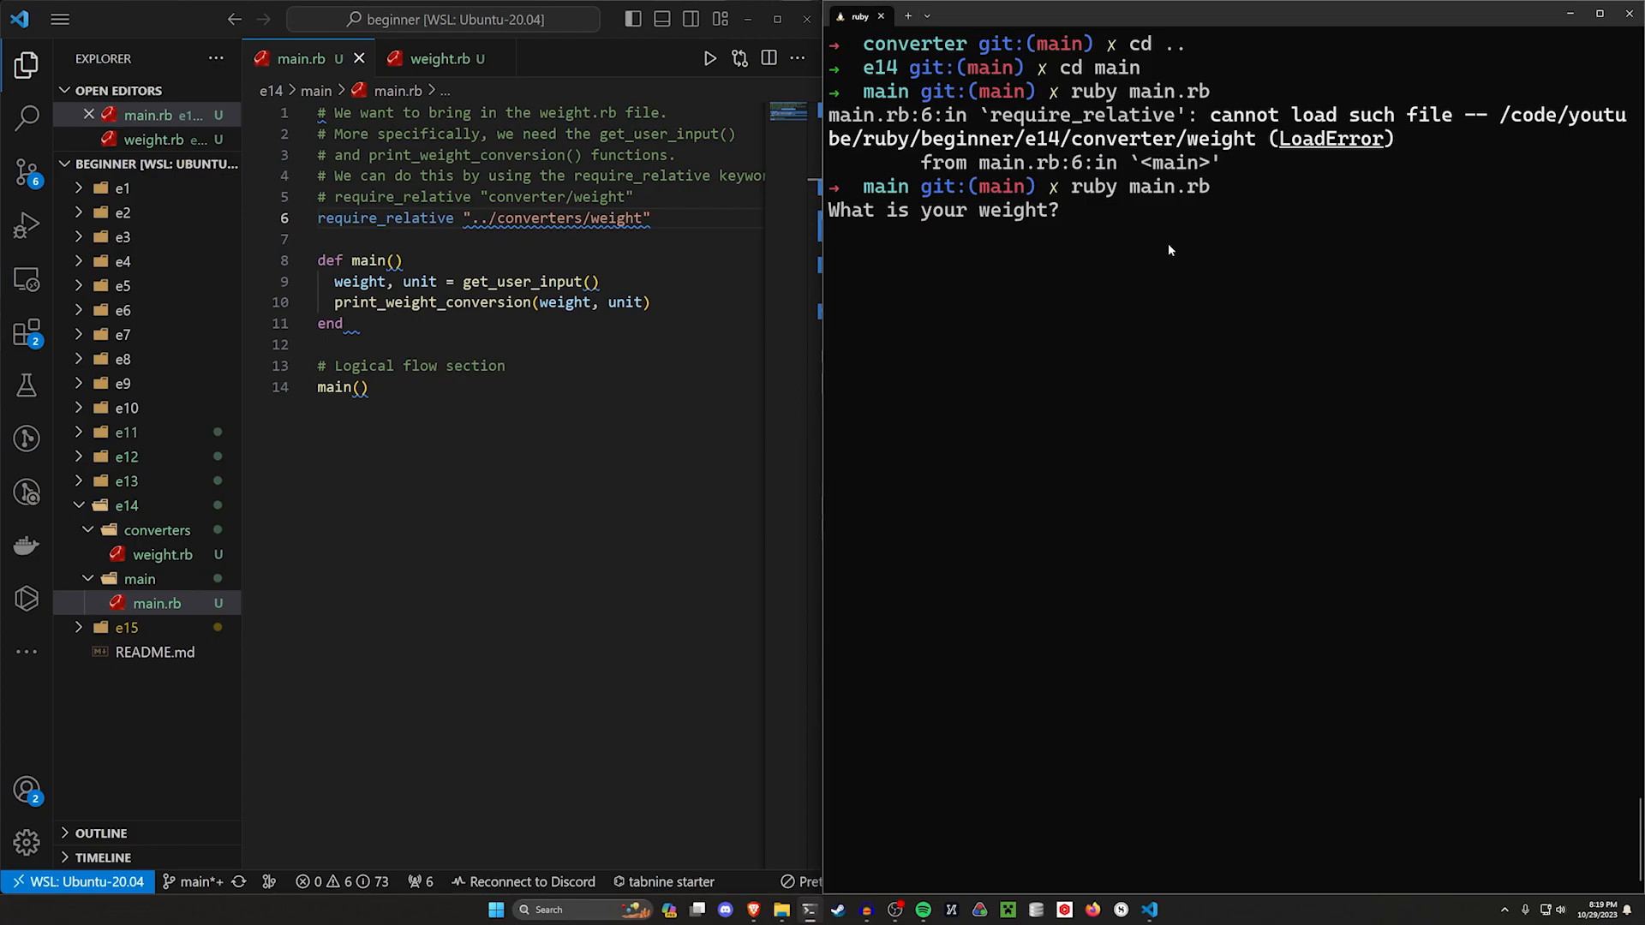
type("180")
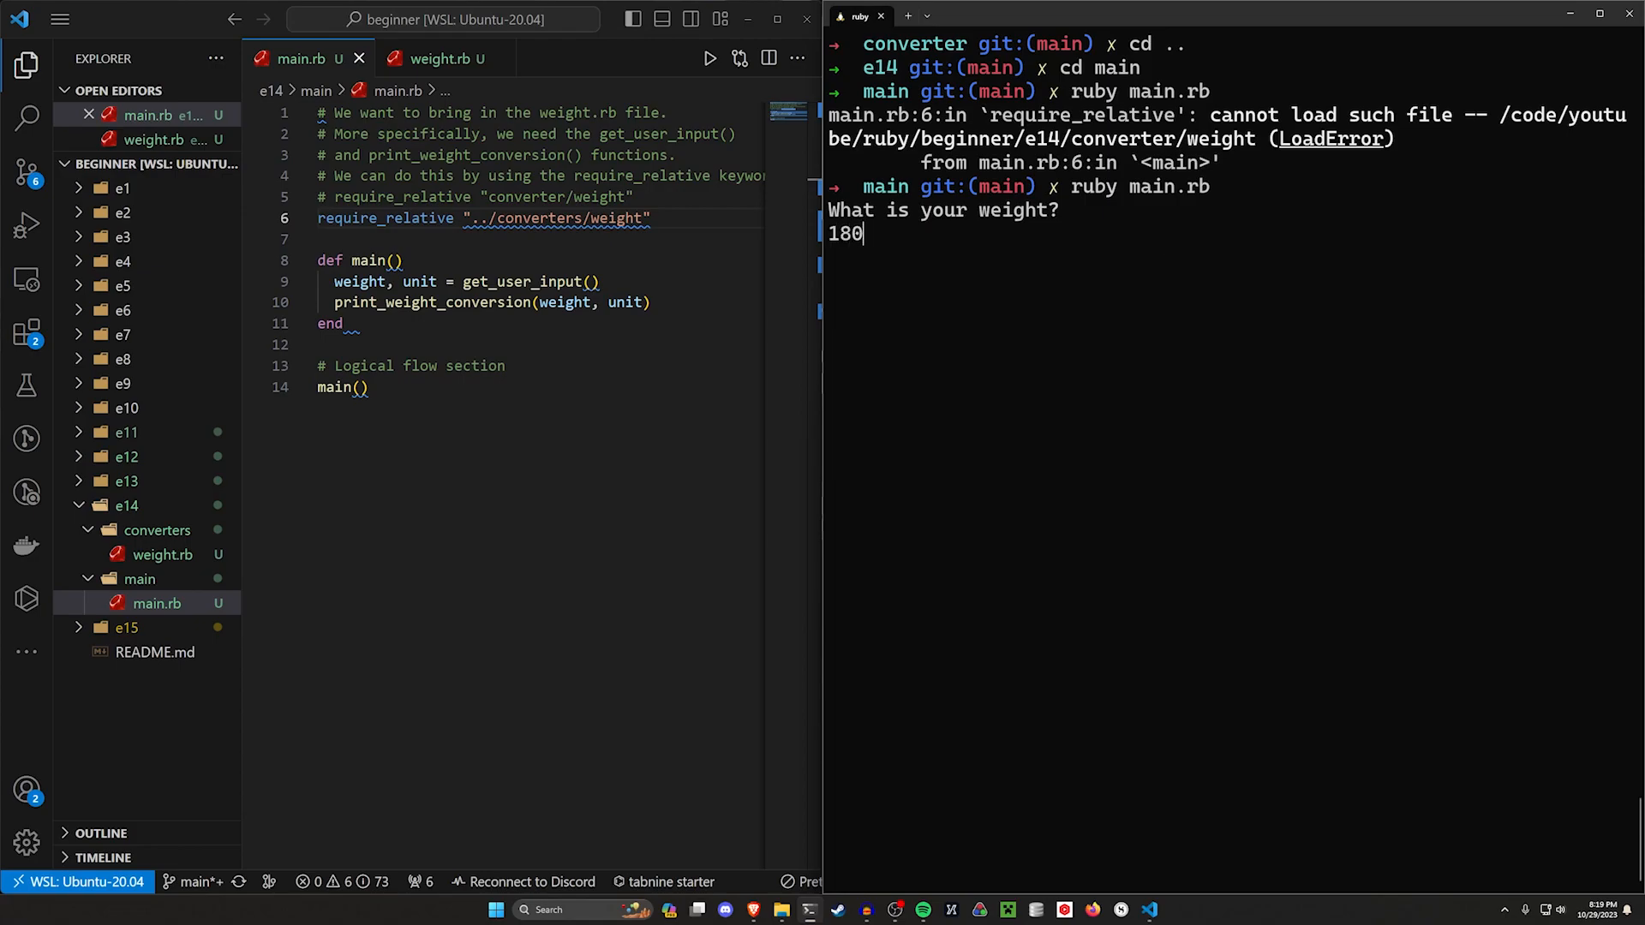
key("Return")
type("k")
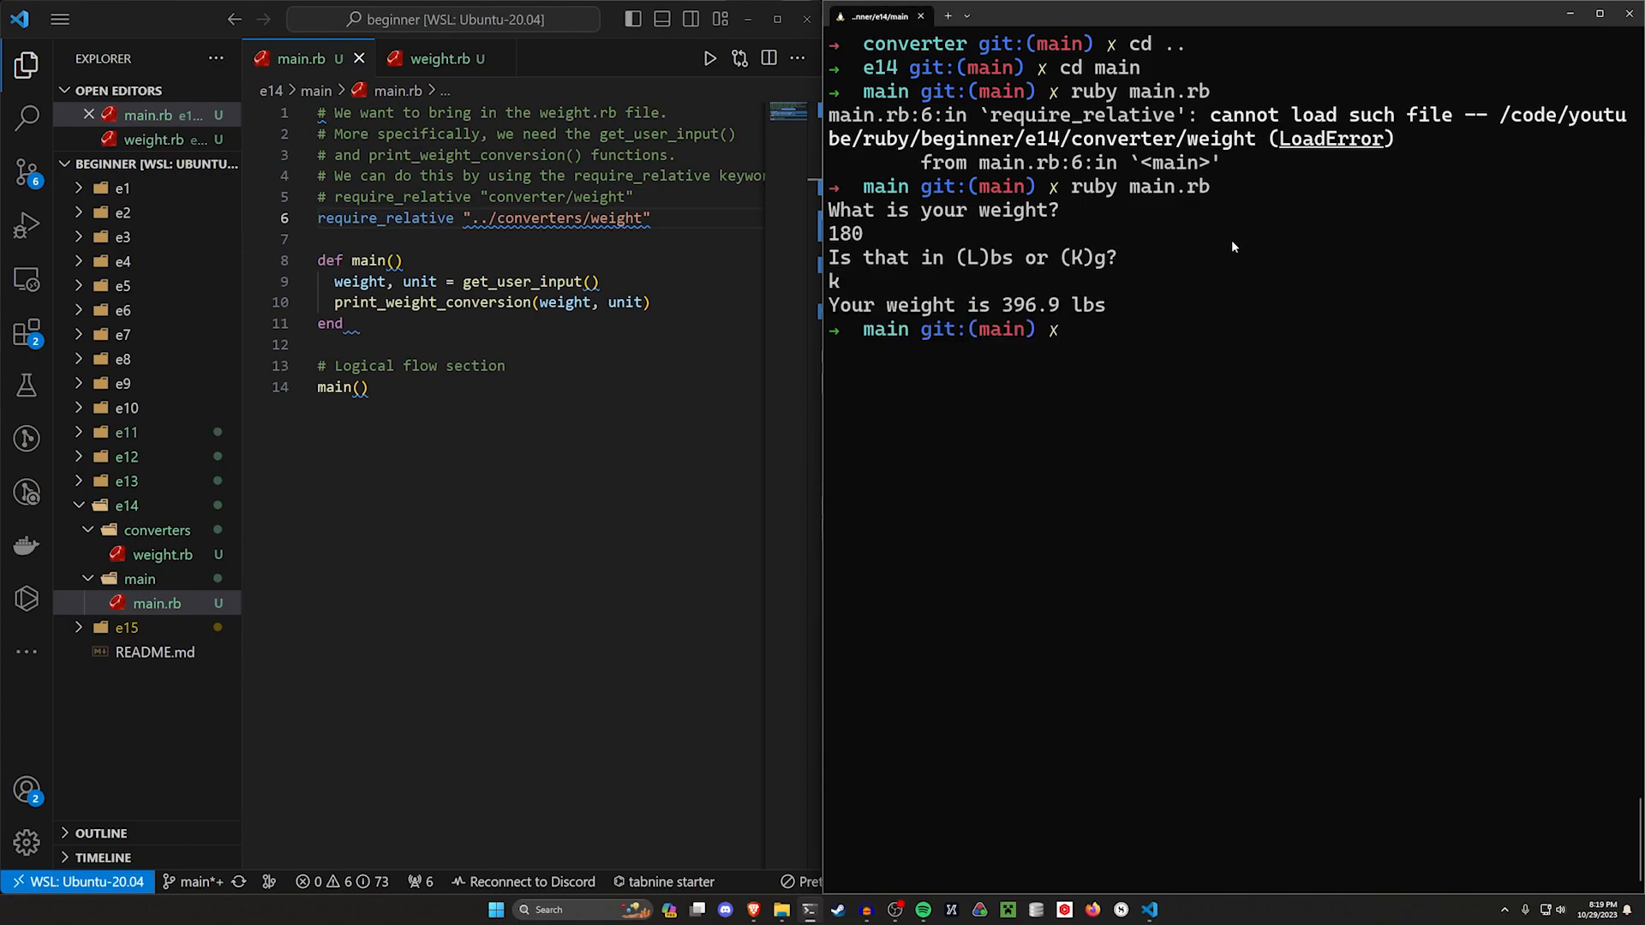
double_click(1034, 305)
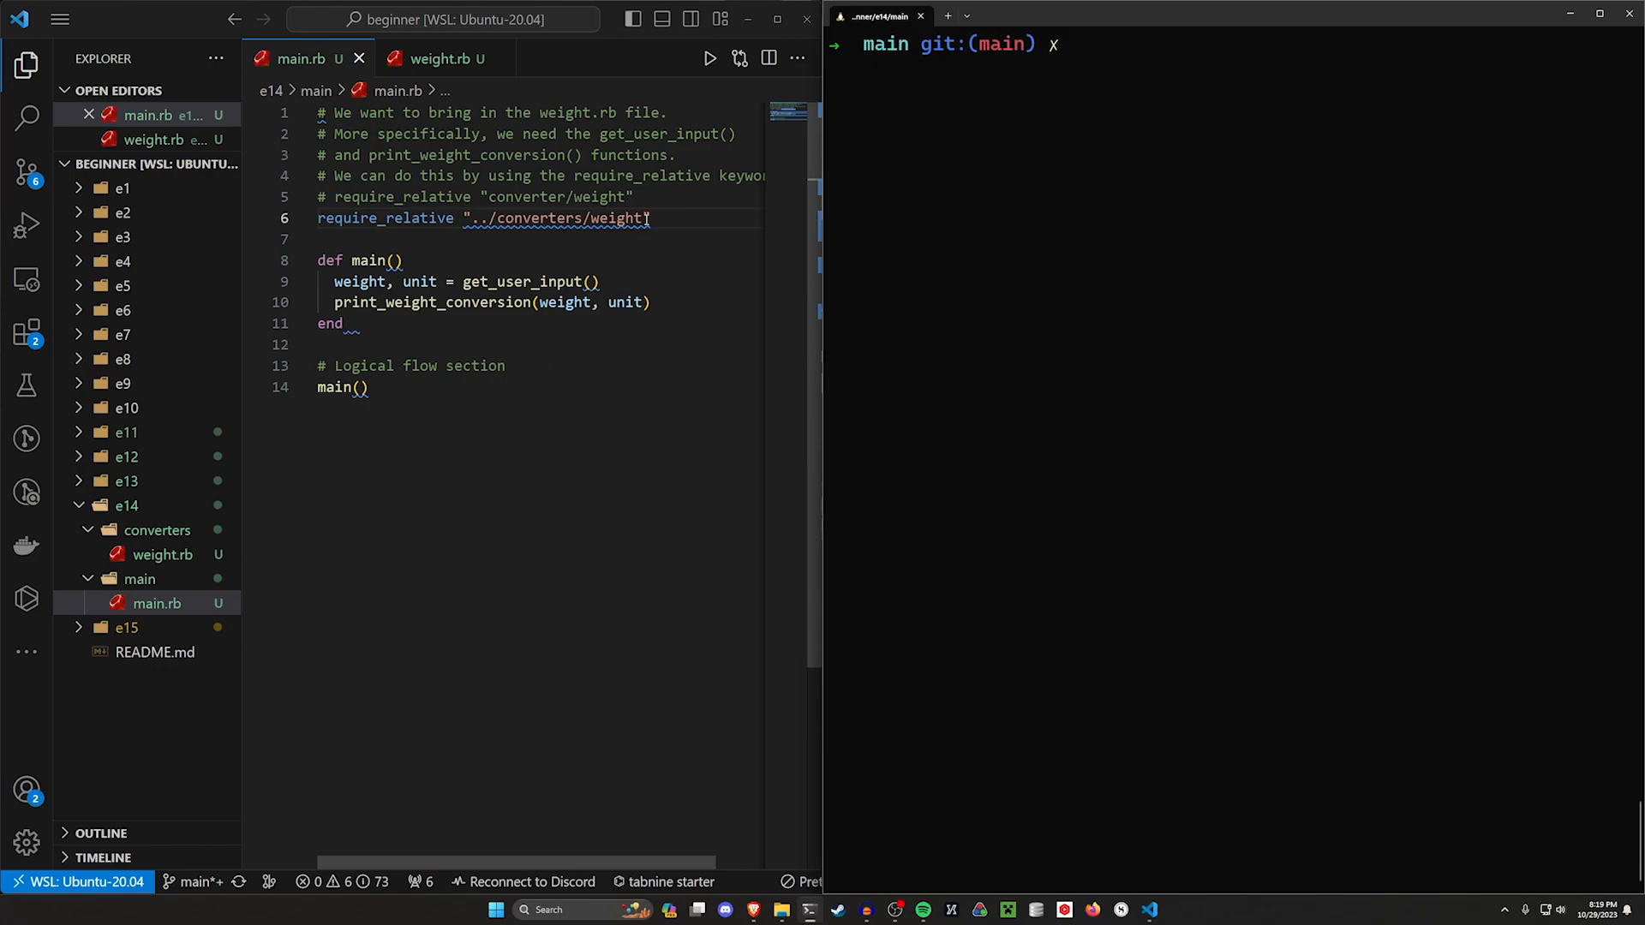
Move main.rb out of the main folder up into e14.
left_click(155, 603)
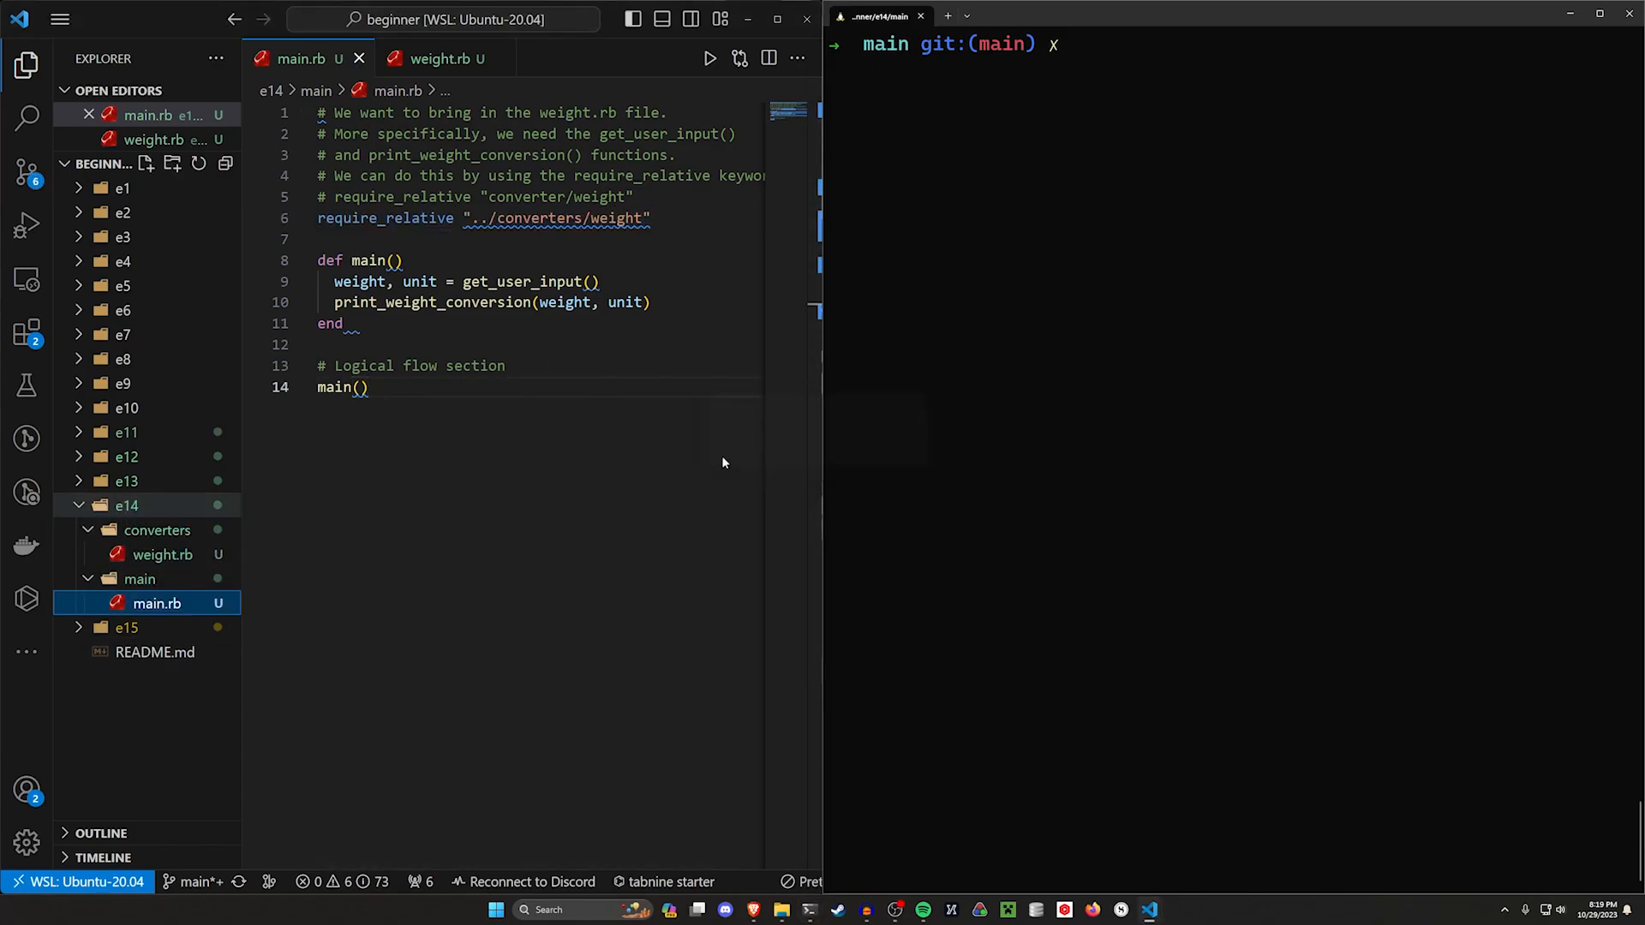
left_click(155, 603)
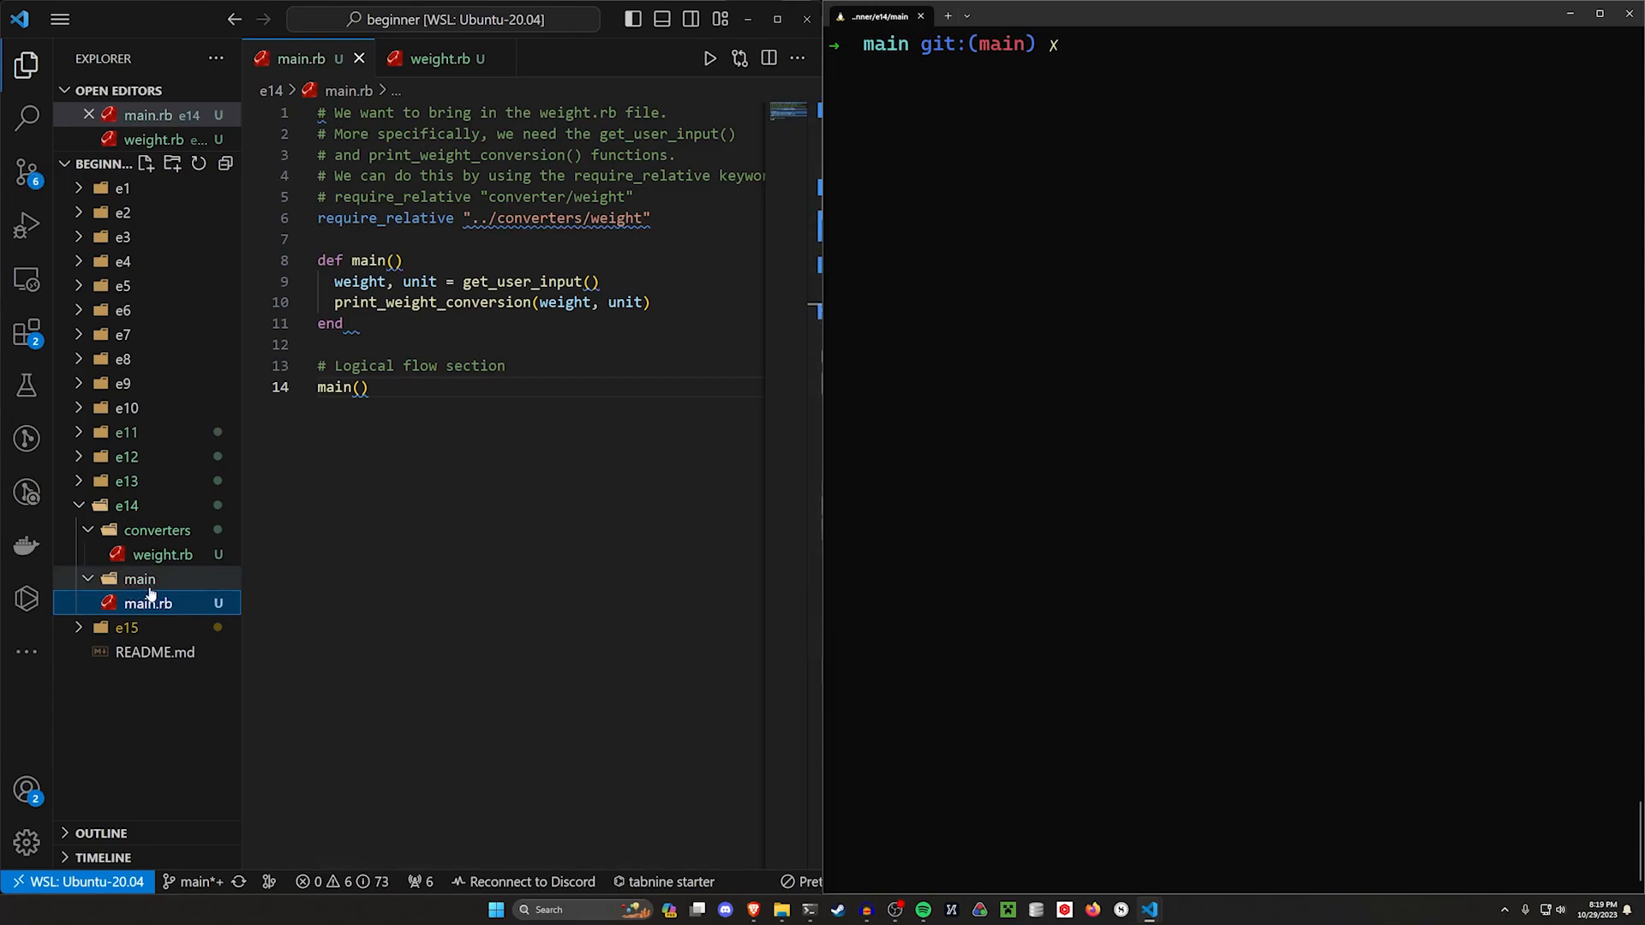
left_click(370, 387)
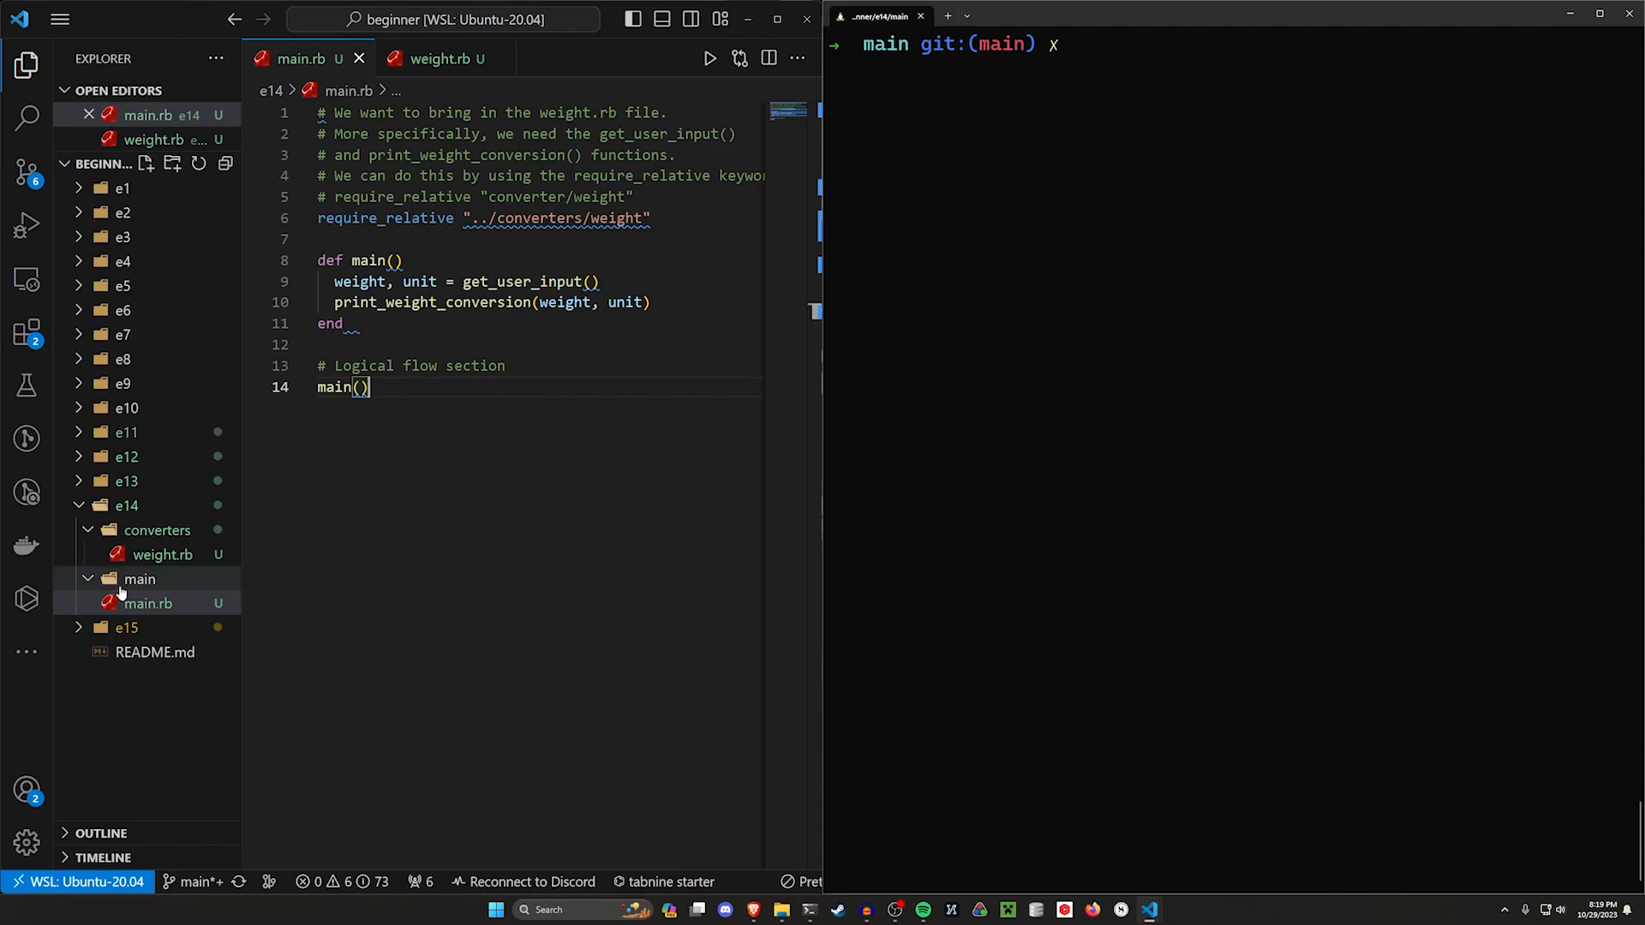
left_click(140, 578)
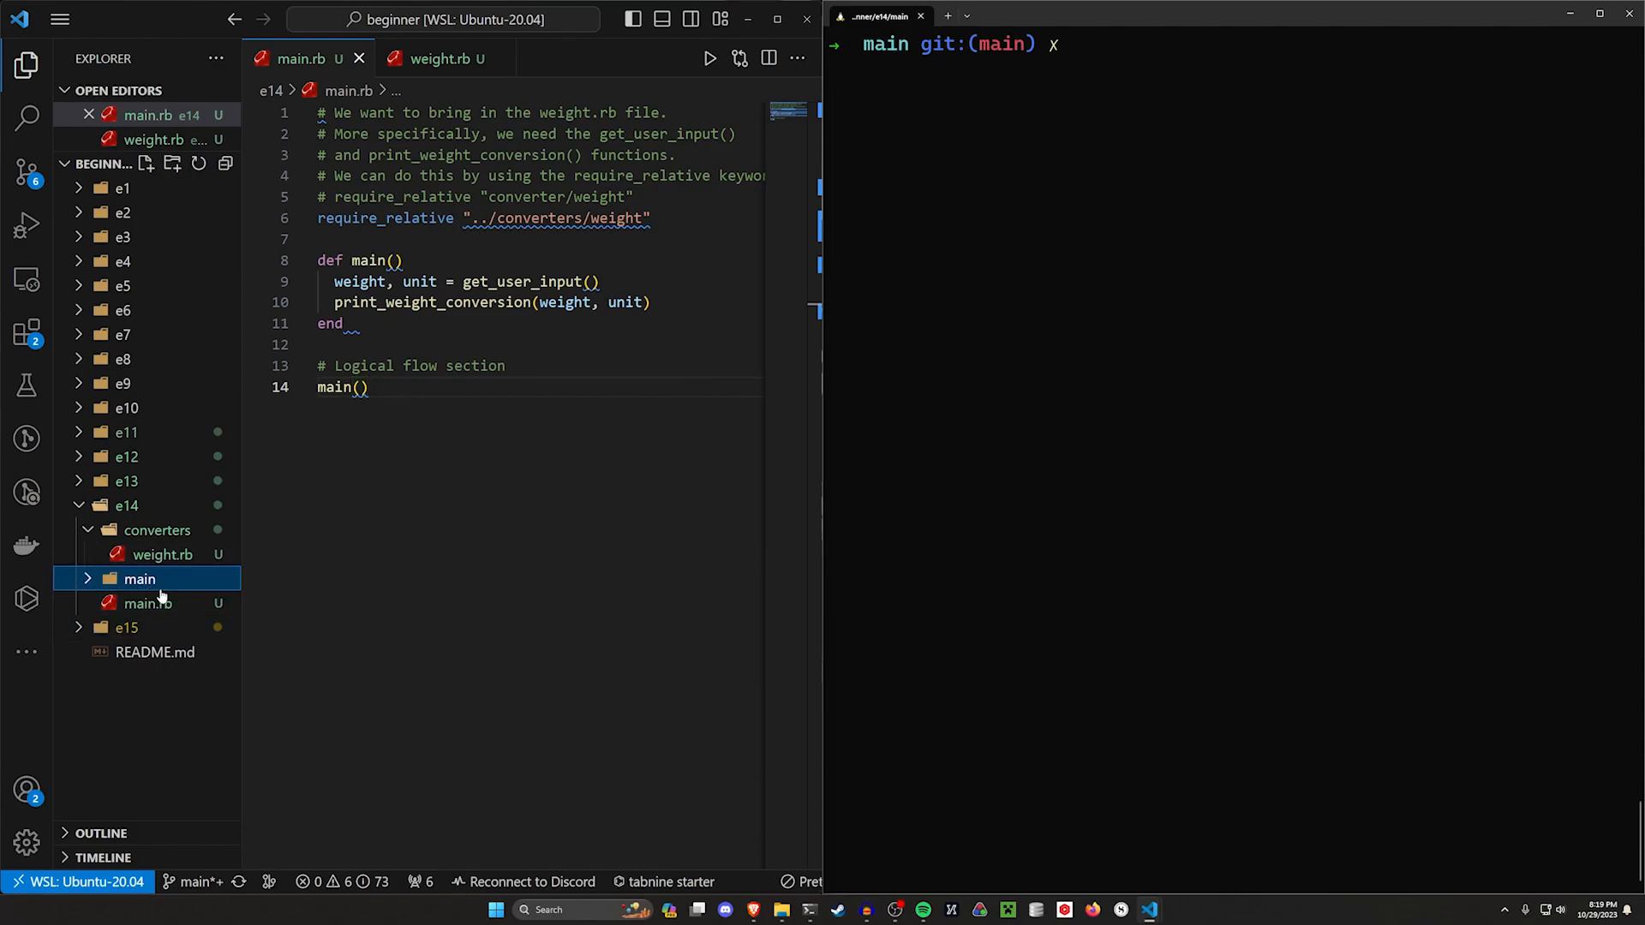
double_click(555, 219)
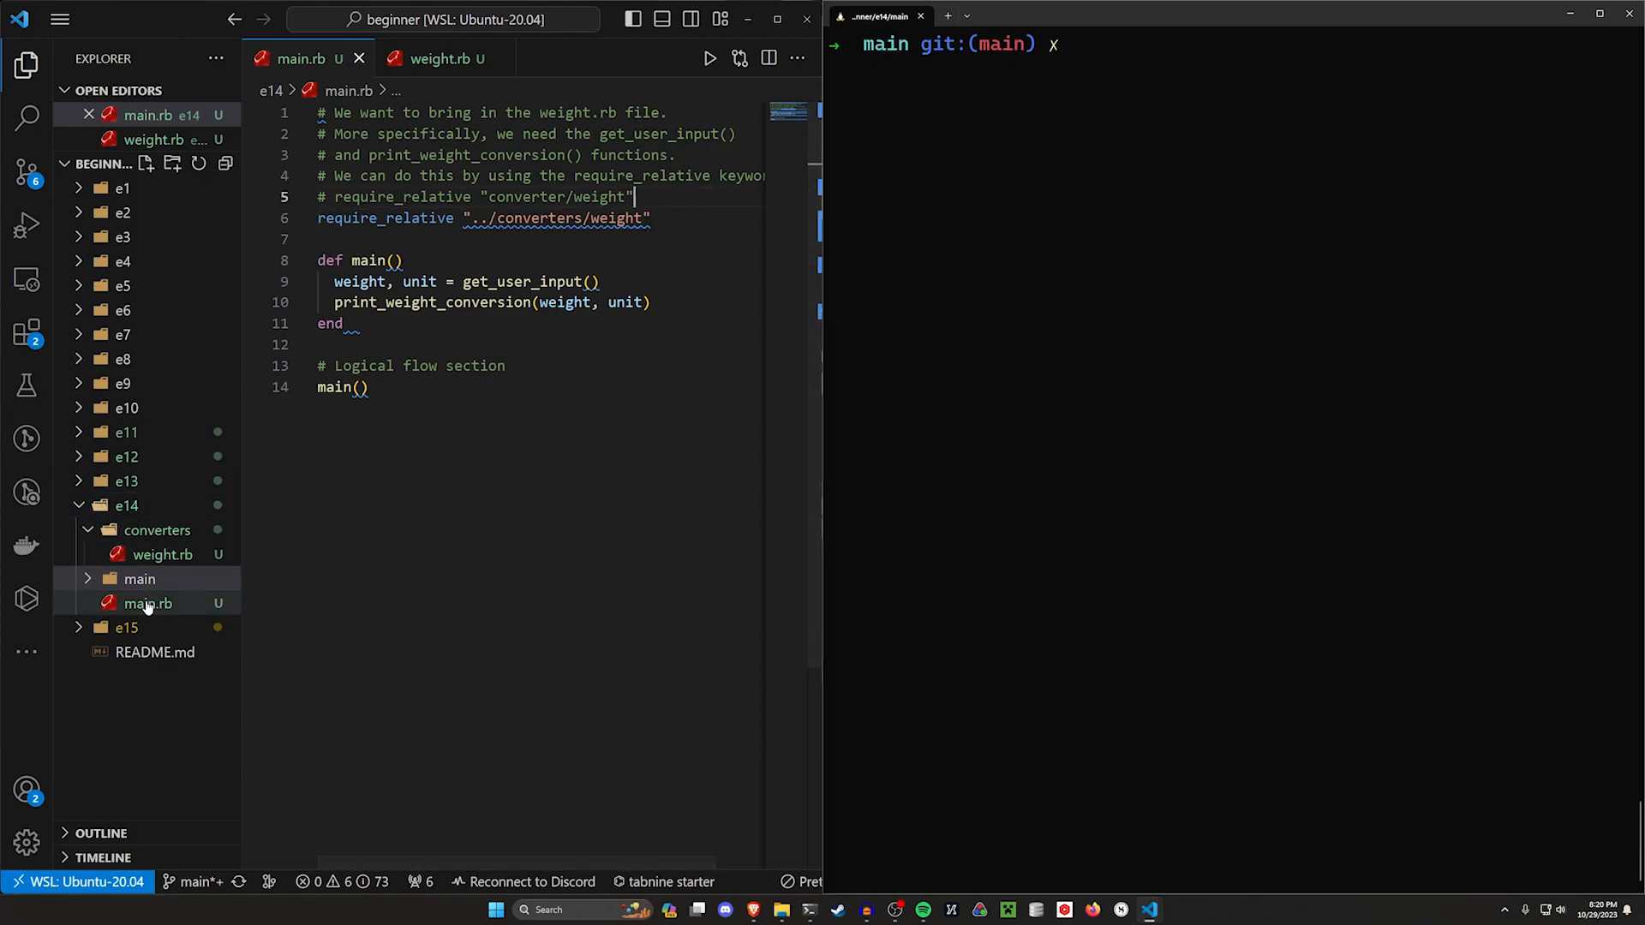
Permanently delete the empty main folder.
right_click(140, 579)
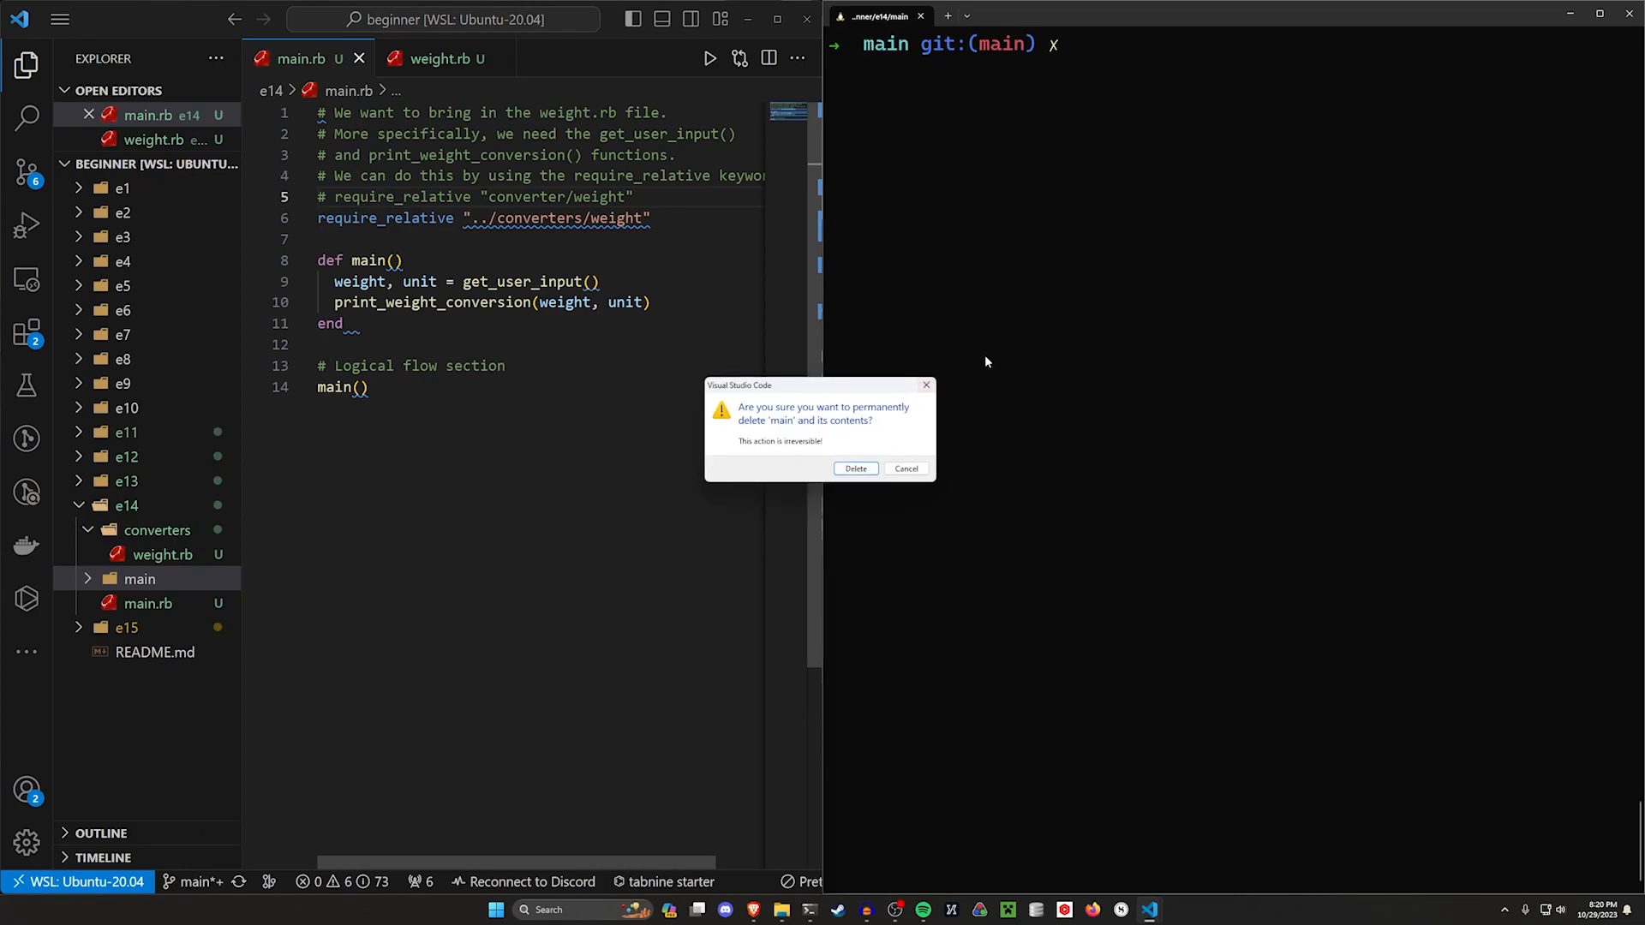
left_click(855, 468)
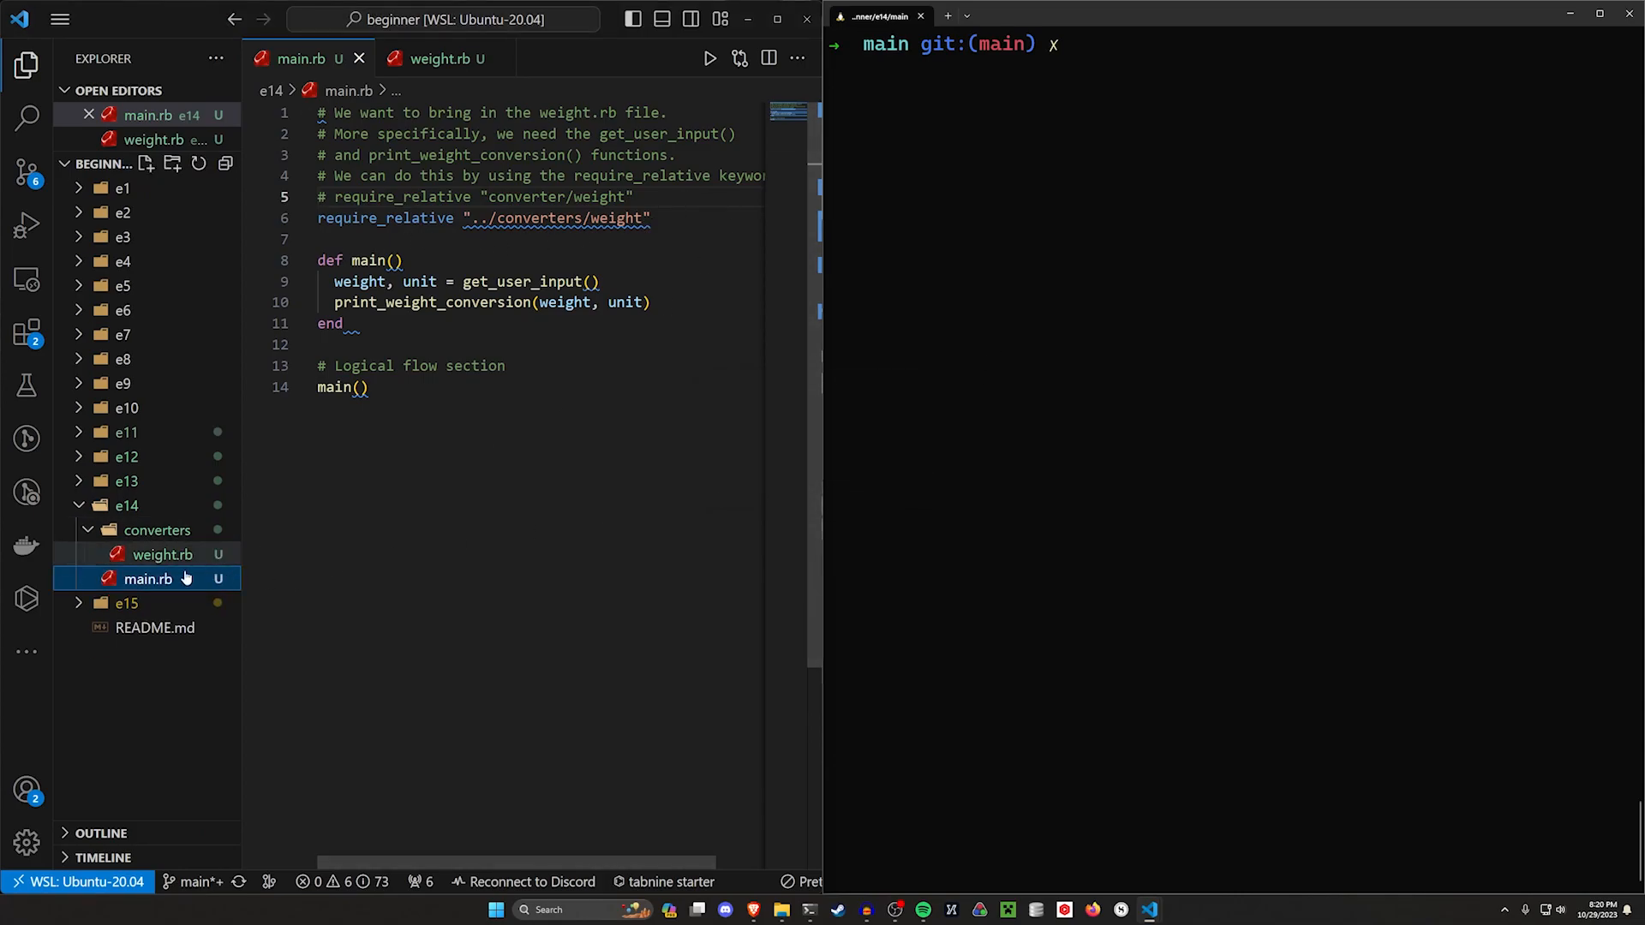
left_click(158, 530)
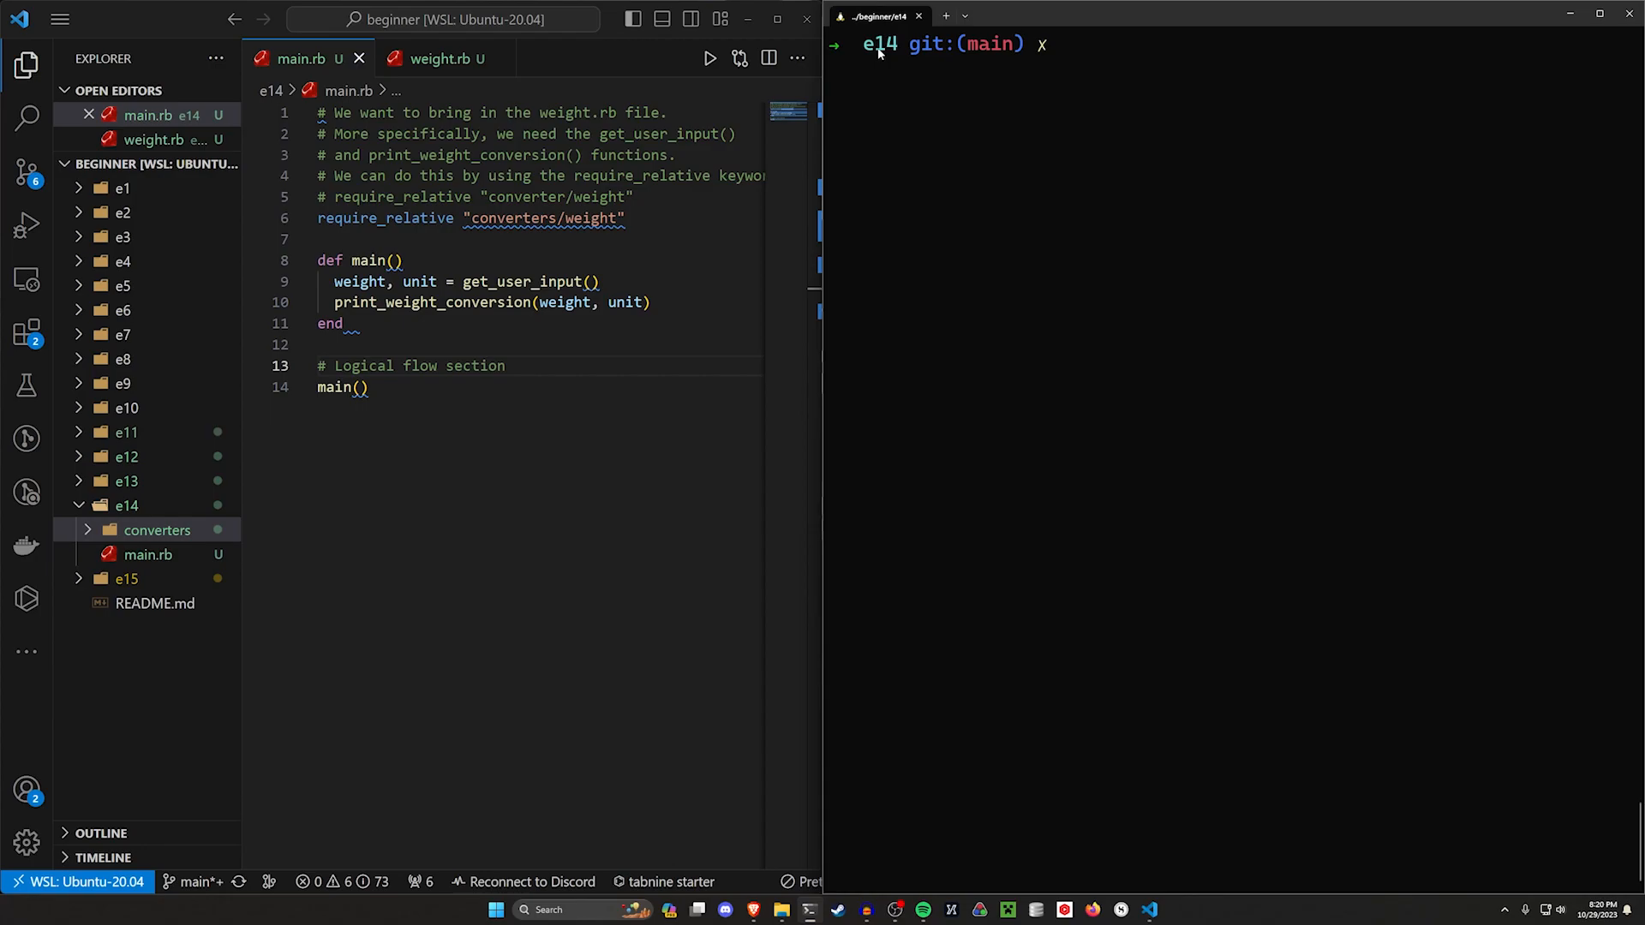
mouse_move(1524, 382)
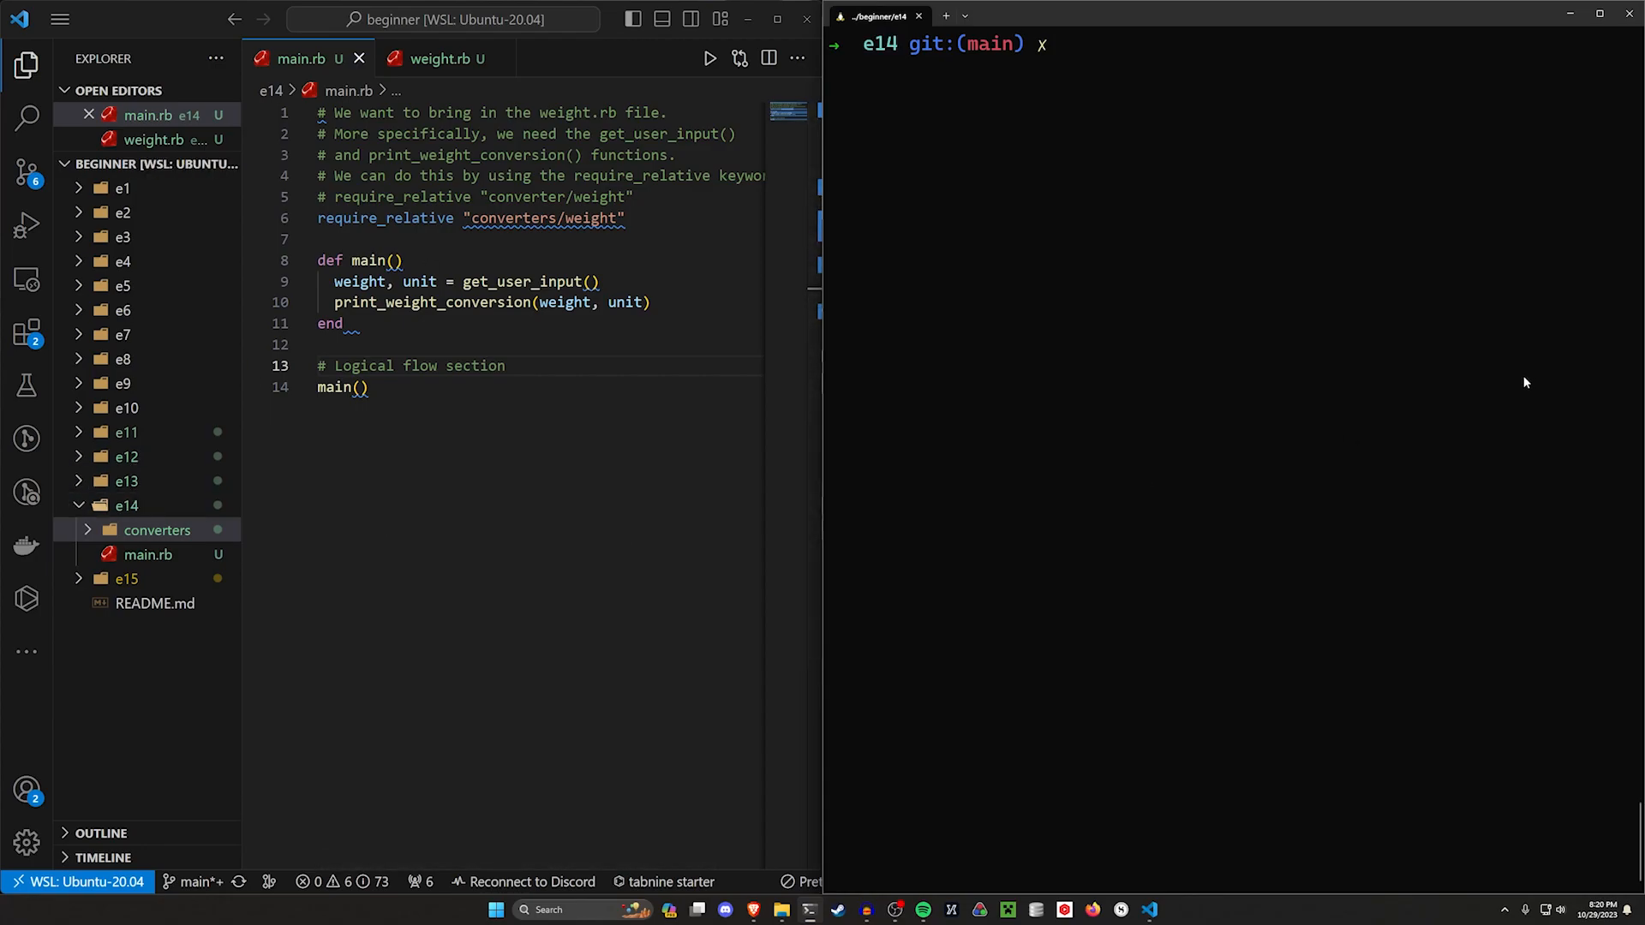
Enter the command ruby main.rb in the e14 terminal.
type("ruby main.rb")
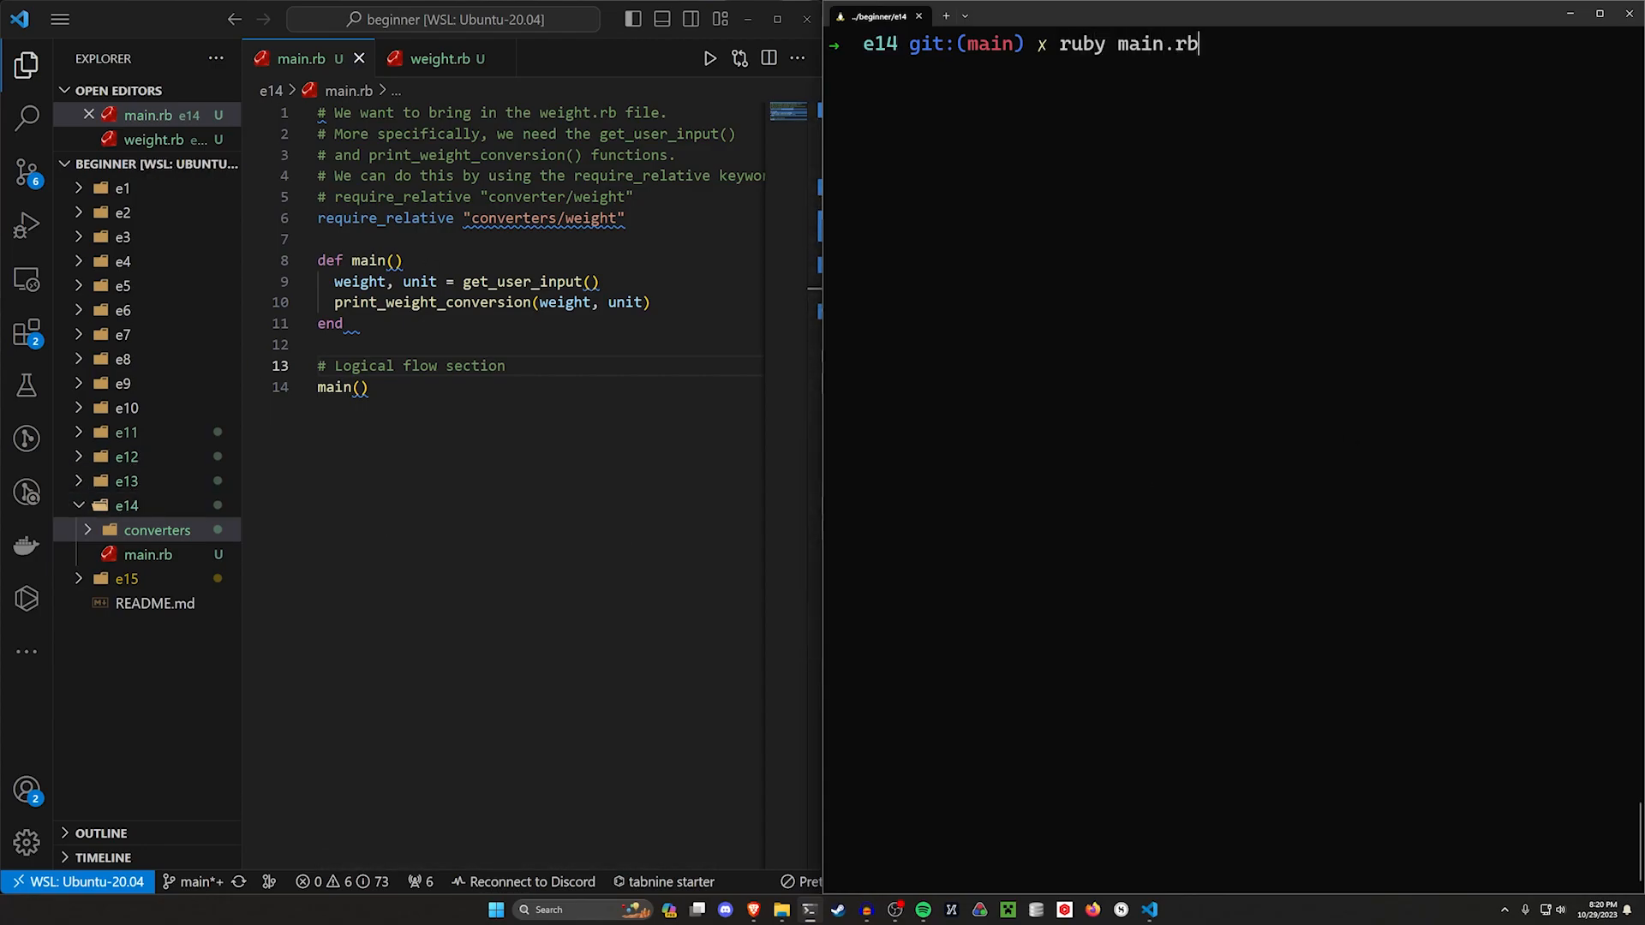